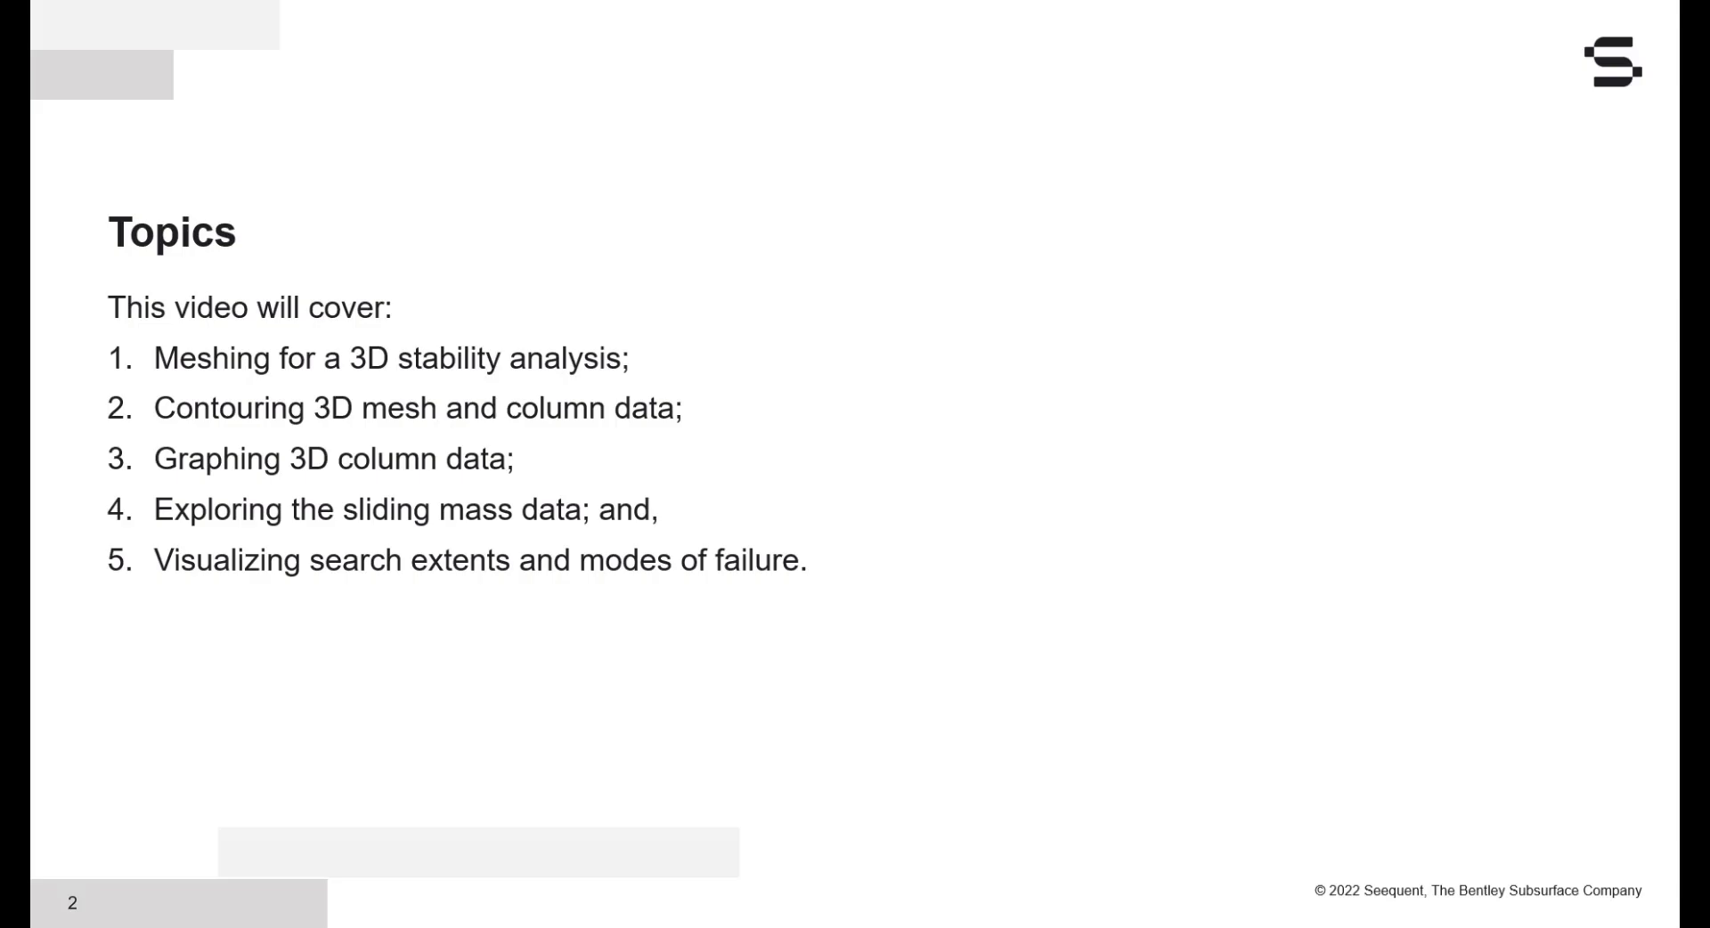
Step: Select the No Anisotropy 3D analysis in the project tree, then clear the selection
key("Right")
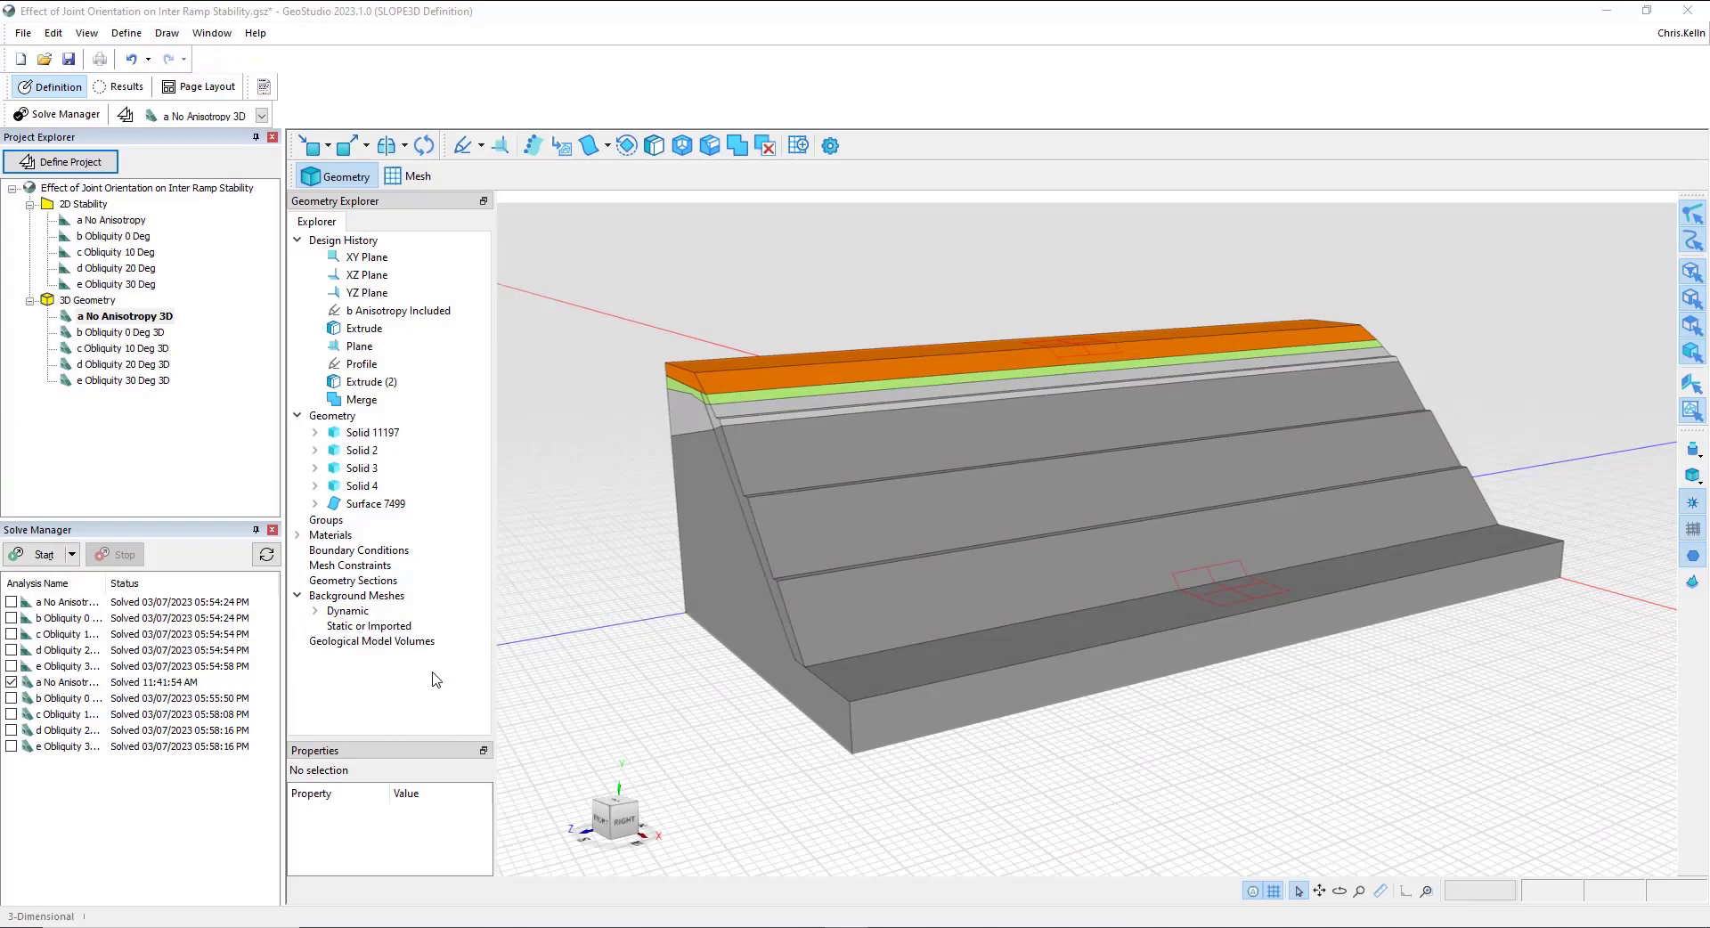
mouse_move(139, 461)
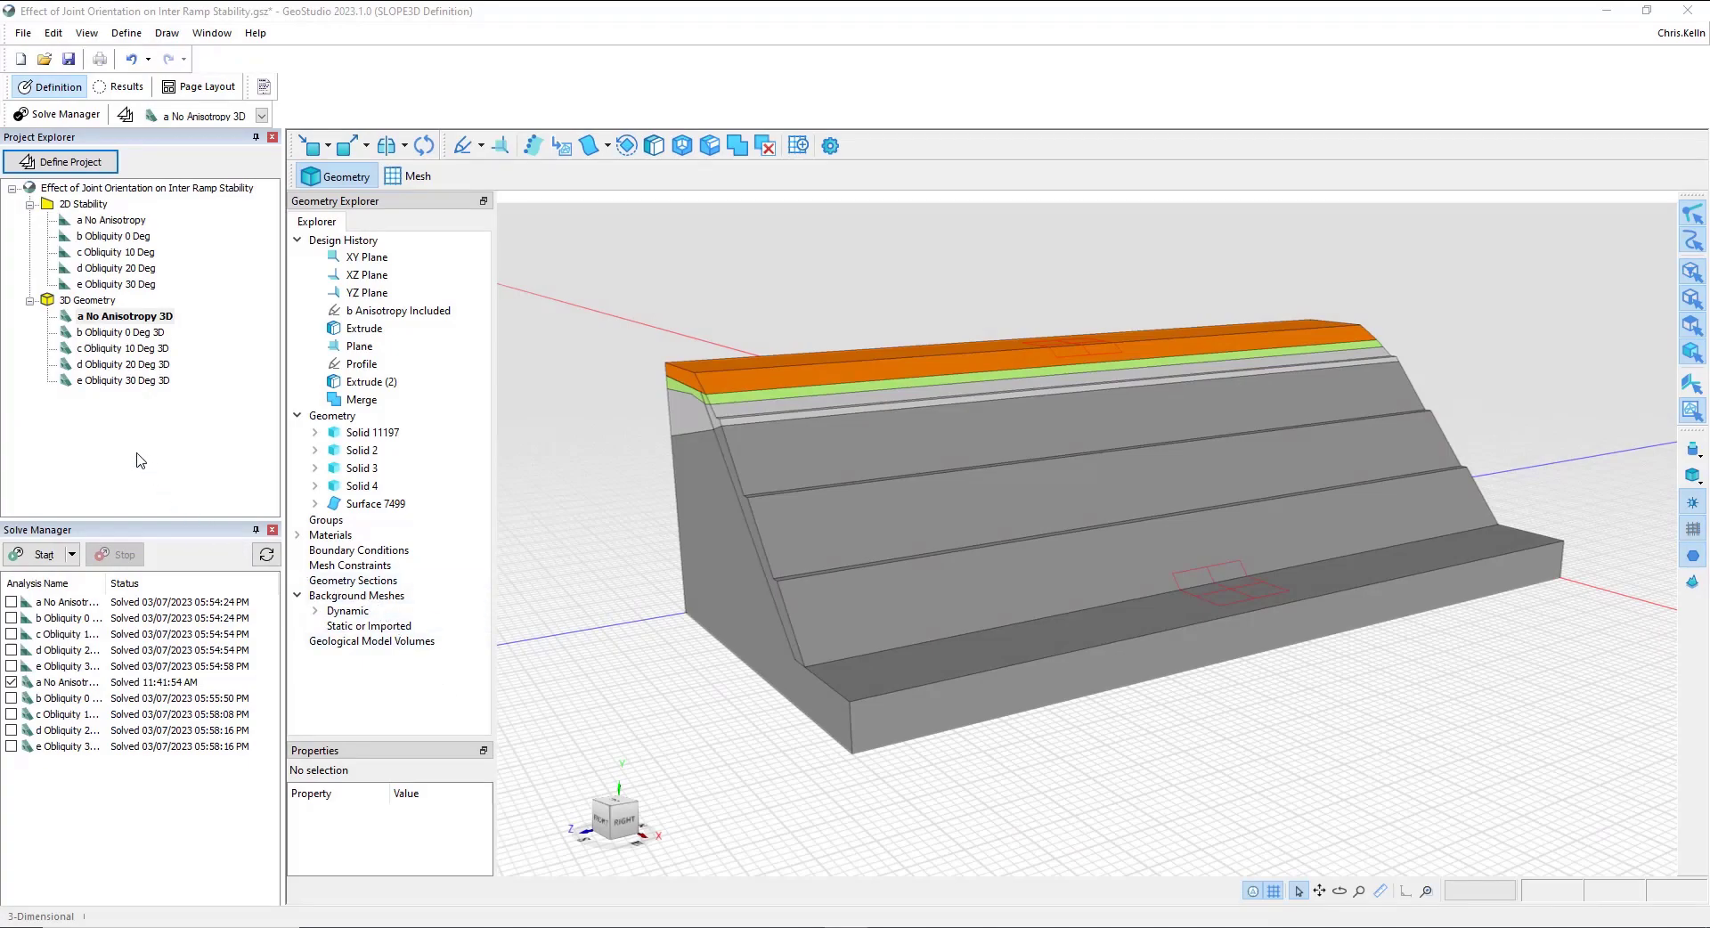
mouse_move(109, 204)
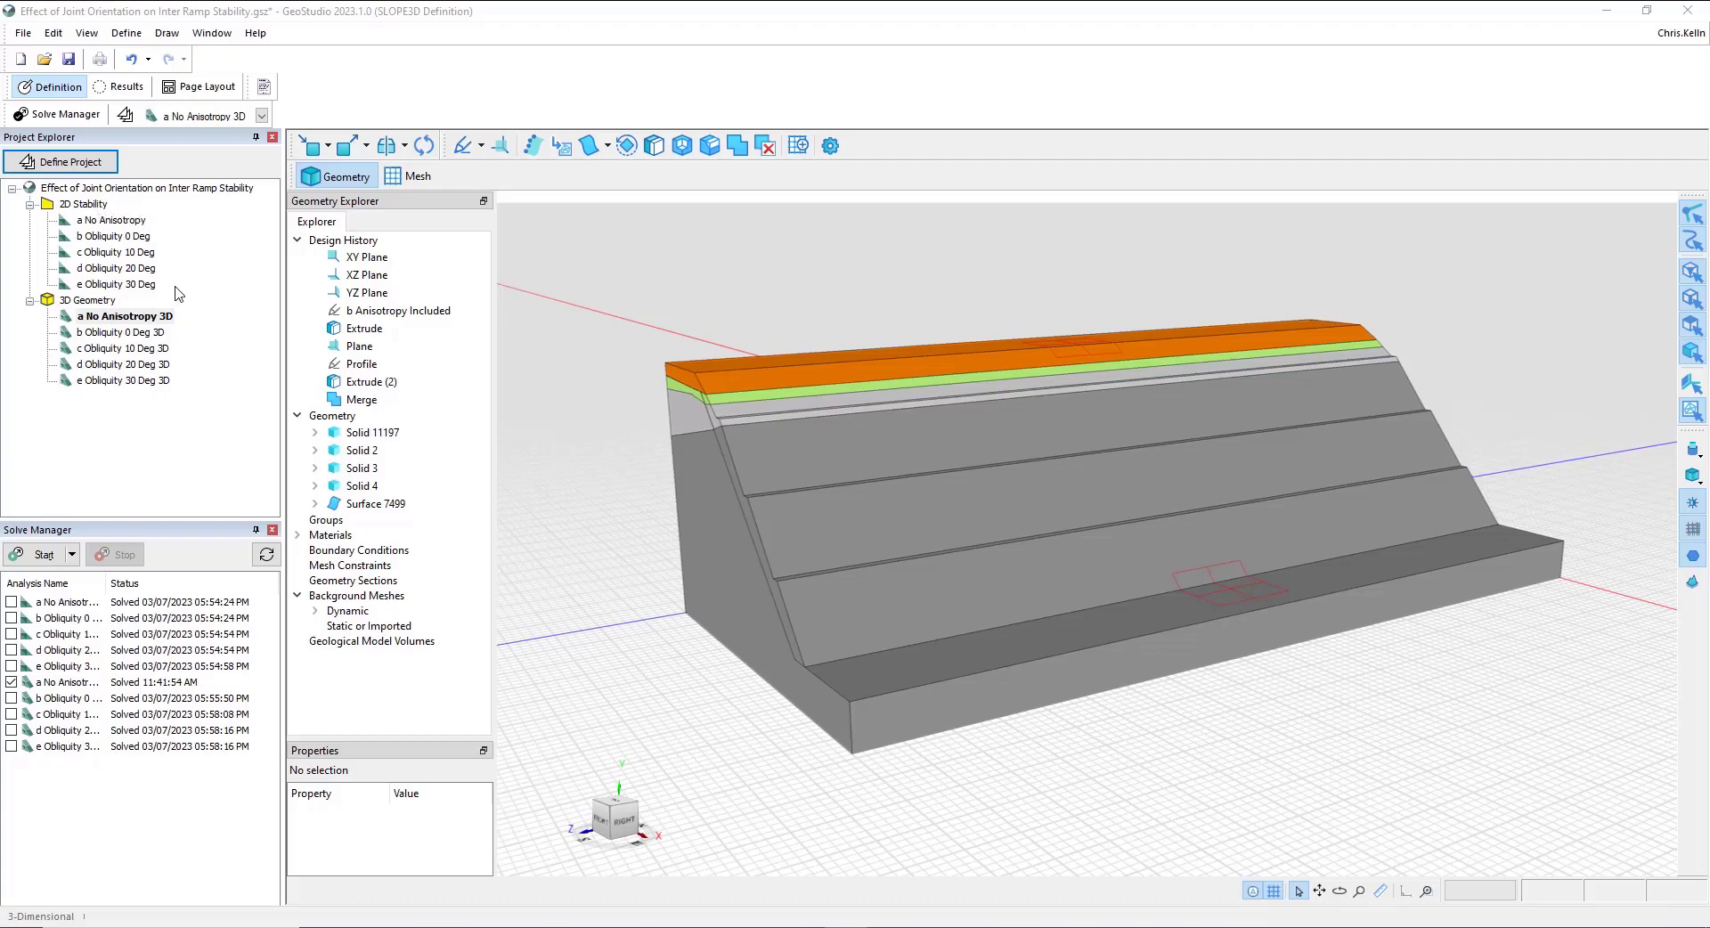
mouse_move(67, 332)
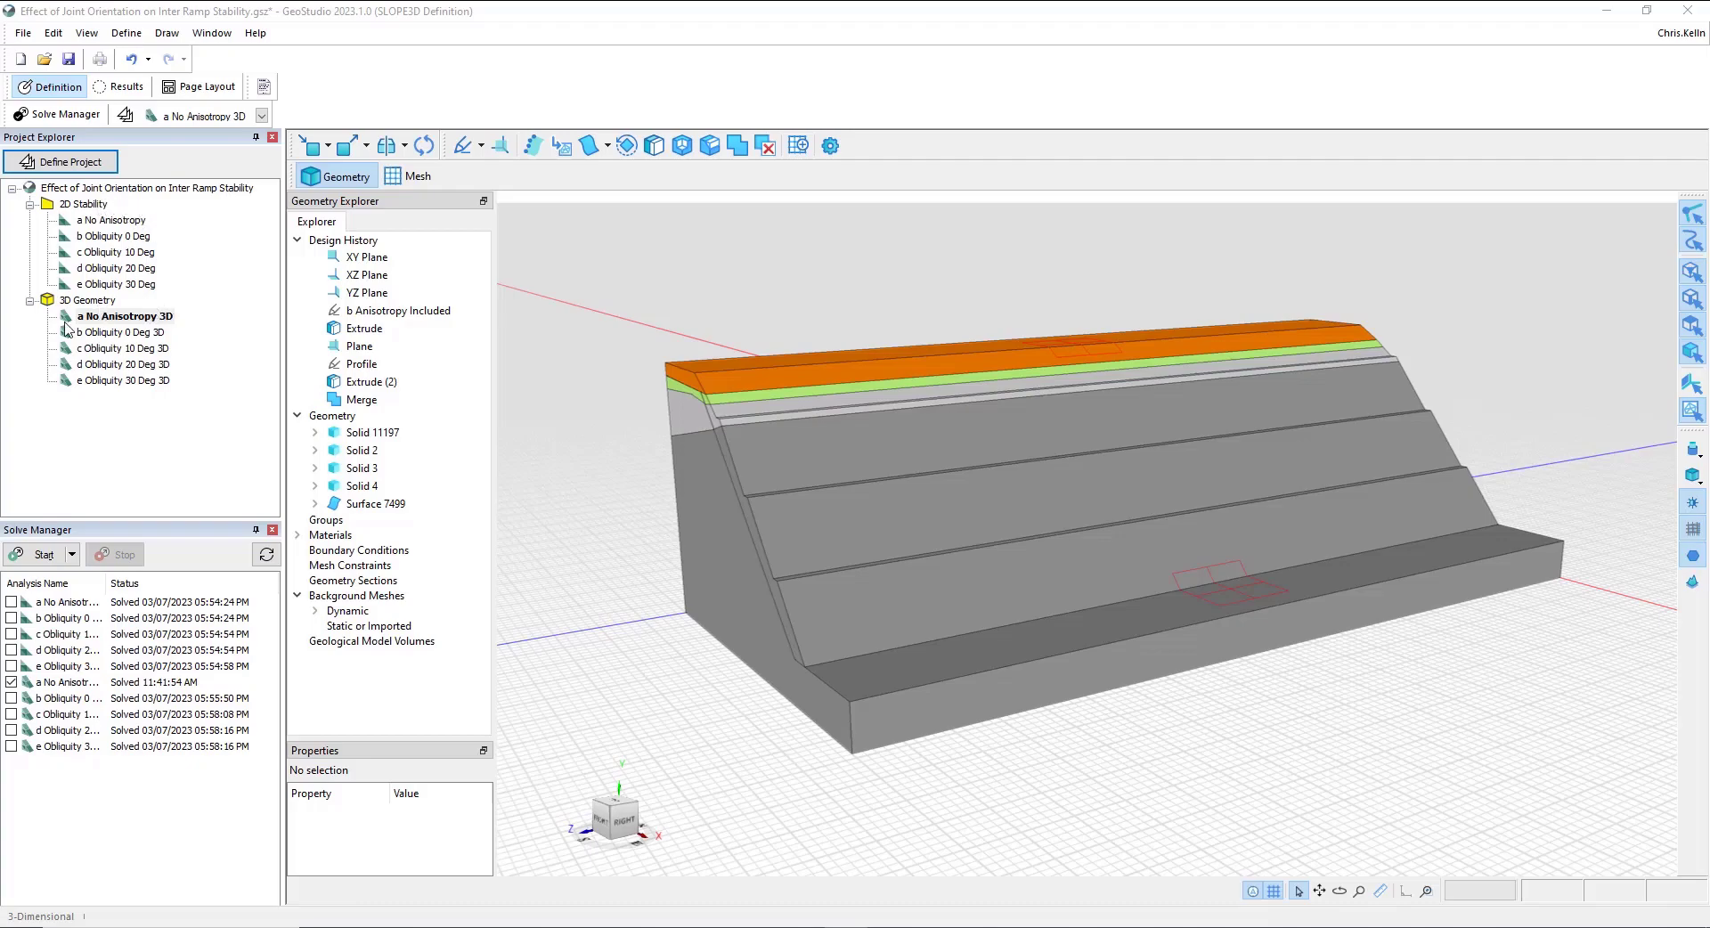
left_click(123, 316)
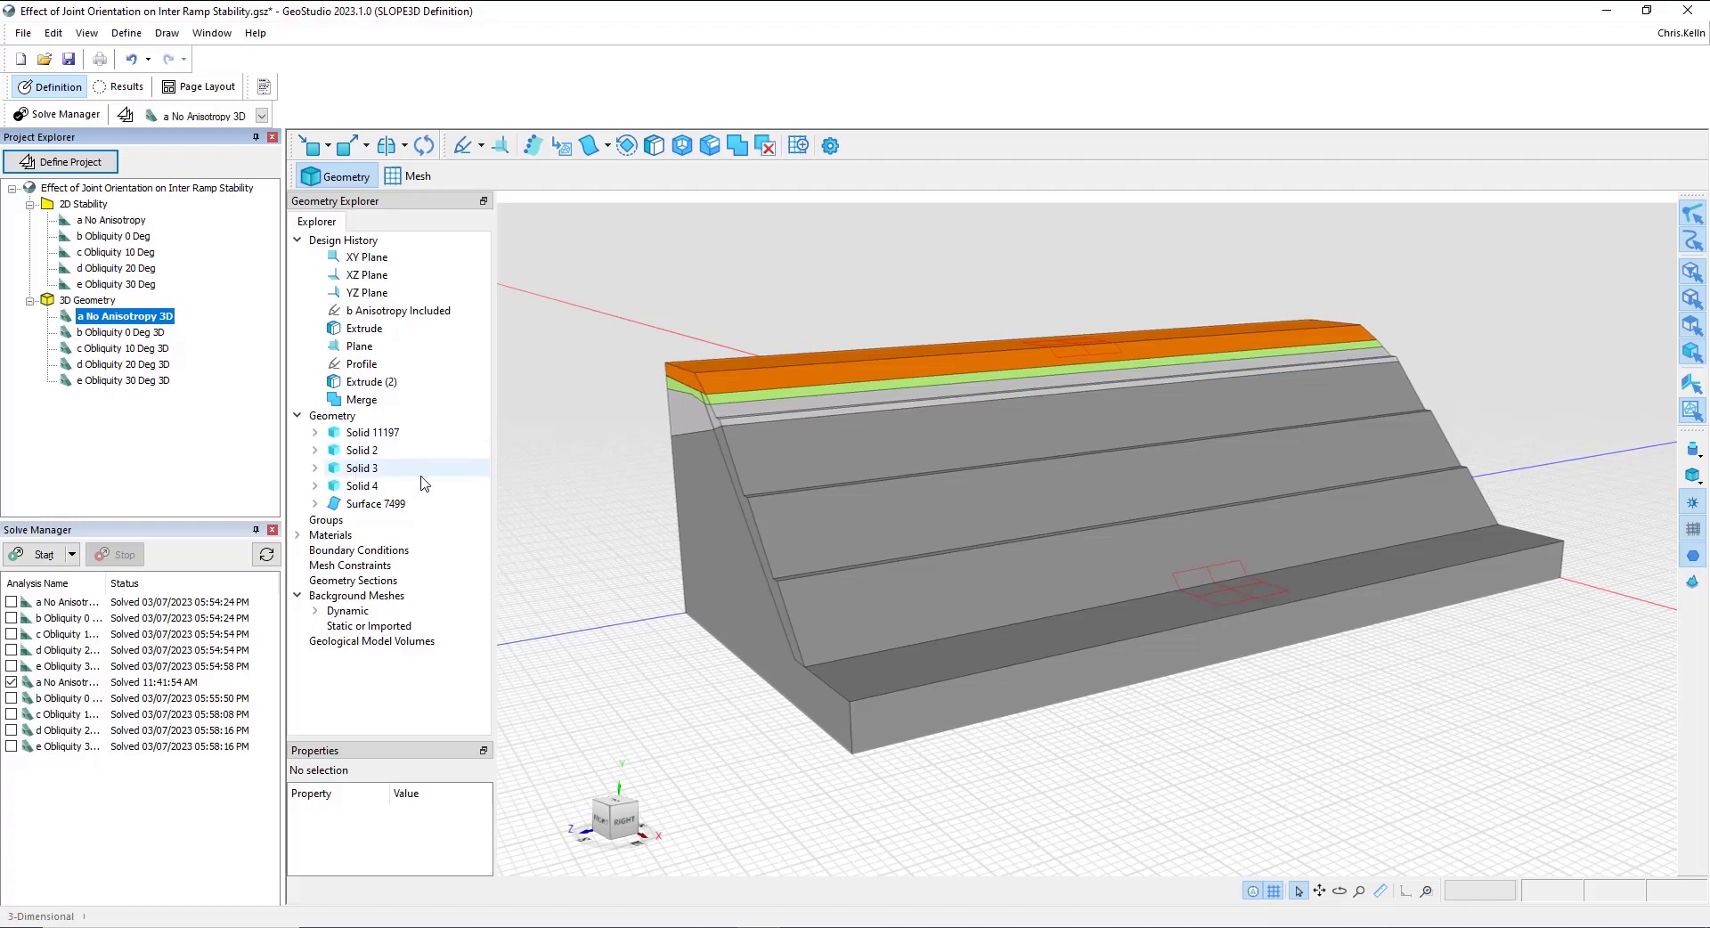
left_click(398, 310)
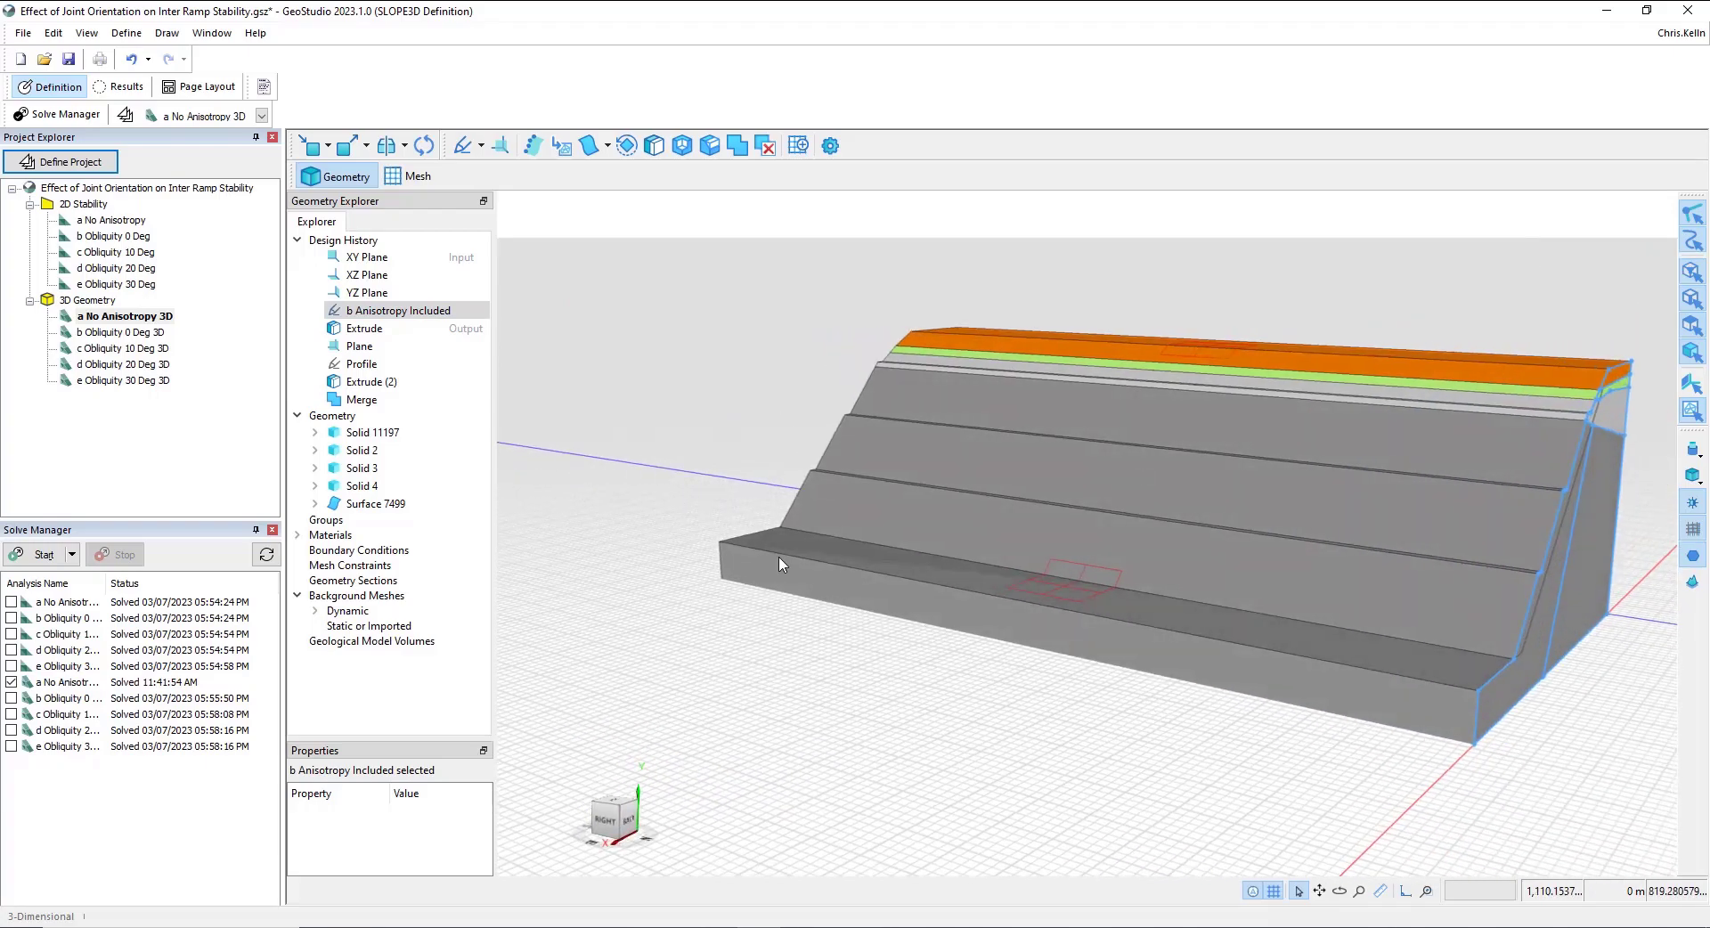
left_click(365, 328)
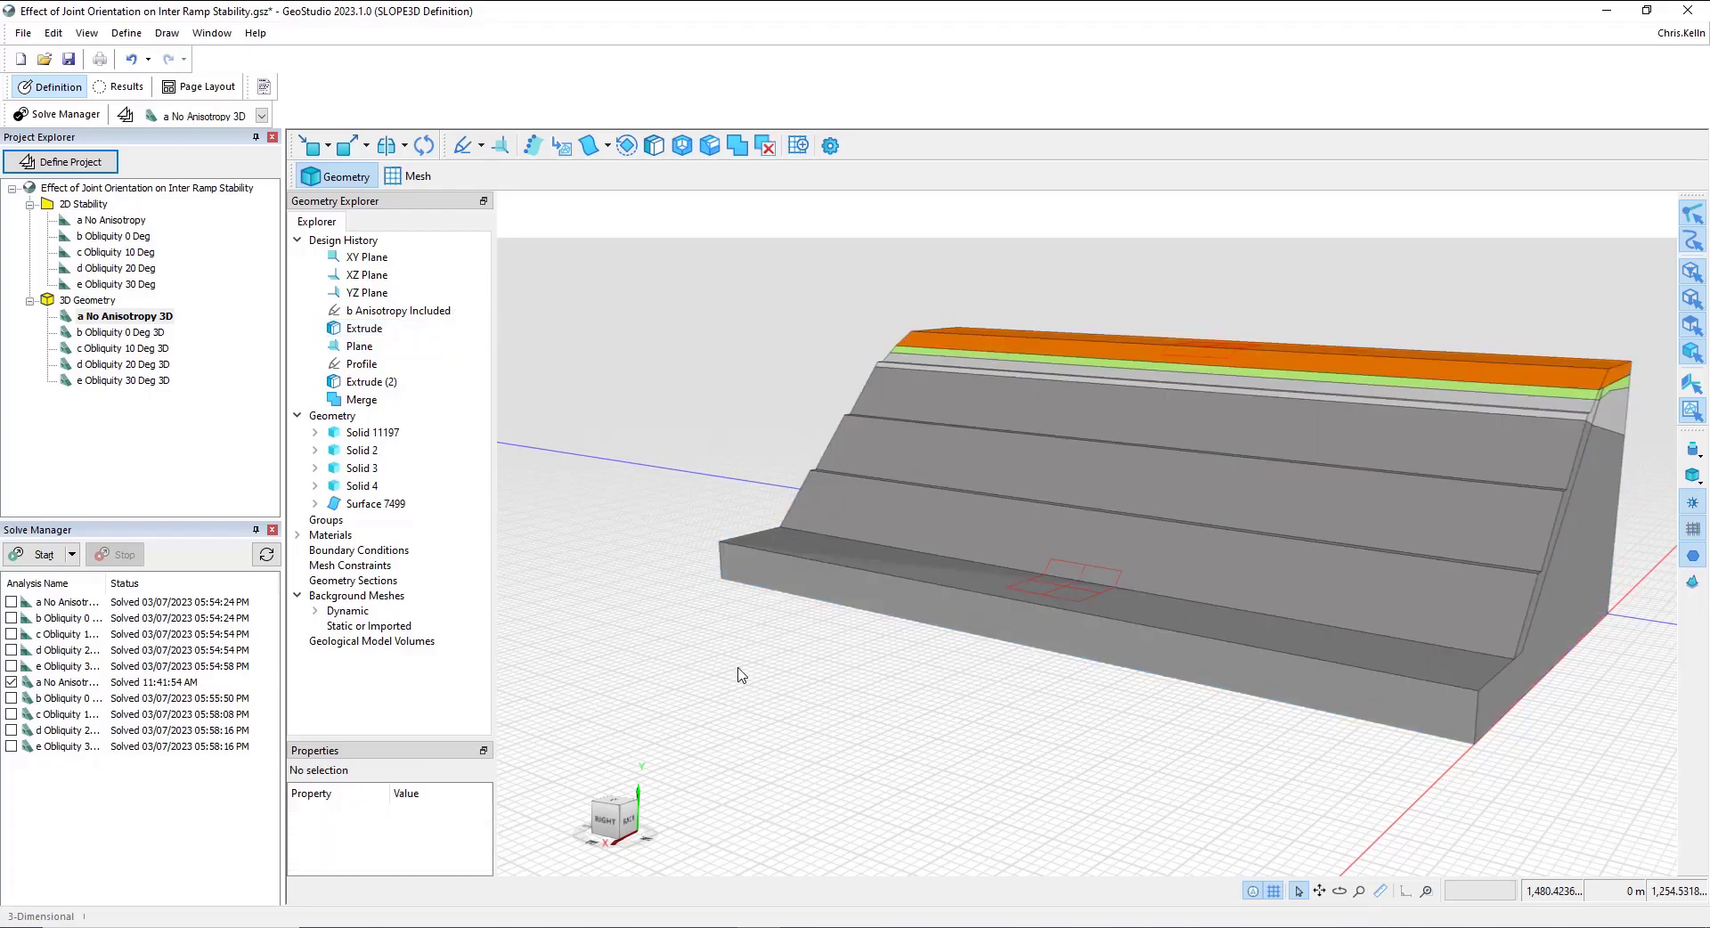
Step: Review the analysis definitions, keeping Morgenstern-Price as the method and the slip surface settings unchanged
left_click(59, 161)
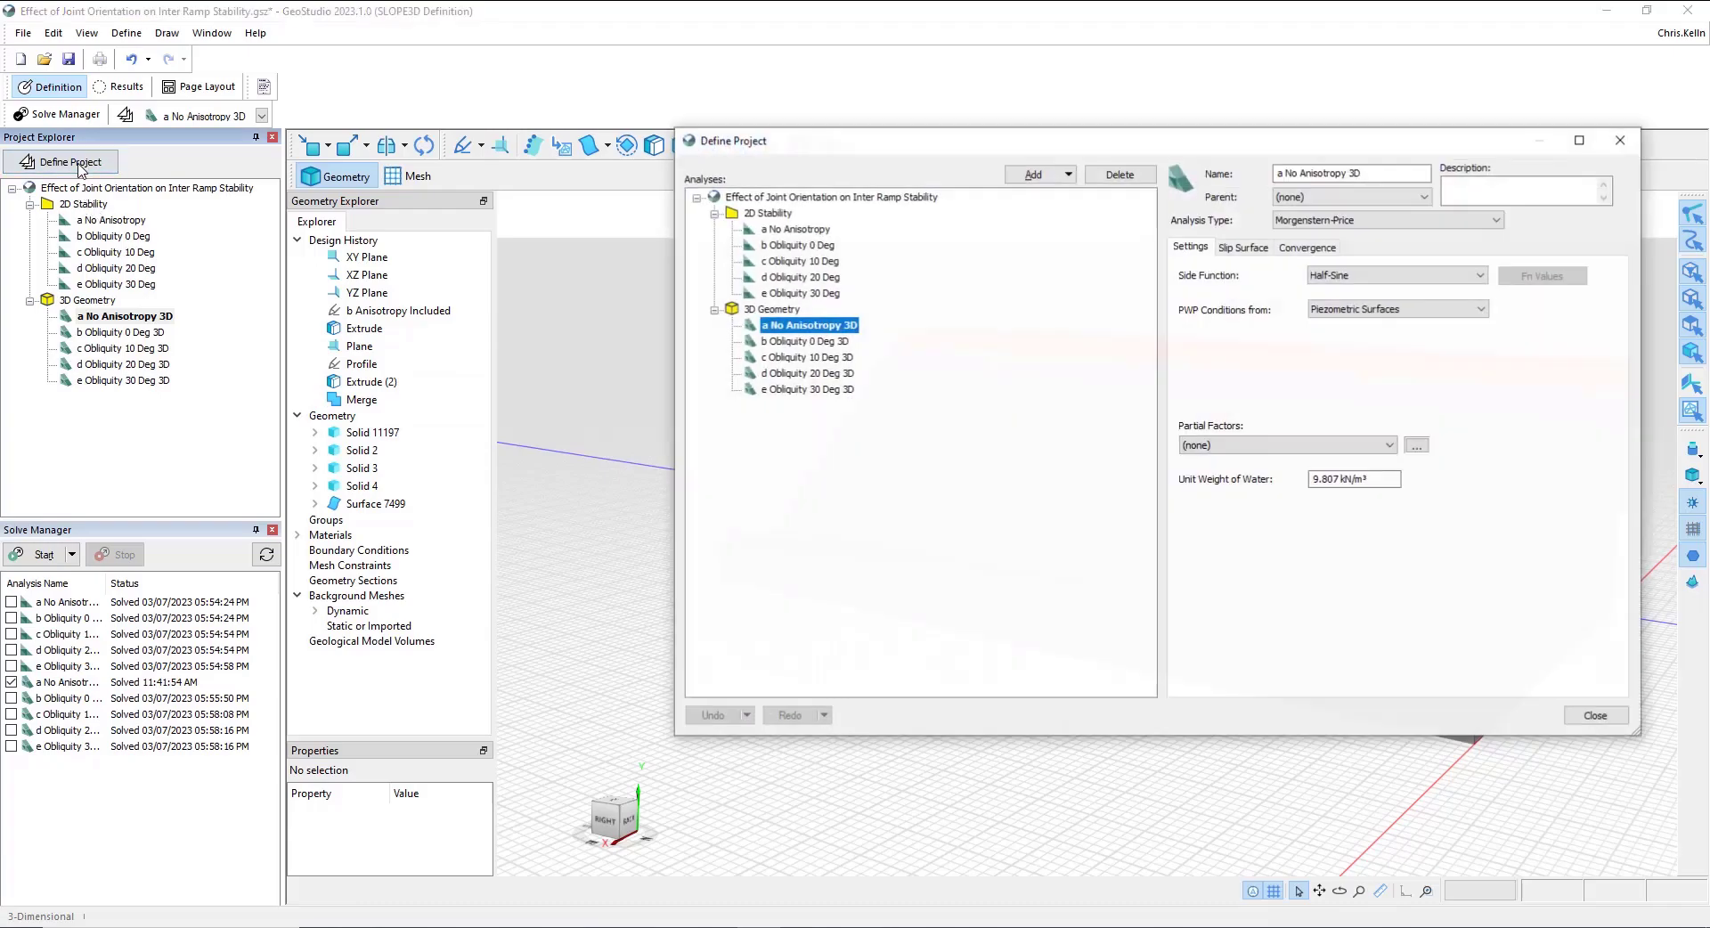
left_click(1243, 247)
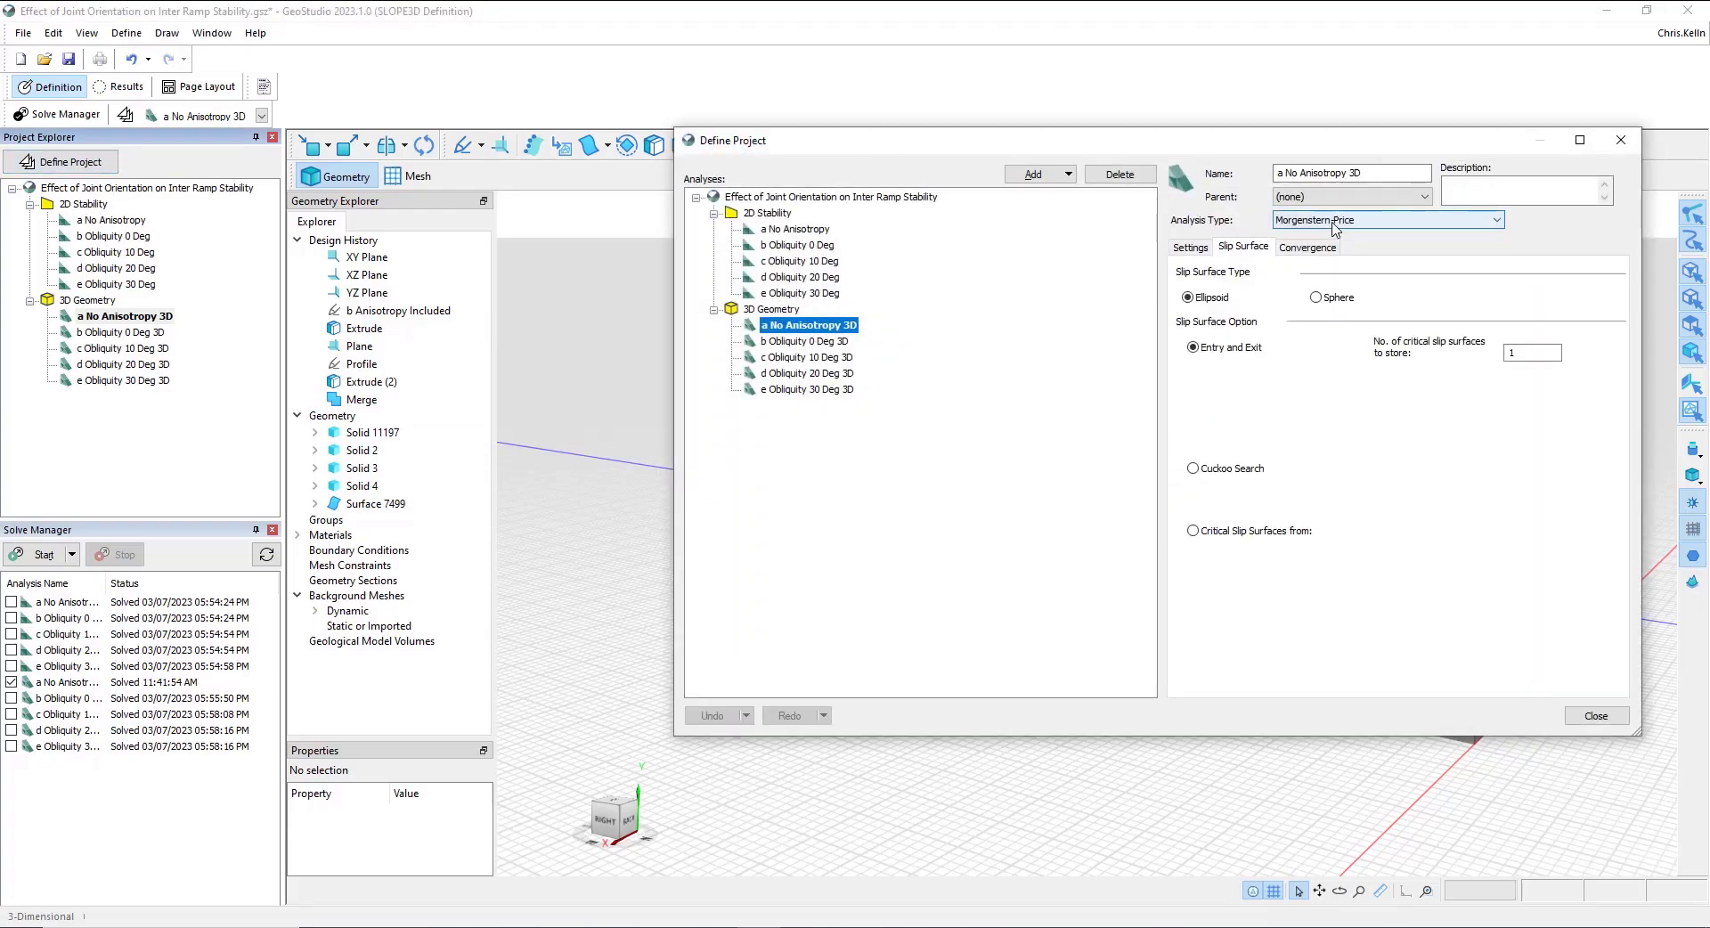
left_click(1496, 220)
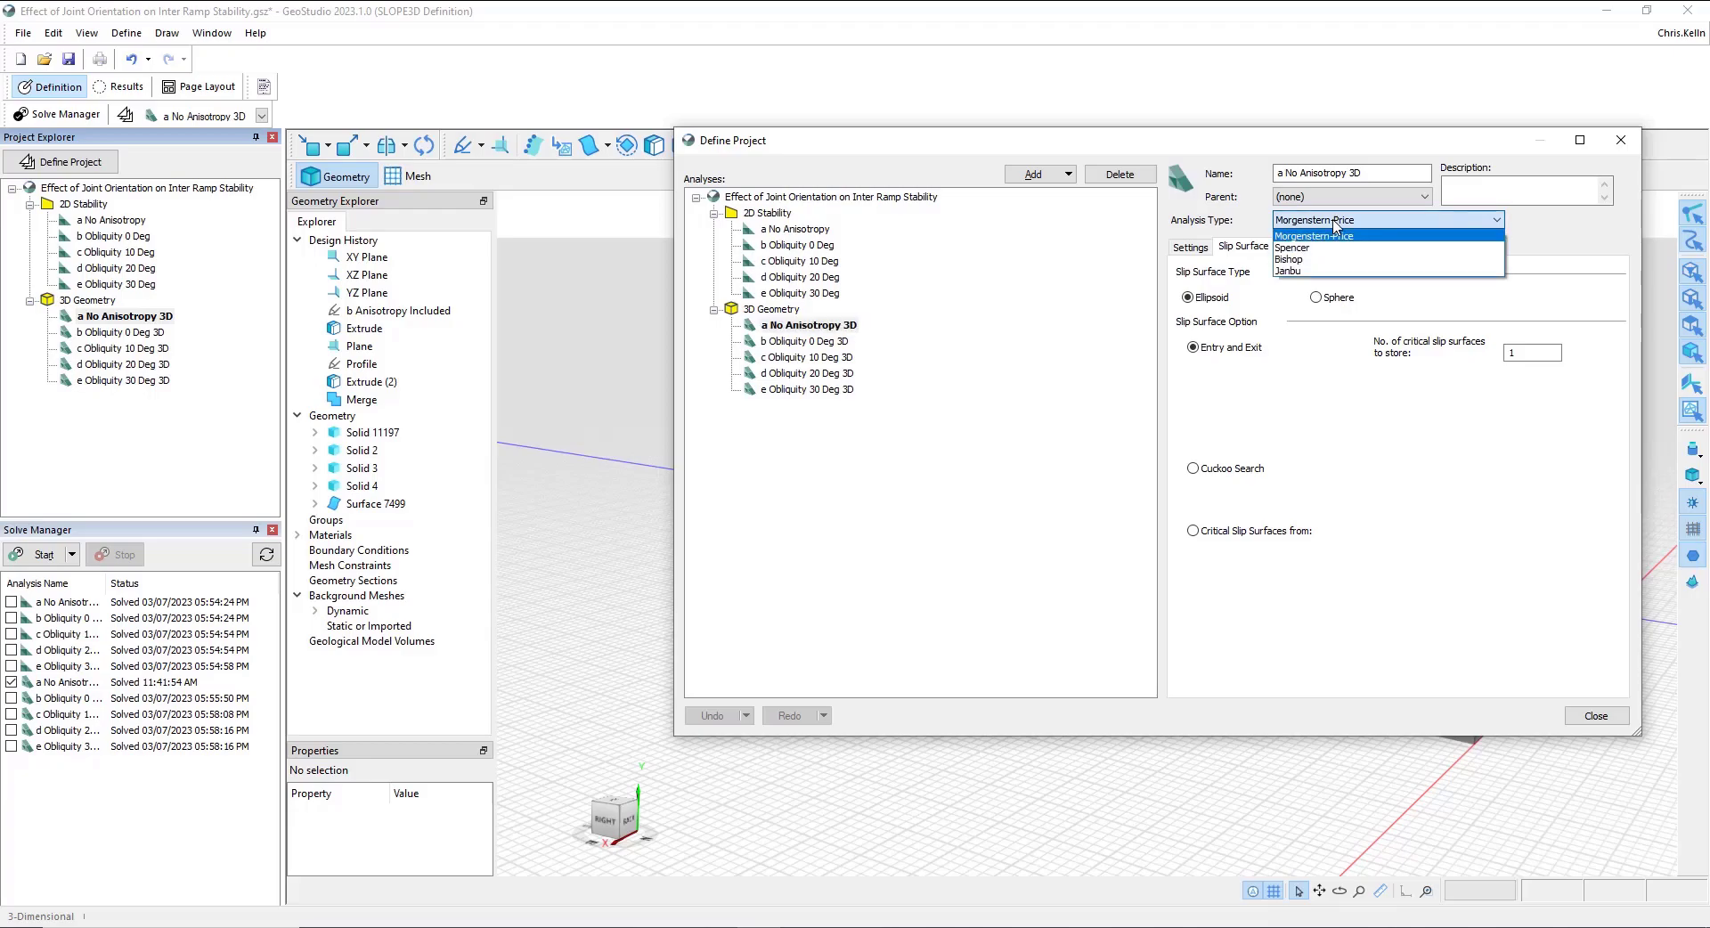
left_click(1313, 235)
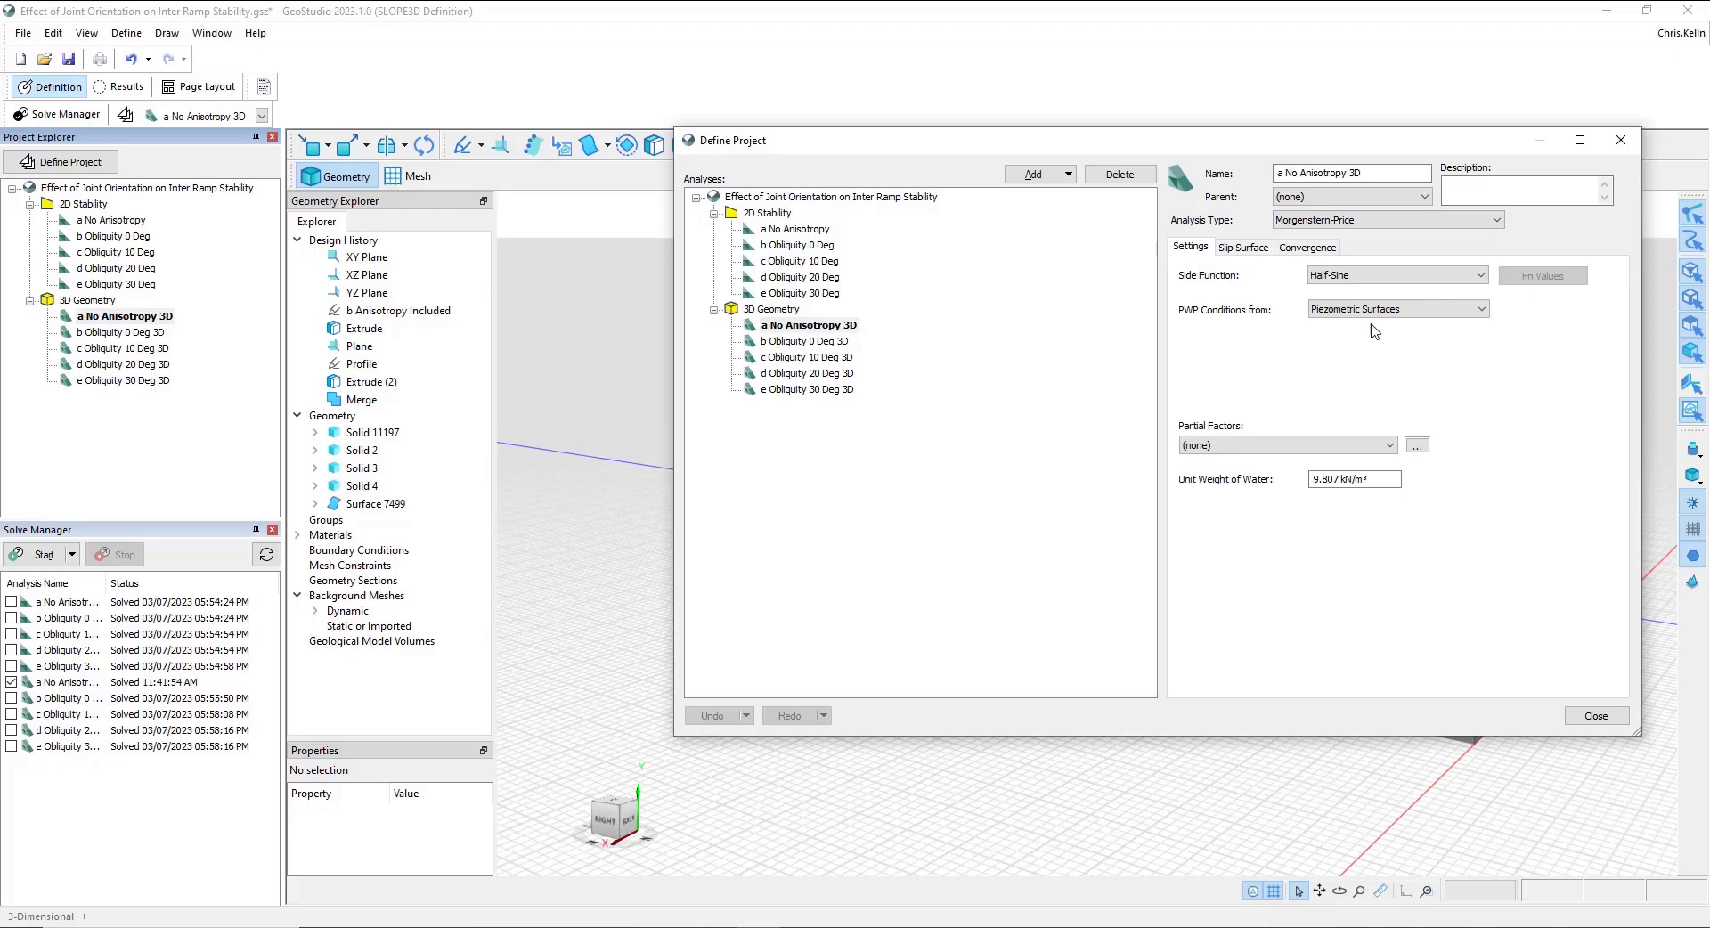
mouse_move(1393, 329)
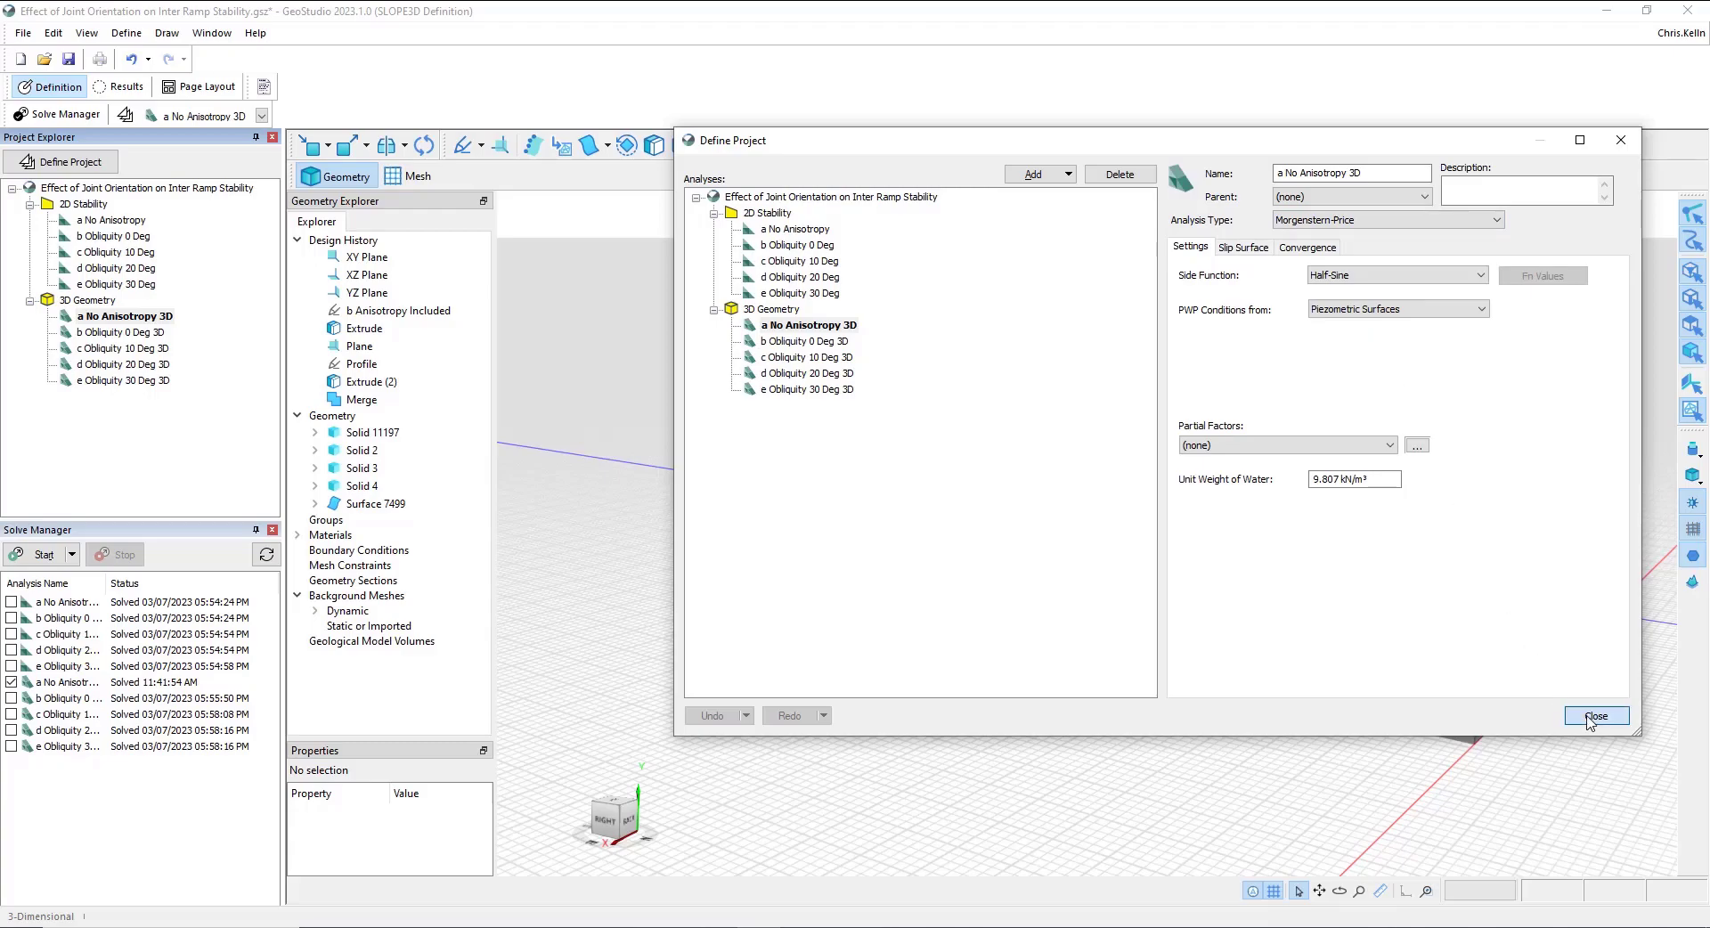
left_click(1595, 716)
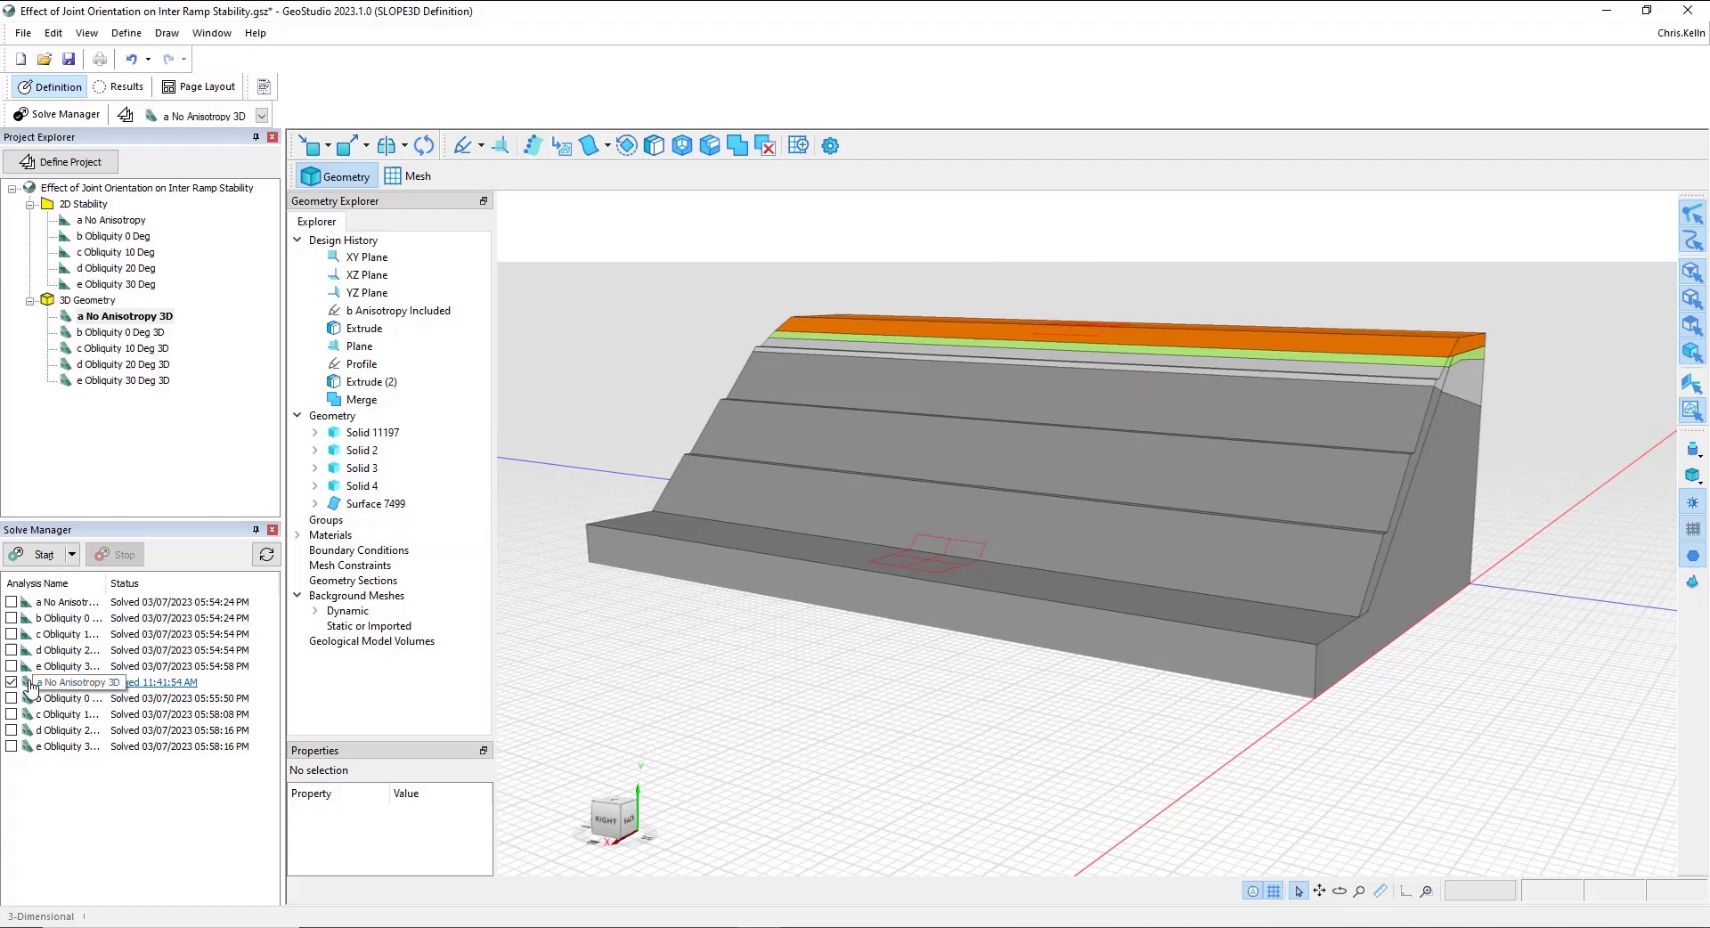
left_click(17, 683)
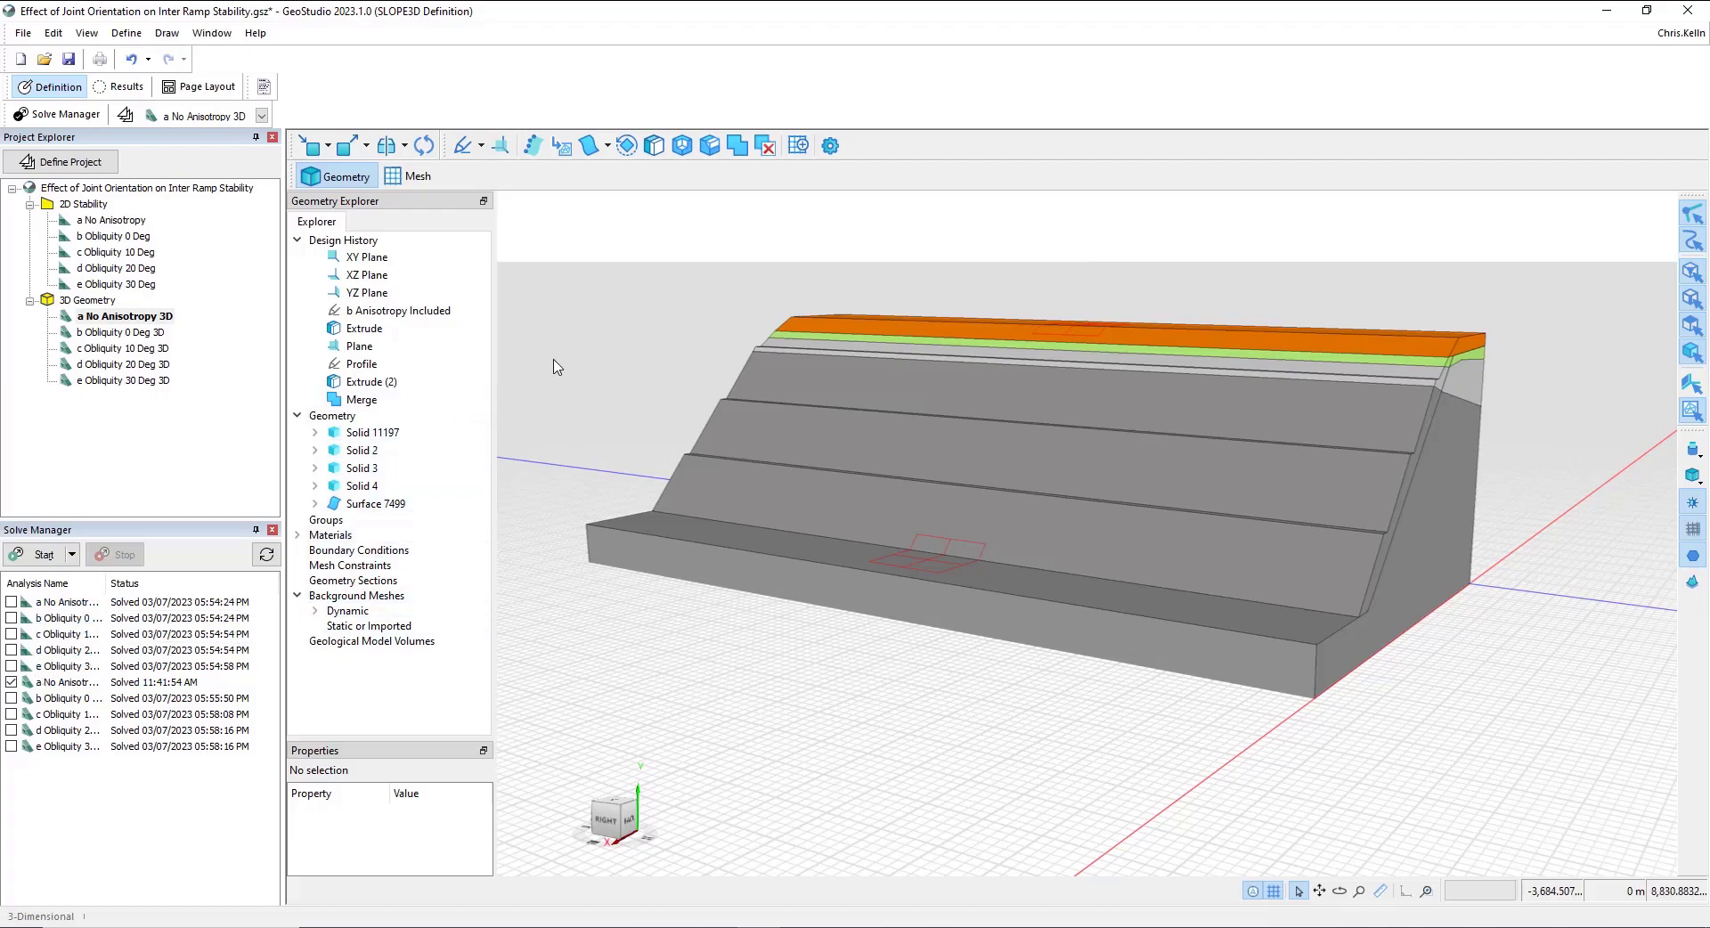
mouse_move(799, 145)
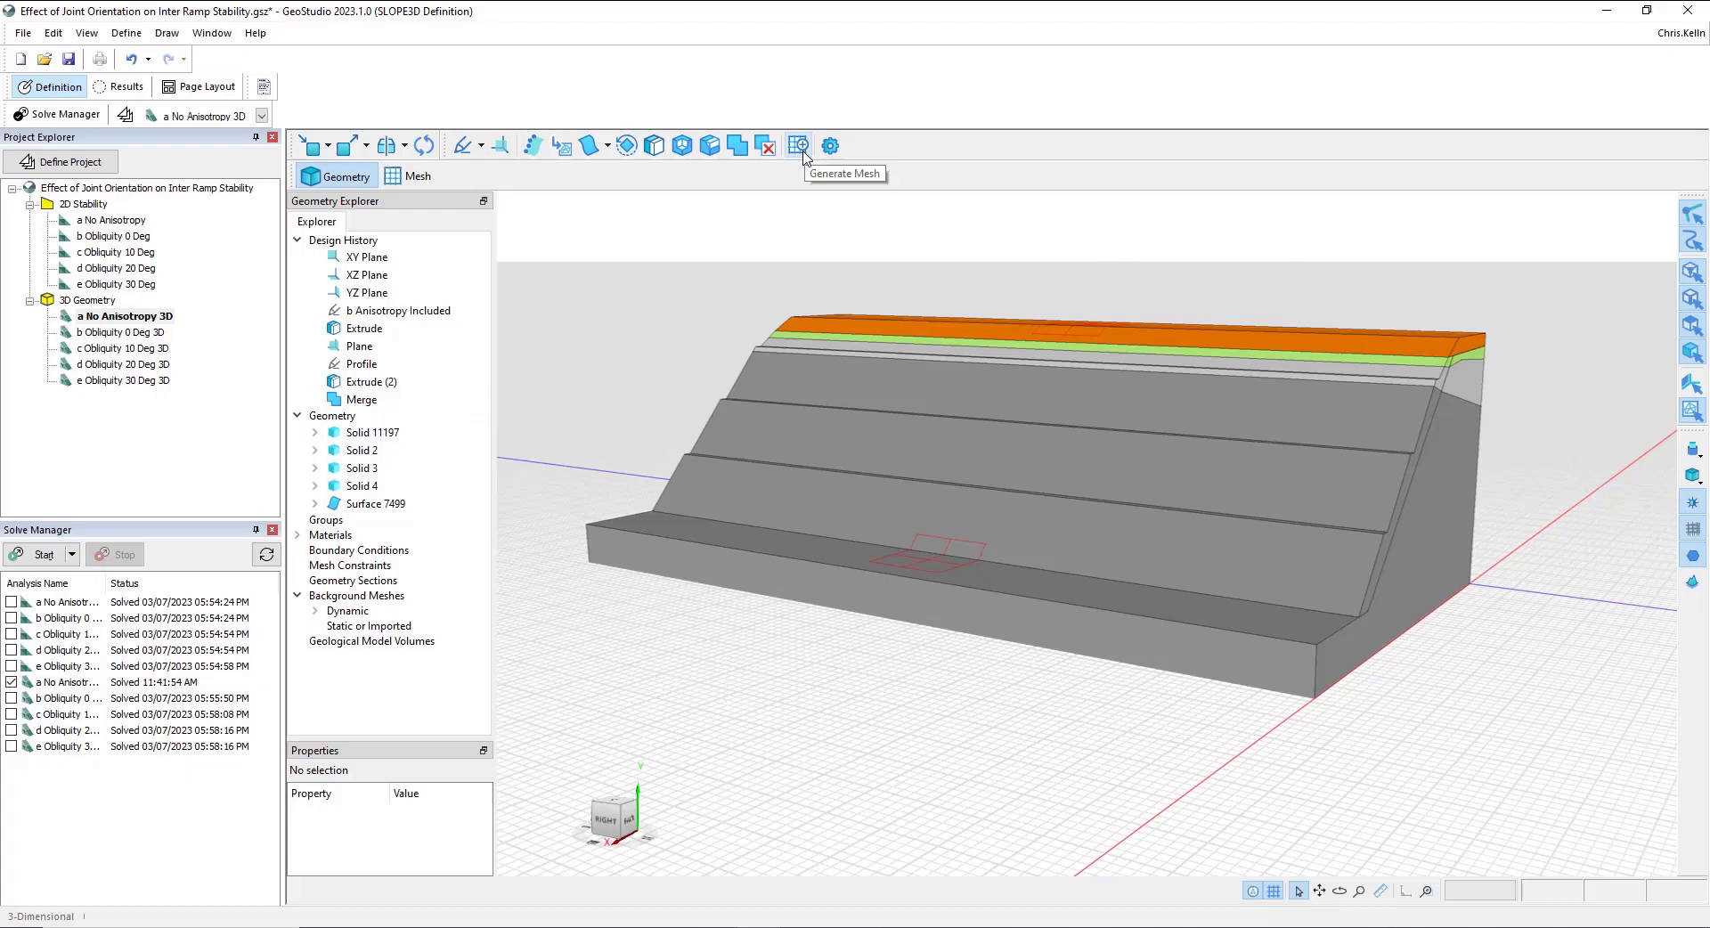
Step: Bring up Generate Mesh and keep Parametric Geometry as the geometry to mesh
left_click(799, 145)
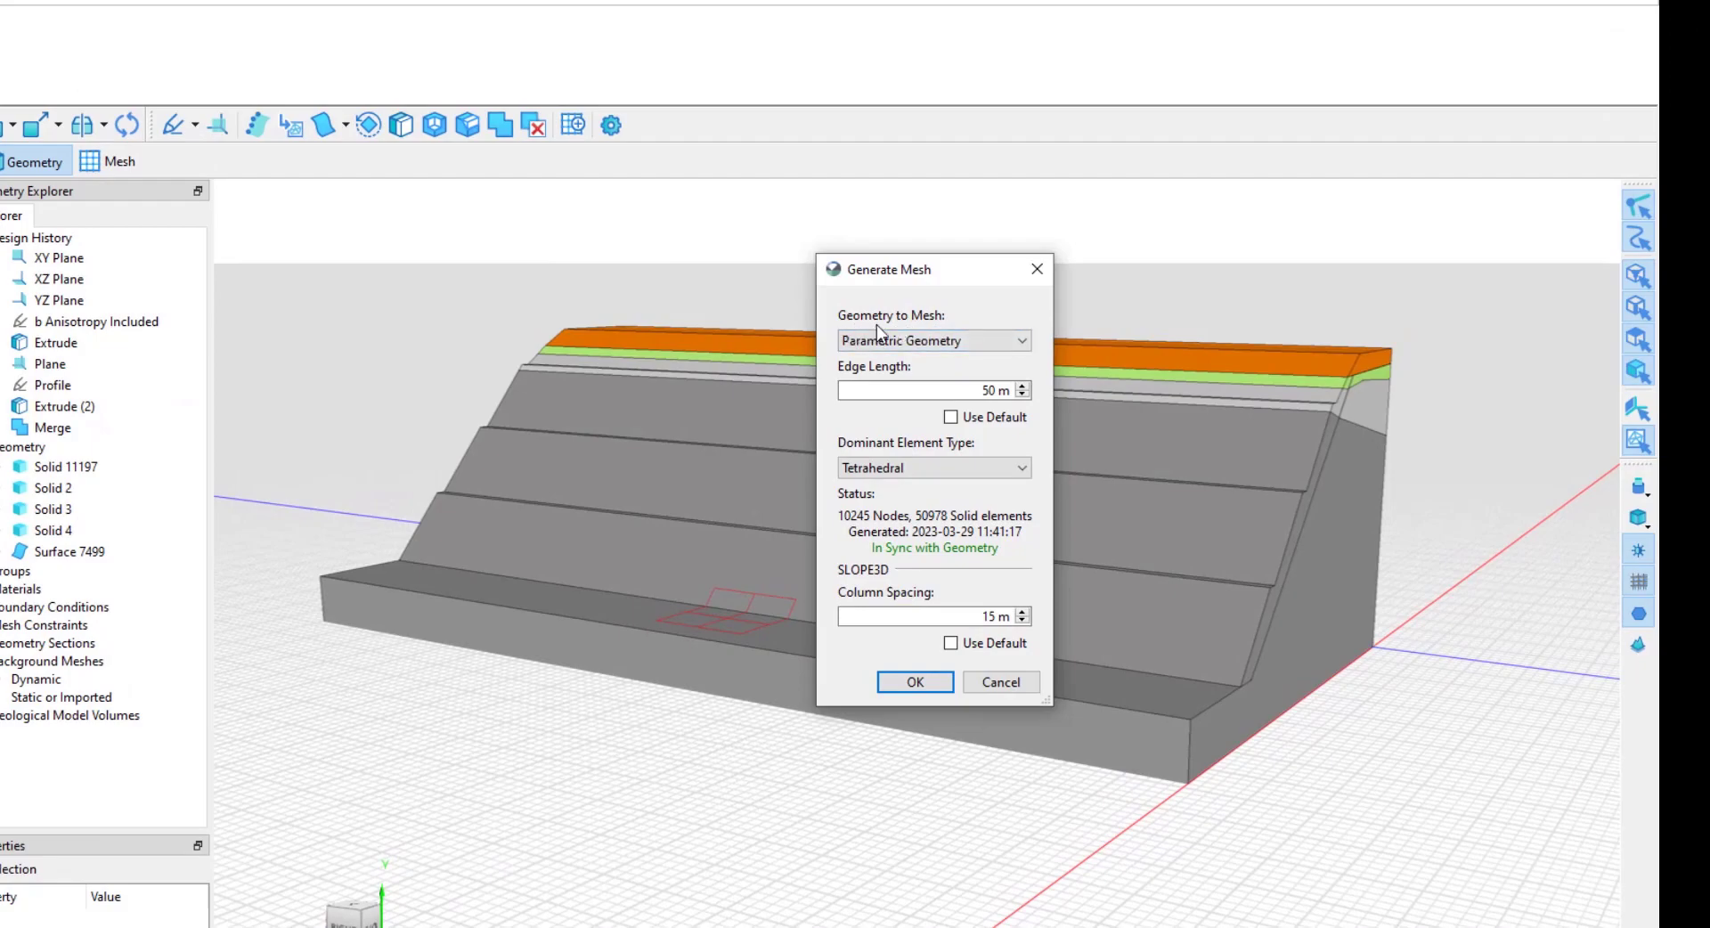
mouse_move(846, 333)
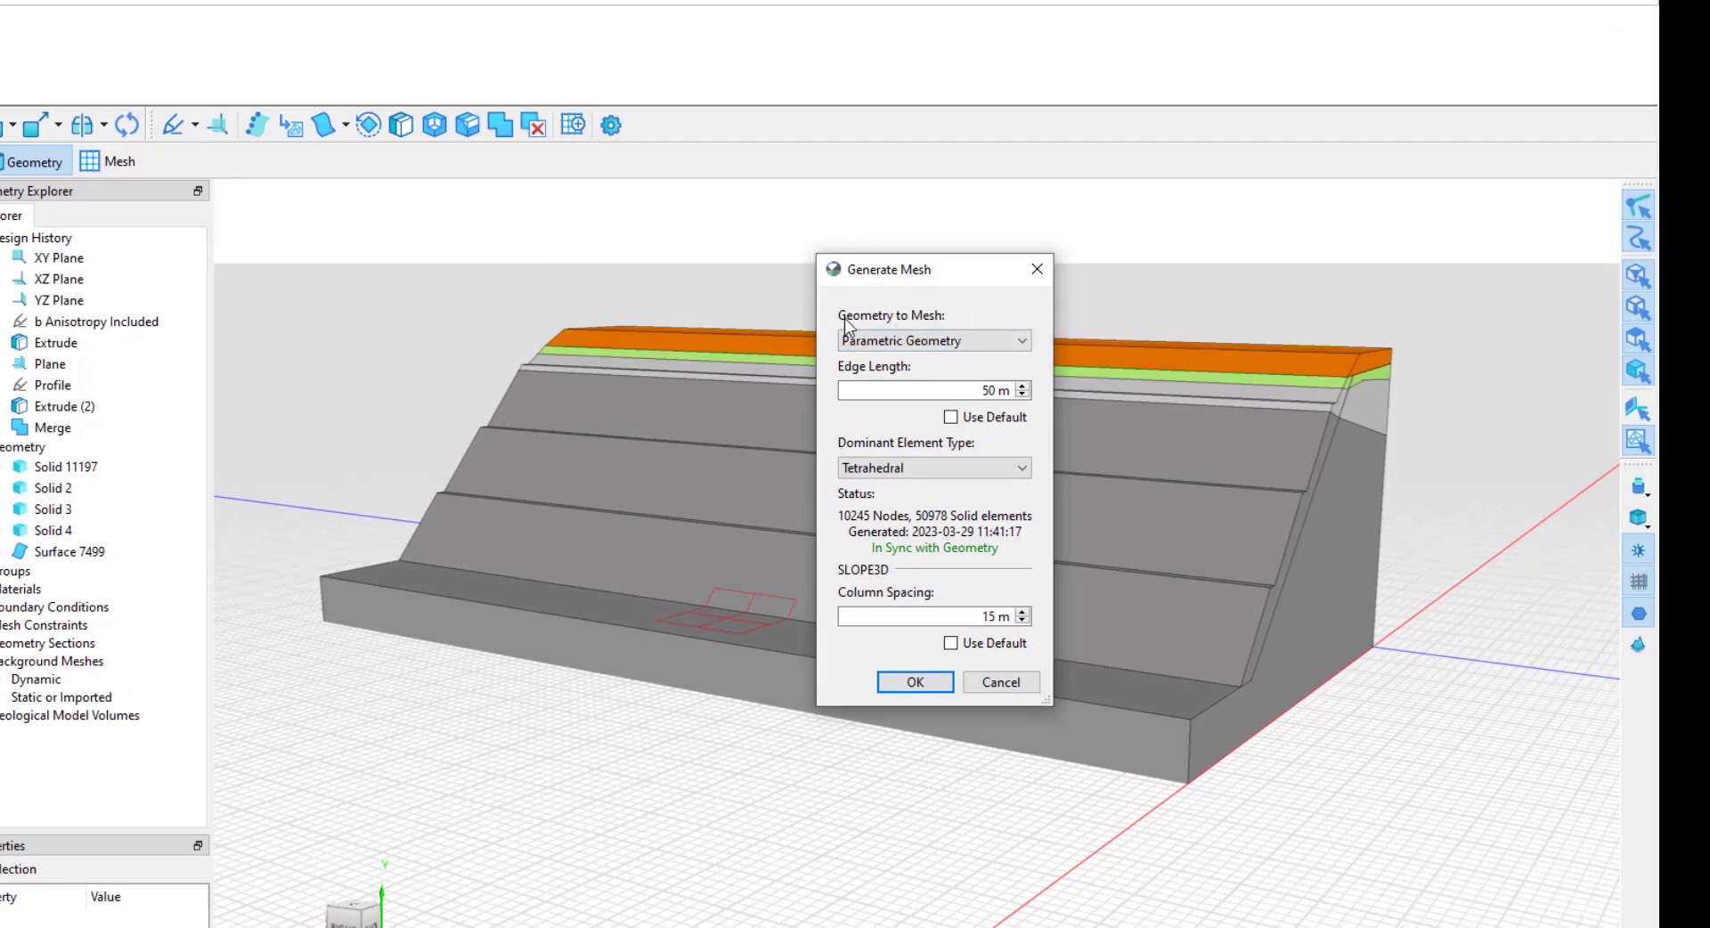
mouse_move(821, 447)
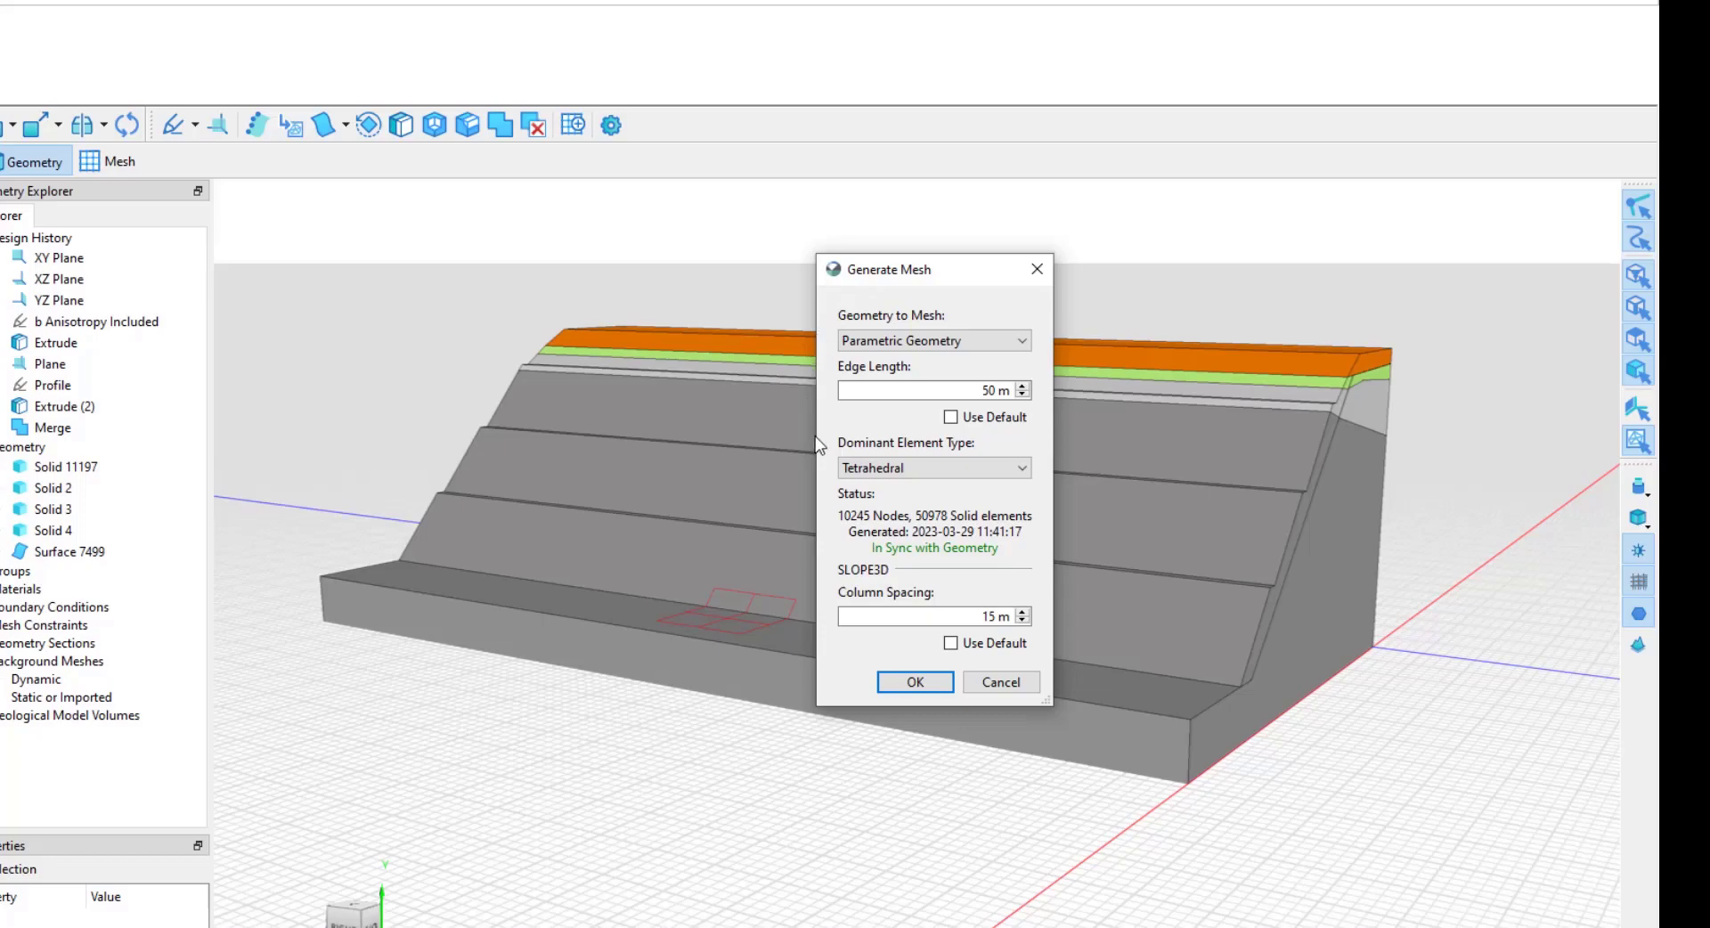
mouse_move(874, 558)
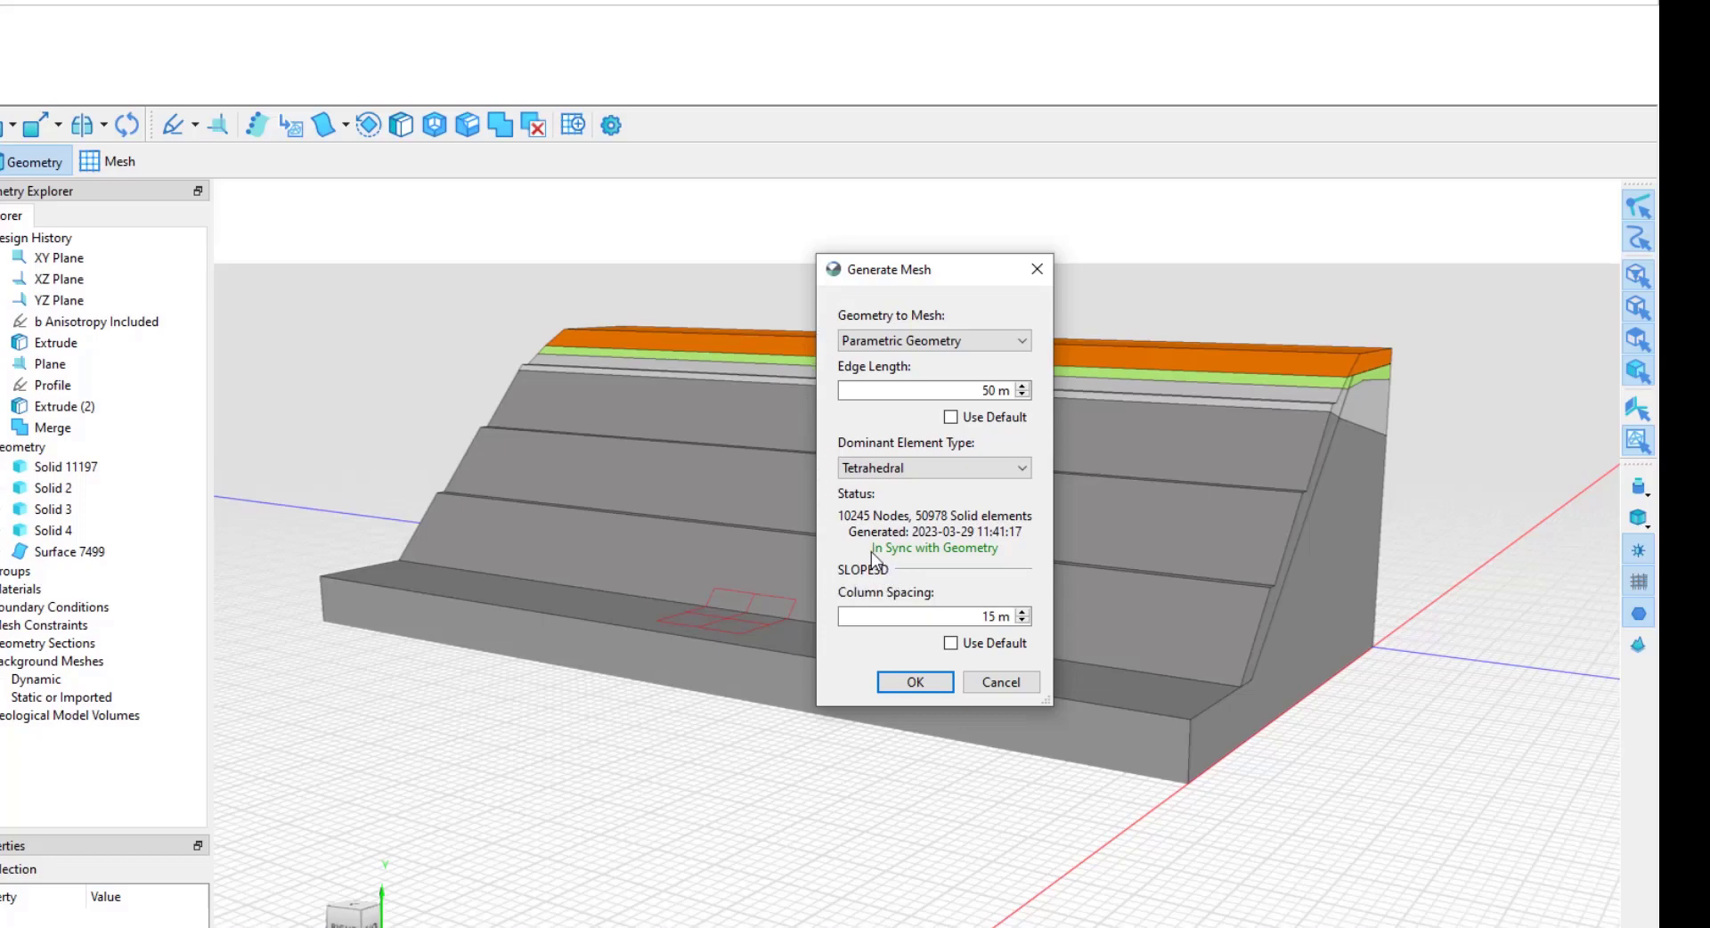
mouse_move(833, 371)
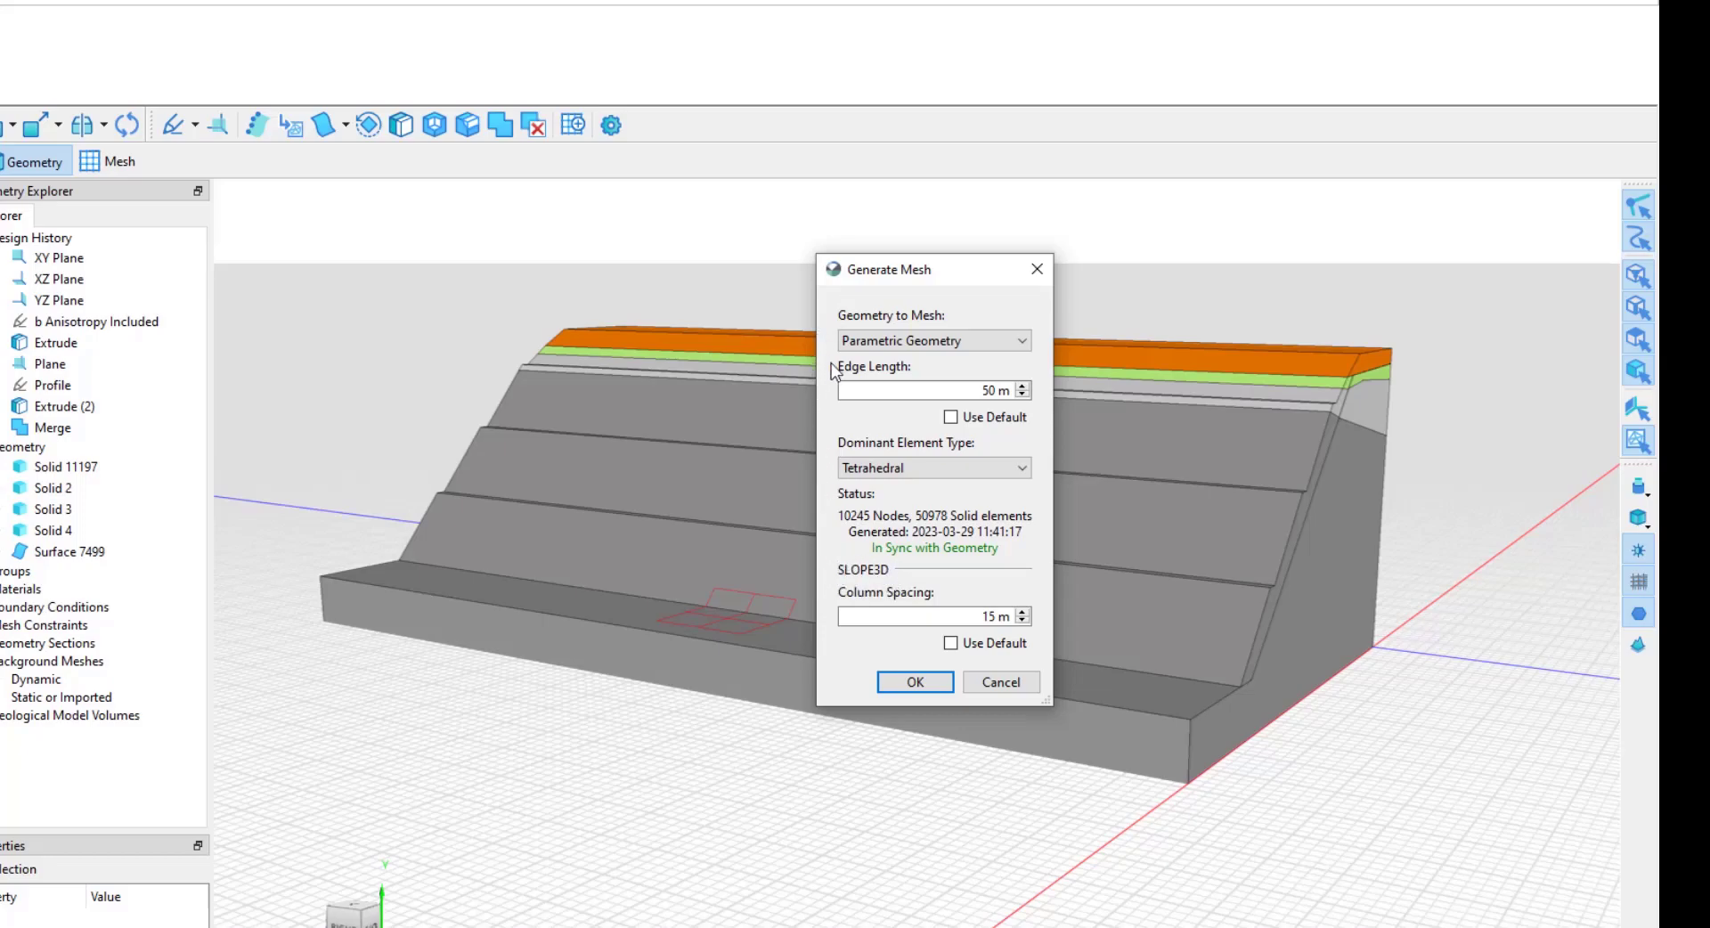
mouse_move(919, 326)
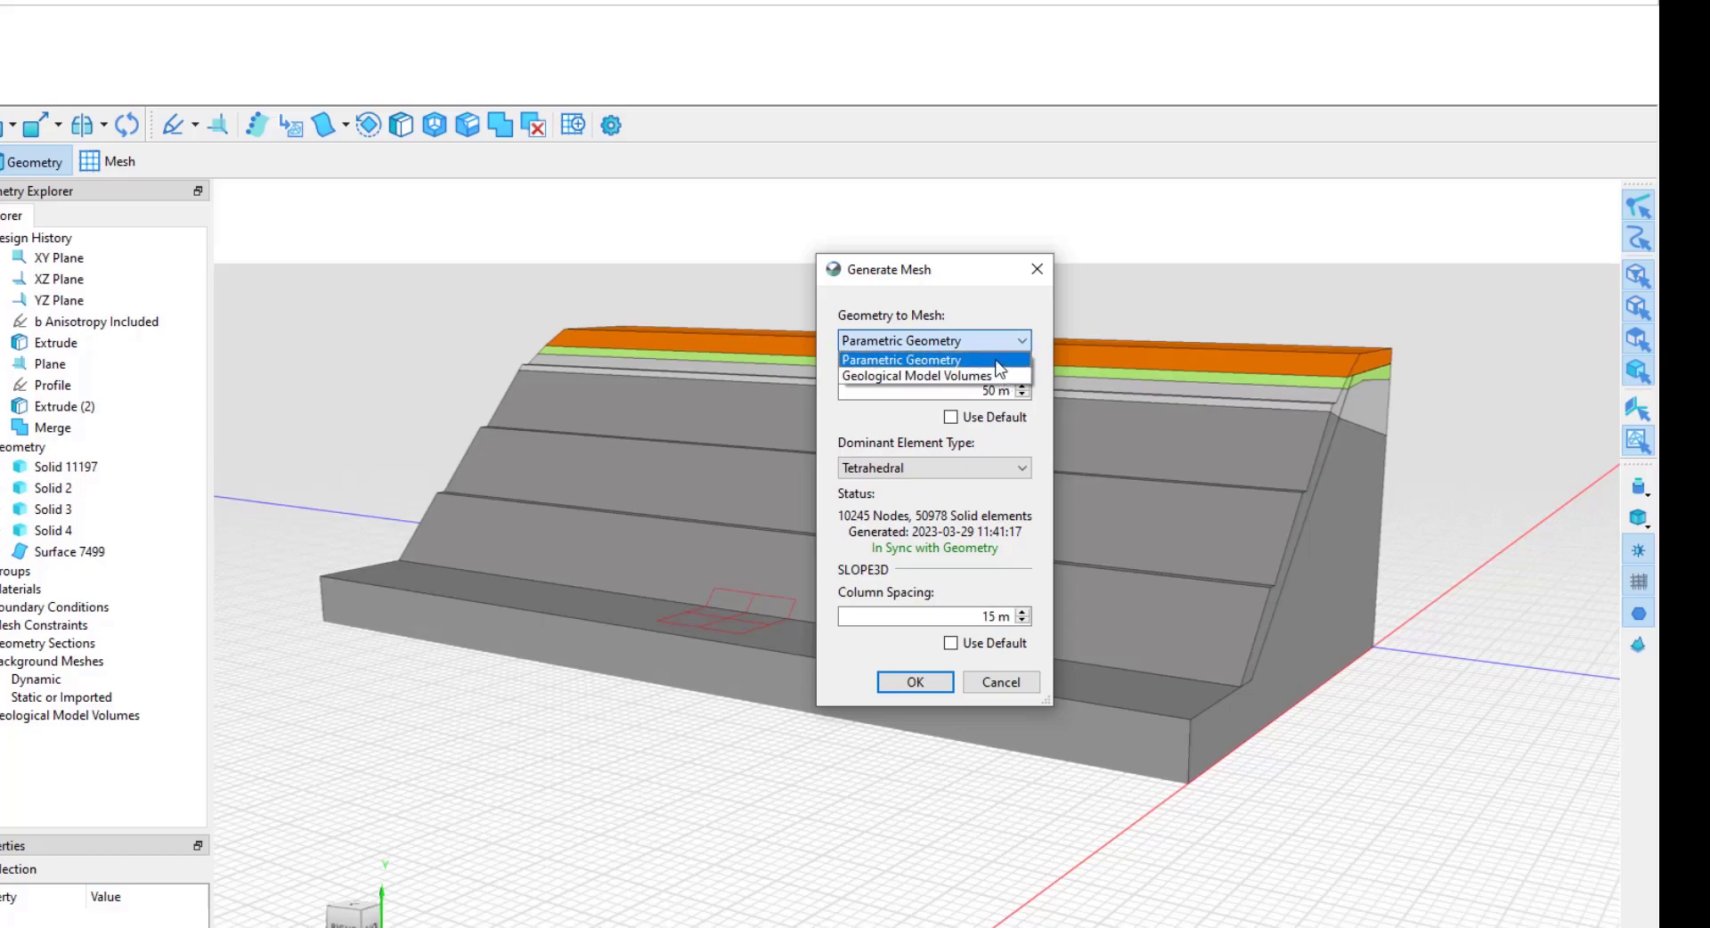
left_click(903, 358)
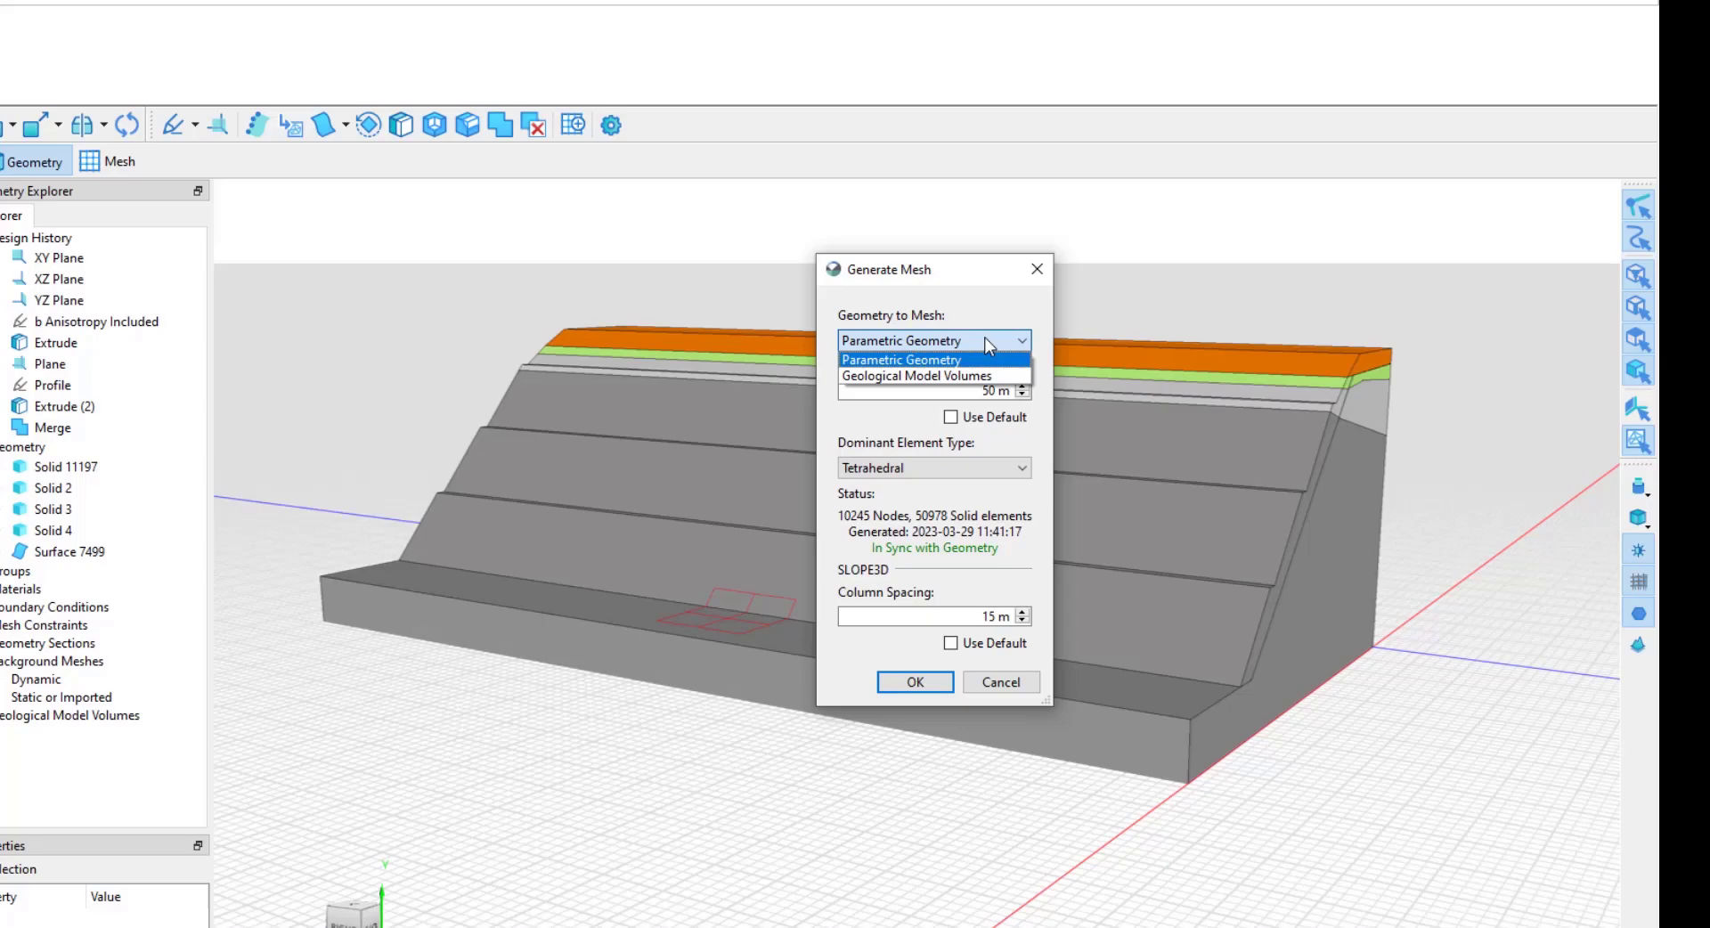
left_click(901, 359)
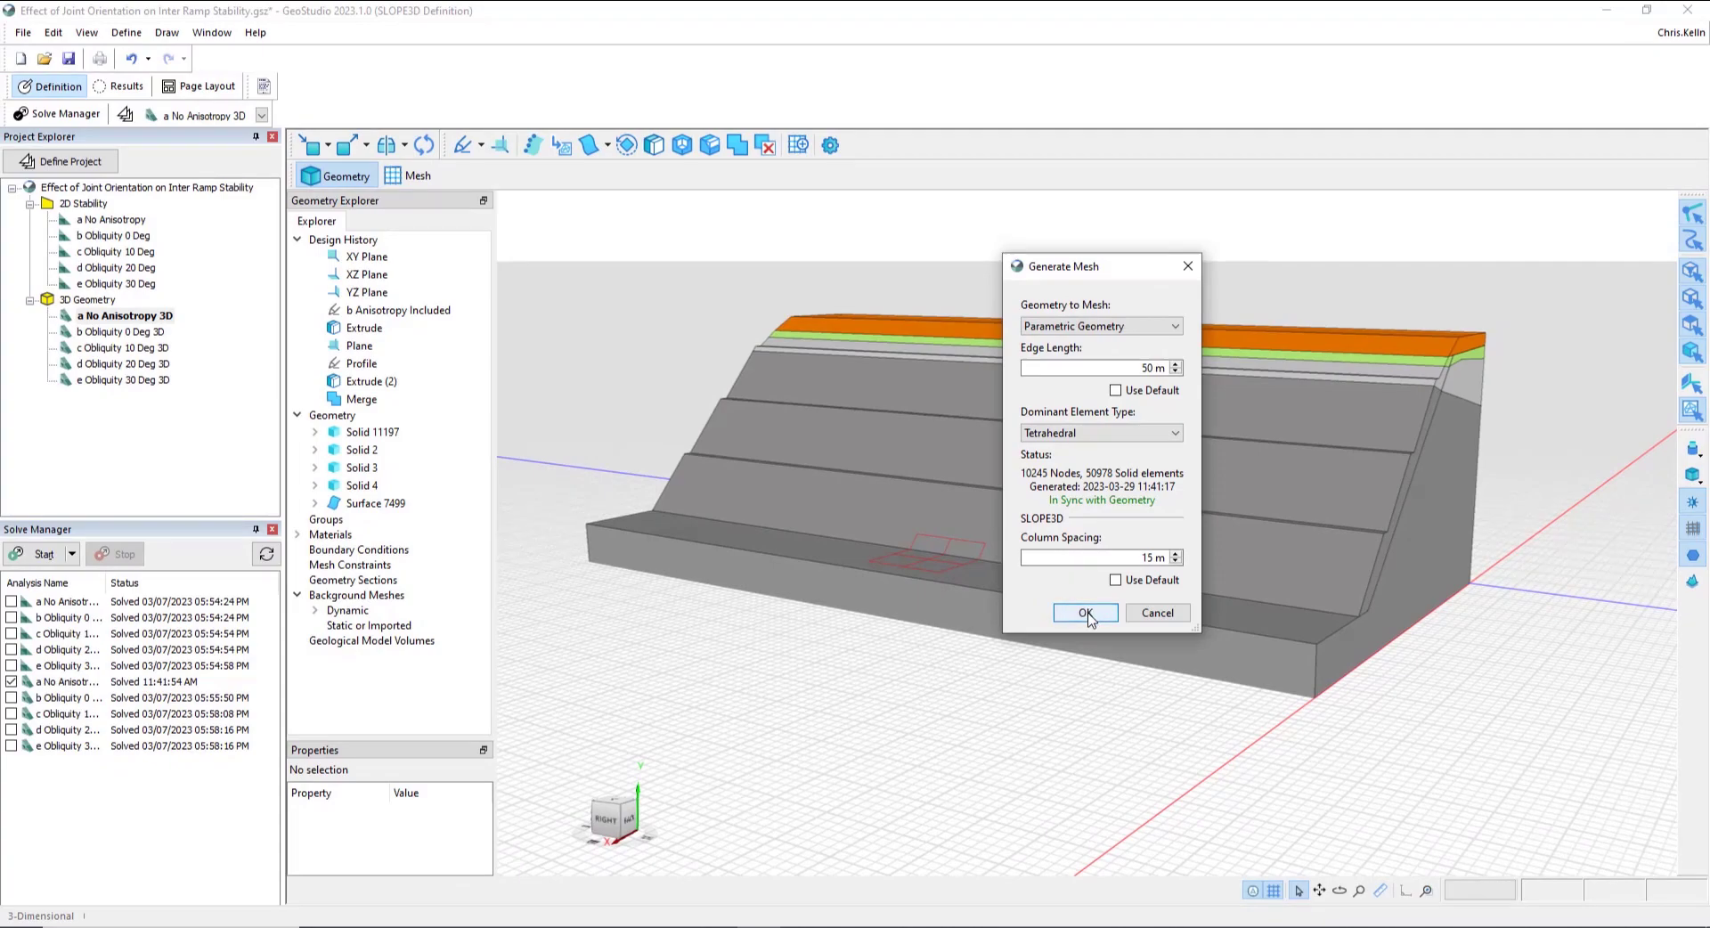
Step: Generate the mesh and display its tetrahedral elements as a wireframe
left_click(1084, 613)
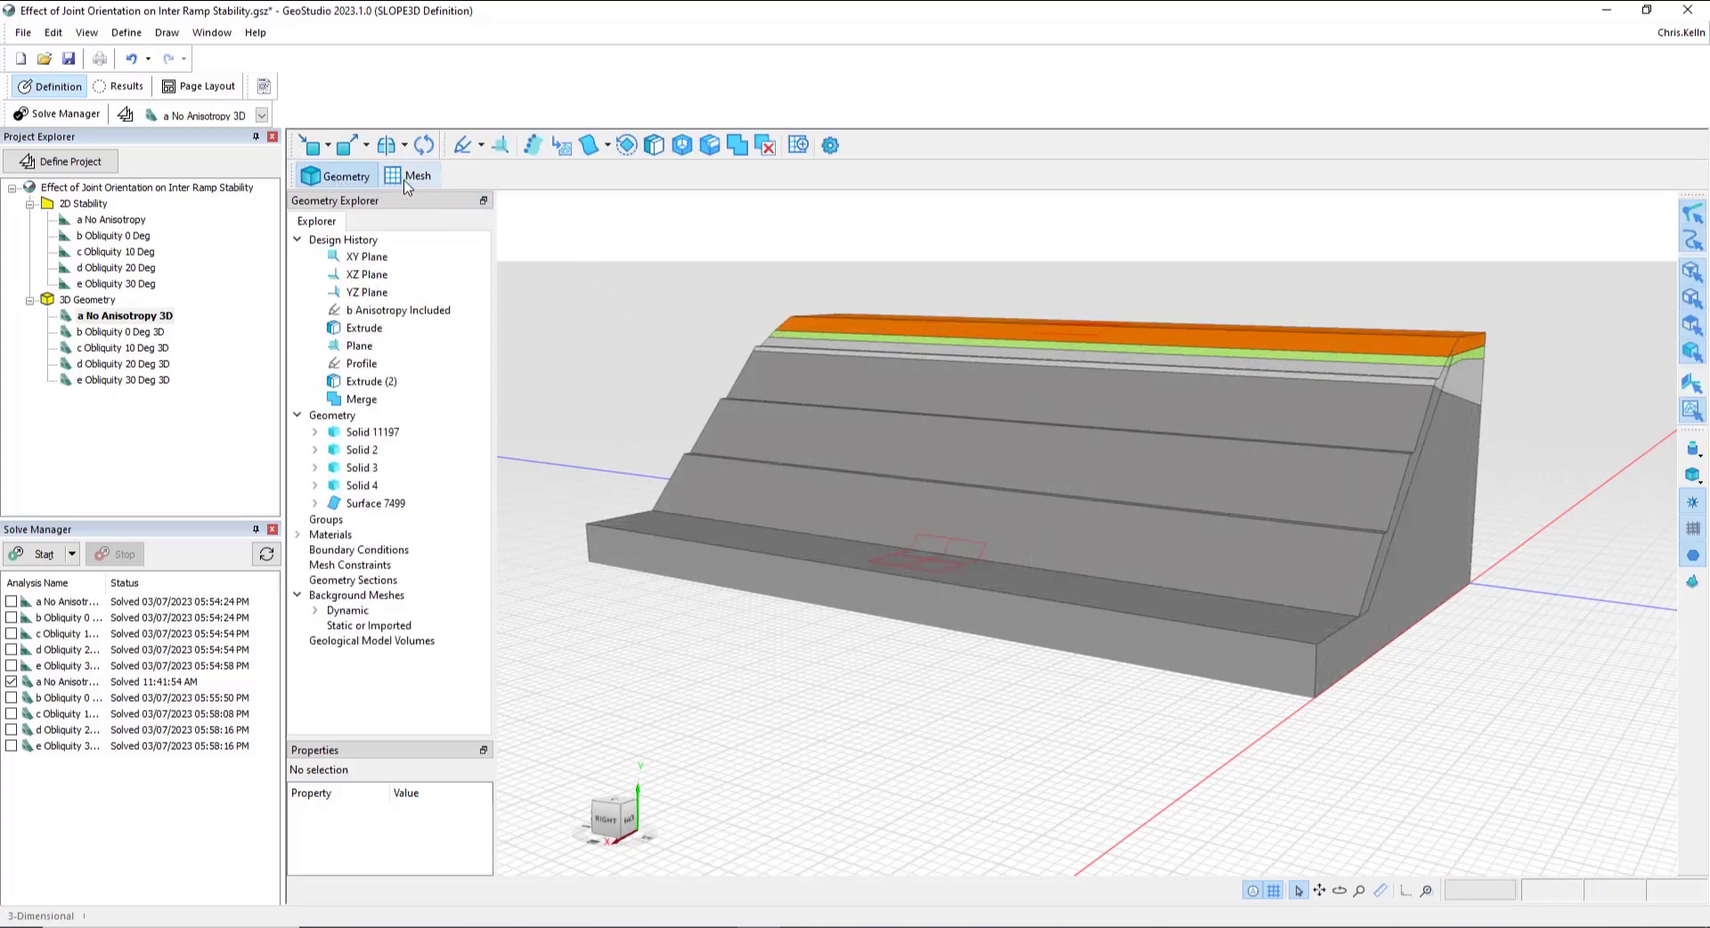
left_click(419, 175)
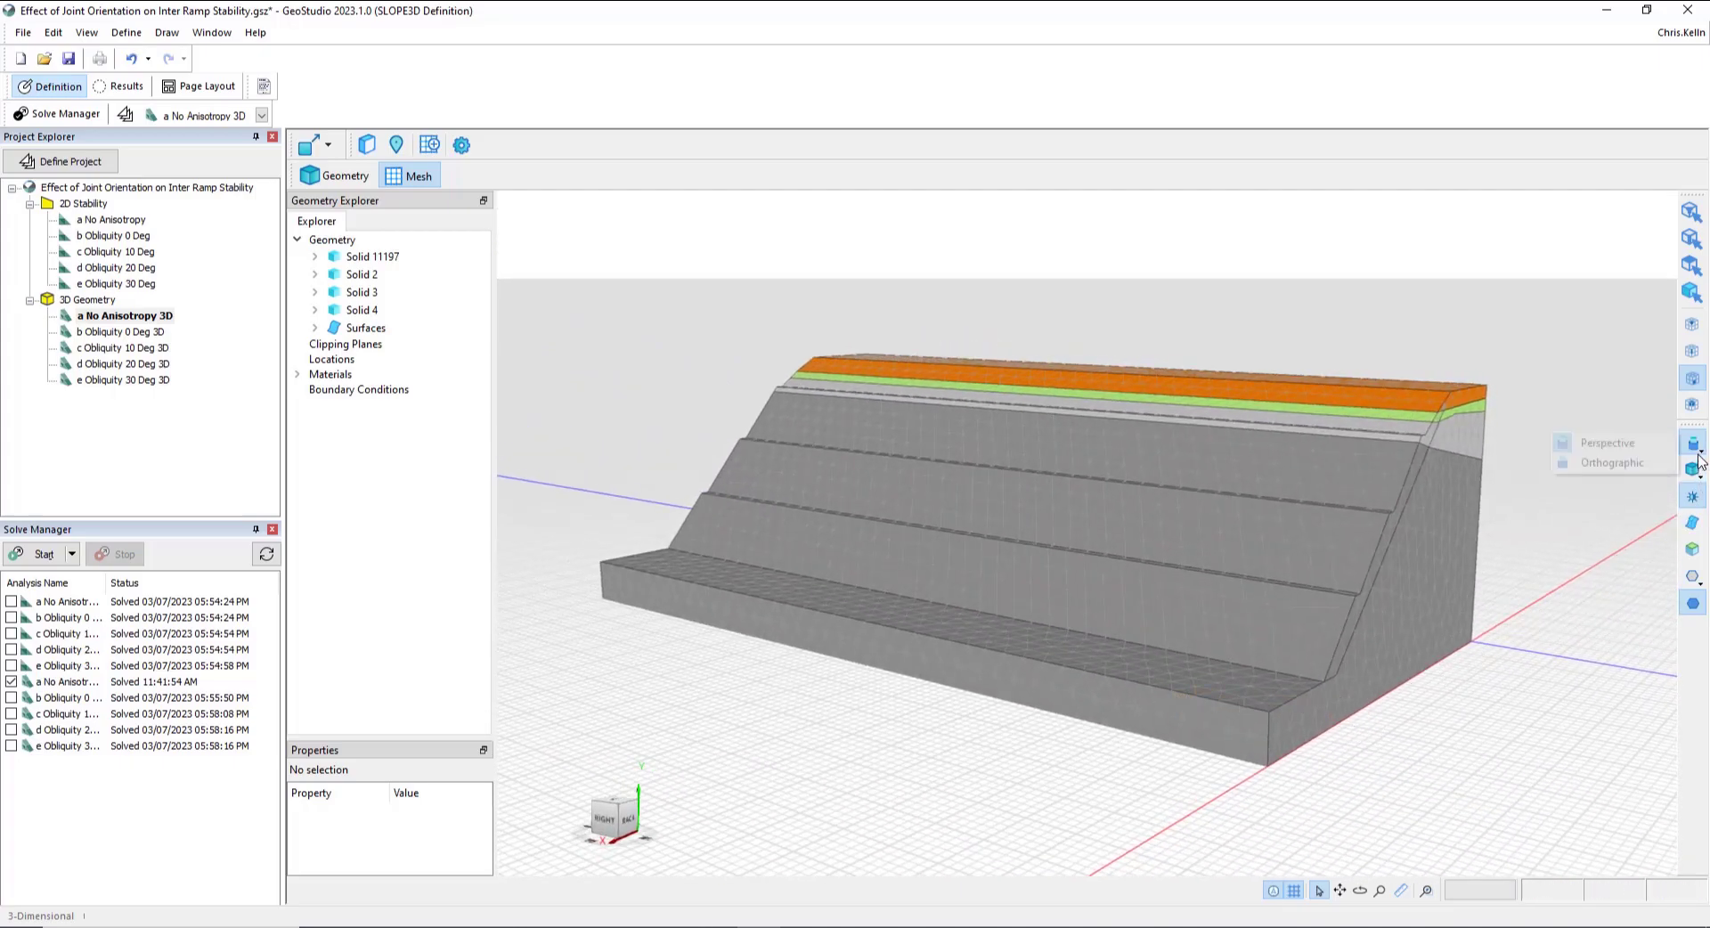
left_click(1688, 468)
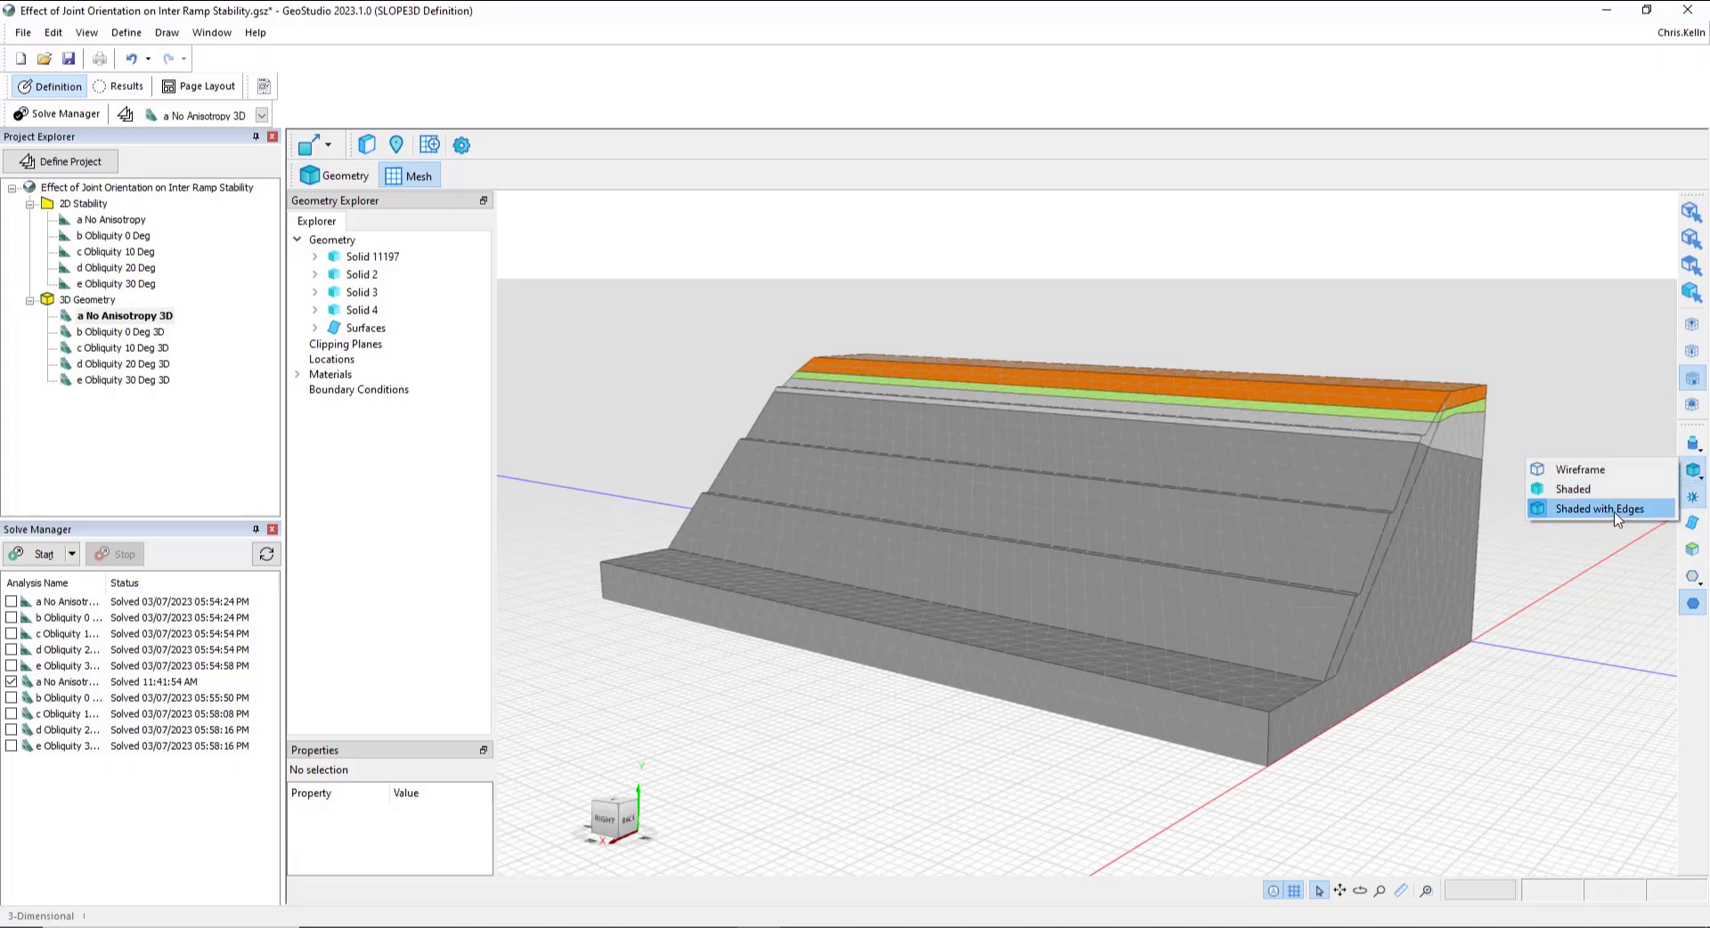
left_click(1572, 489)
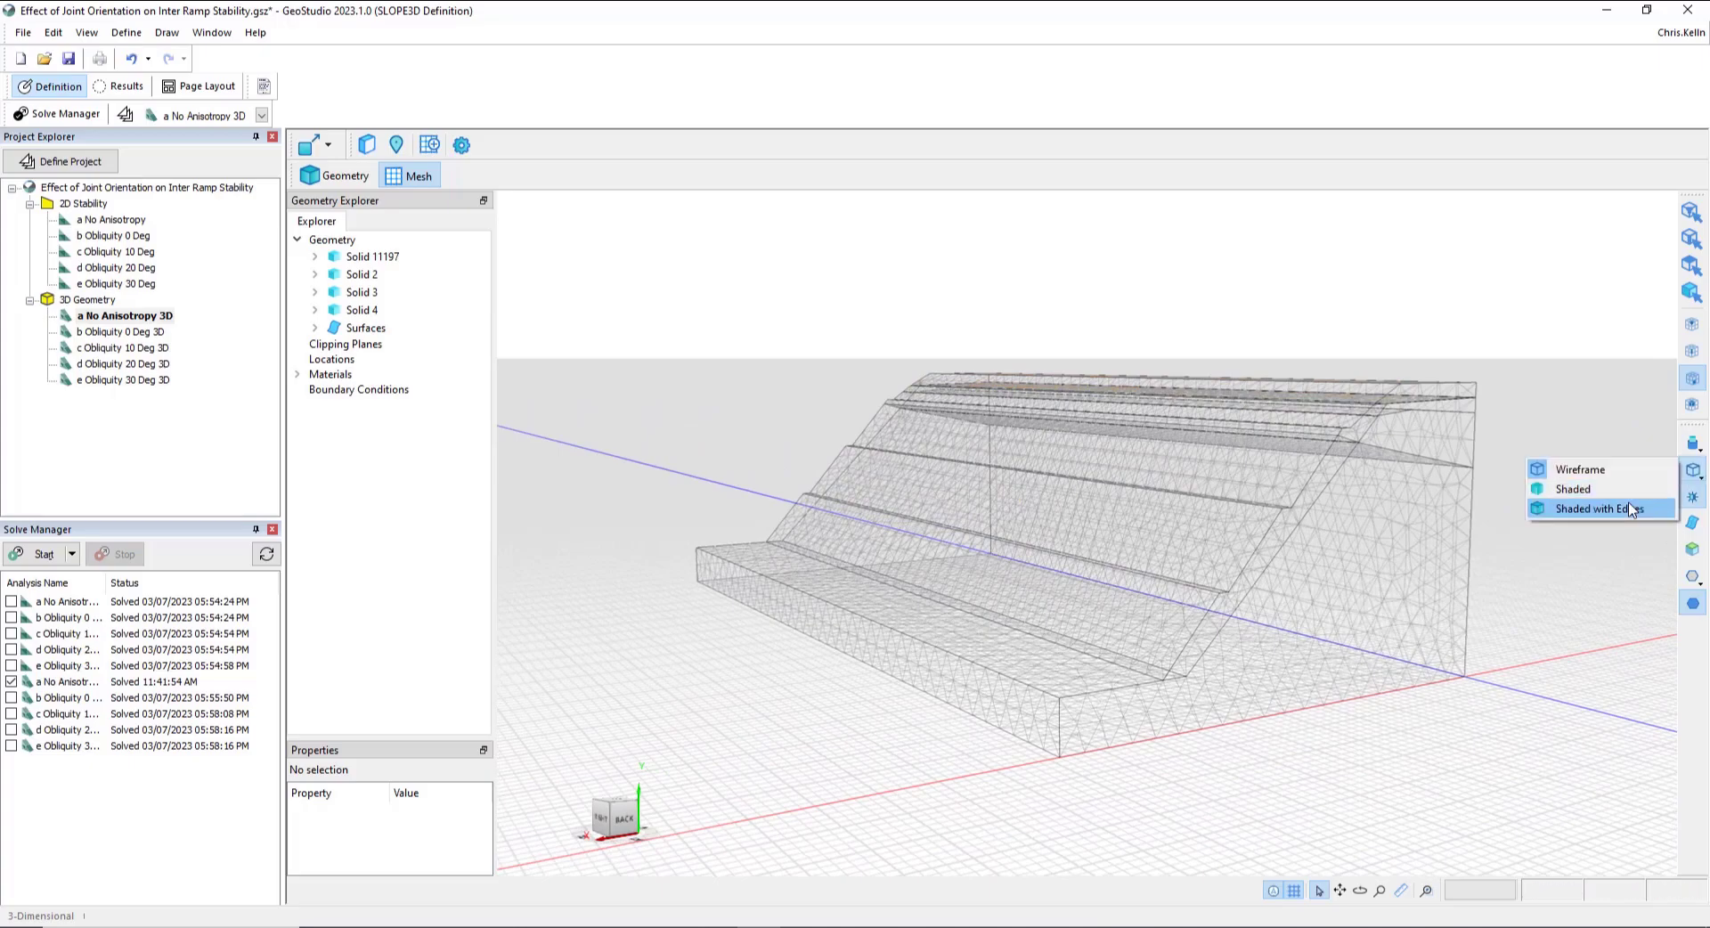
Step: Return the mesh to Shaded with Edges and overlay the analysis column grid
left_click(1572, 489)
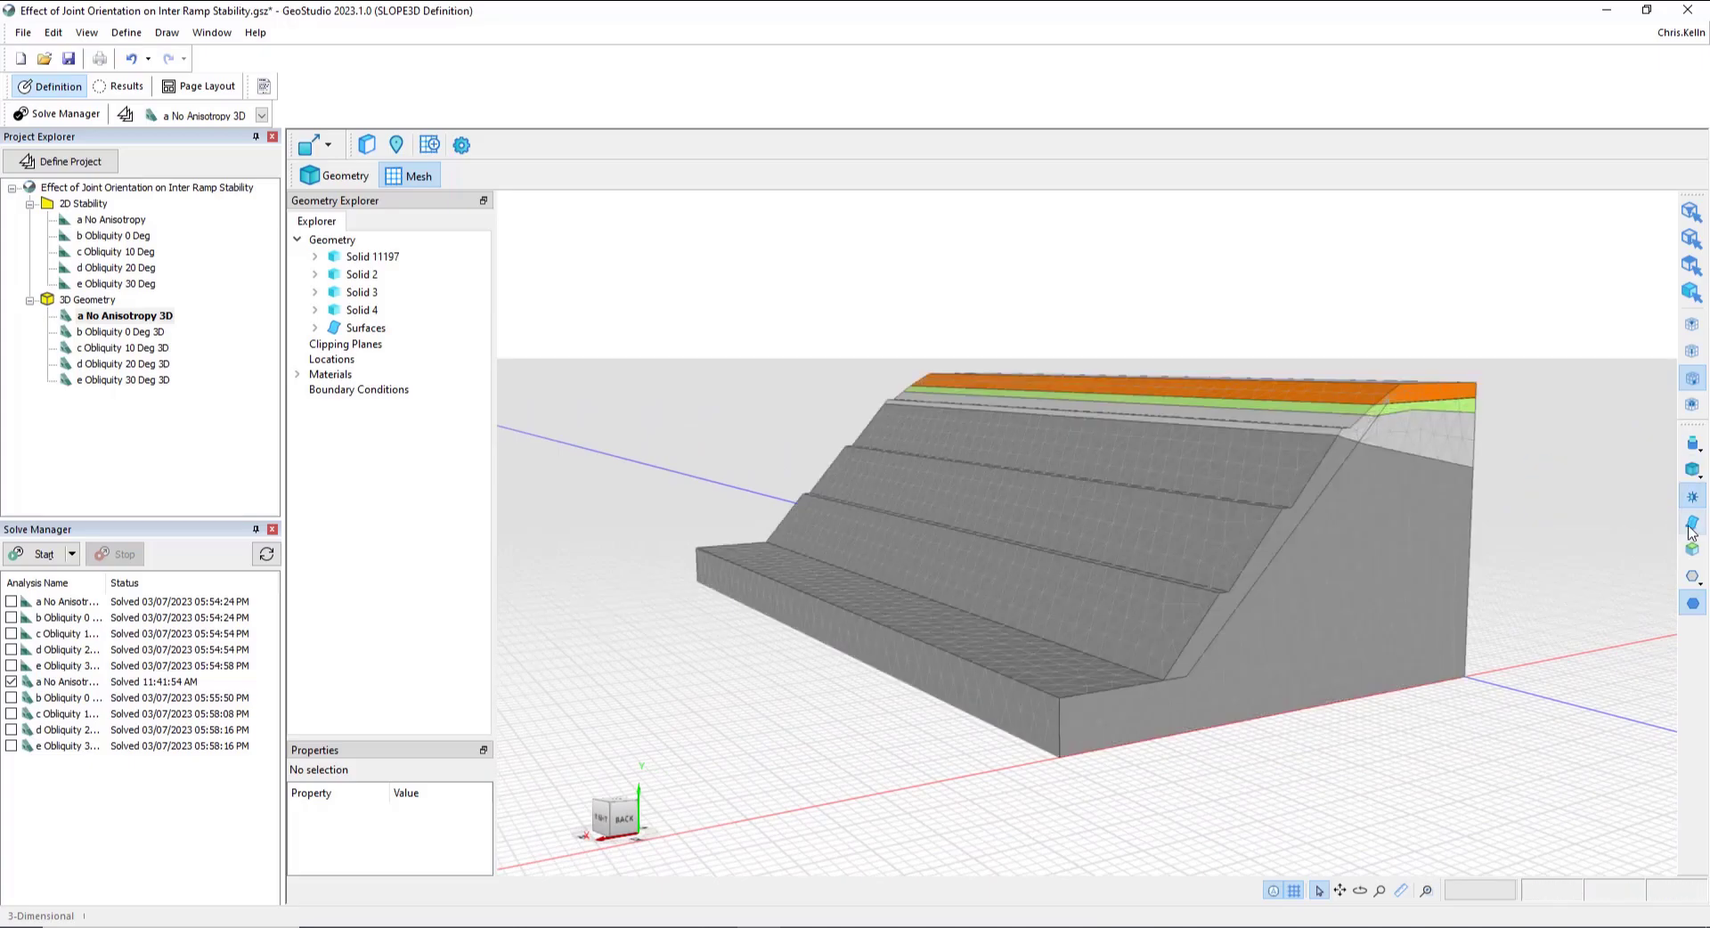
mouse_move(1688, 532)
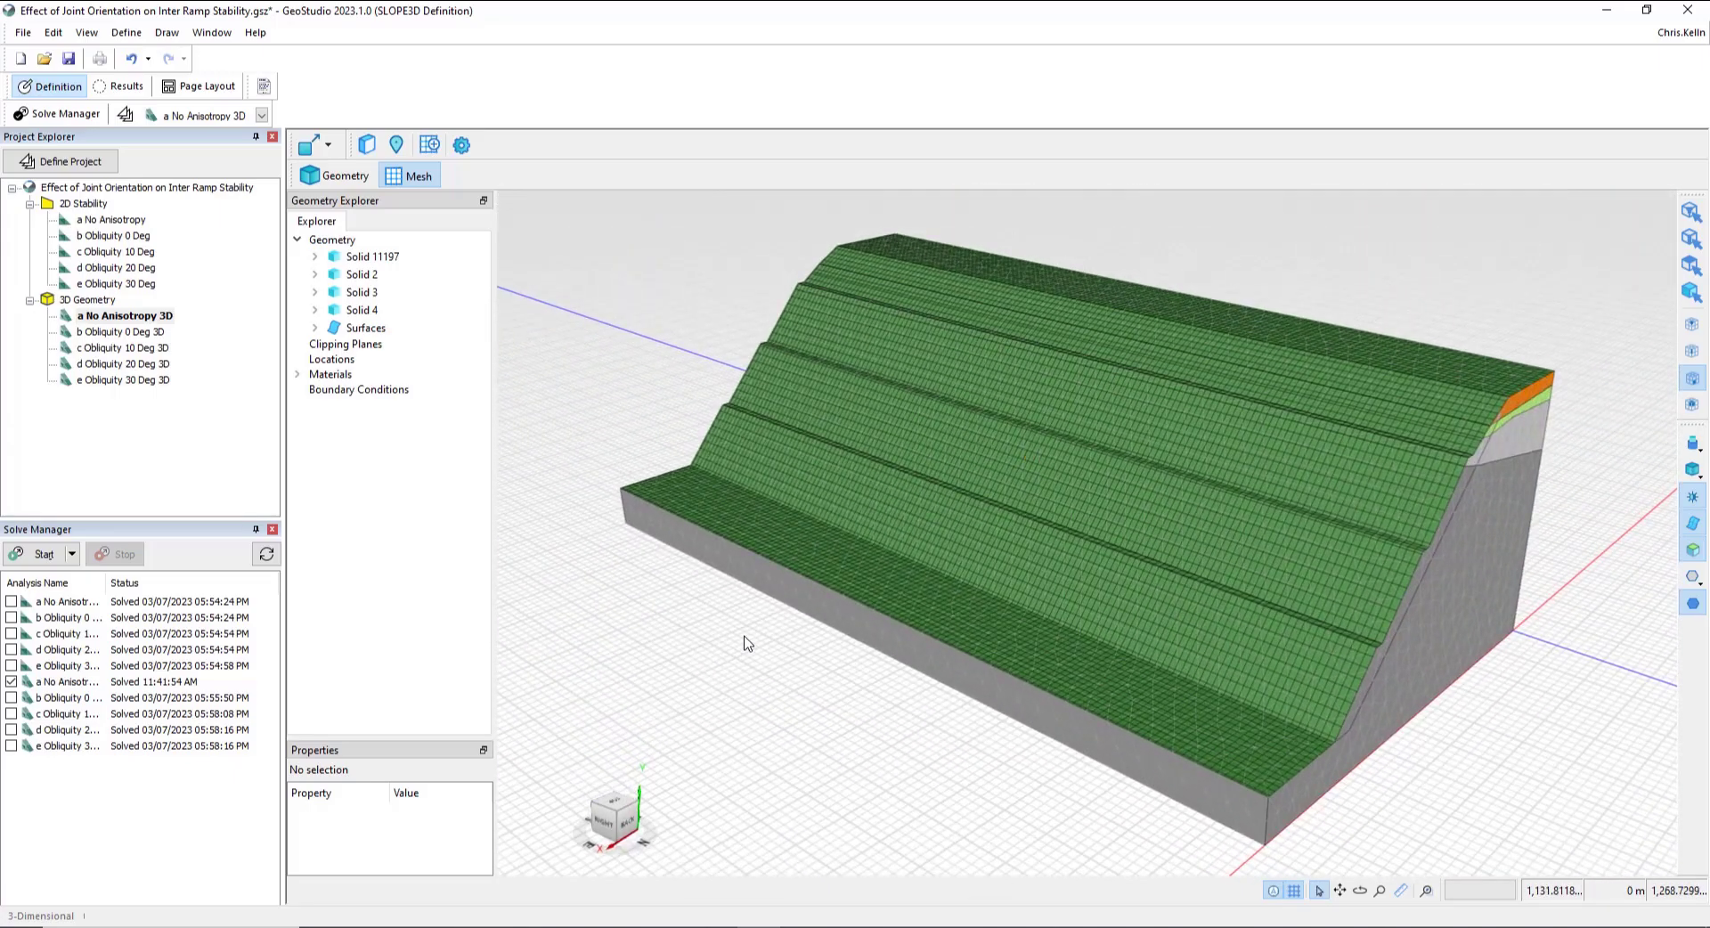
left_click(334, 175)
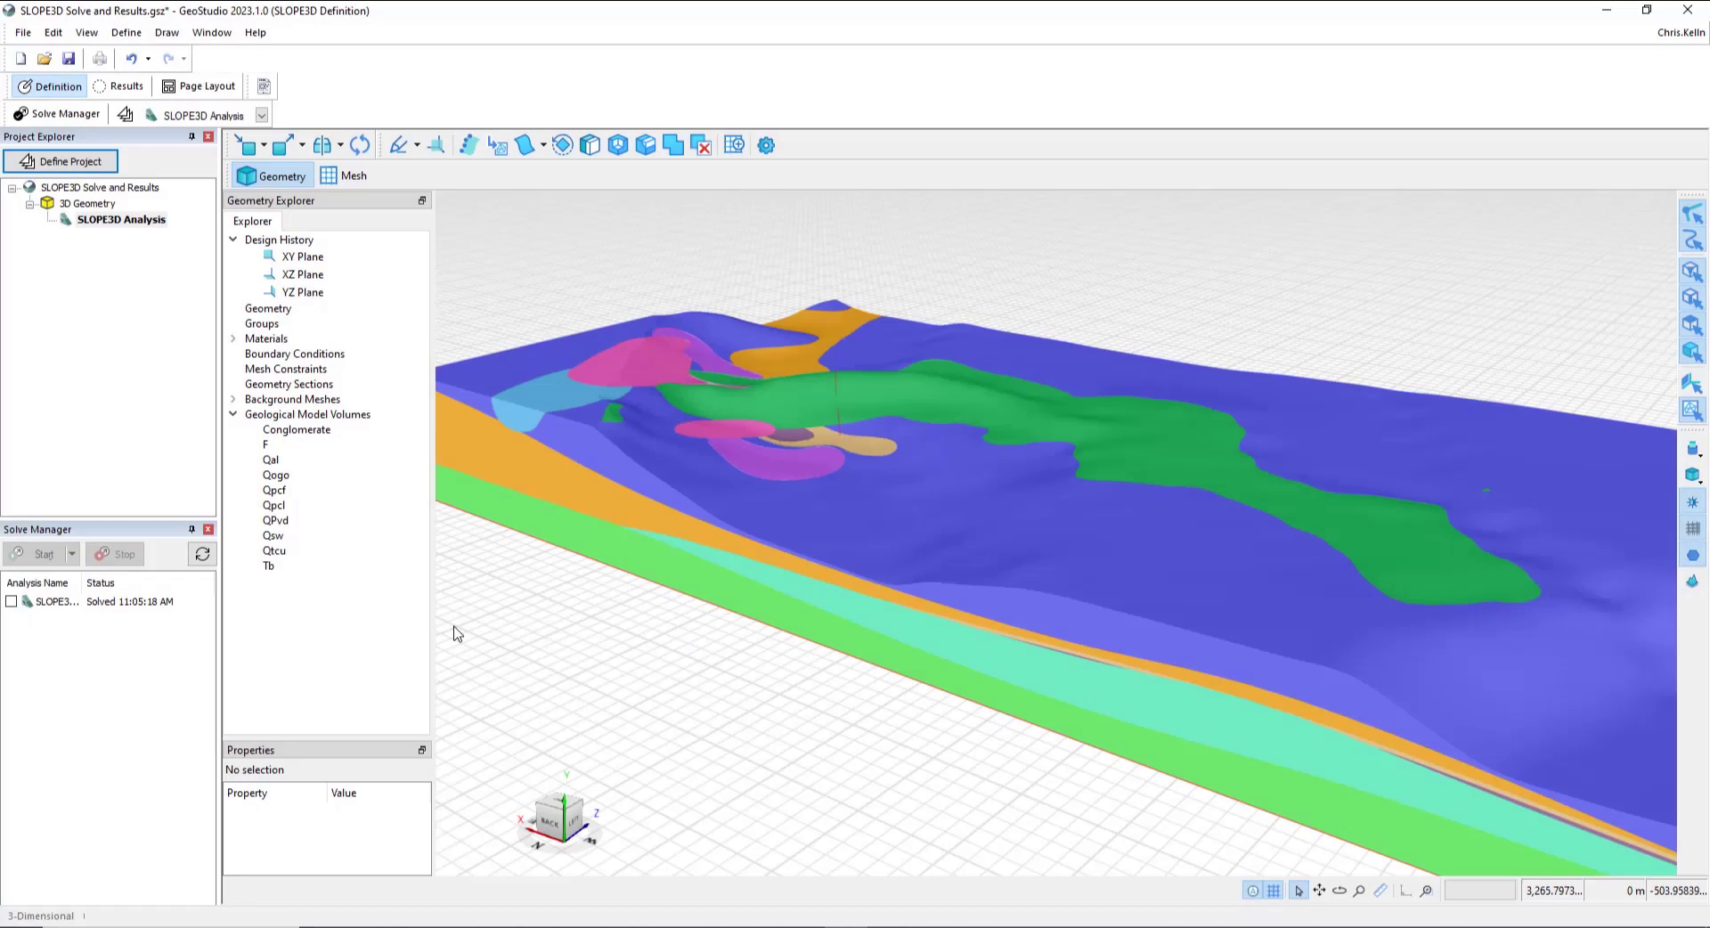
mouse_move(490, 662)
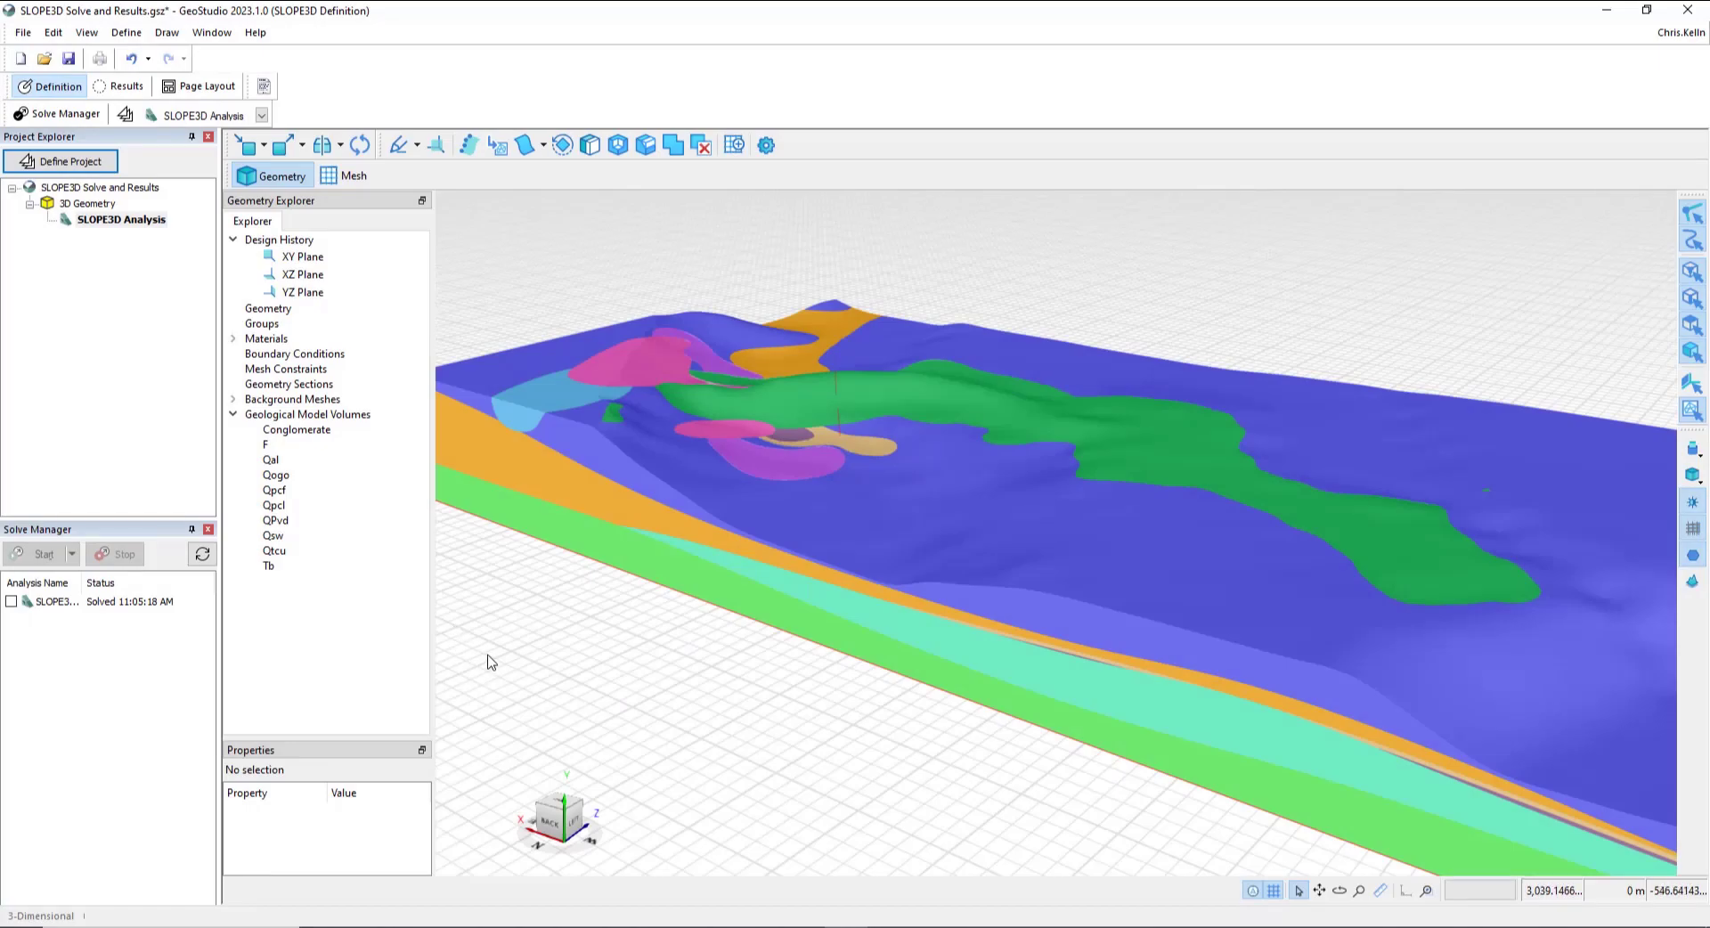
mouse_move(510, 694)
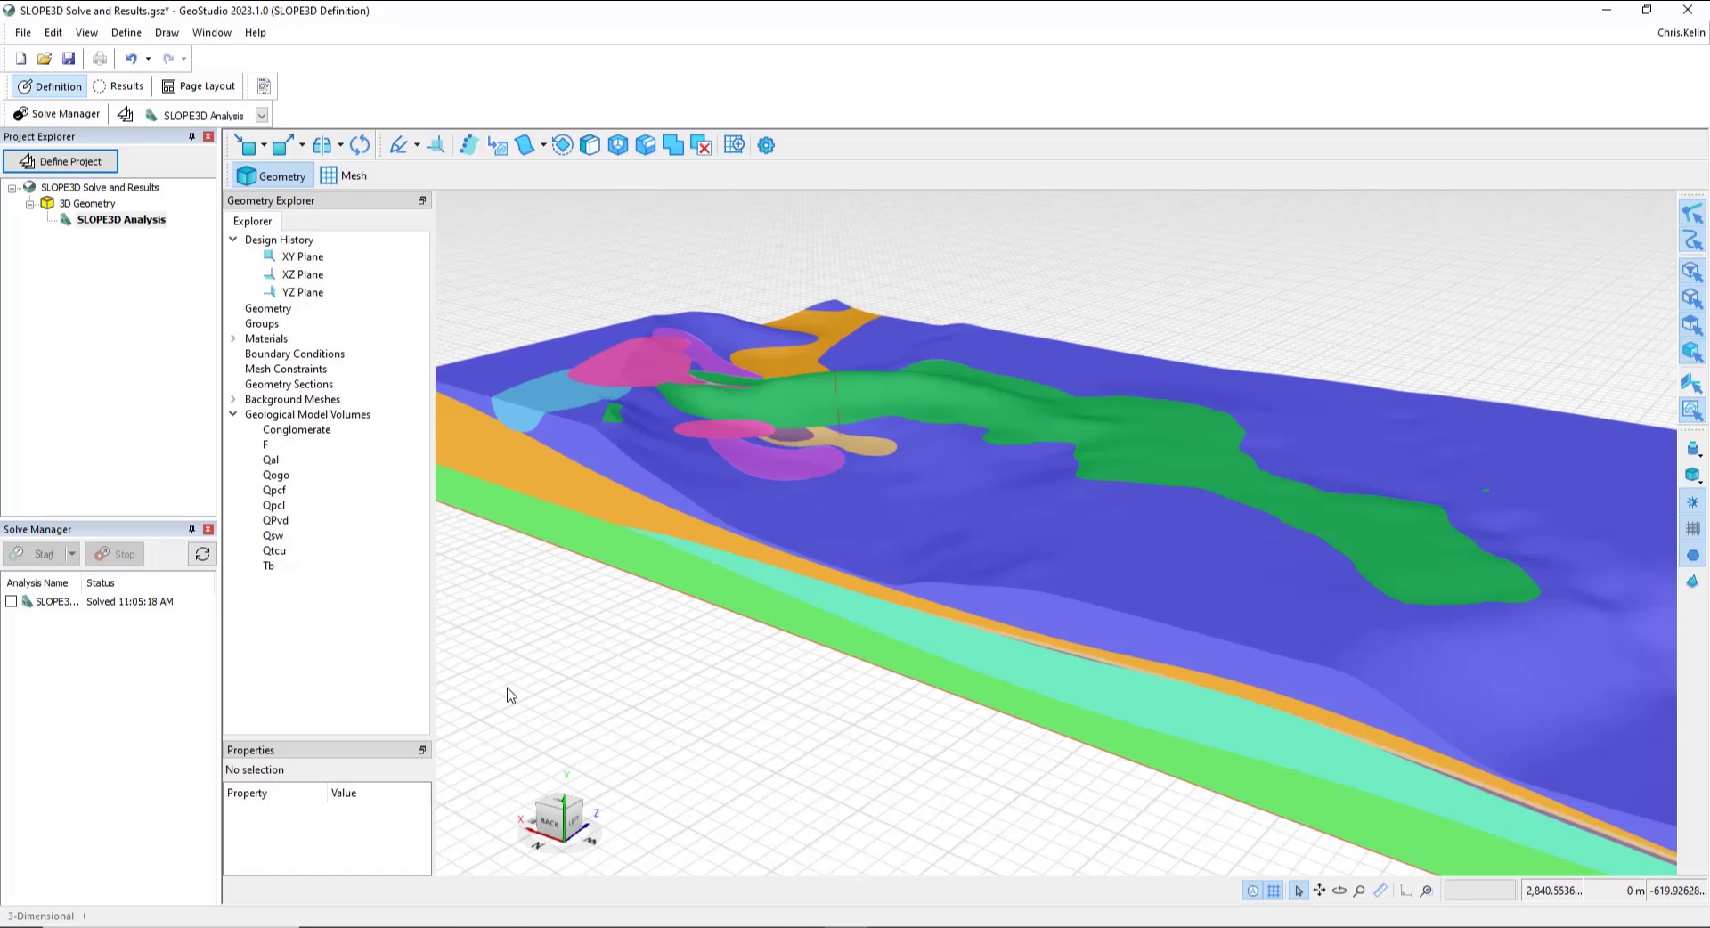
mouse_move(500, 660)
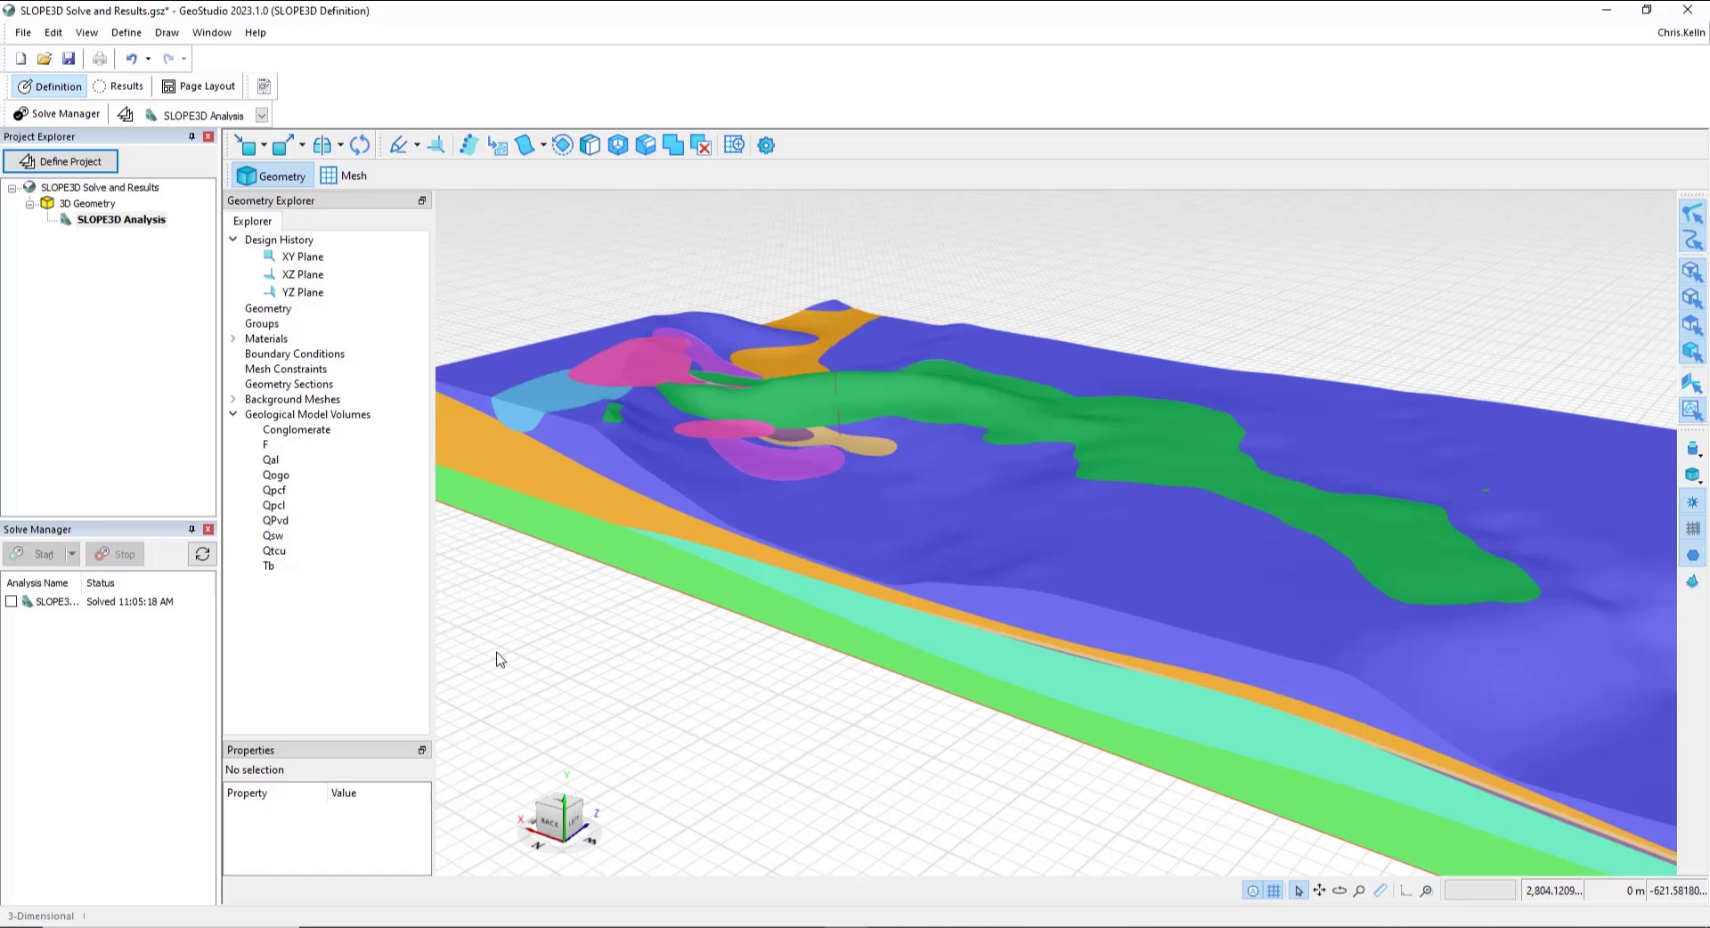
Step: Browse the geological model volumes in Geometry Explorer and select QPvd to see its assigned material
left_click(266, 144)
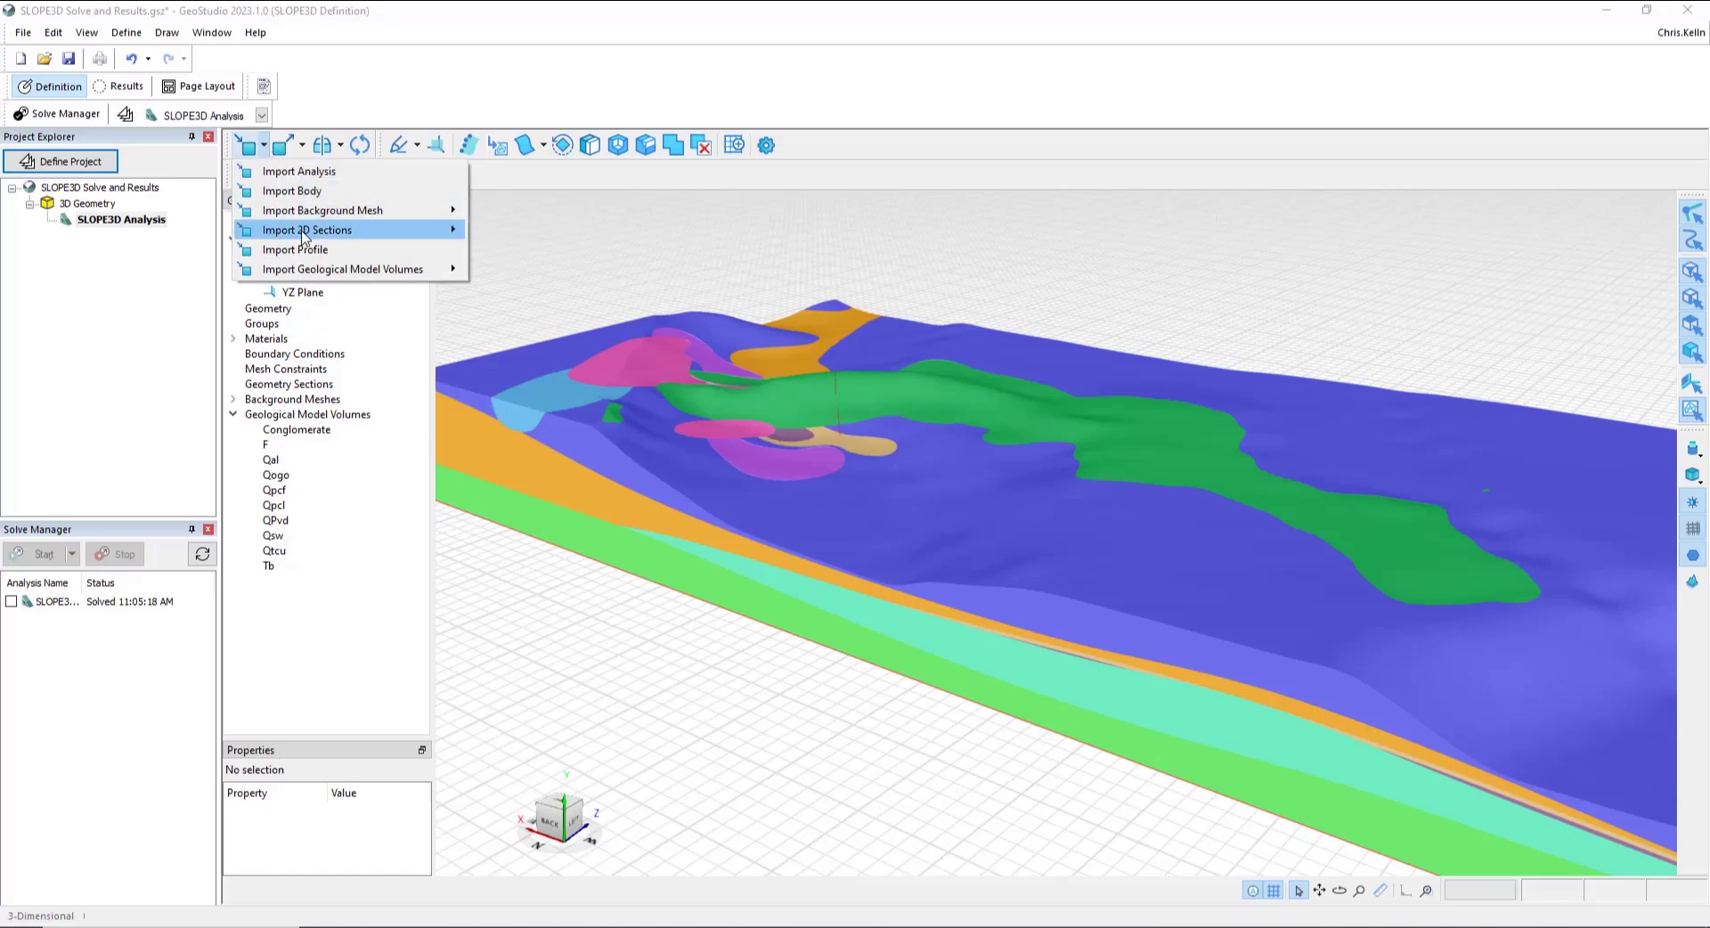
mouse_move(325, 269)
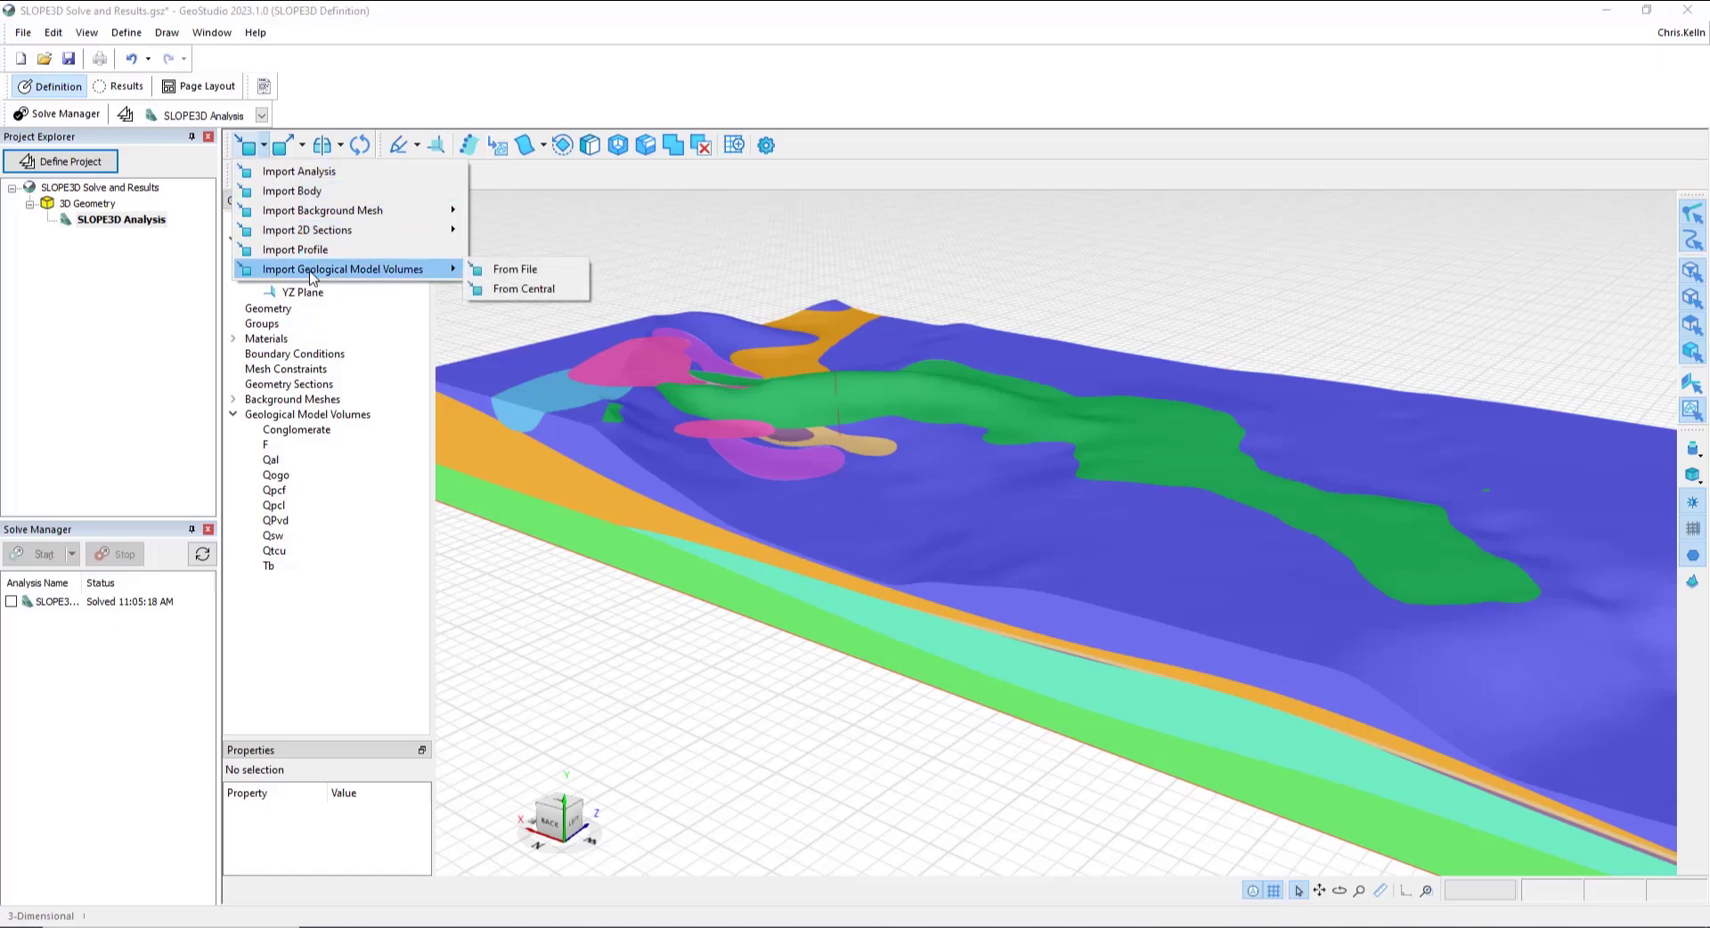
mouse_move(526, 289)
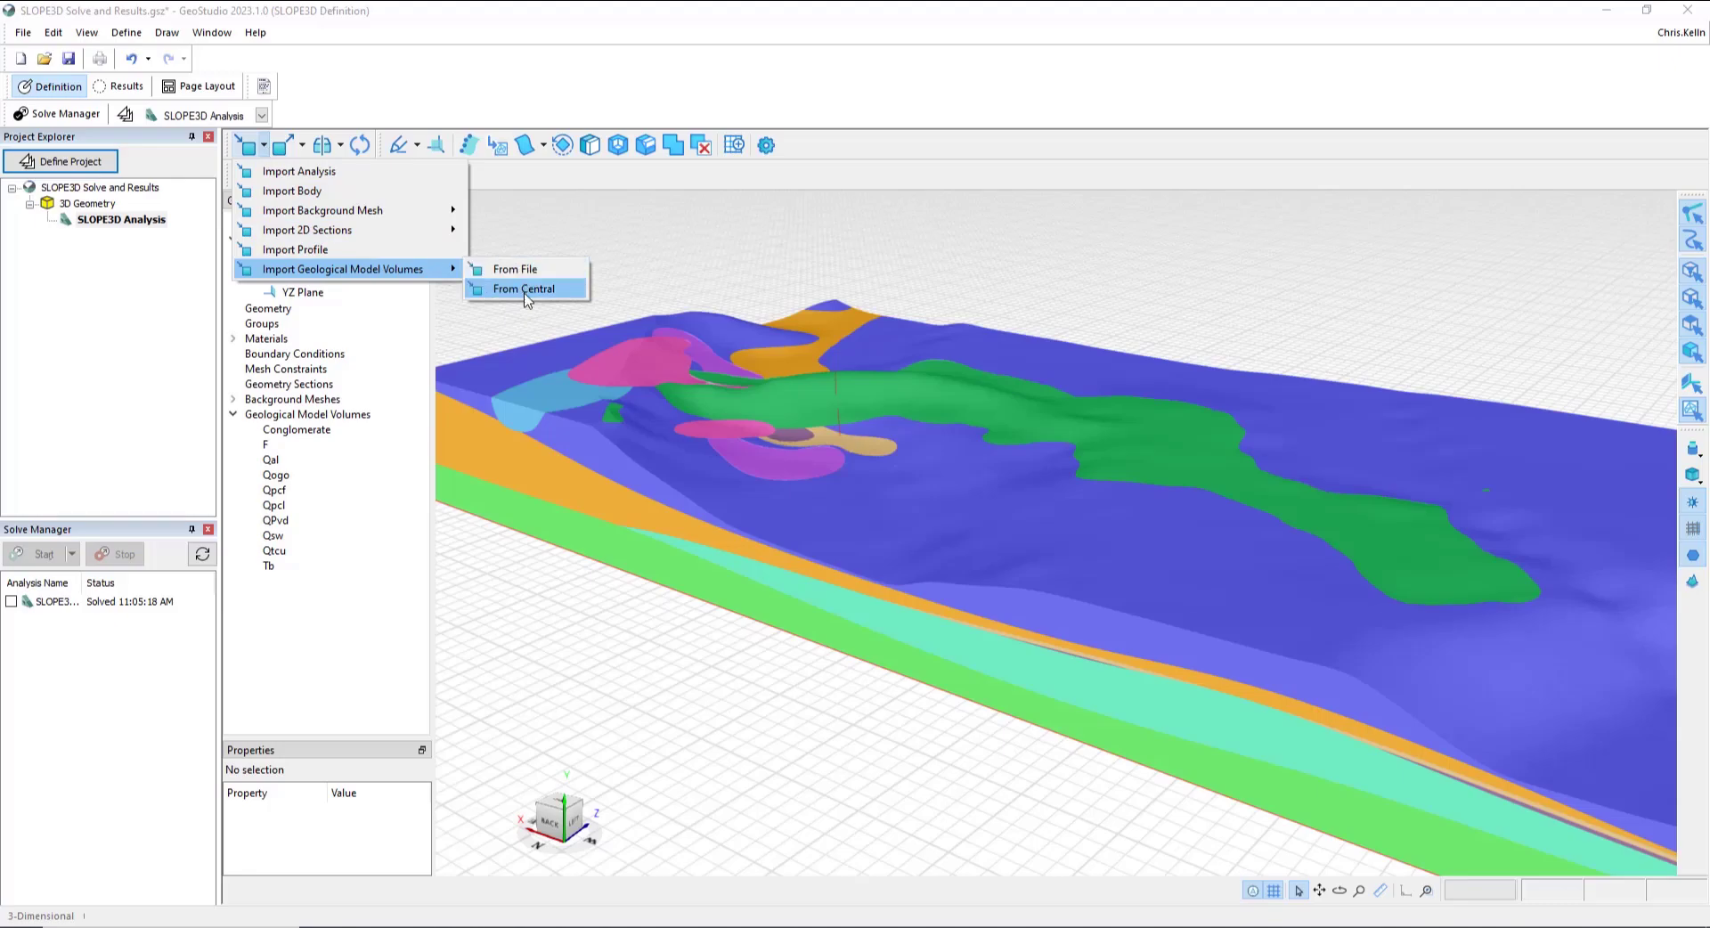
mouse_move(525, 296)
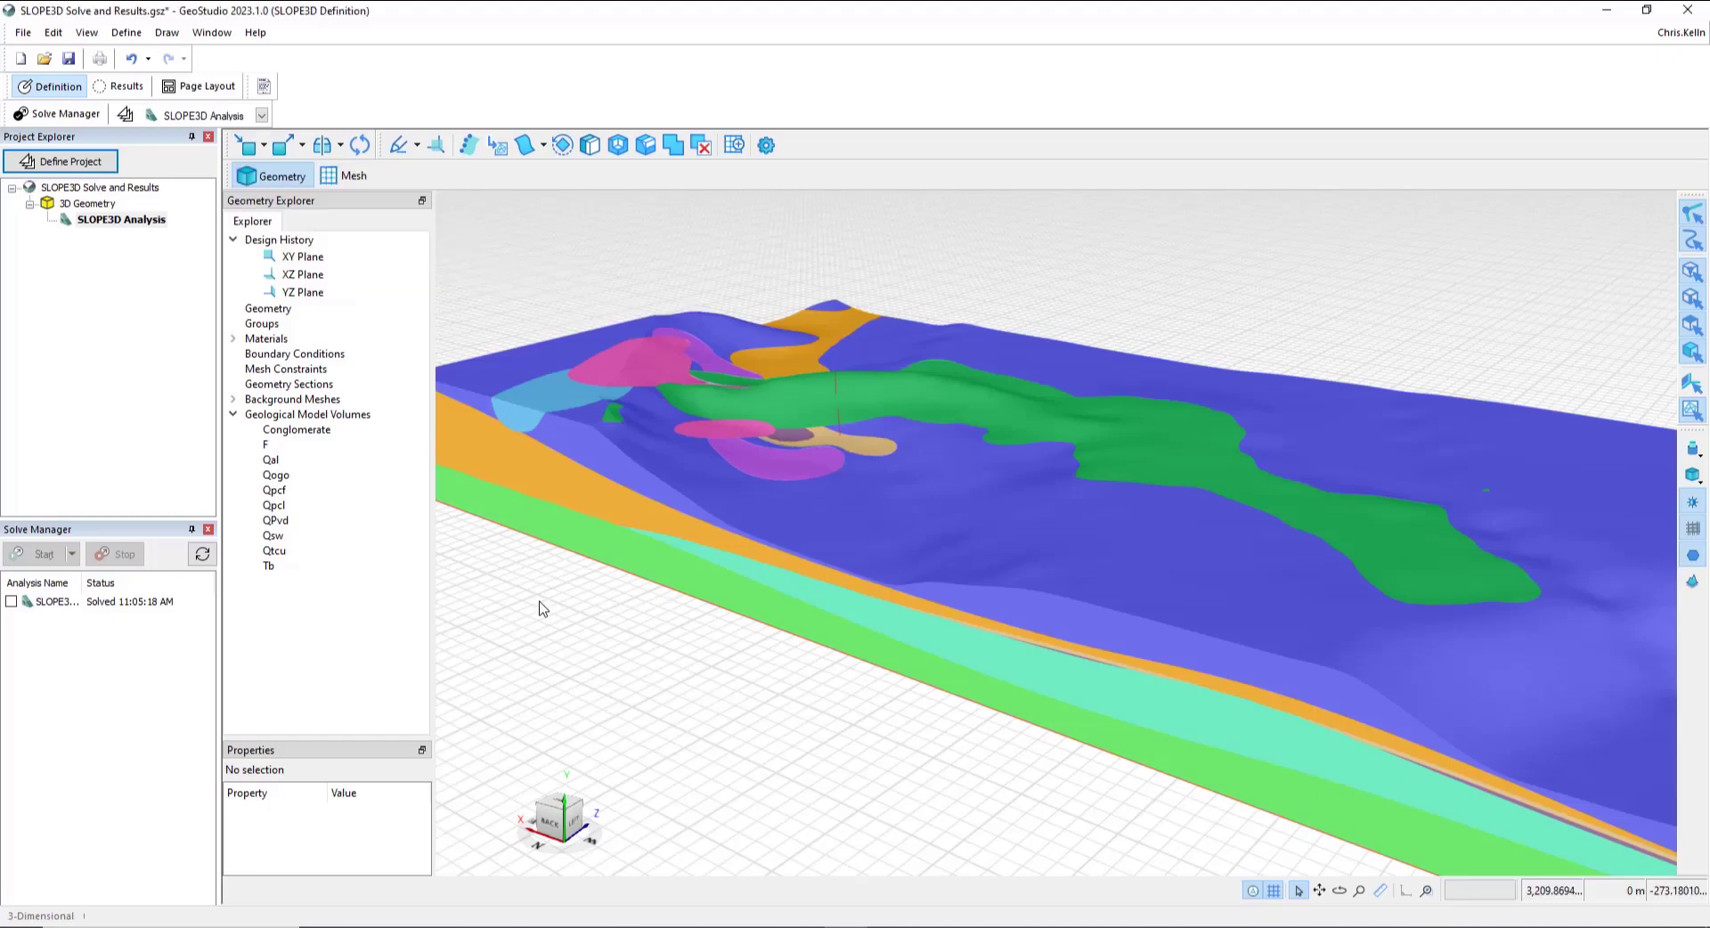
mouse_move(843, 338)
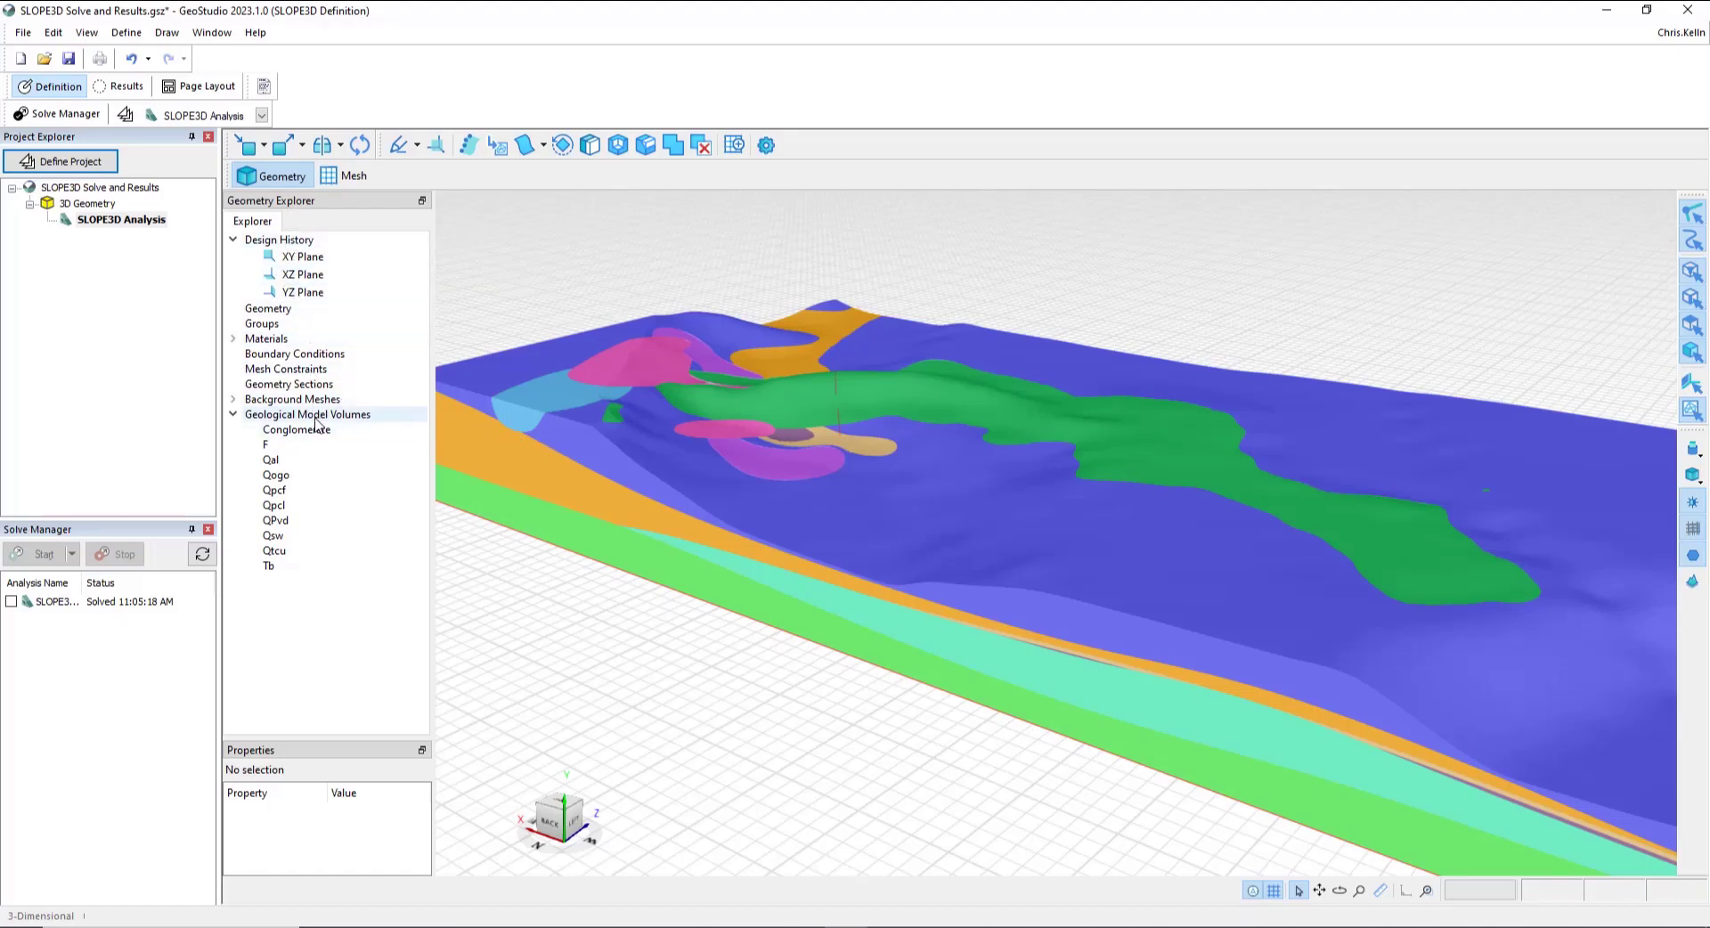
left_click(308, 414)
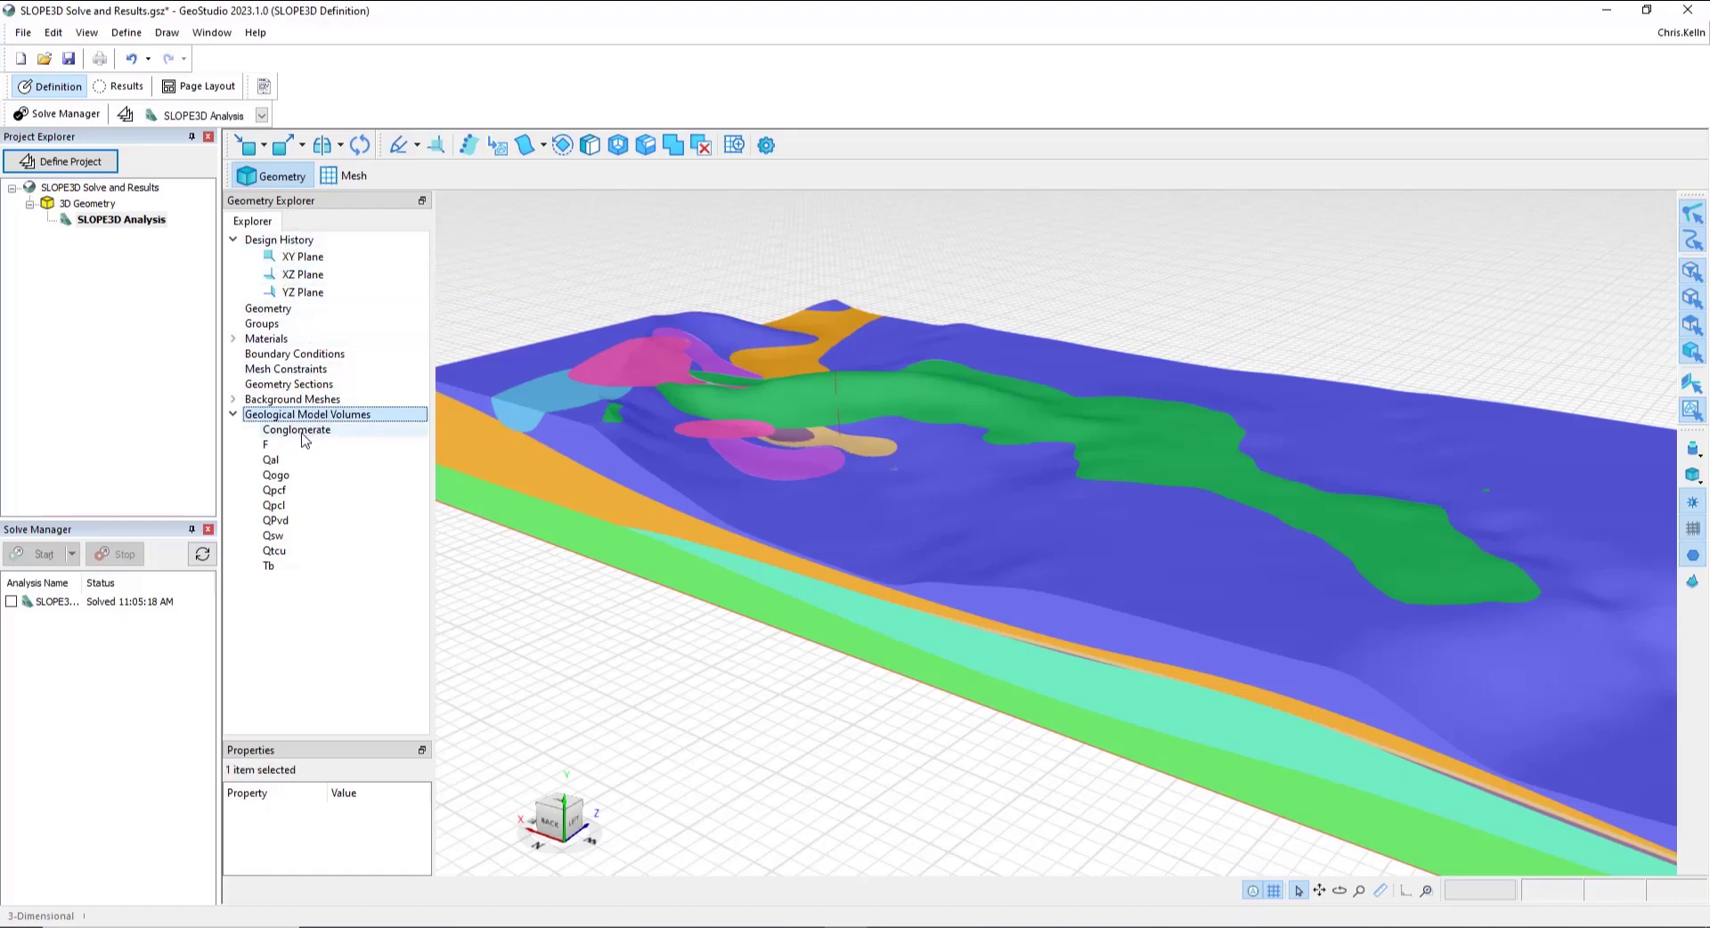
left_click(268, 566)
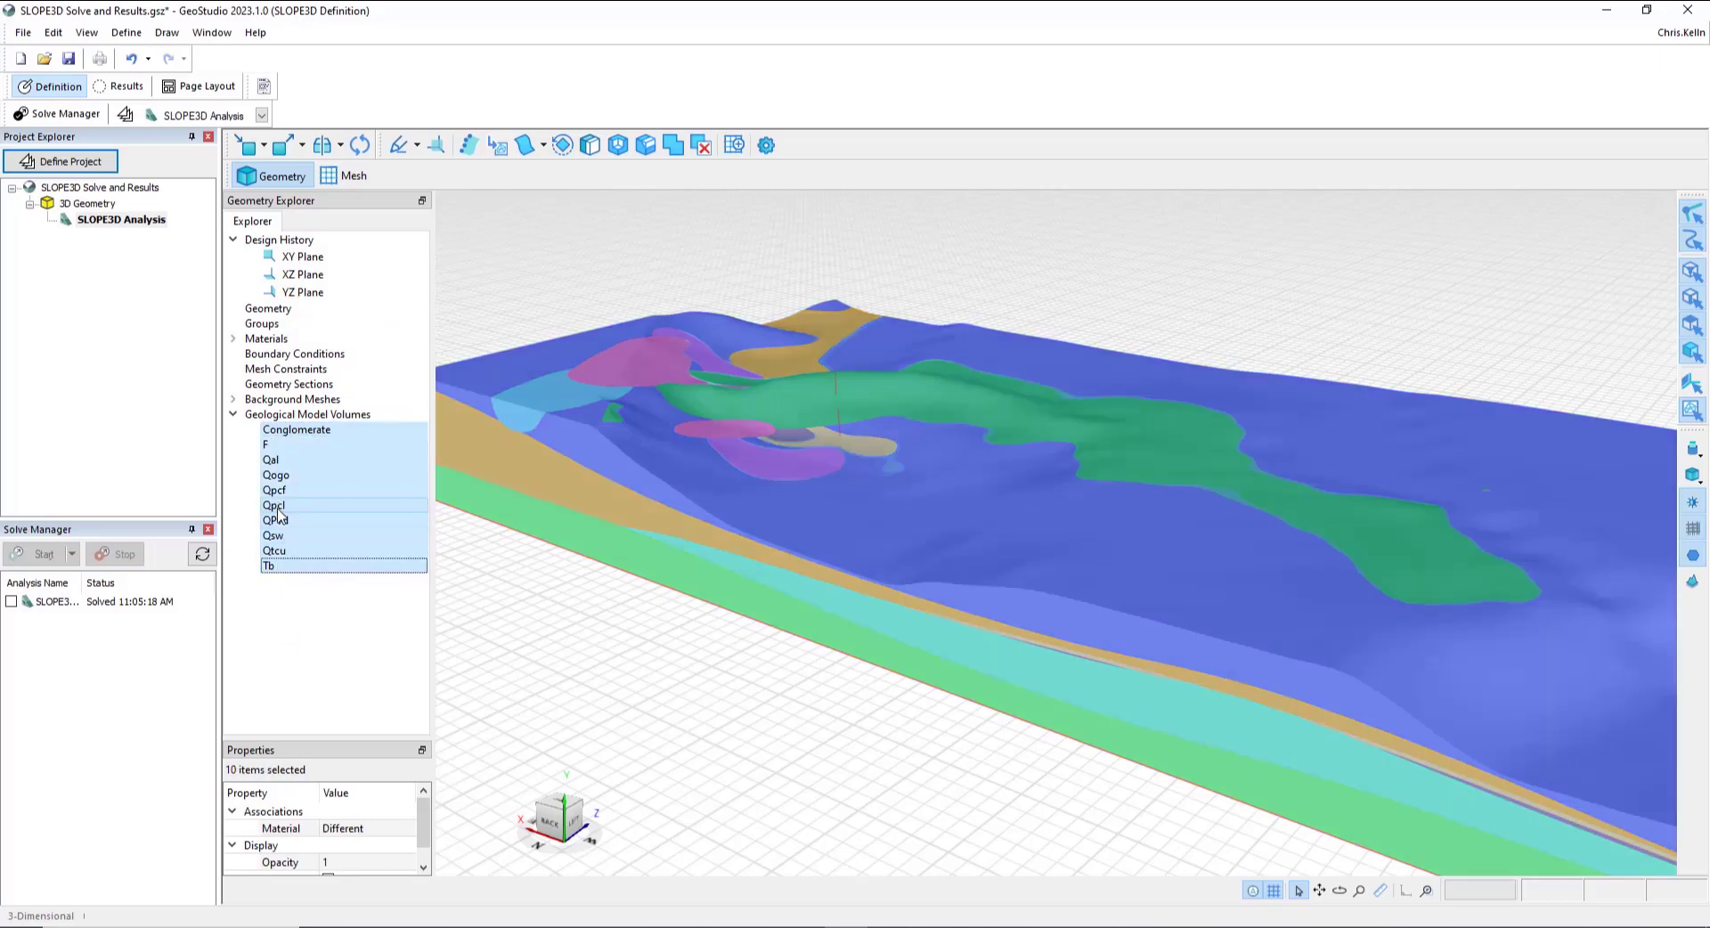
left_click(274, 490)
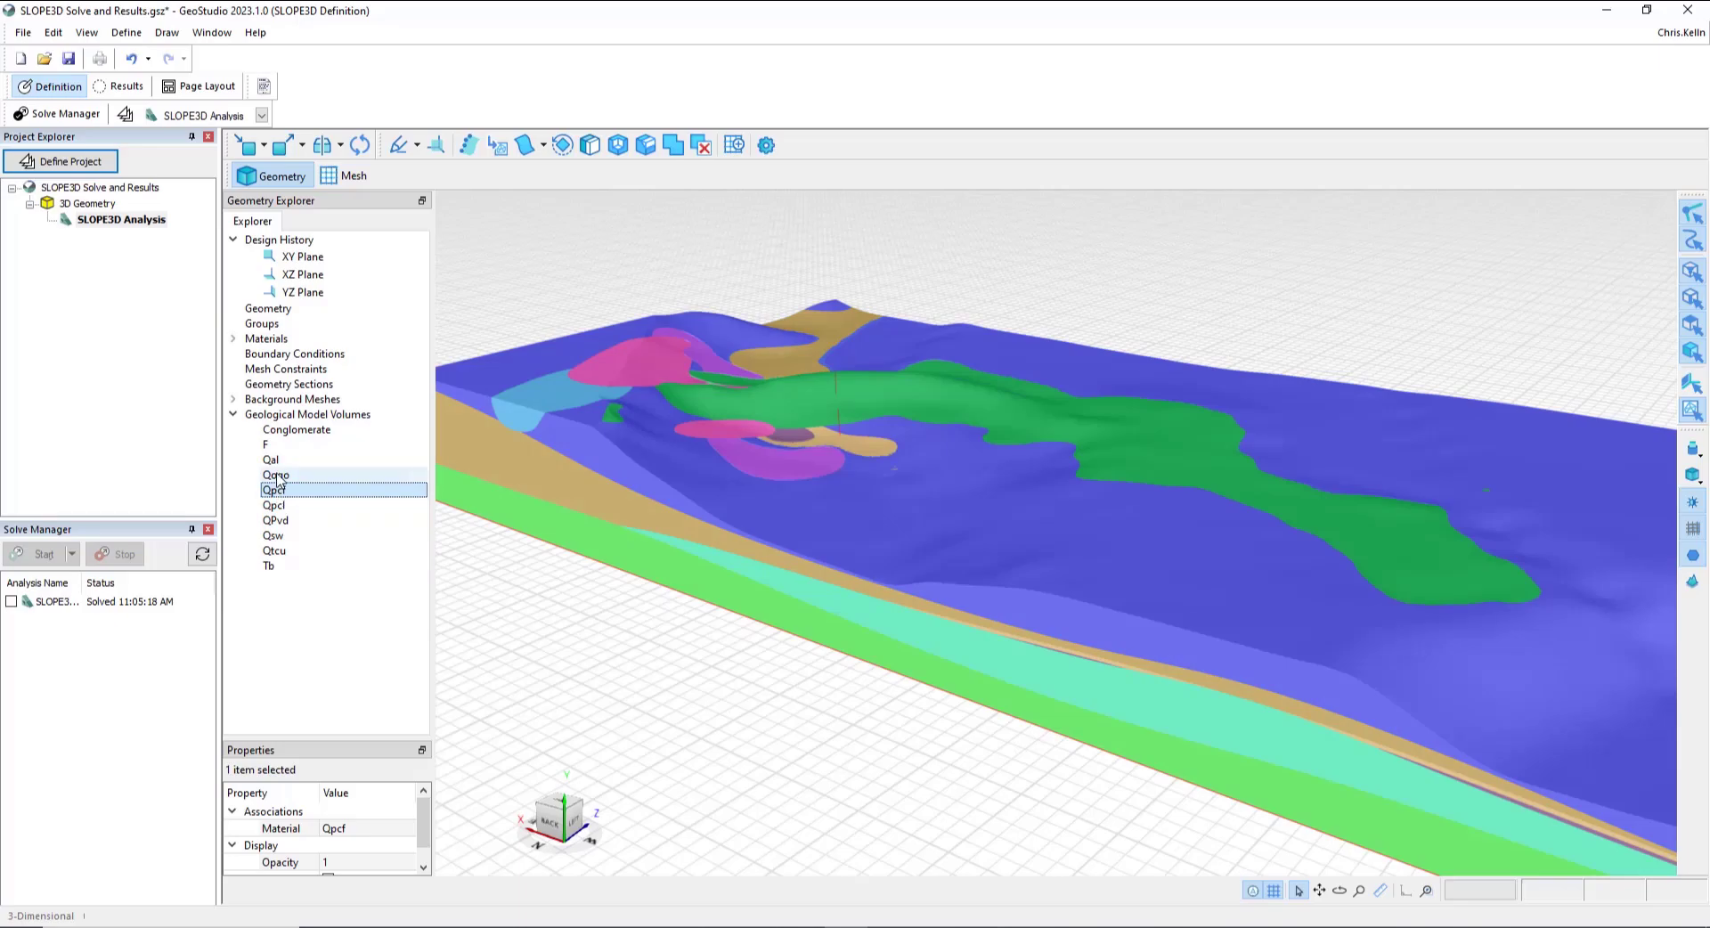
left_click(268, 565)
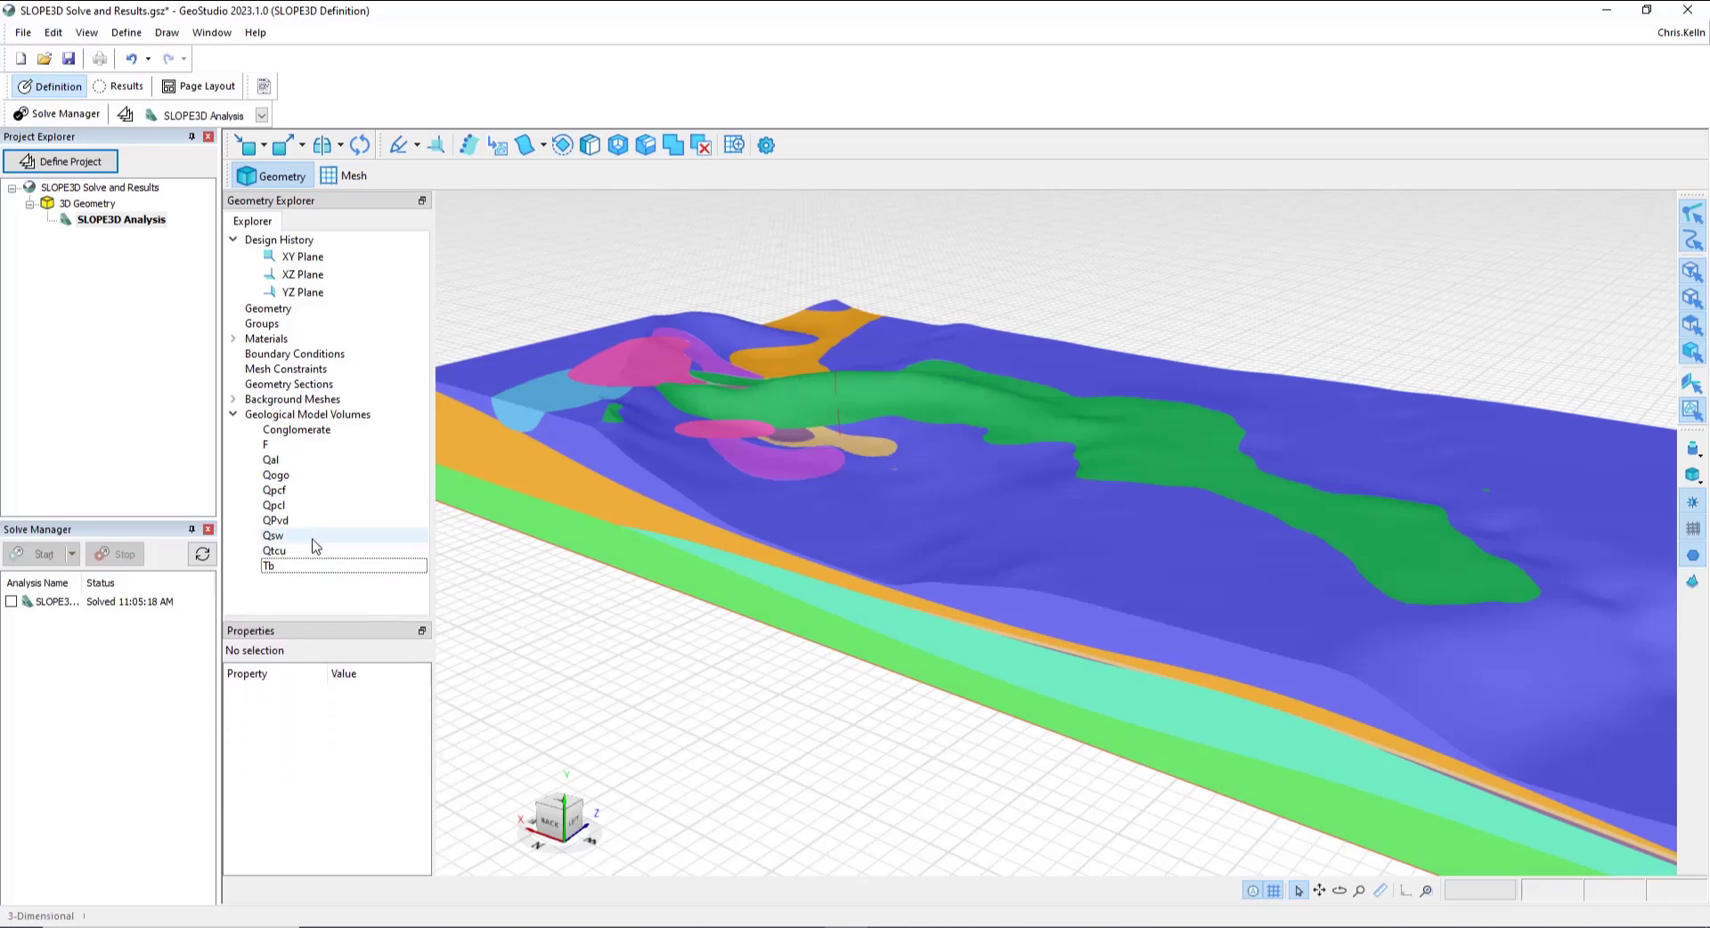
left_click(275, 520)
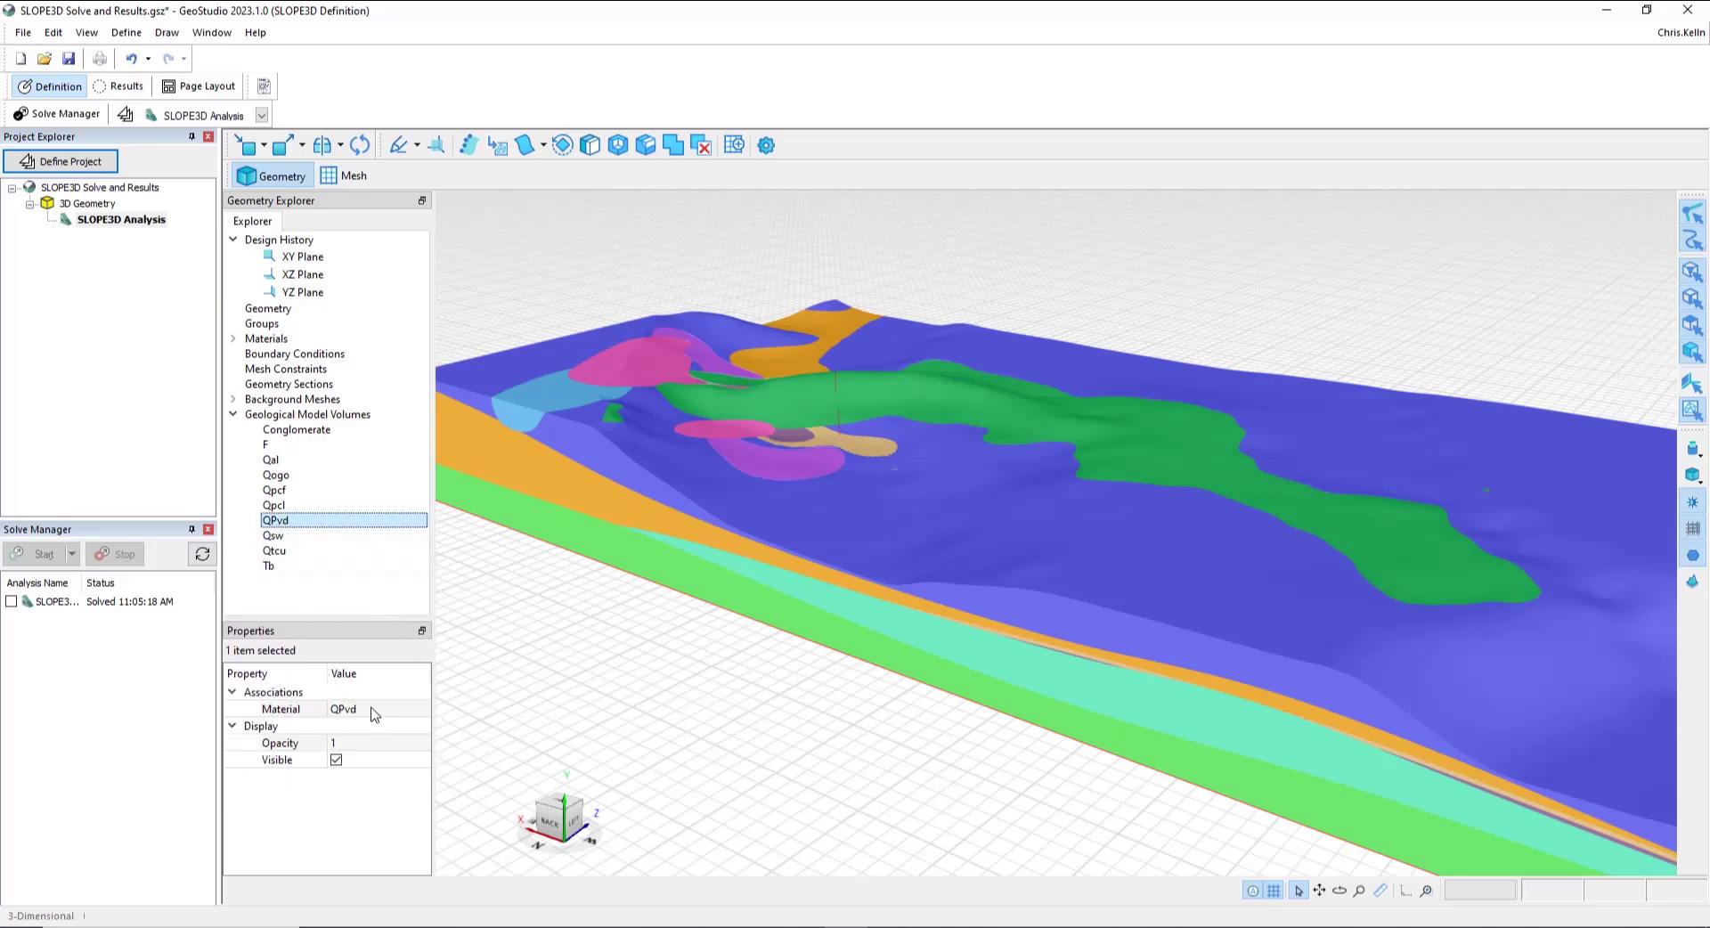
mouse_move(372, 711)
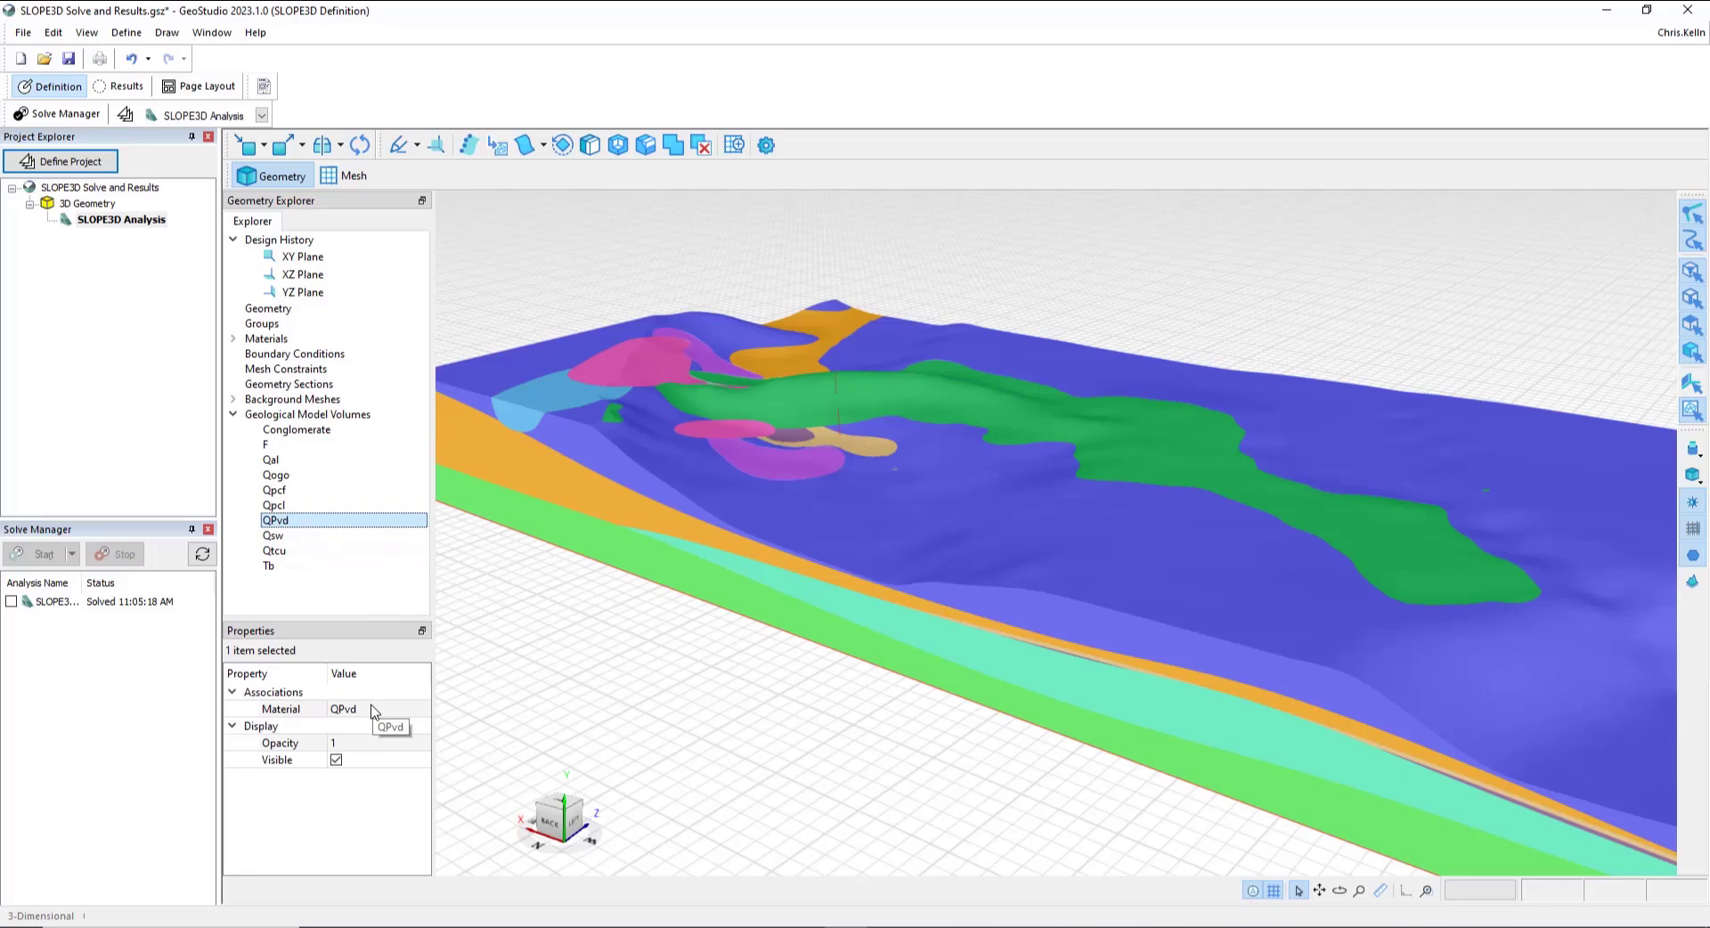
mouse_move(297, 802)
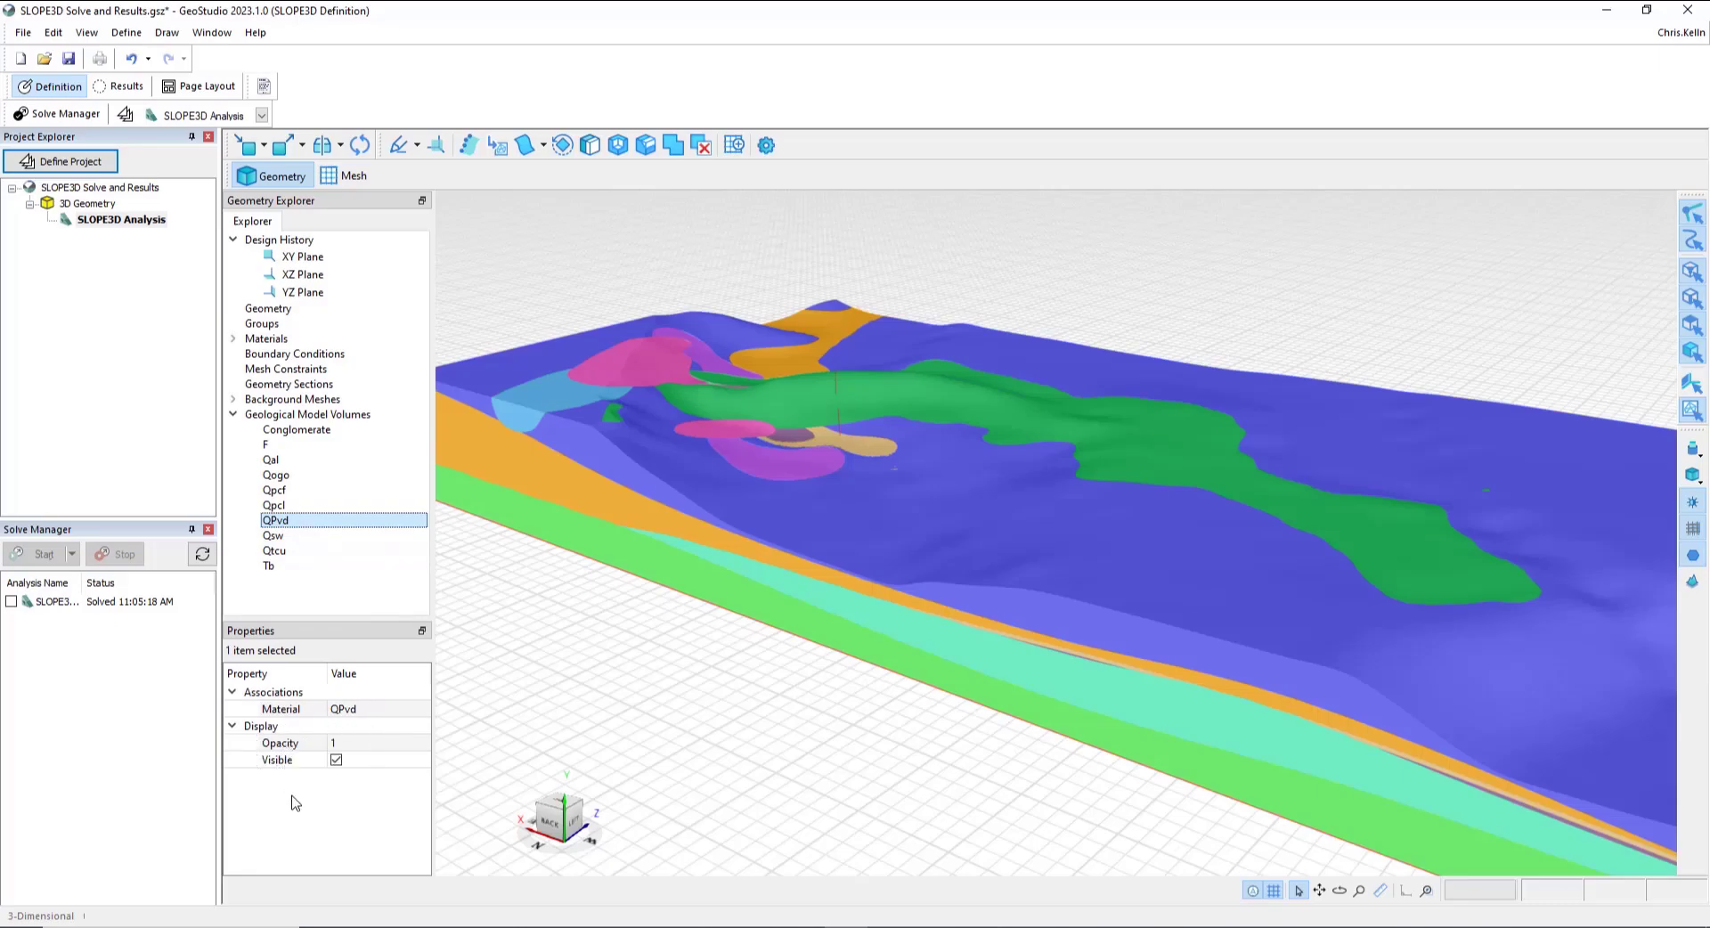
mouse_move(299, 806)
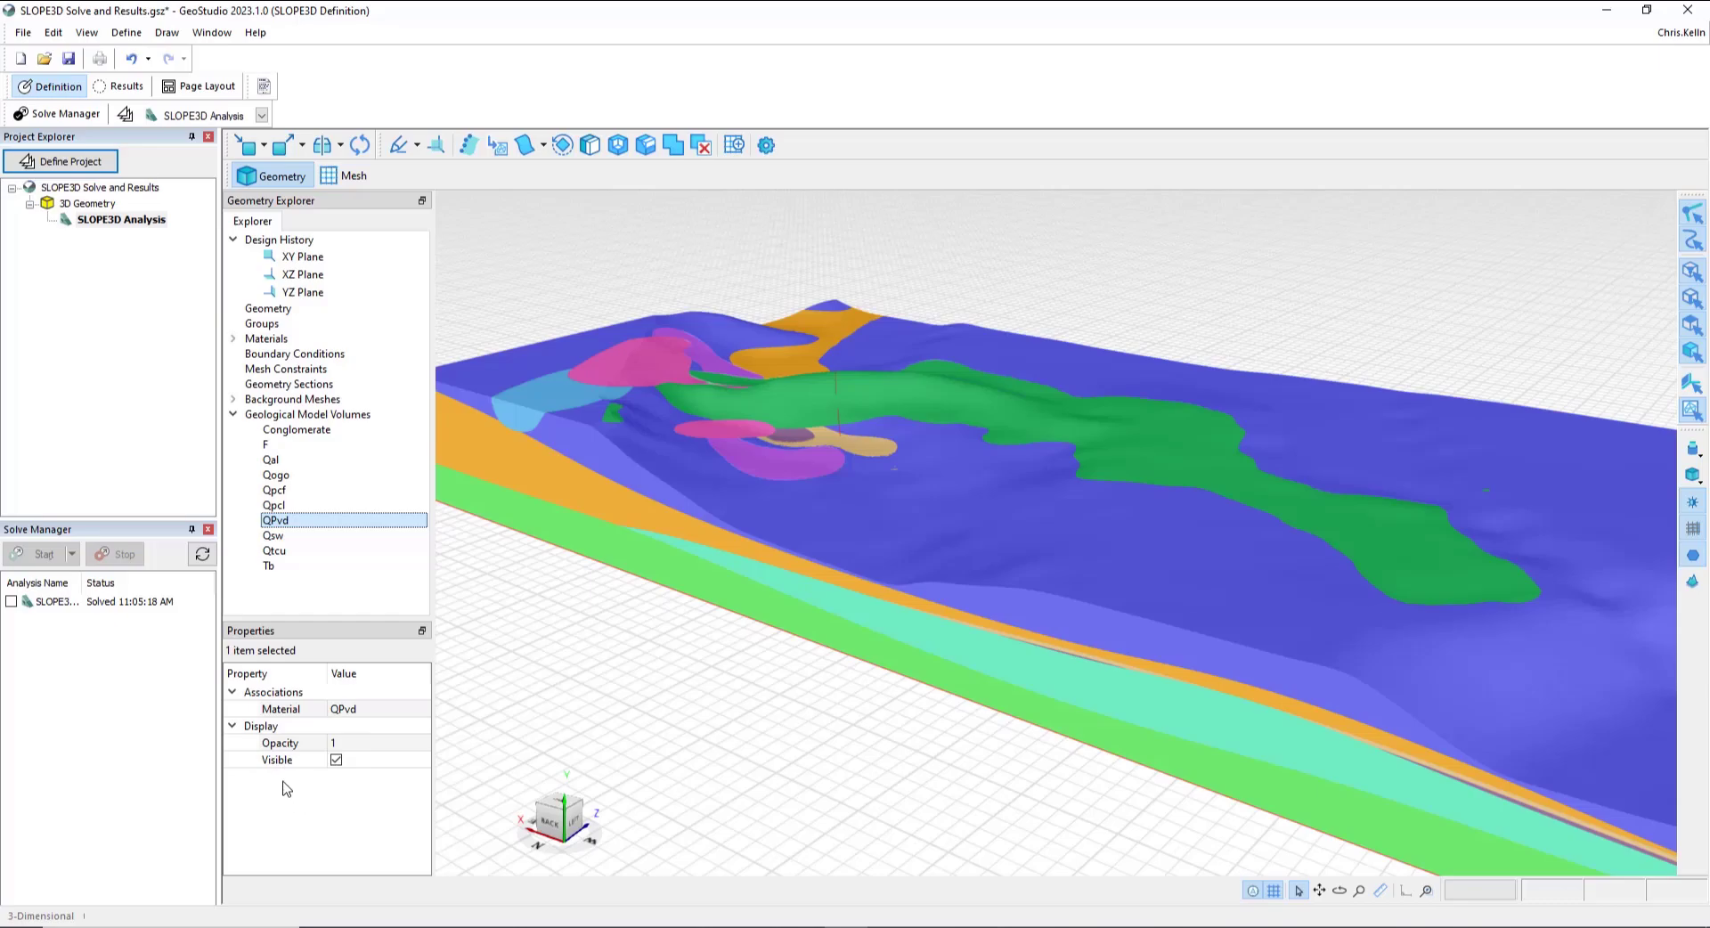
mouse_move(374, 497)
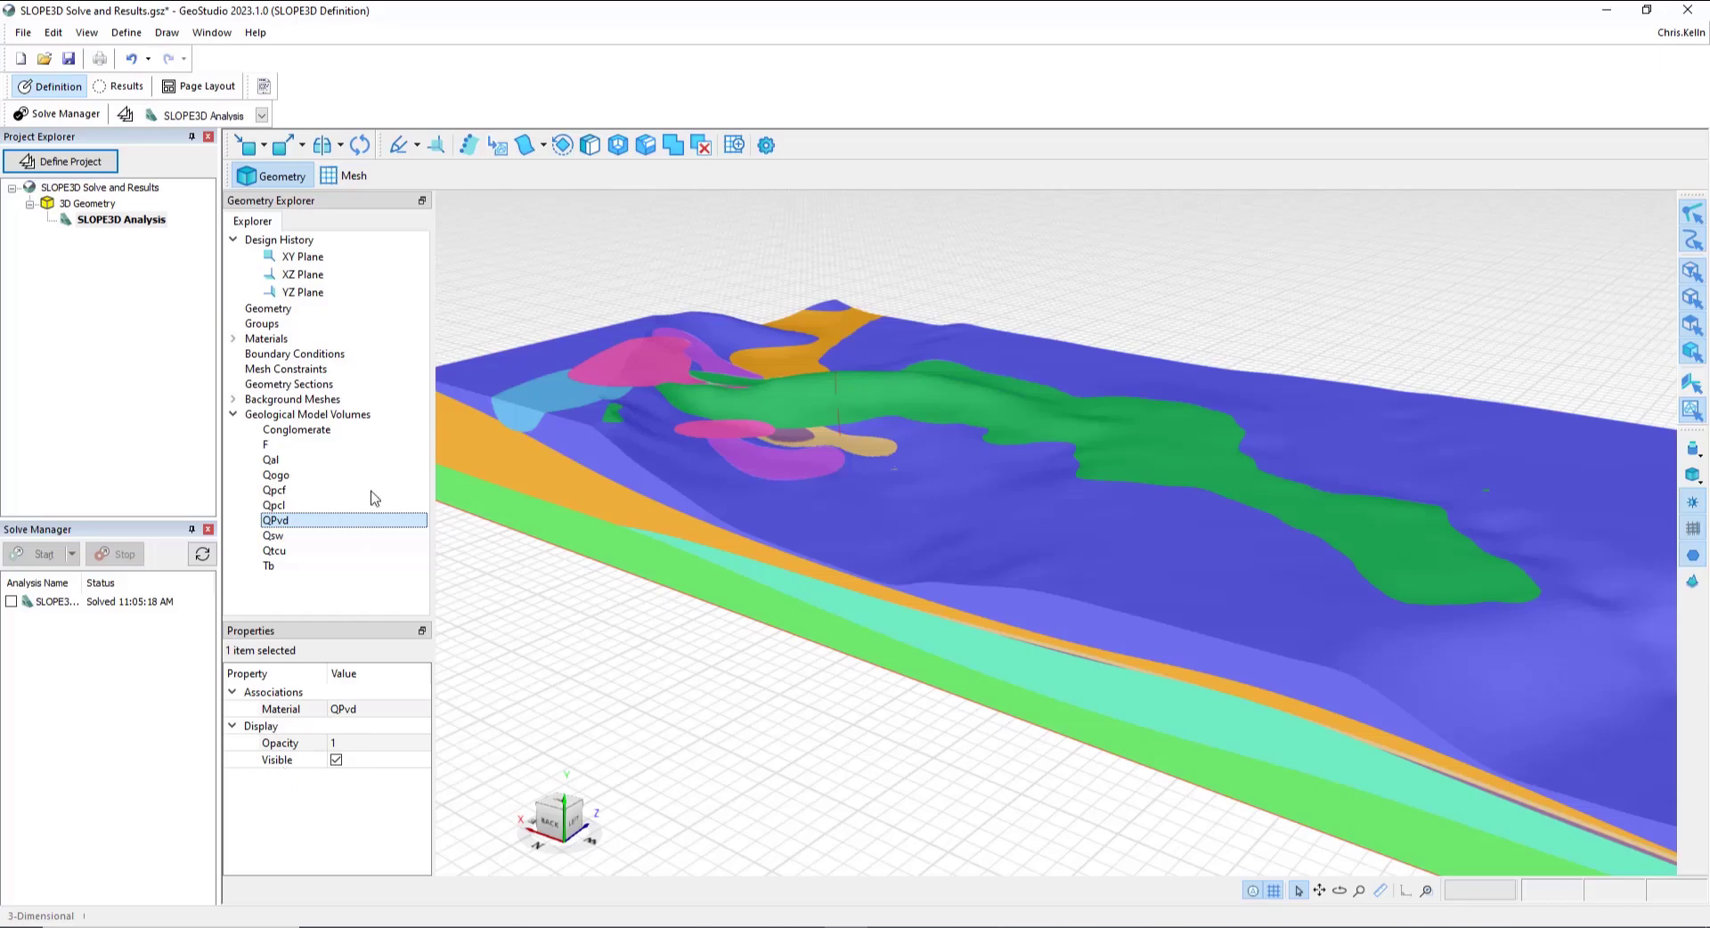
mouse_move(734, 145)
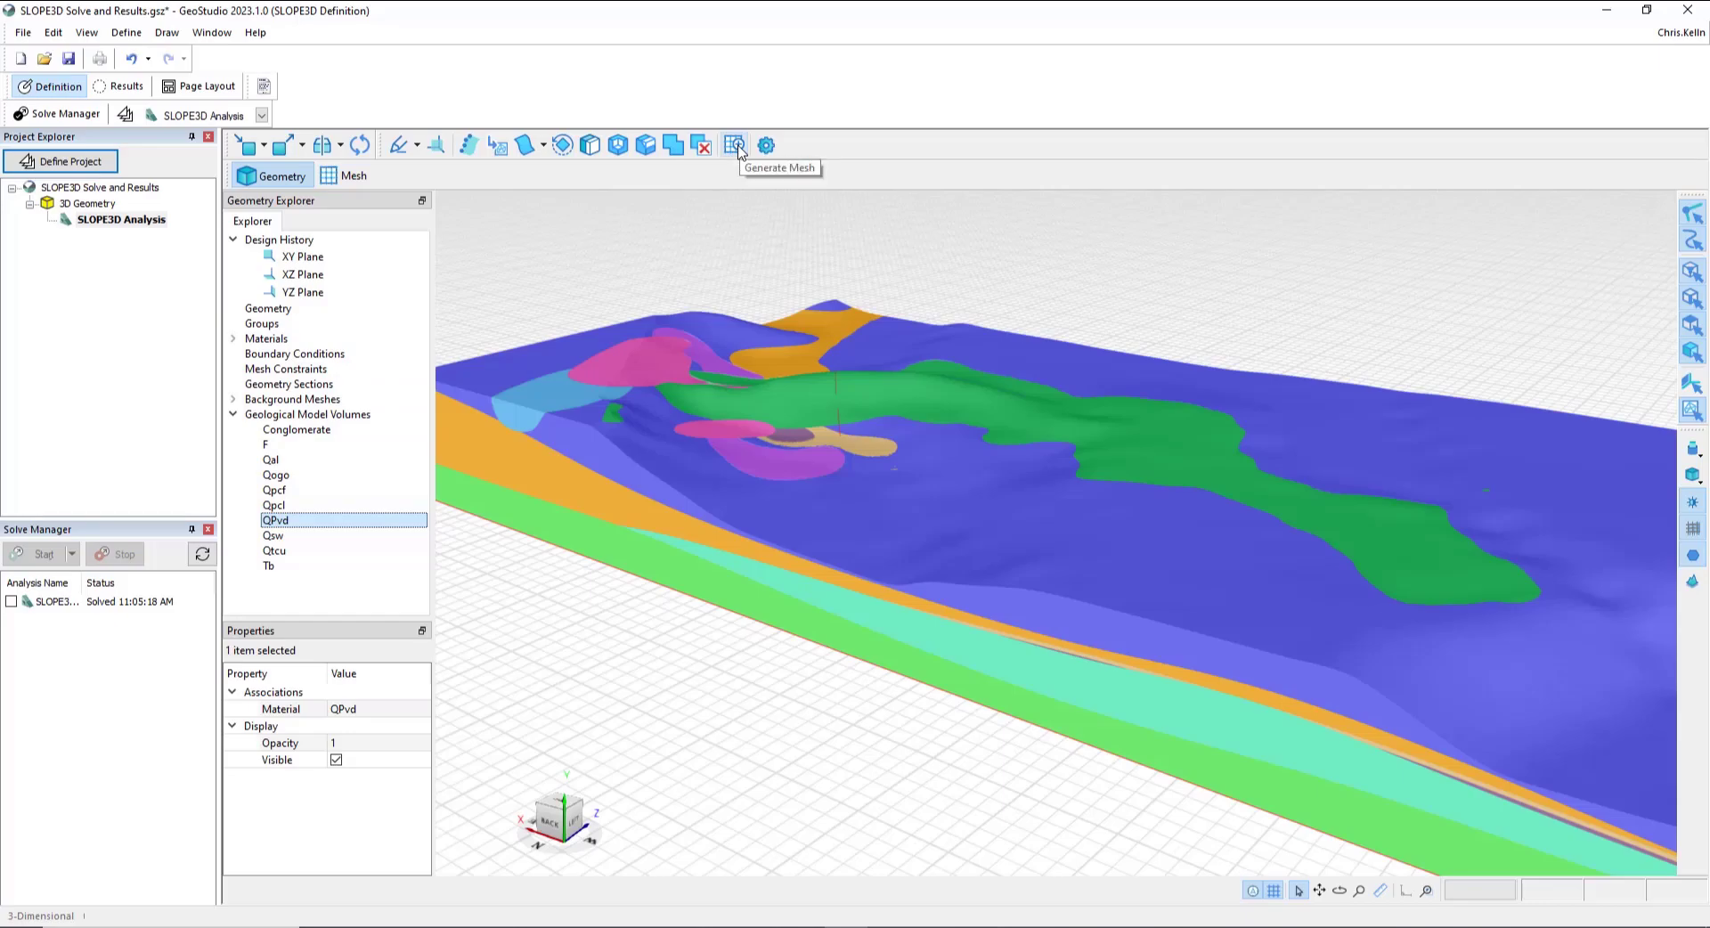
Step: Generate the mesh for the geological model volumes with the custom 10 m column spacing
left_click(733, 145)
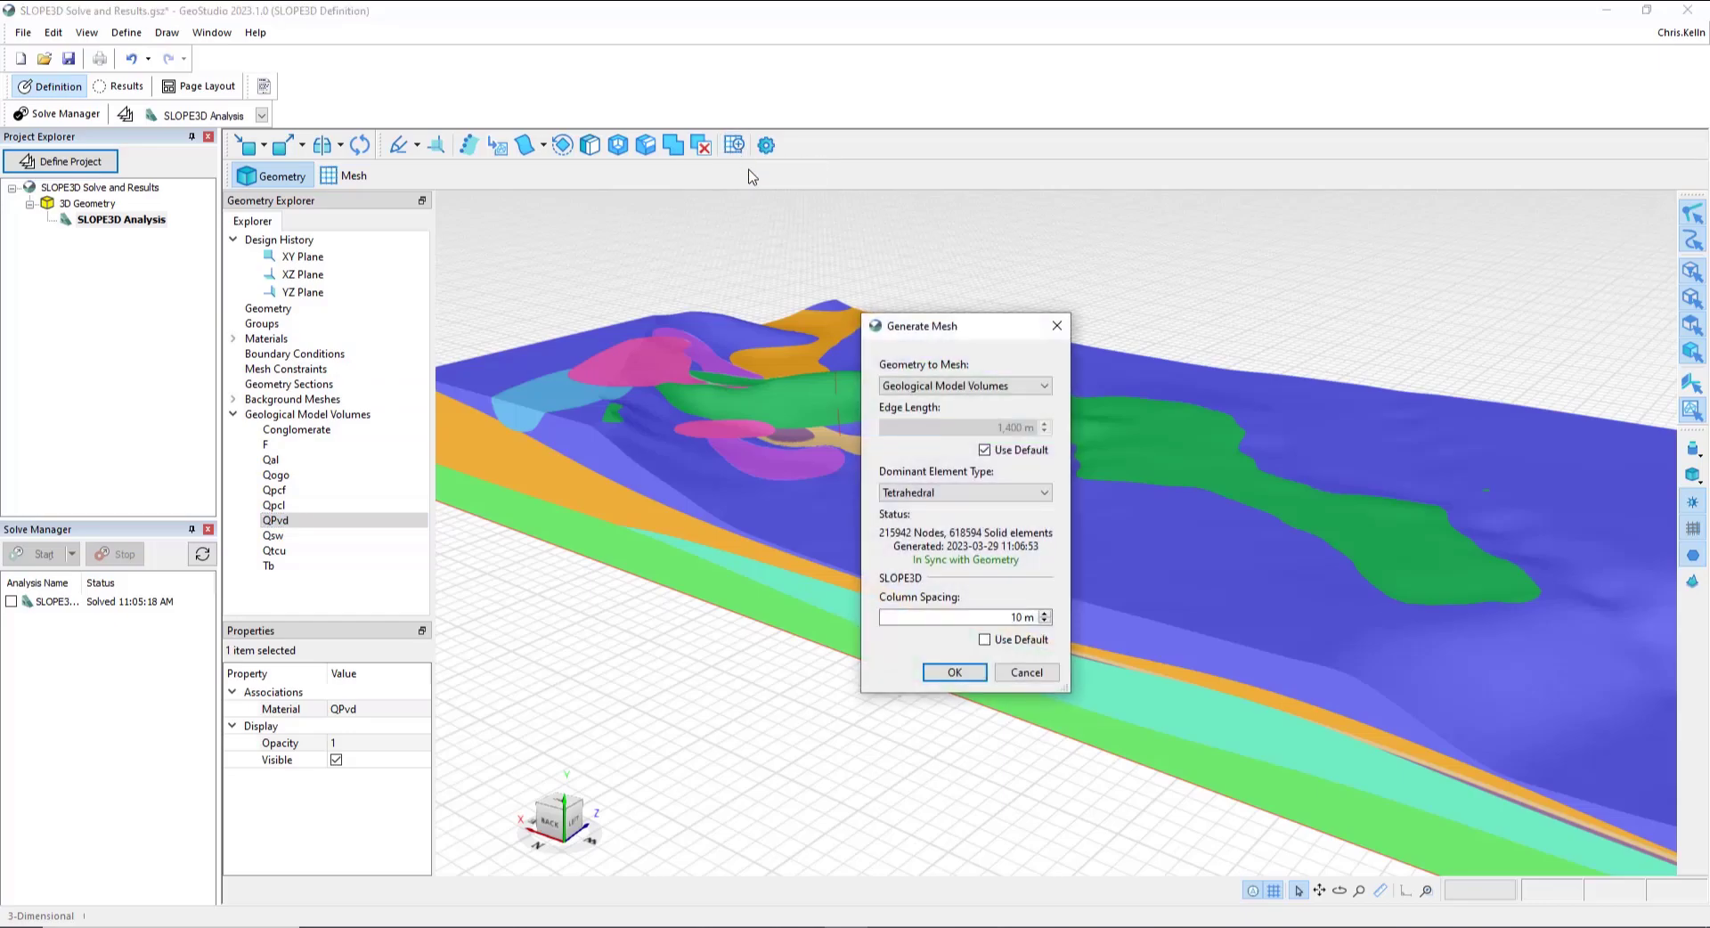
mouse_move(957, 325)
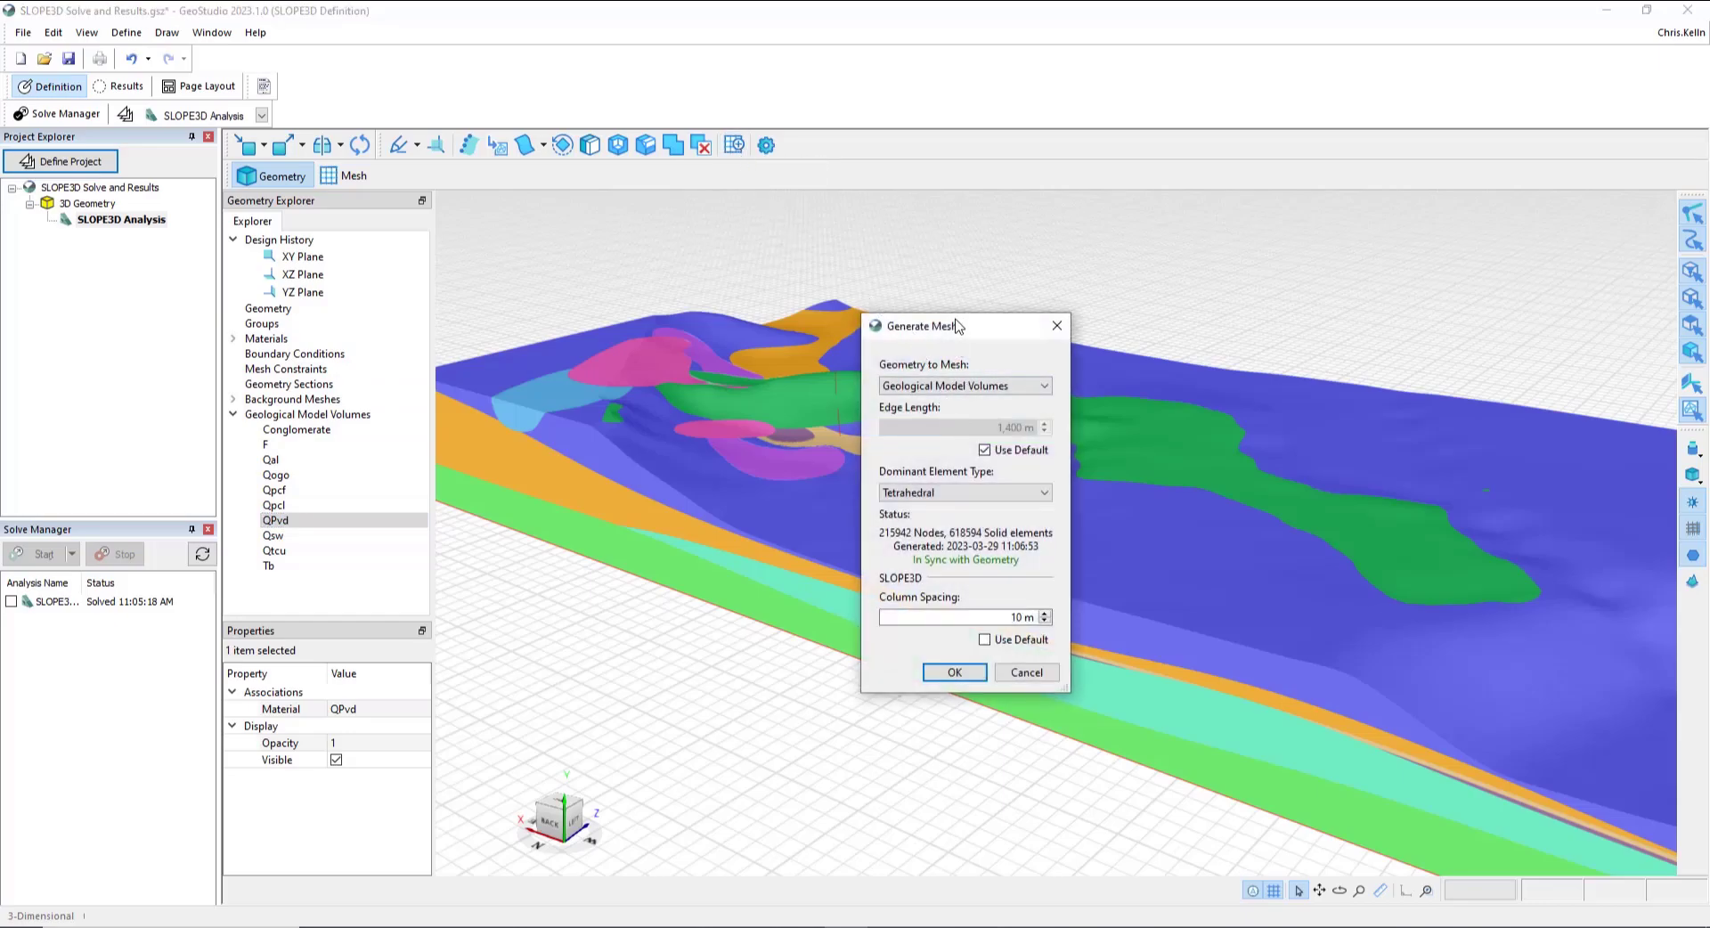
left_click_drag(924, 326, 1124, 265)
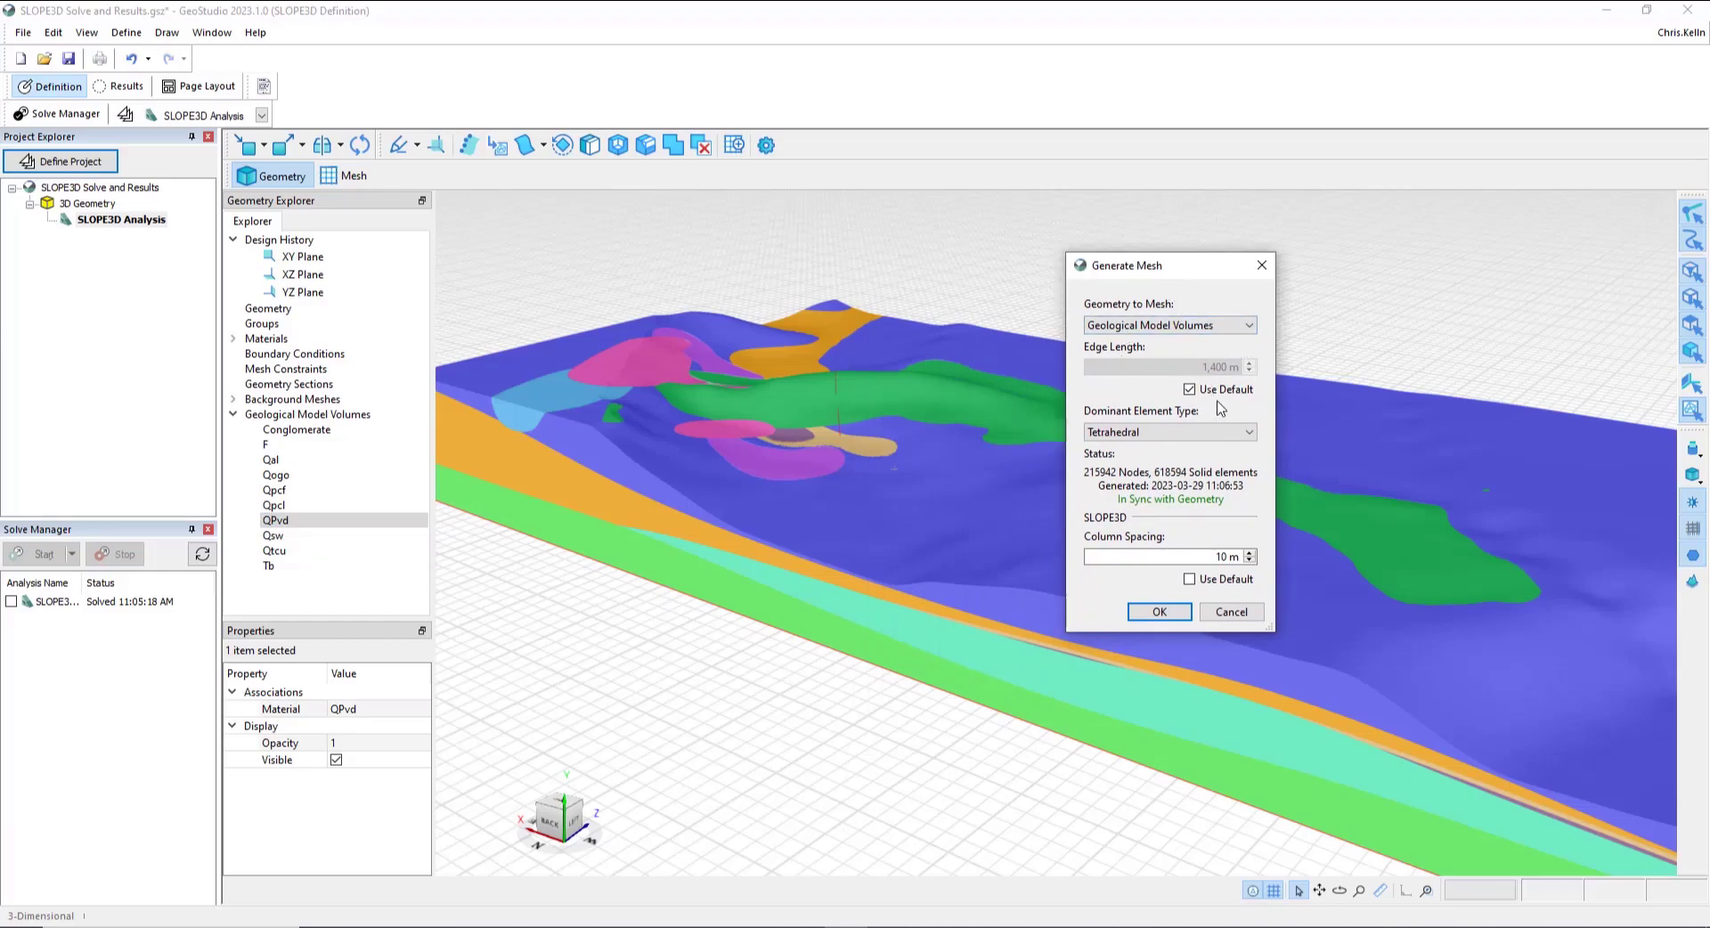
mouse_move(1224, 381)
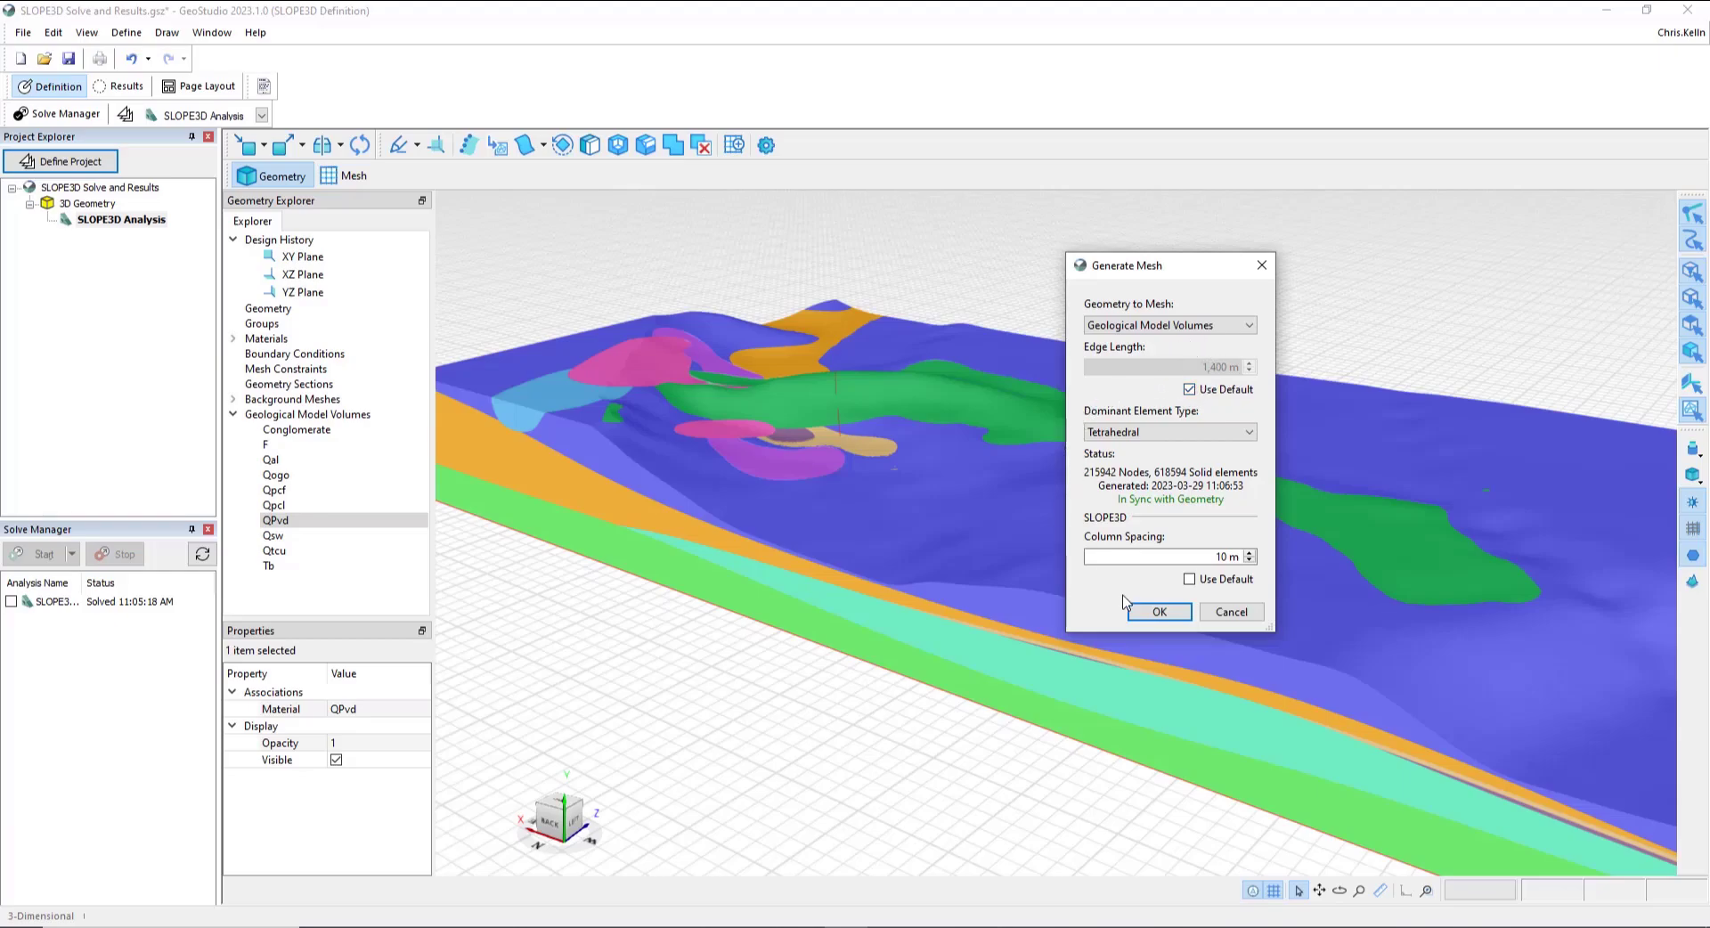
left_click(1189, 579)
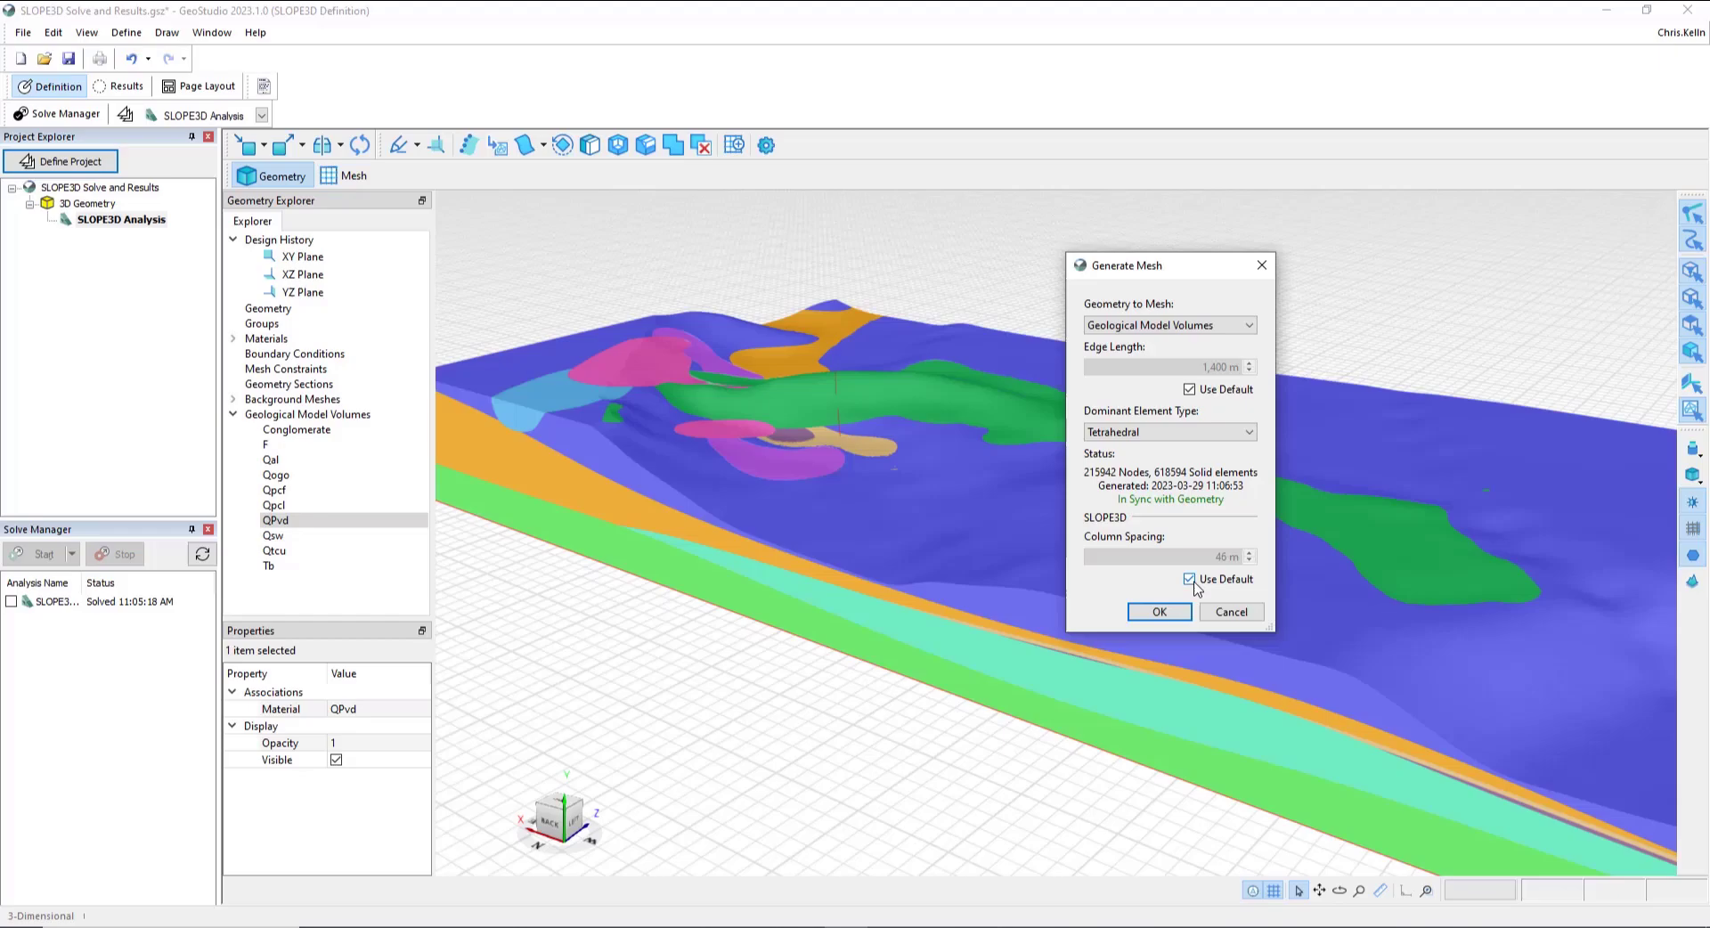
left_click(1188, 578)
type("10")
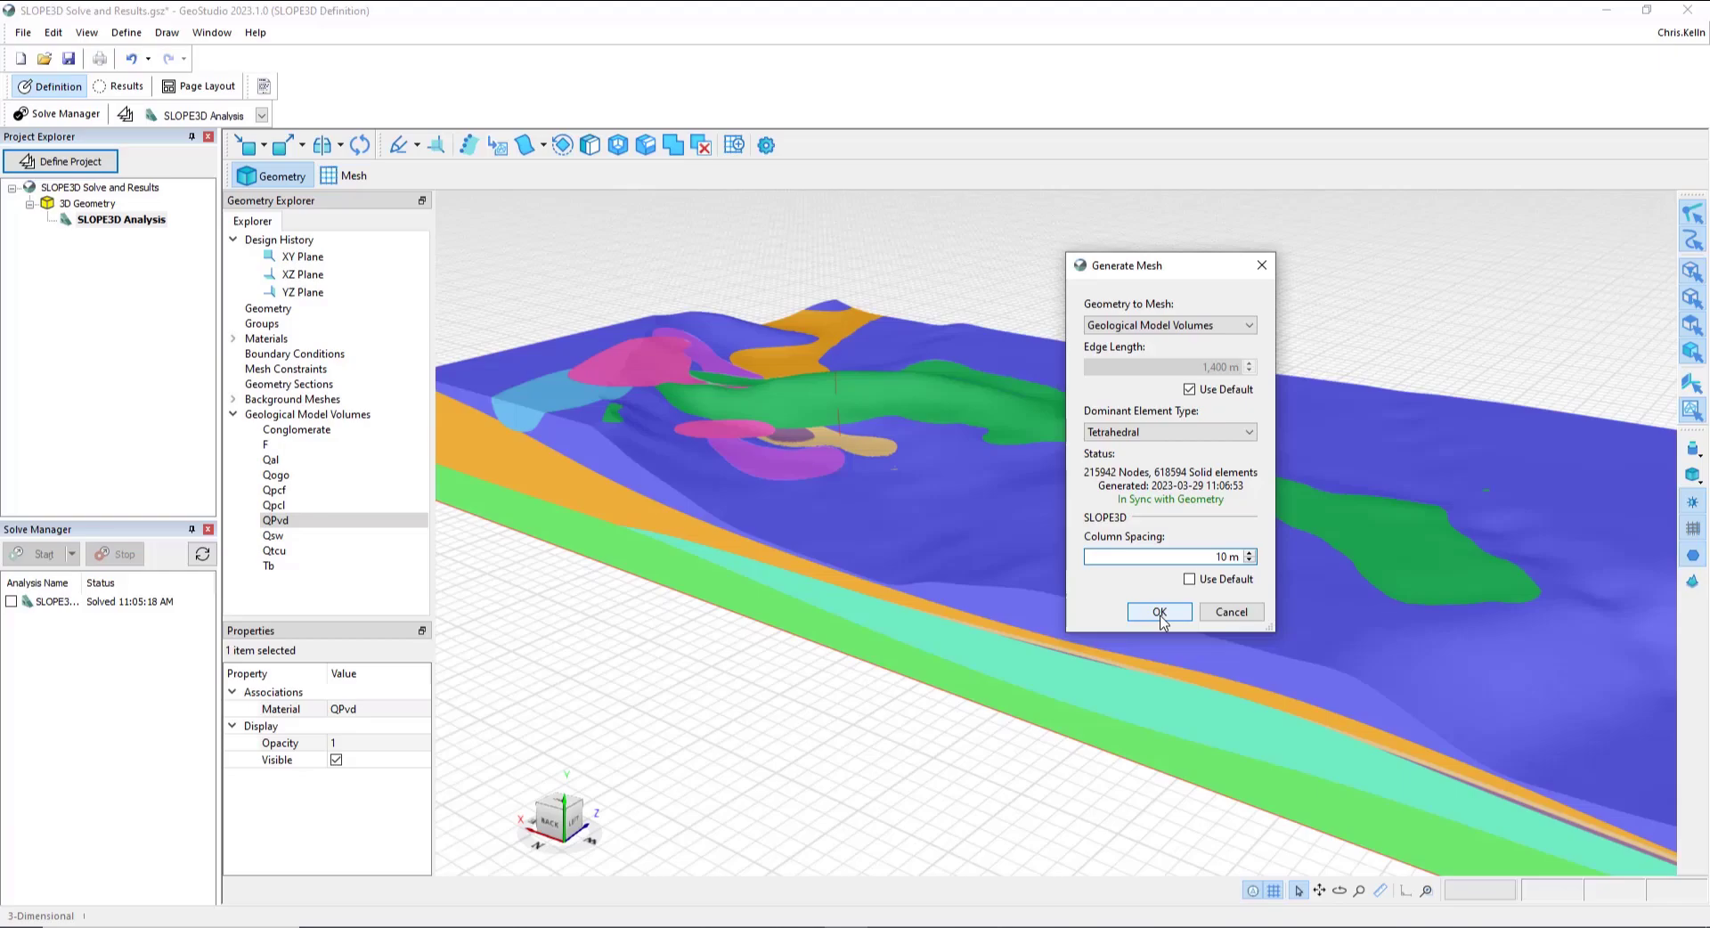
left_click(1158, 612)
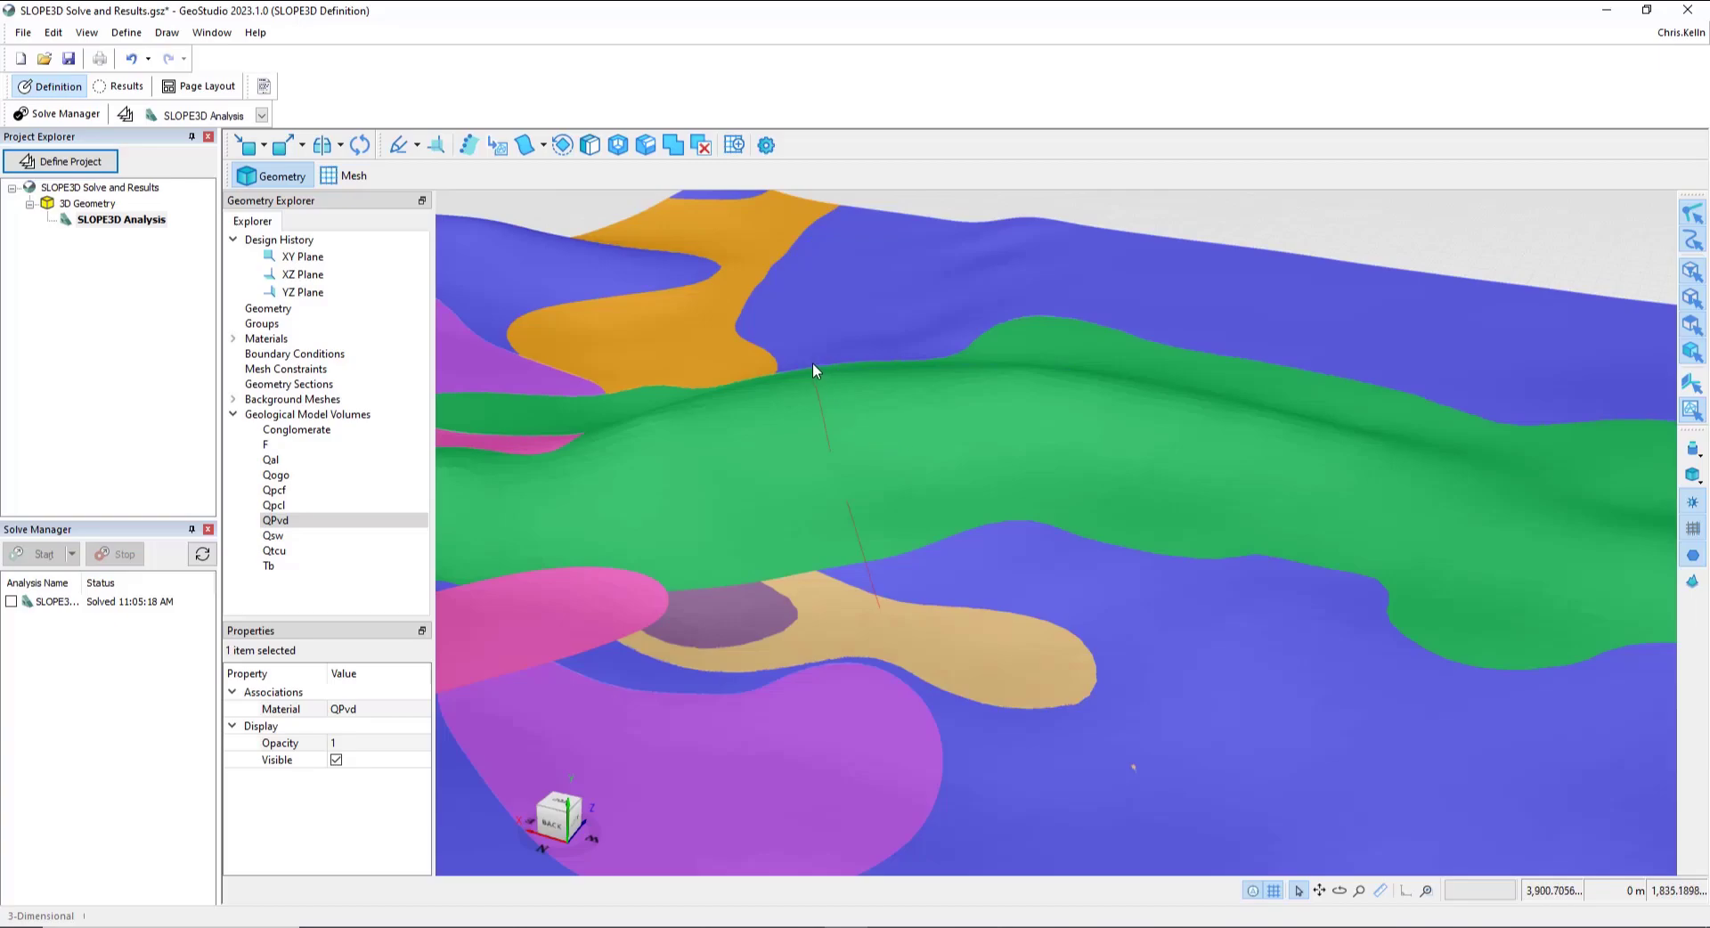
mouse_move(858, 525)
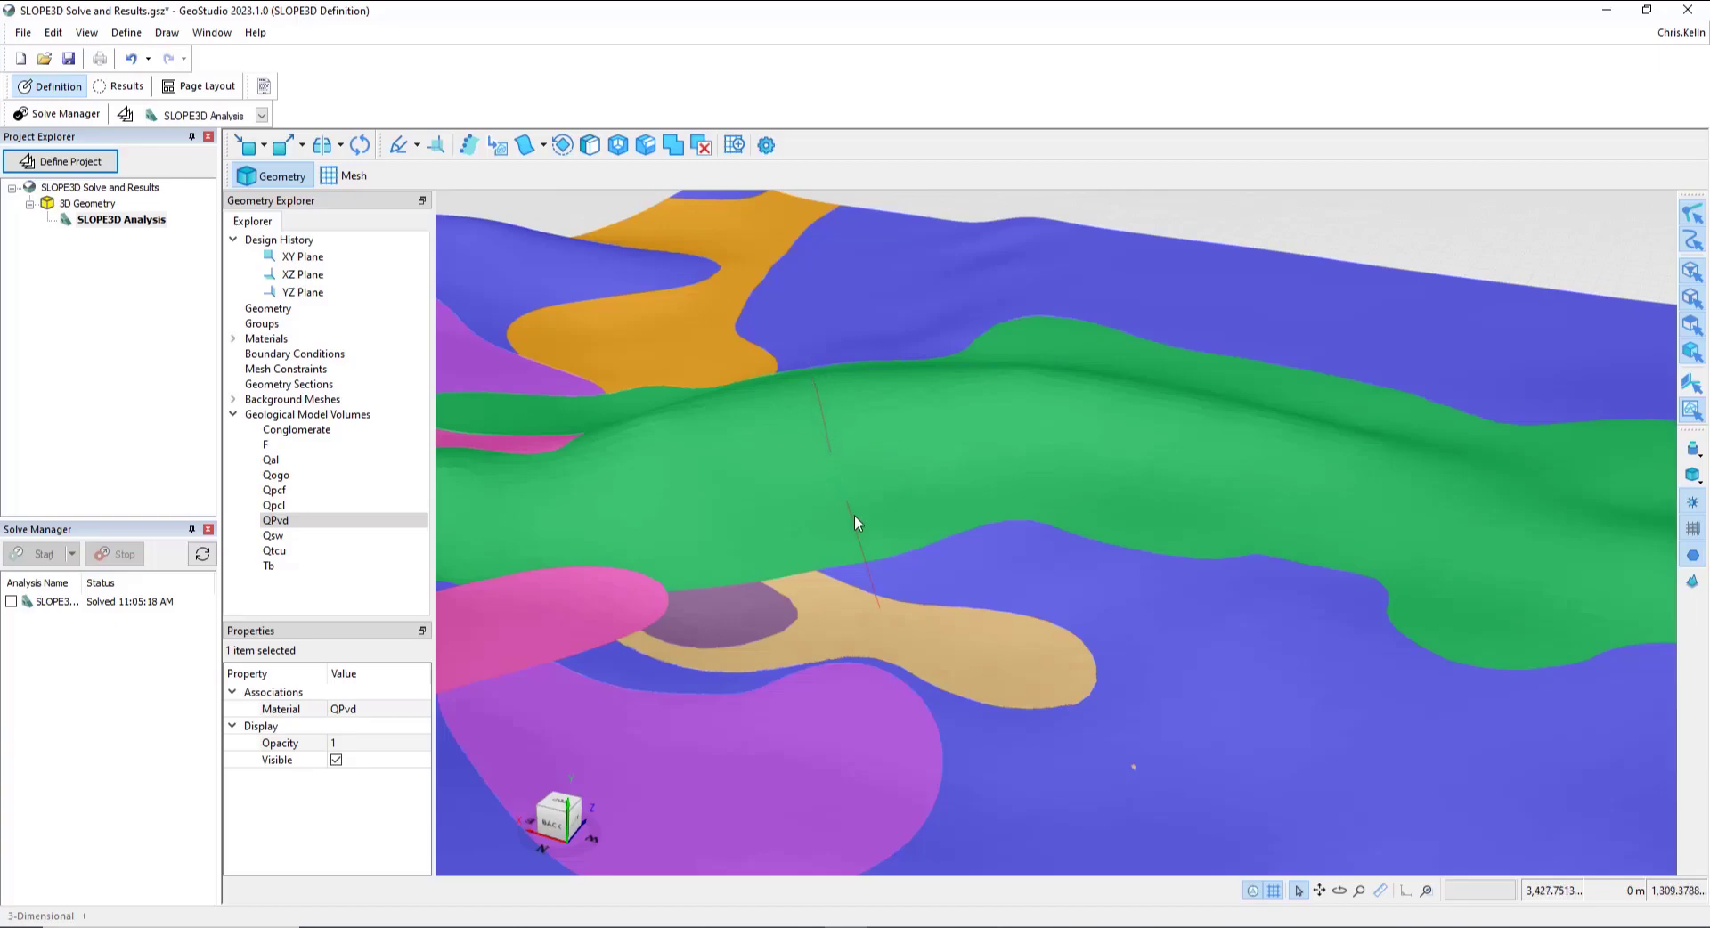
mouse_move(752, 516)
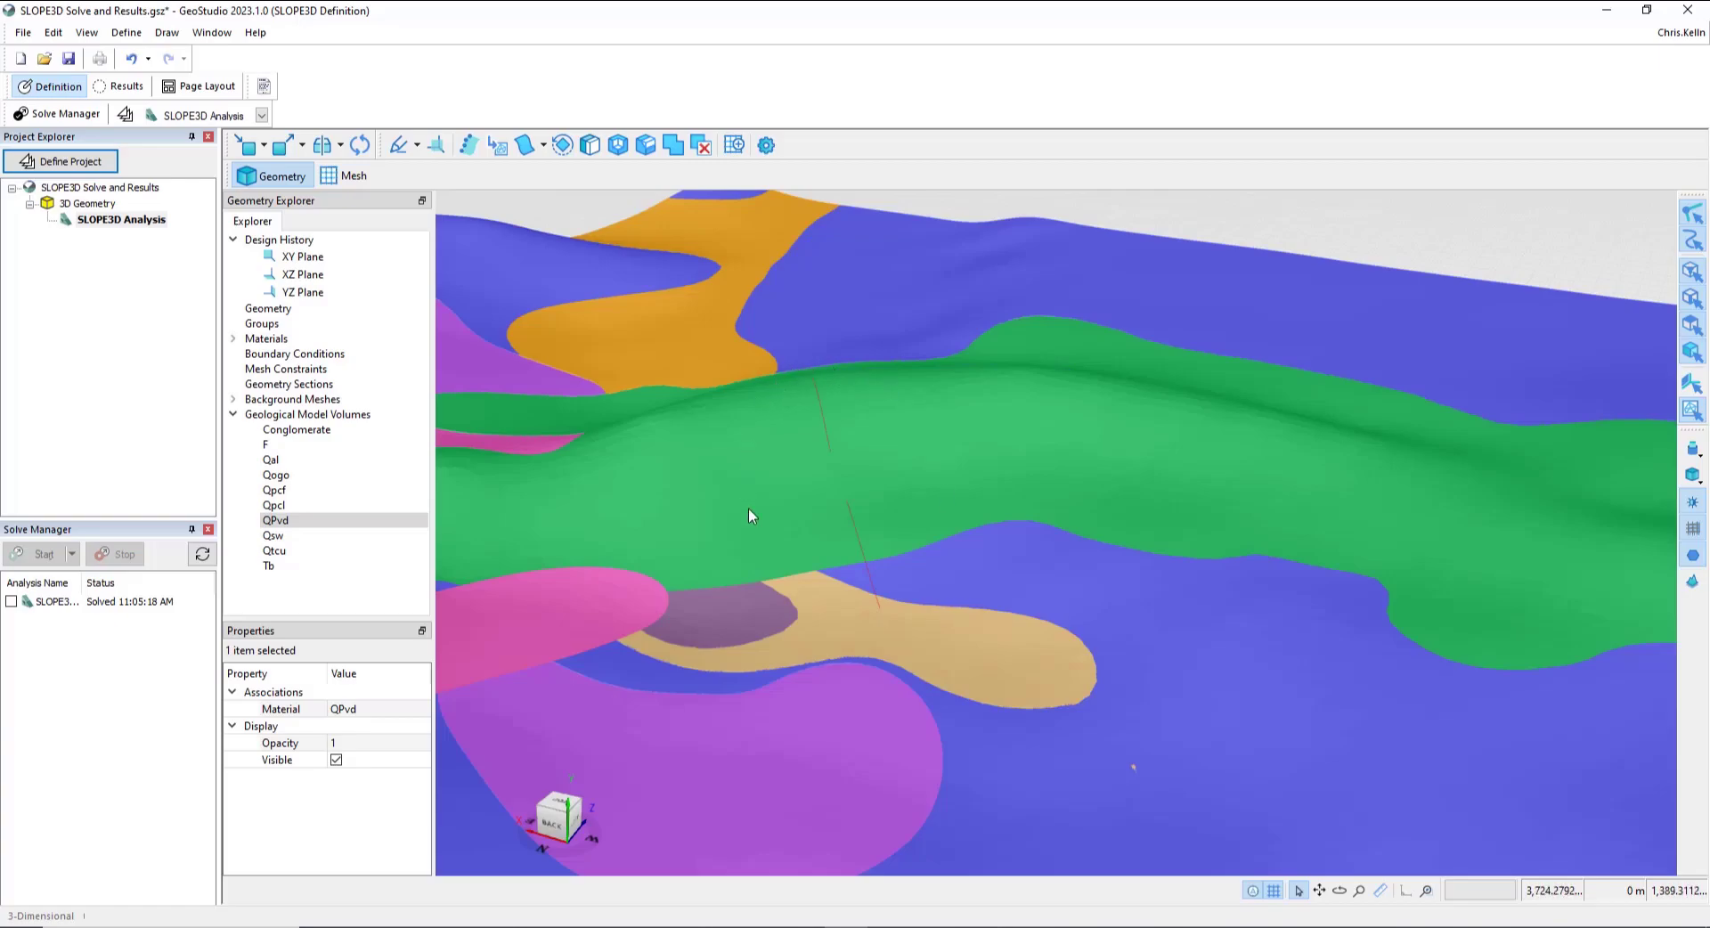
mouse_move(786, 527)
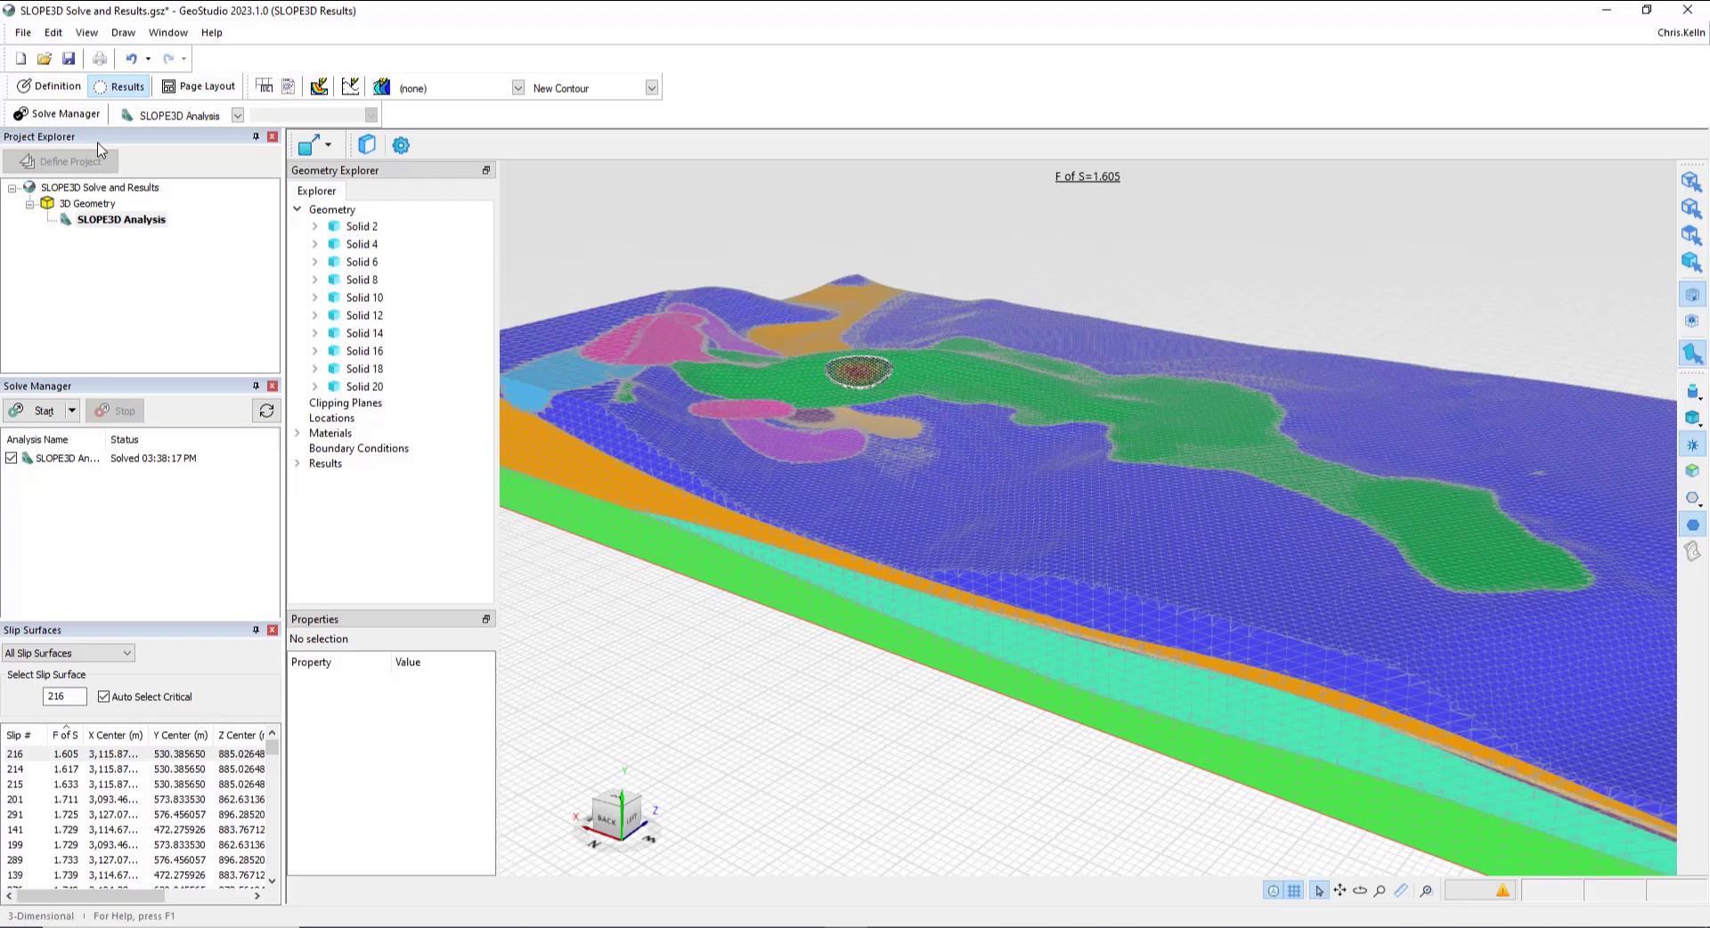
mouse_move(122, 112)
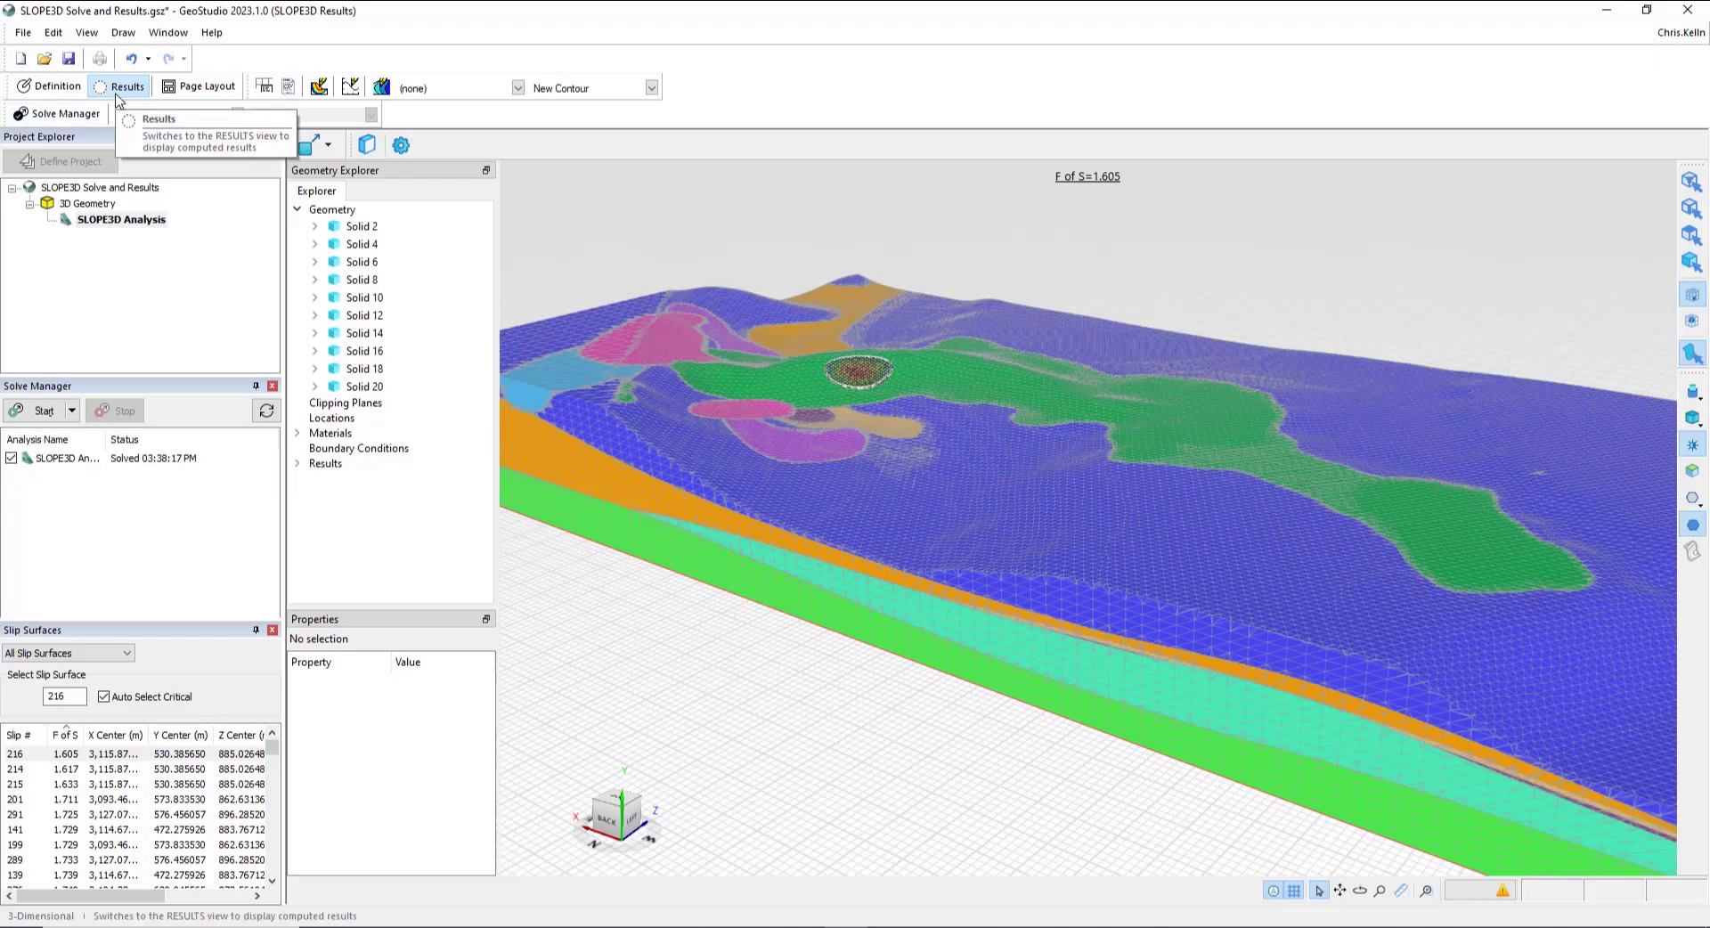
Step: In Results, compare trial slip surfaces 291 and 276, then auto-select the critical 1.605 surface
left_click(121, 111)
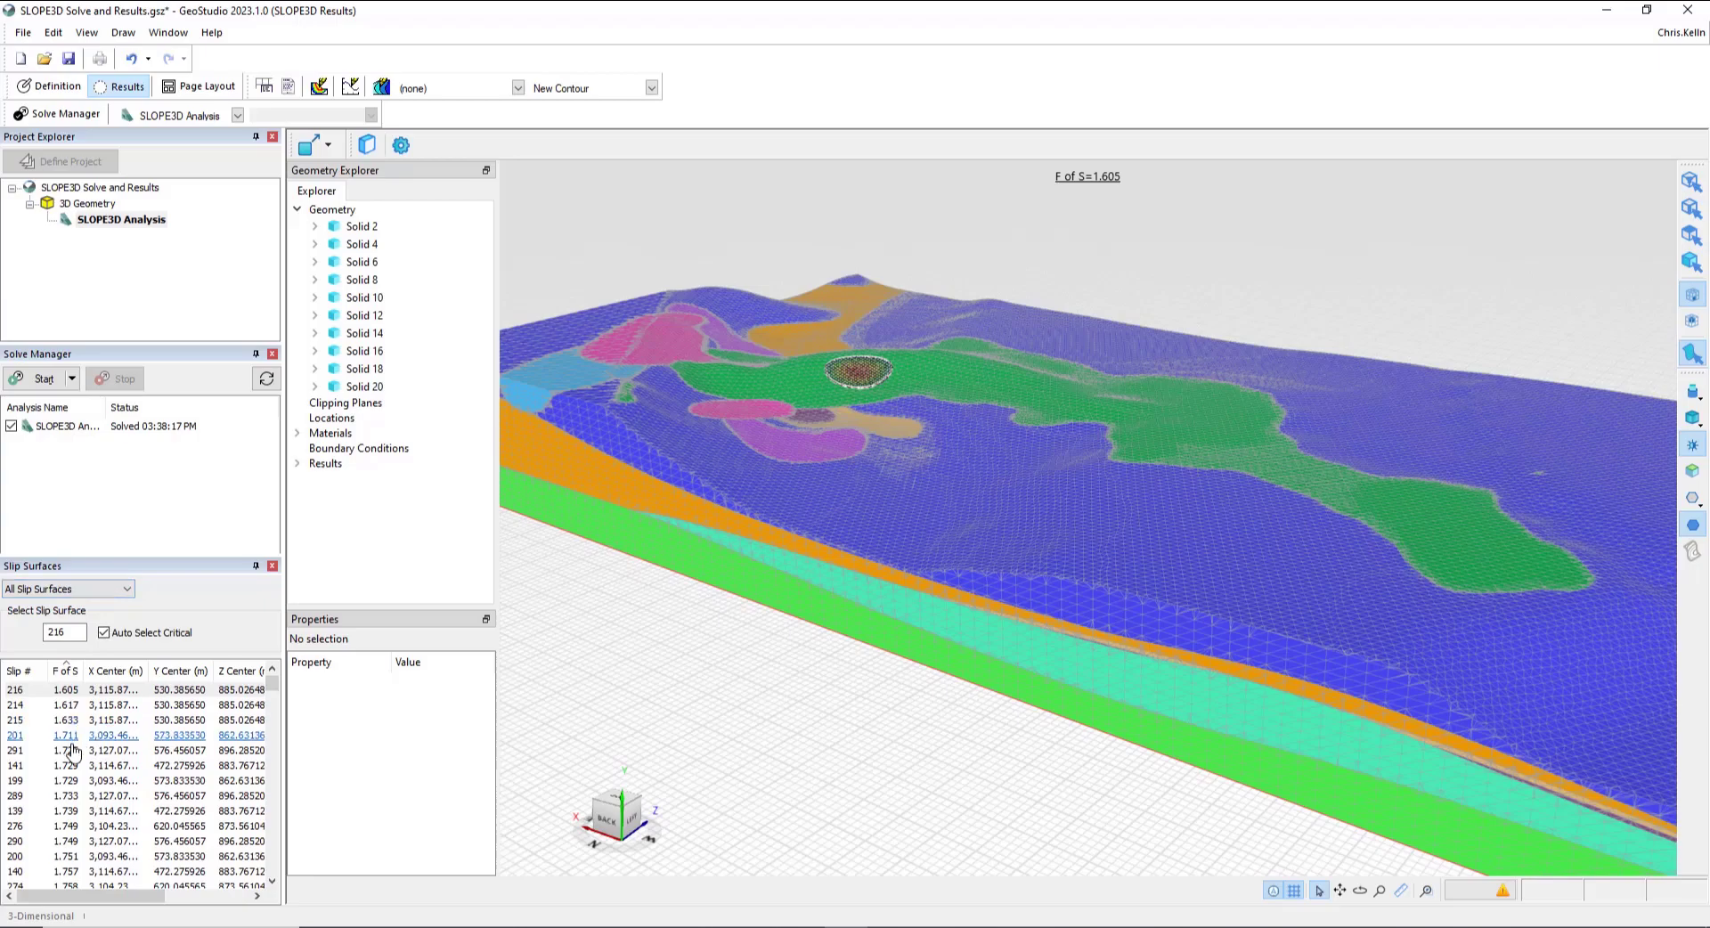
left_click(67, 775)
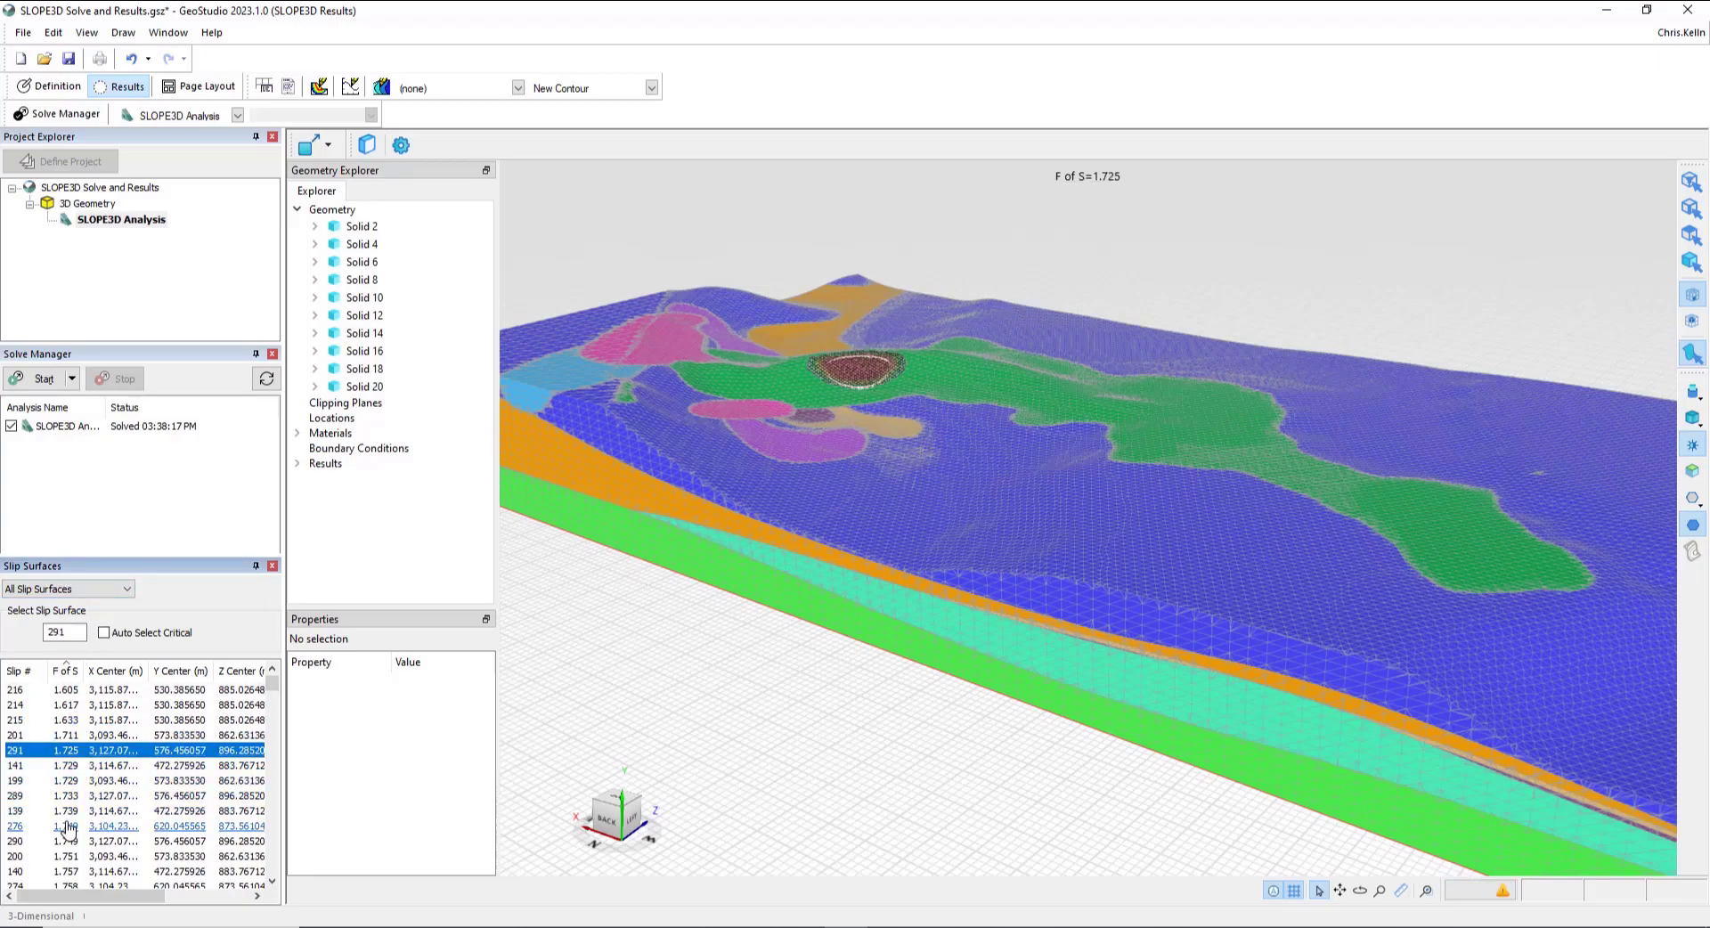
left_click(22, 826)
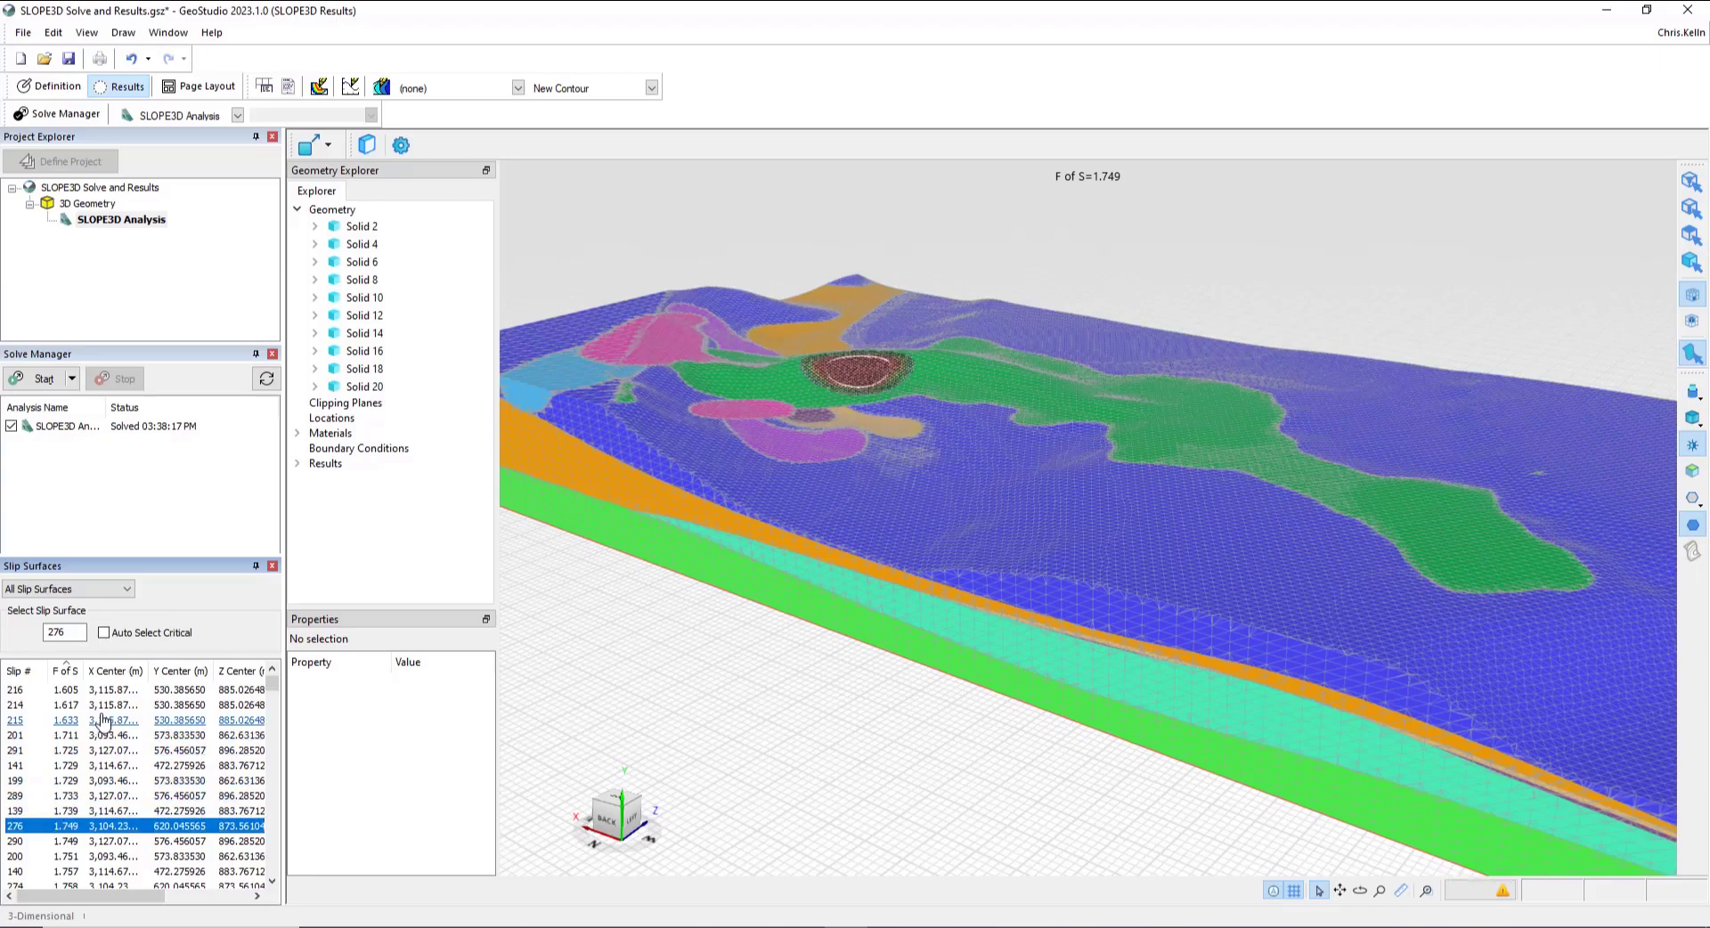
left_click(106, 632)
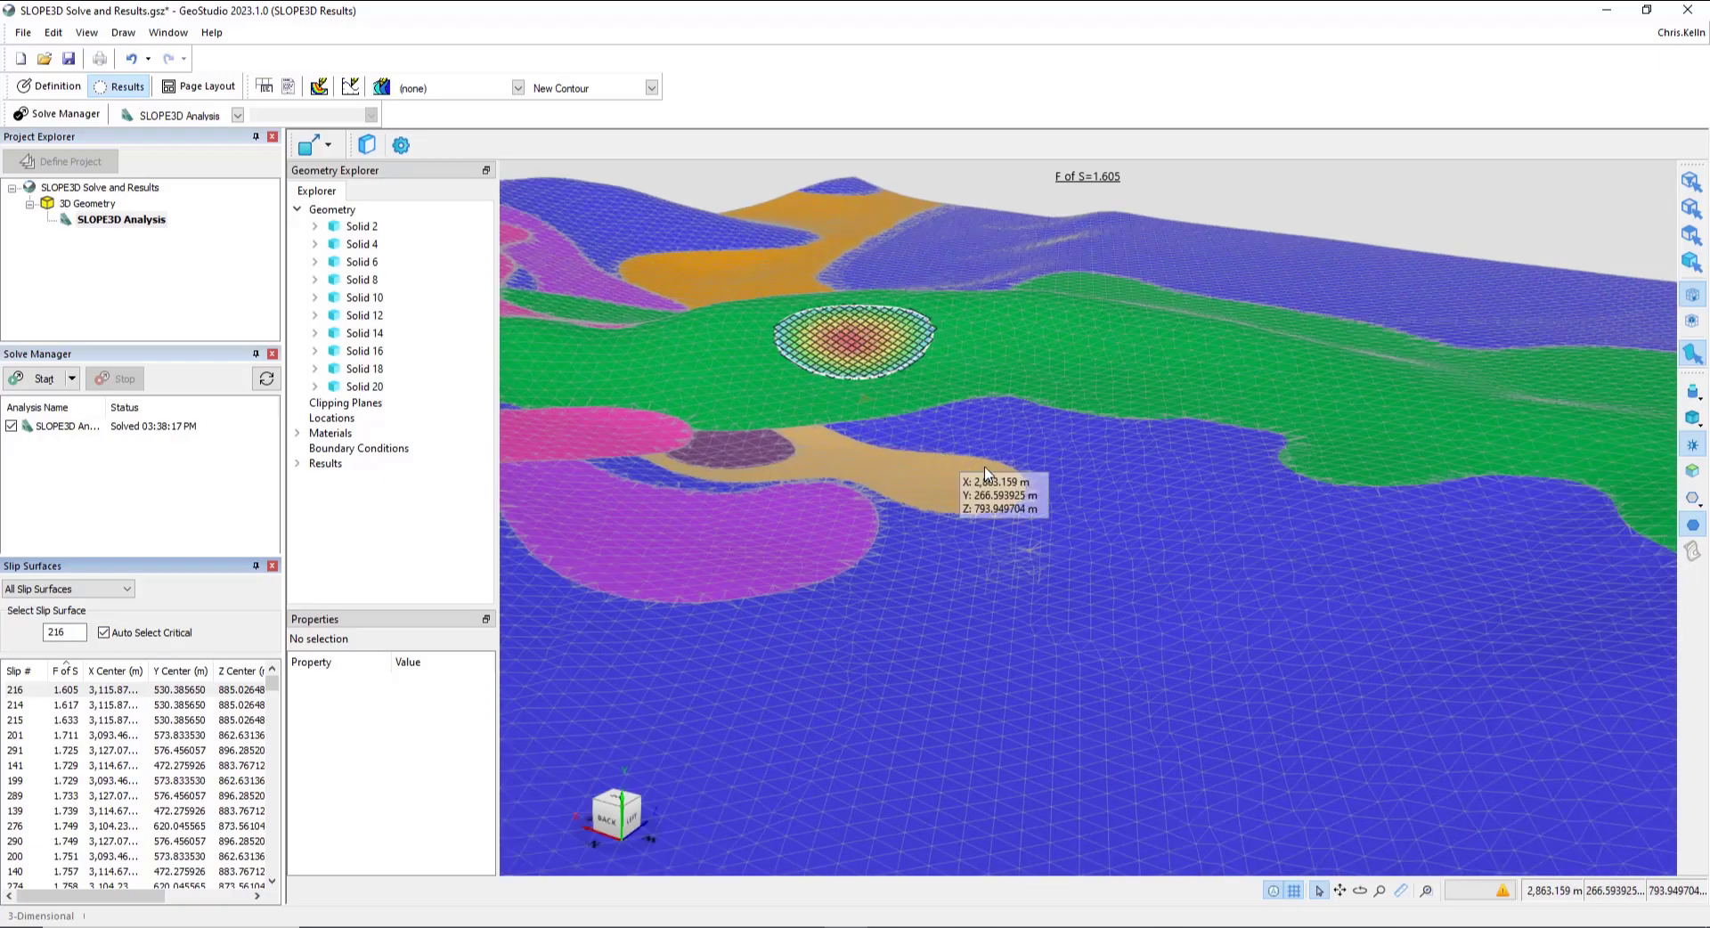
Step: Orbit and pan the 3D view to centre the critical slip surface
left_click_drag(986, 474, 970, 472)
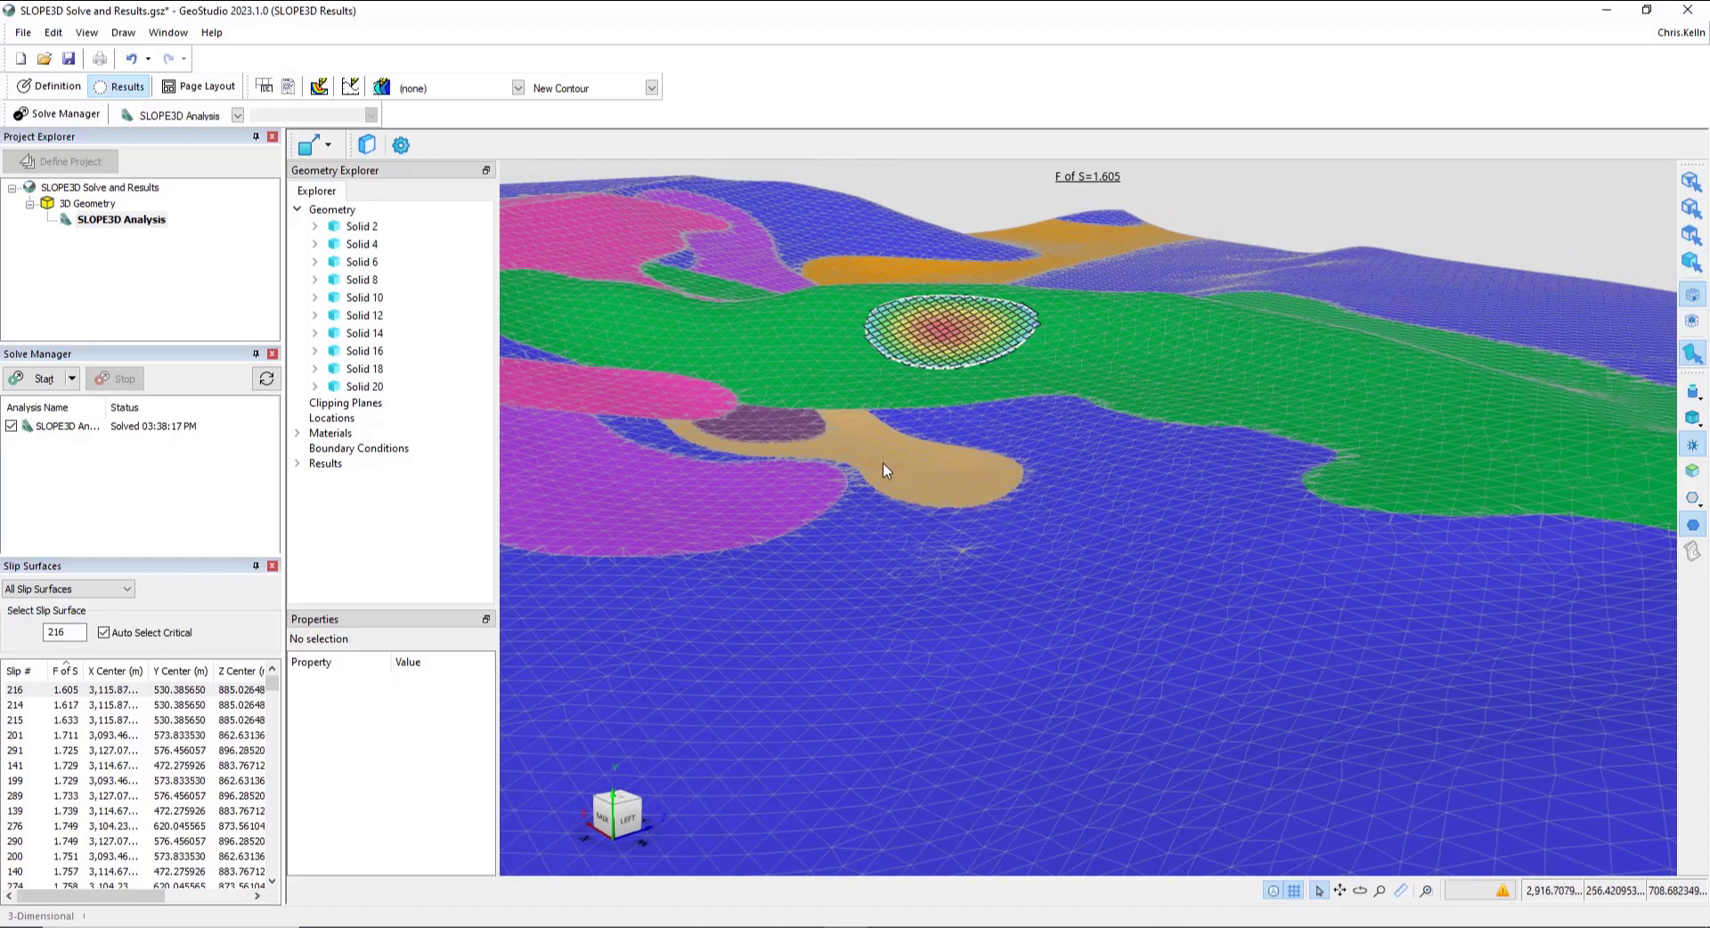
left_click_drag(883, 469, 551, 341)
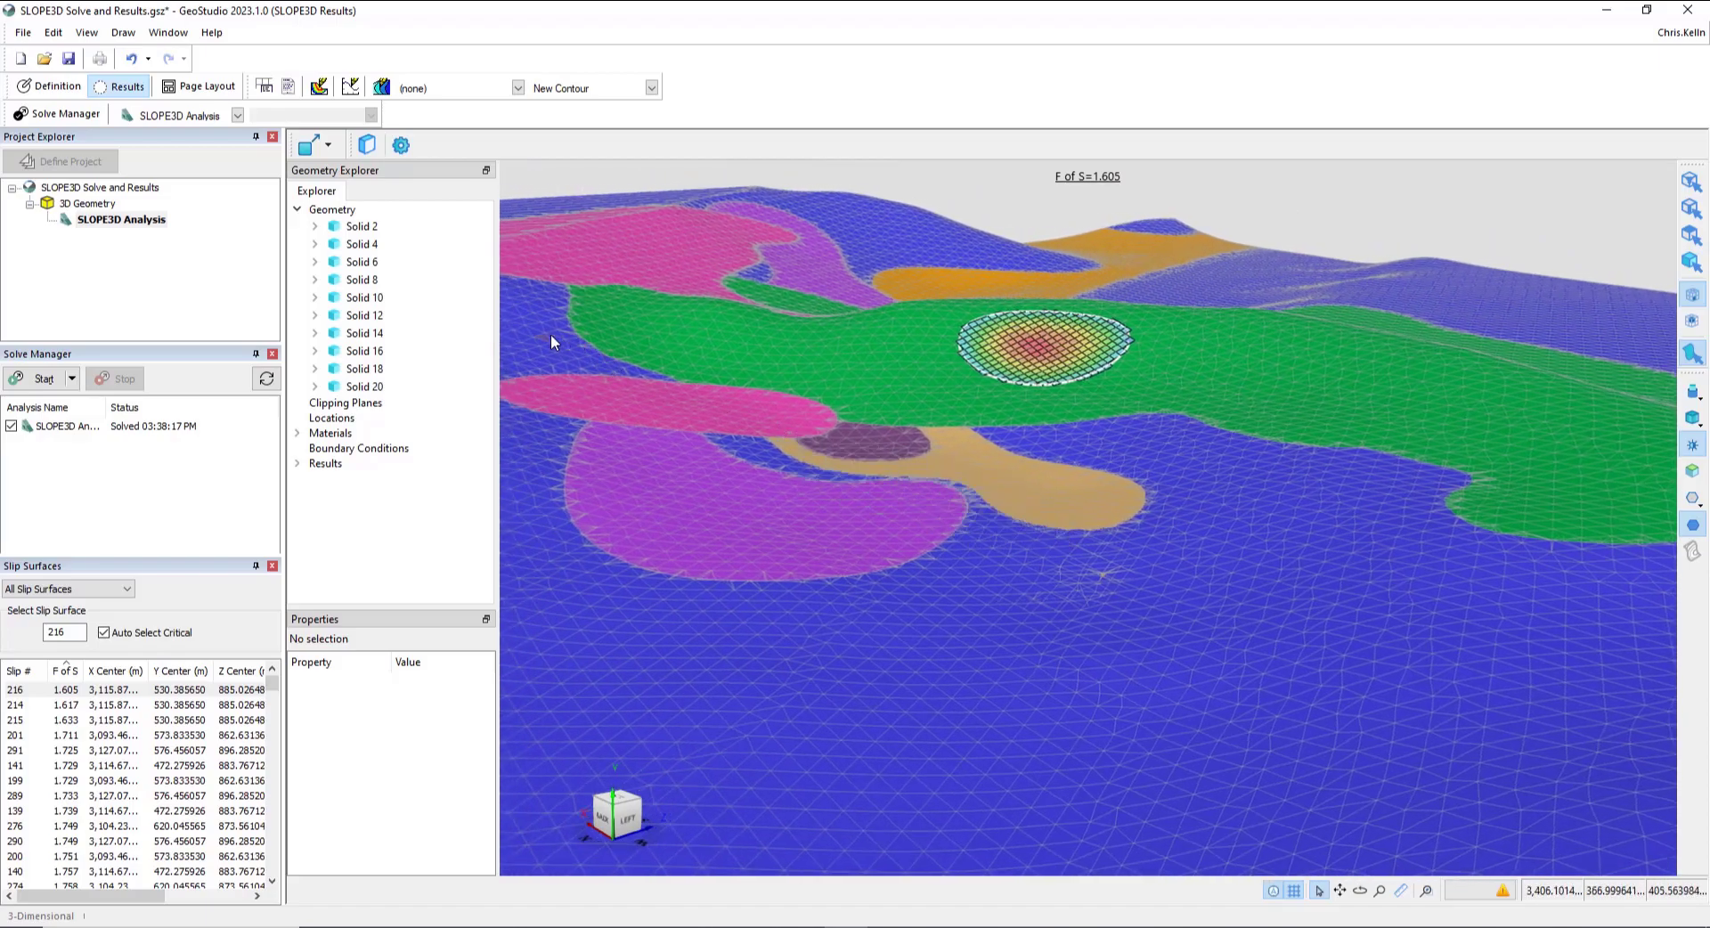
mouse_move(380, 89)
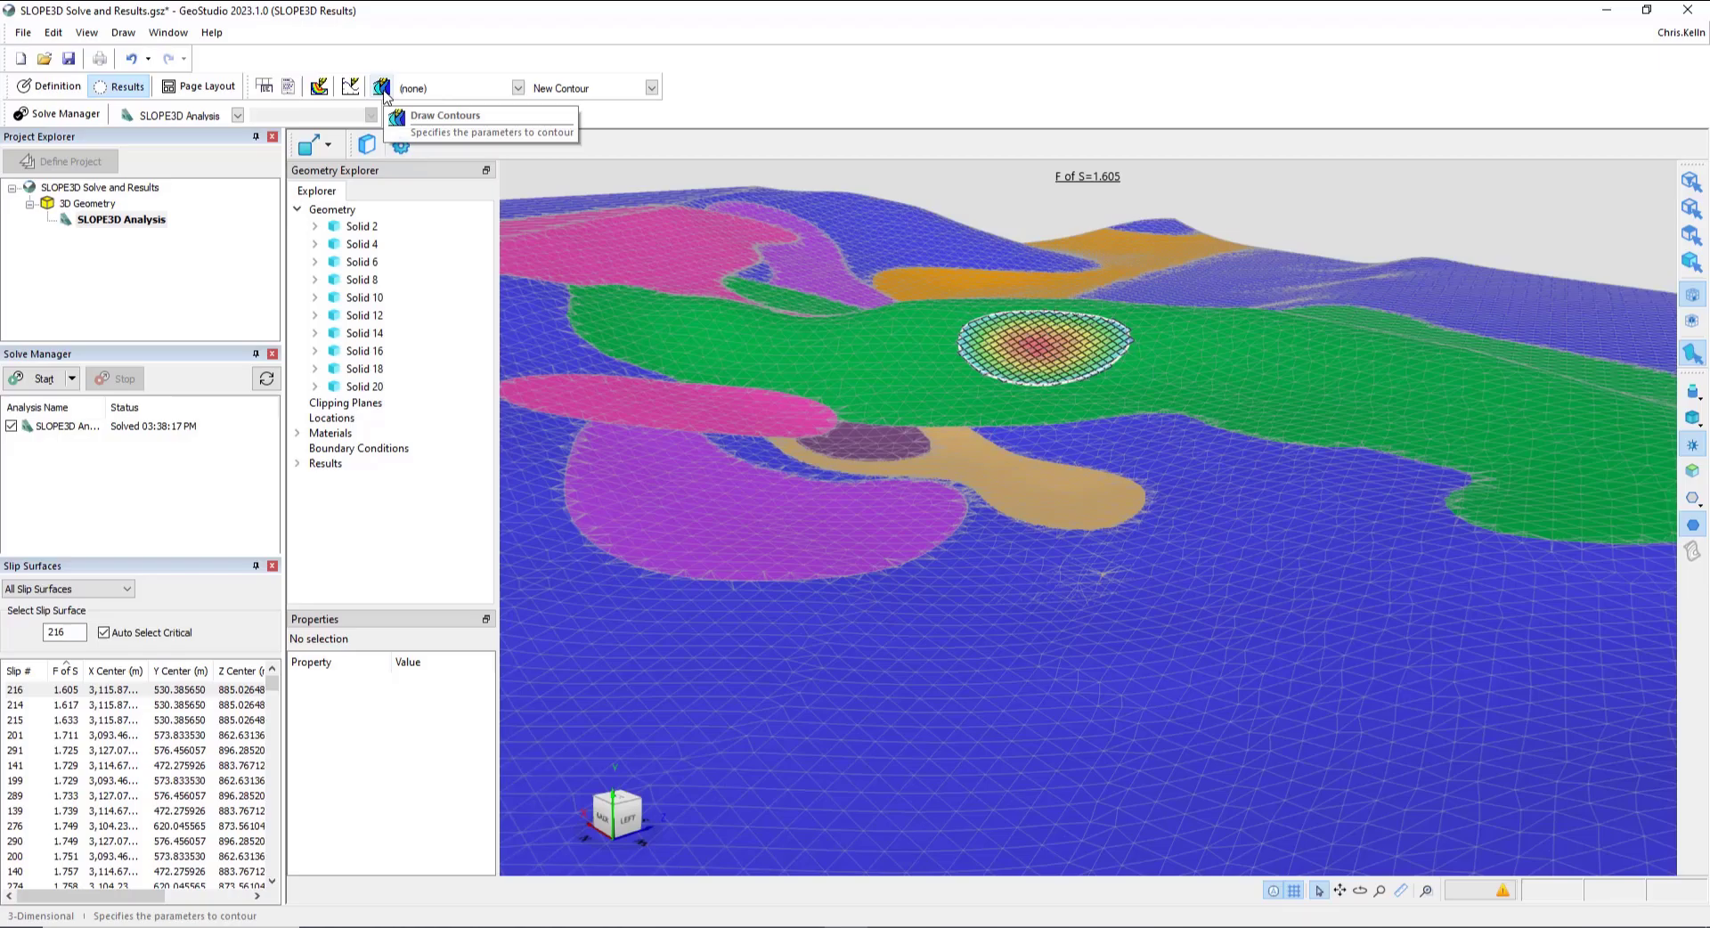
Step: Create a column contour named Effective Normal Stress using Base Stresses > Effective Normal Stress
left_click(380, 87)
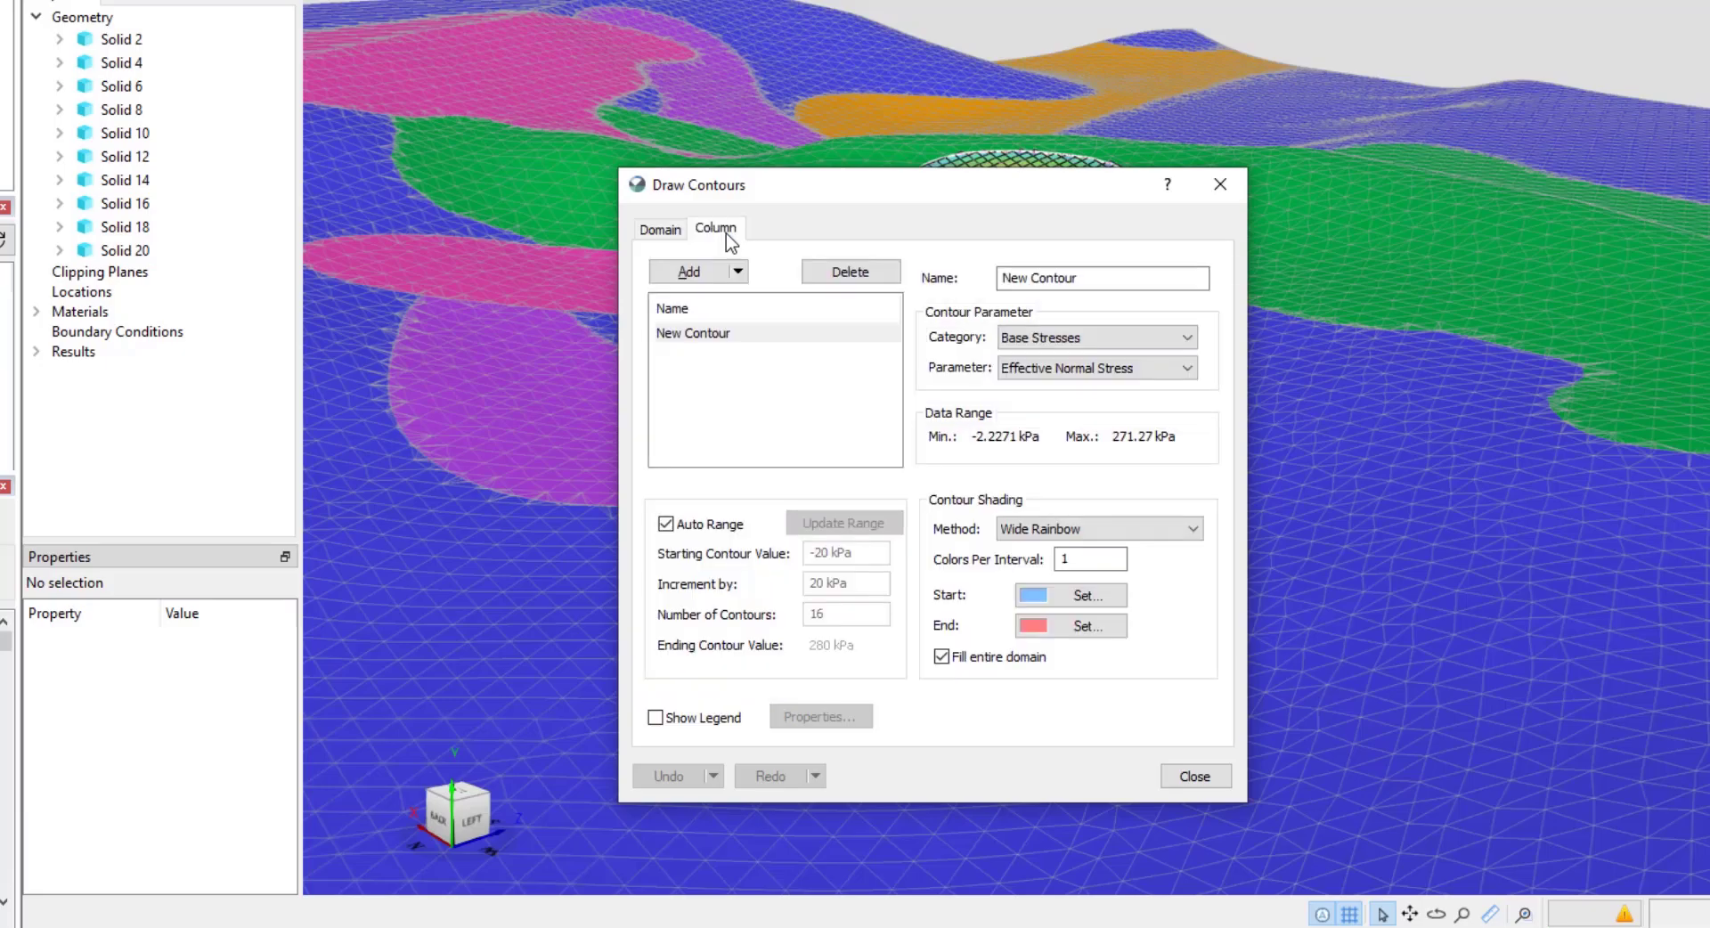
mouse_move(903, 192)
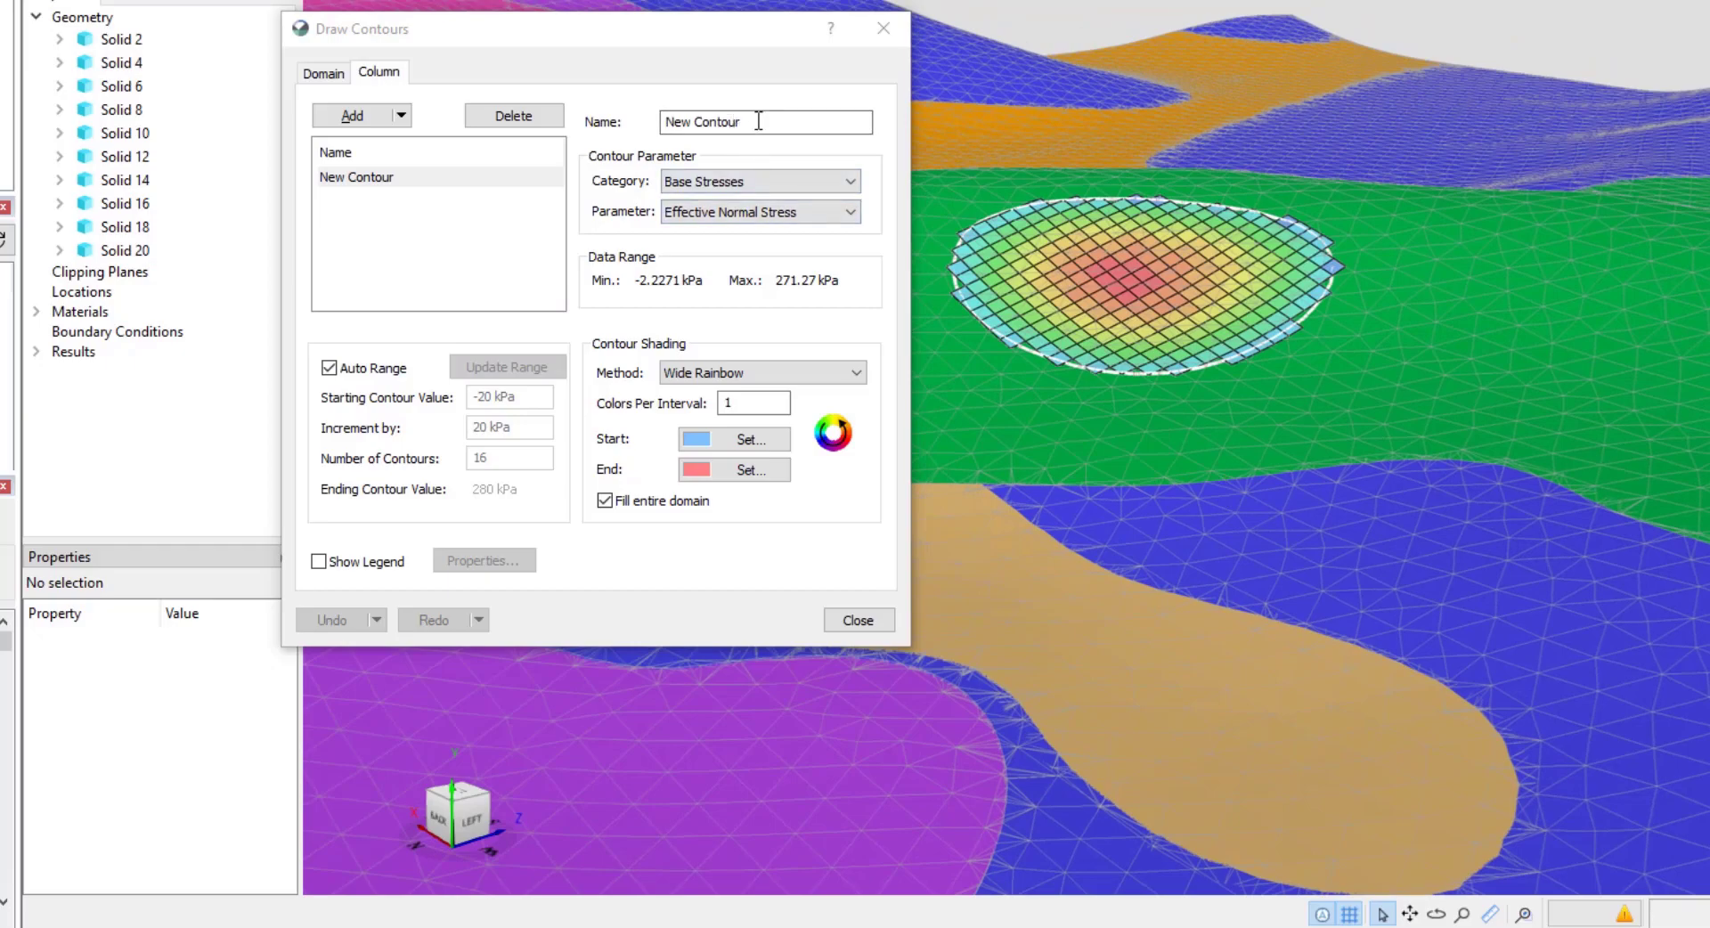
type("E")
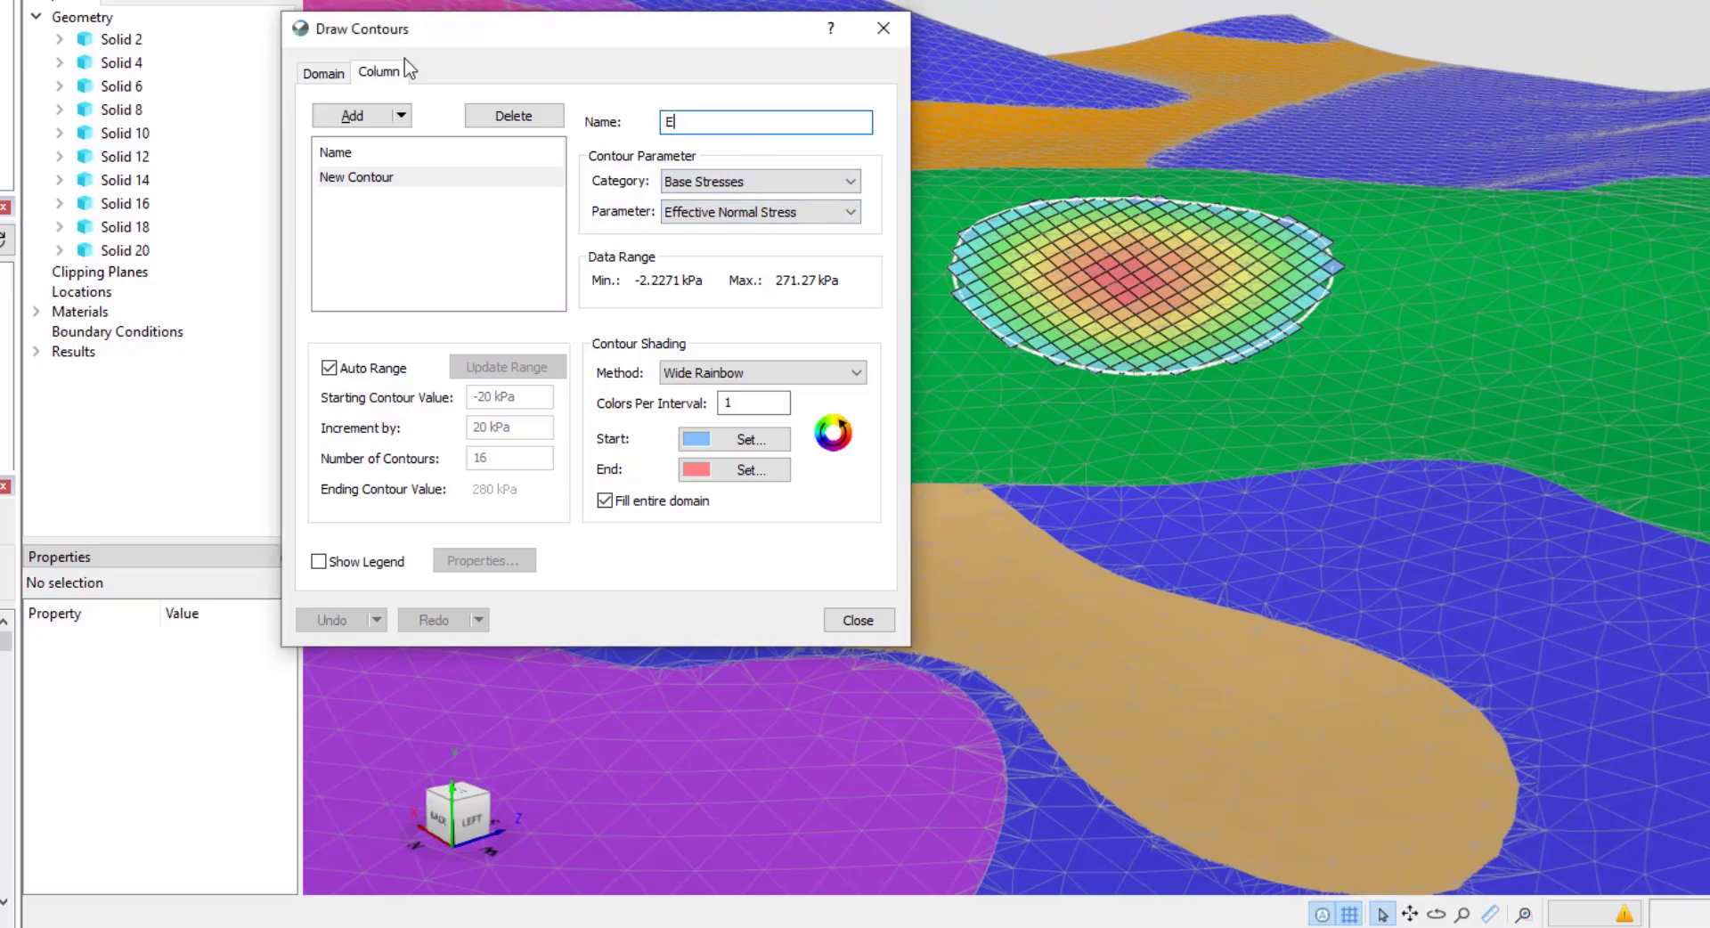
type("ffective Normal Stress")
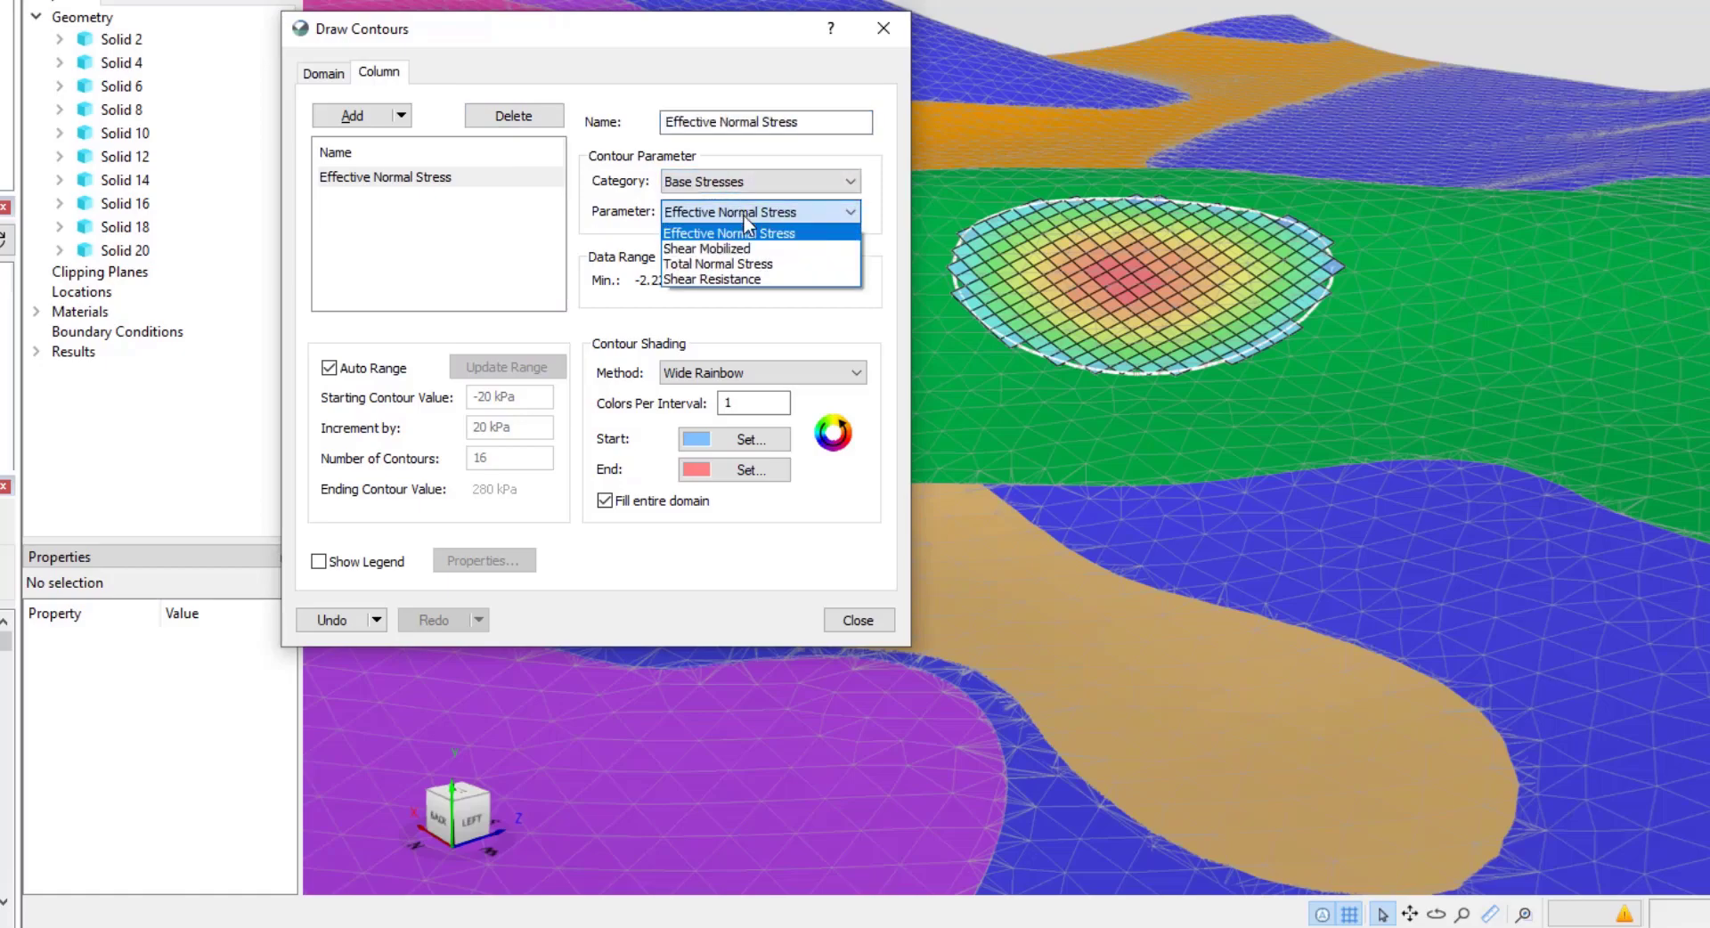
left_click(727, 233)
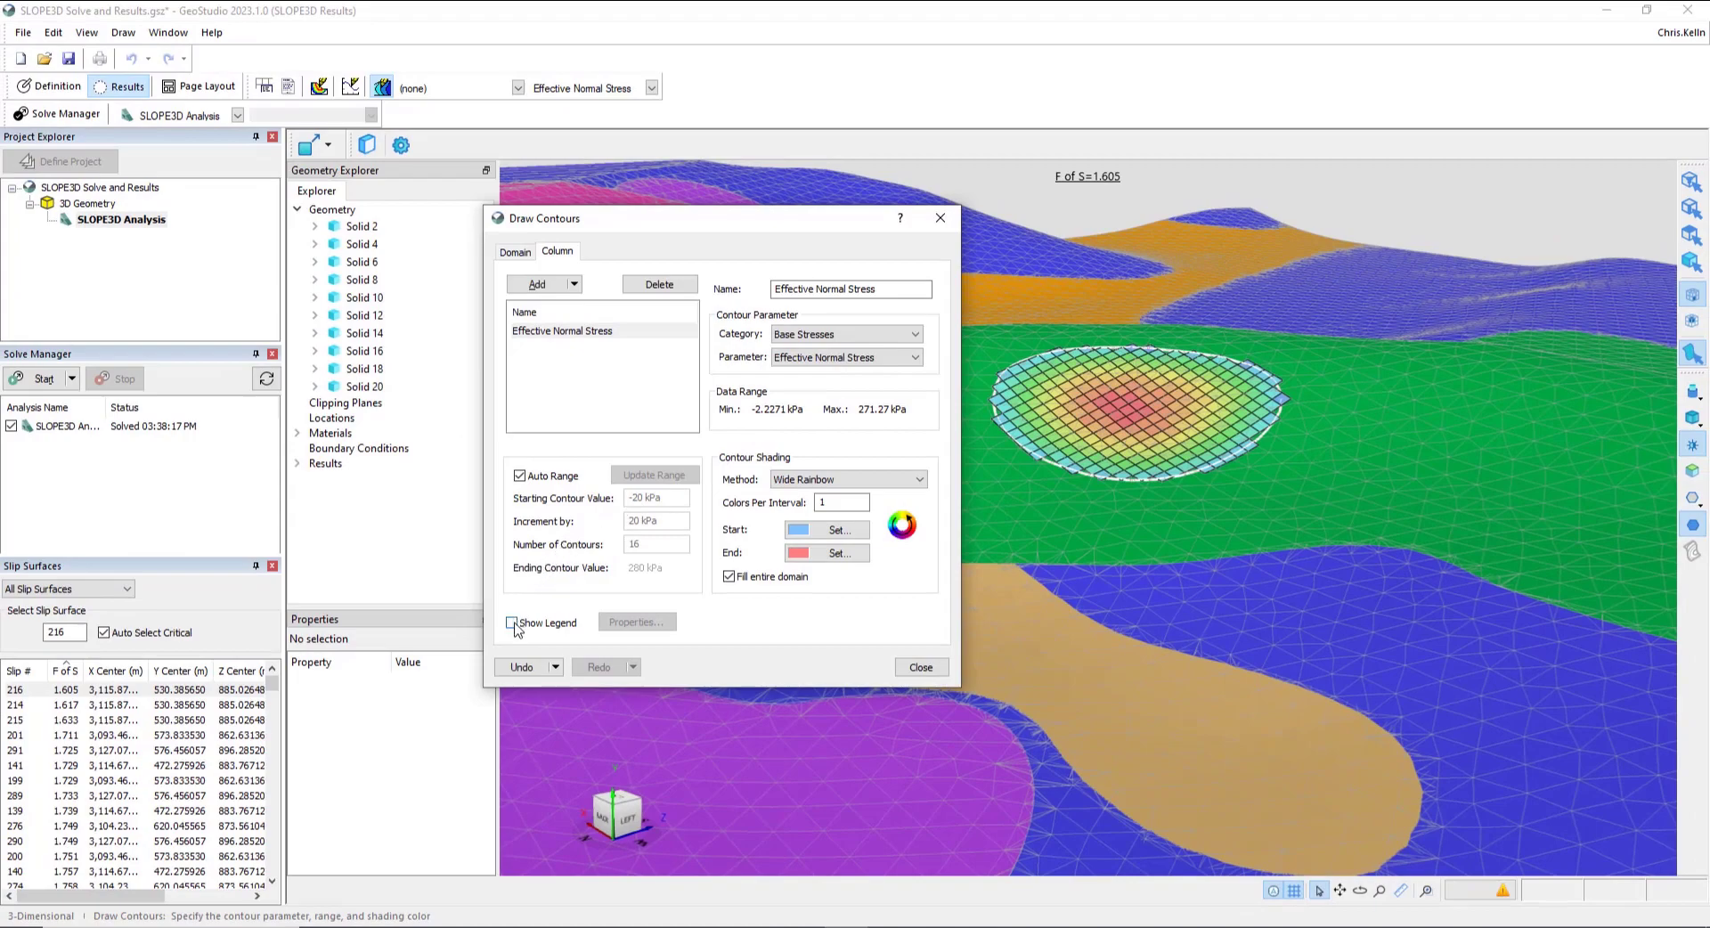
Step: Toggle the contour legend on and apply the contour to the critical slip surface
left_click(512, 622)
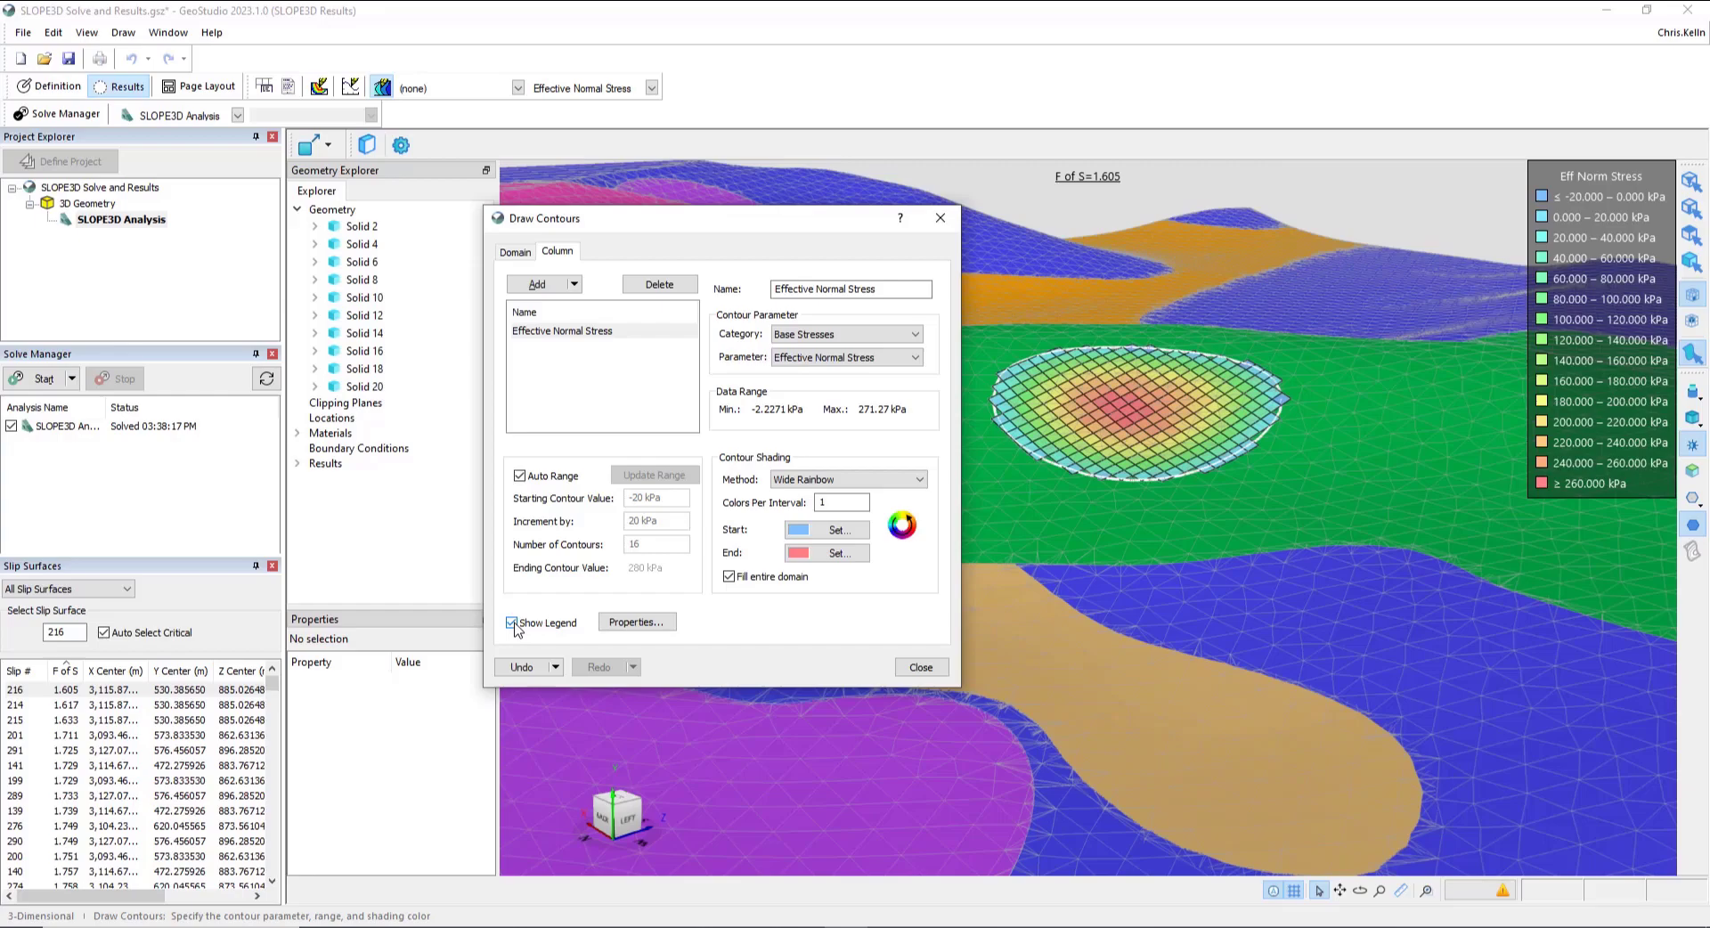
left_click(511, 622)
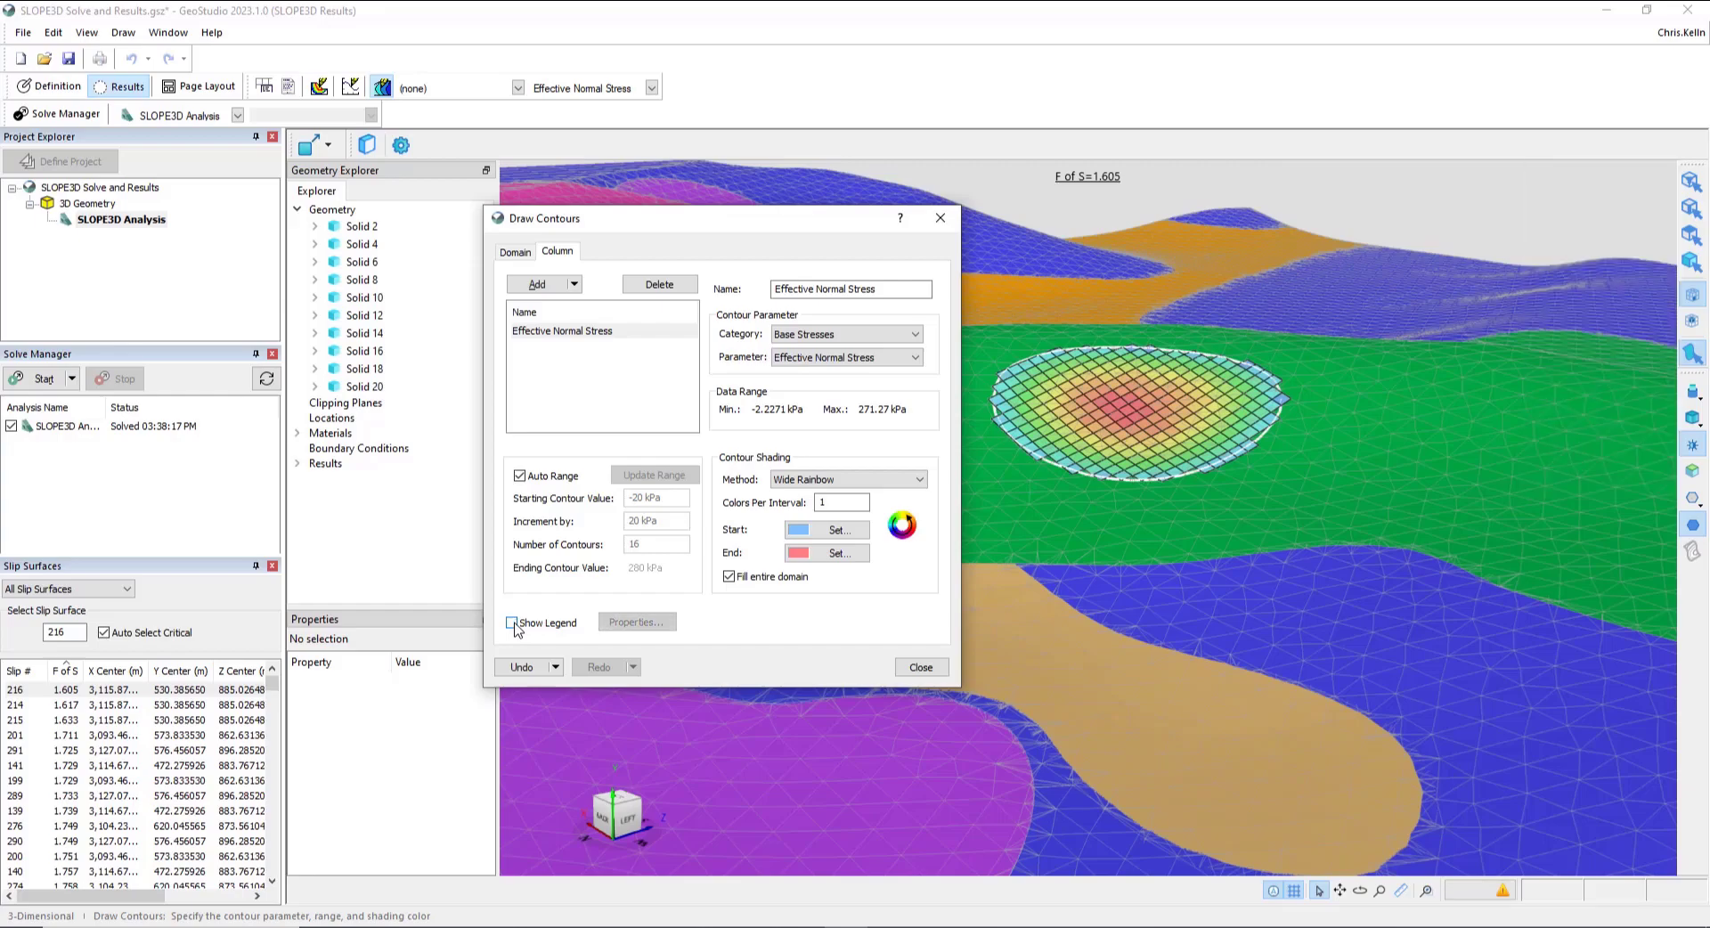
left_click(511, 622)
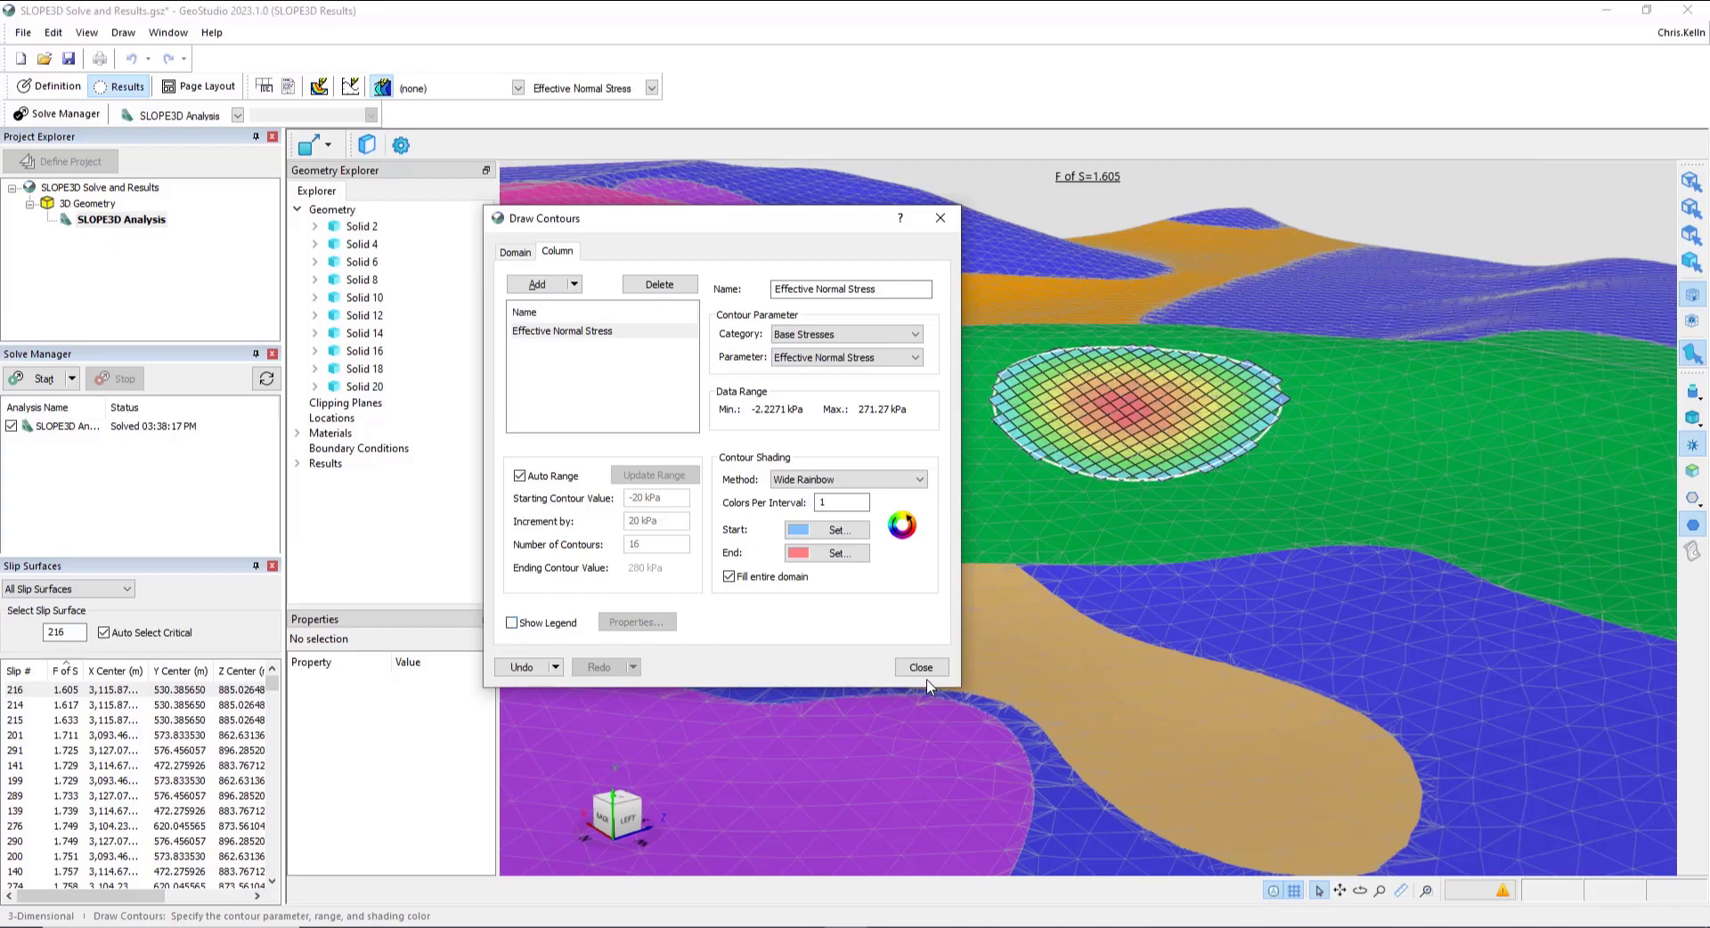
left_click(920, 667)
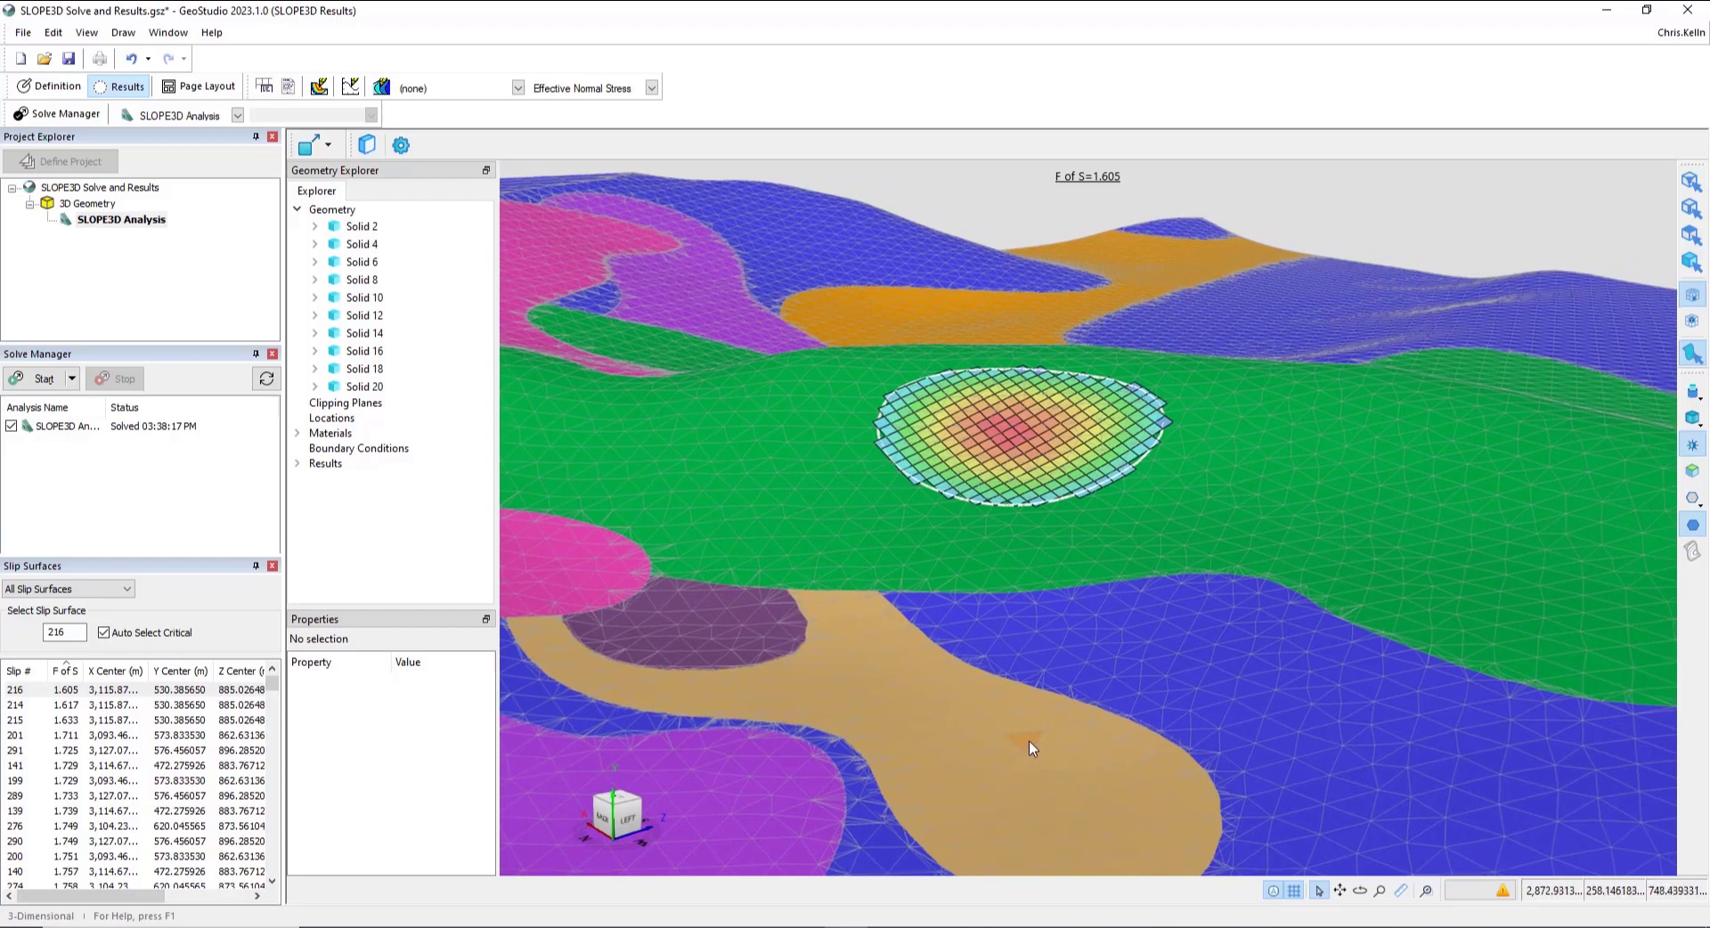
mouse_move(816, 628)
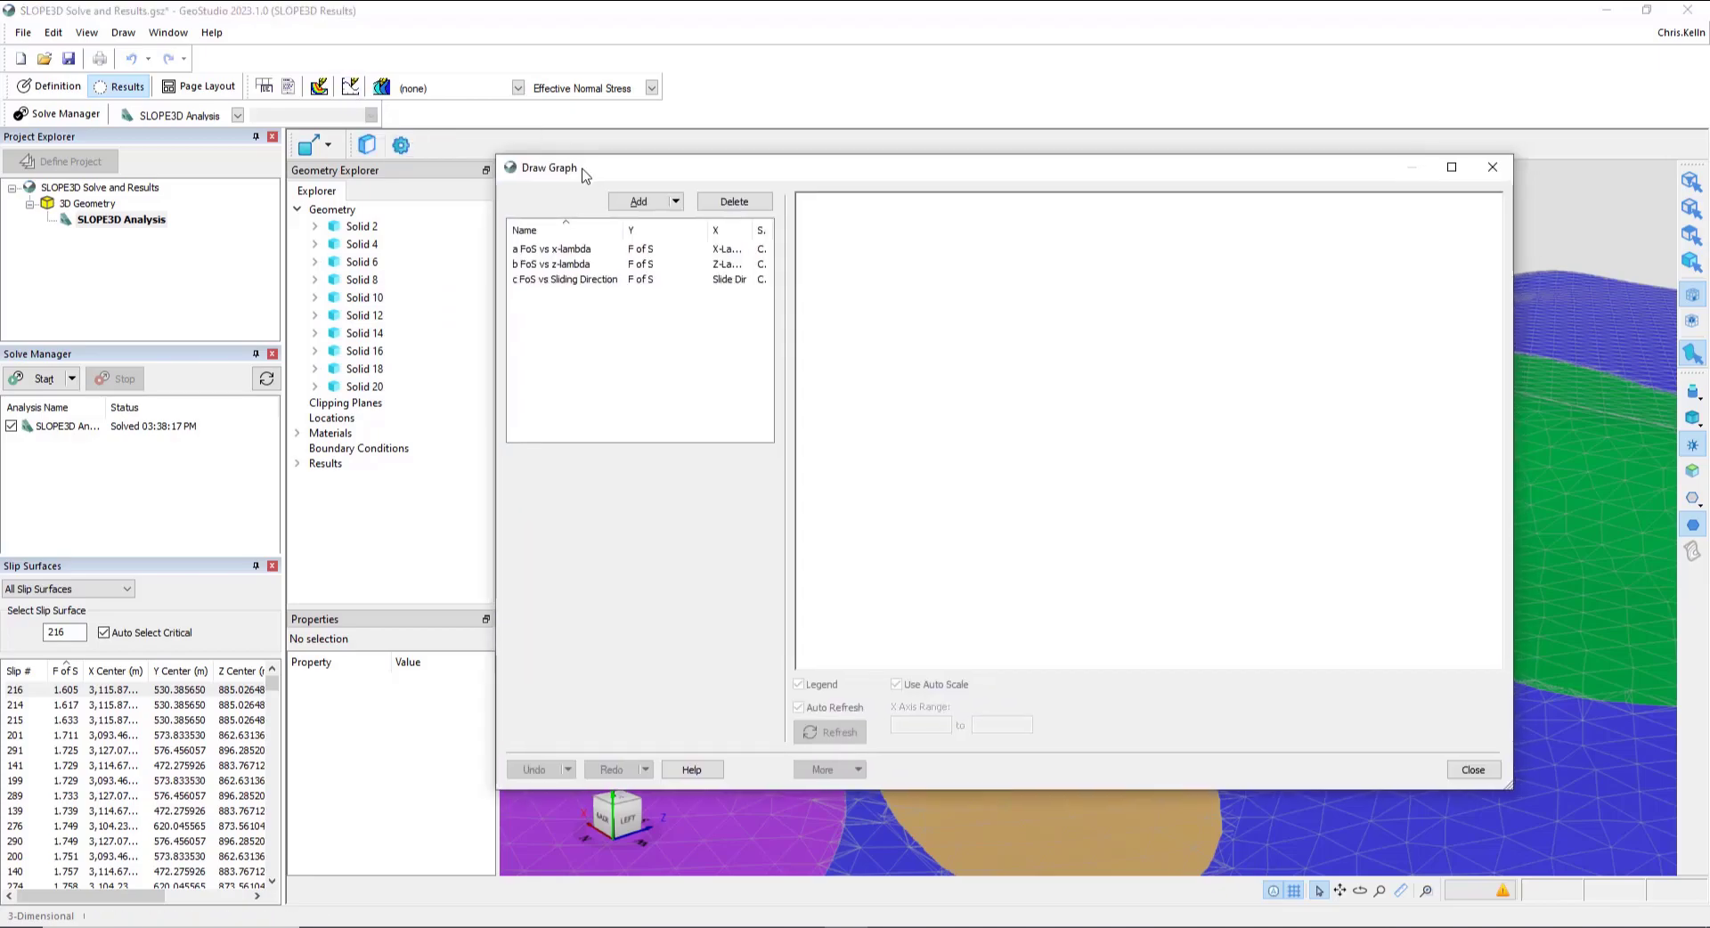
Step: Plot the FoS vs x-lambda, FoS vs z-lambda and FoS vs Sliding Direction convergence graphs for slip 216
left_click(548, 248)
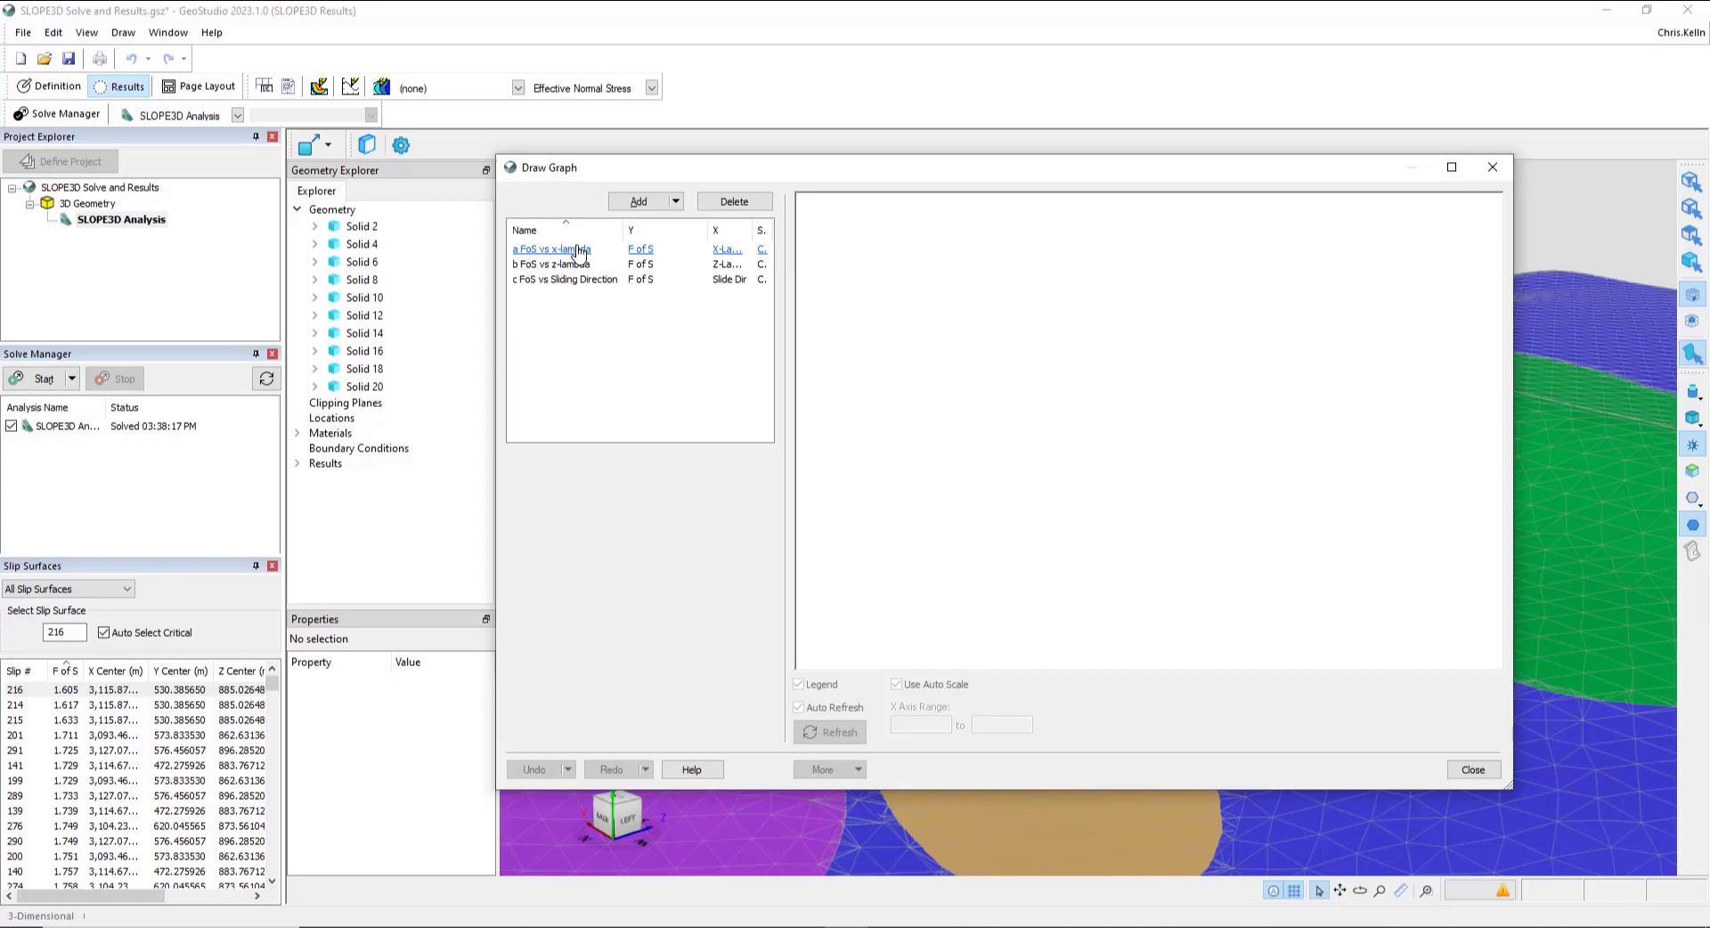
left_click(552, 249)
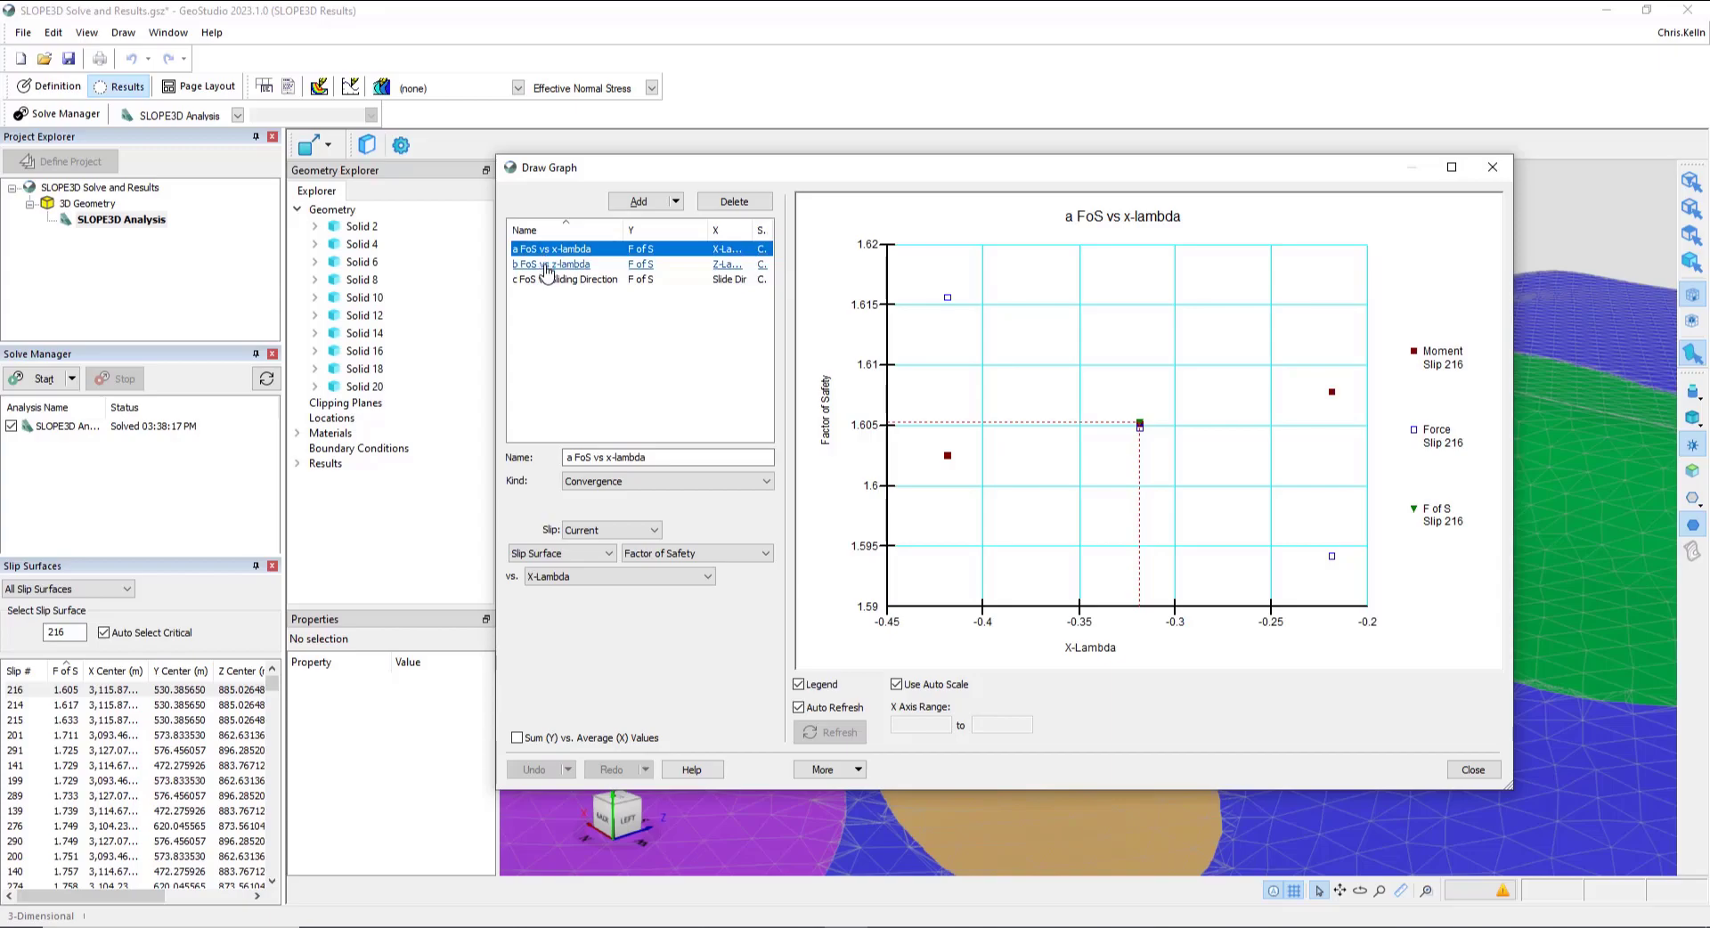
left_click(549, 263)
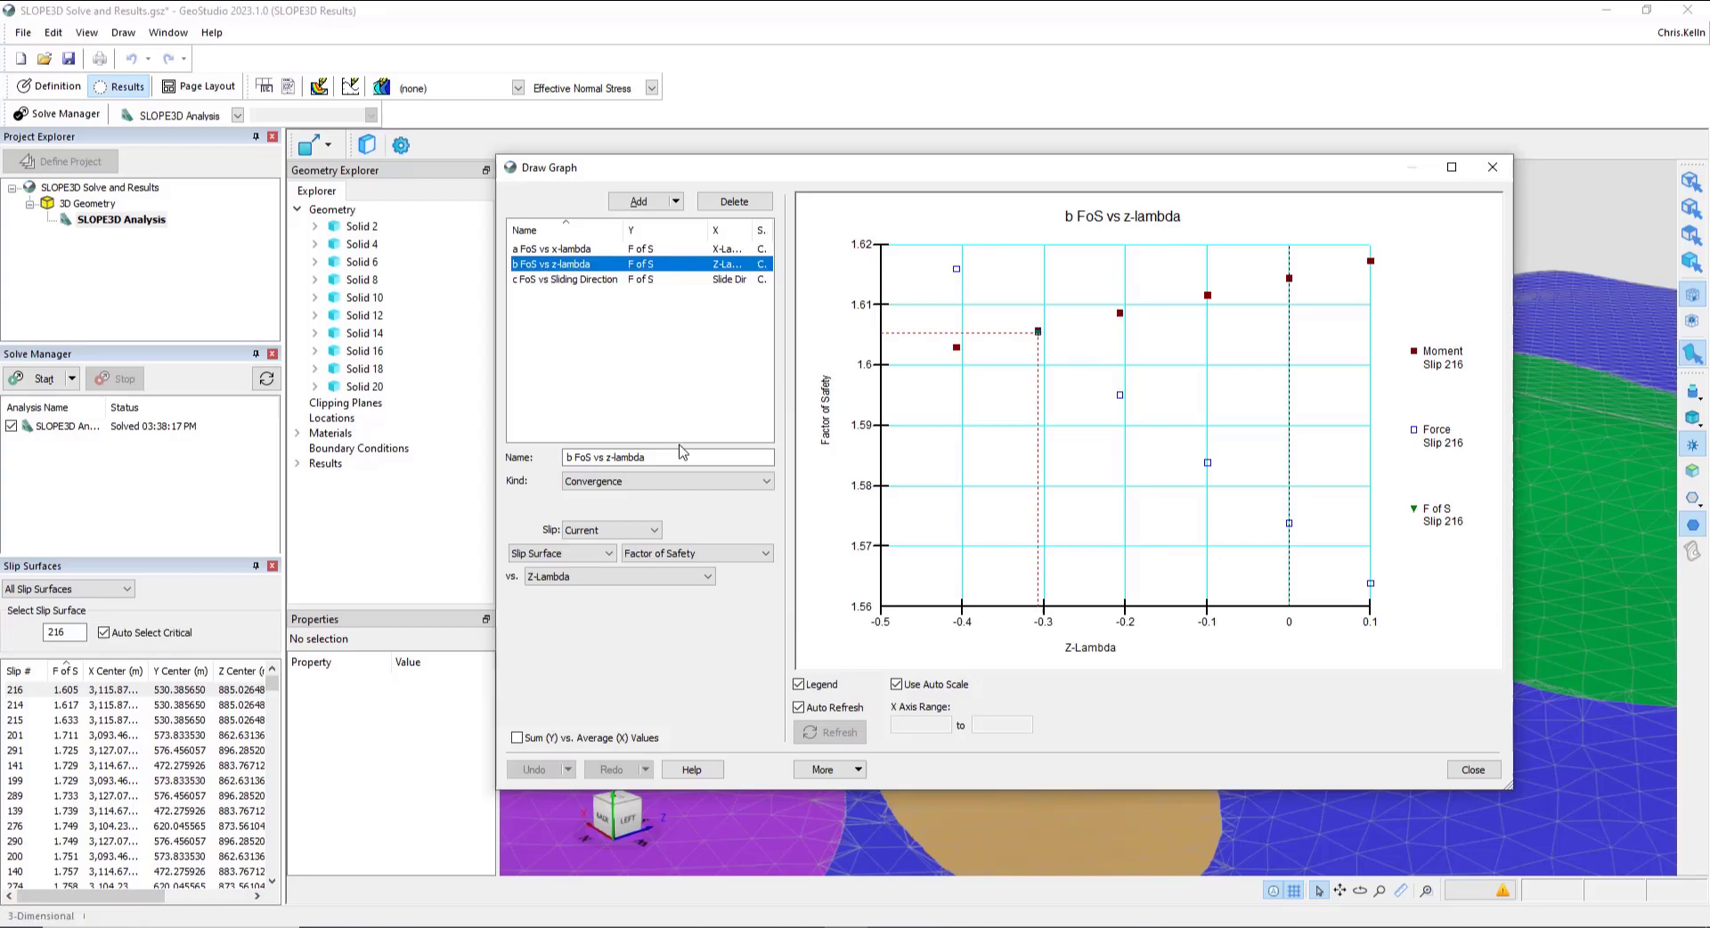
mouse_move(1372, 734)
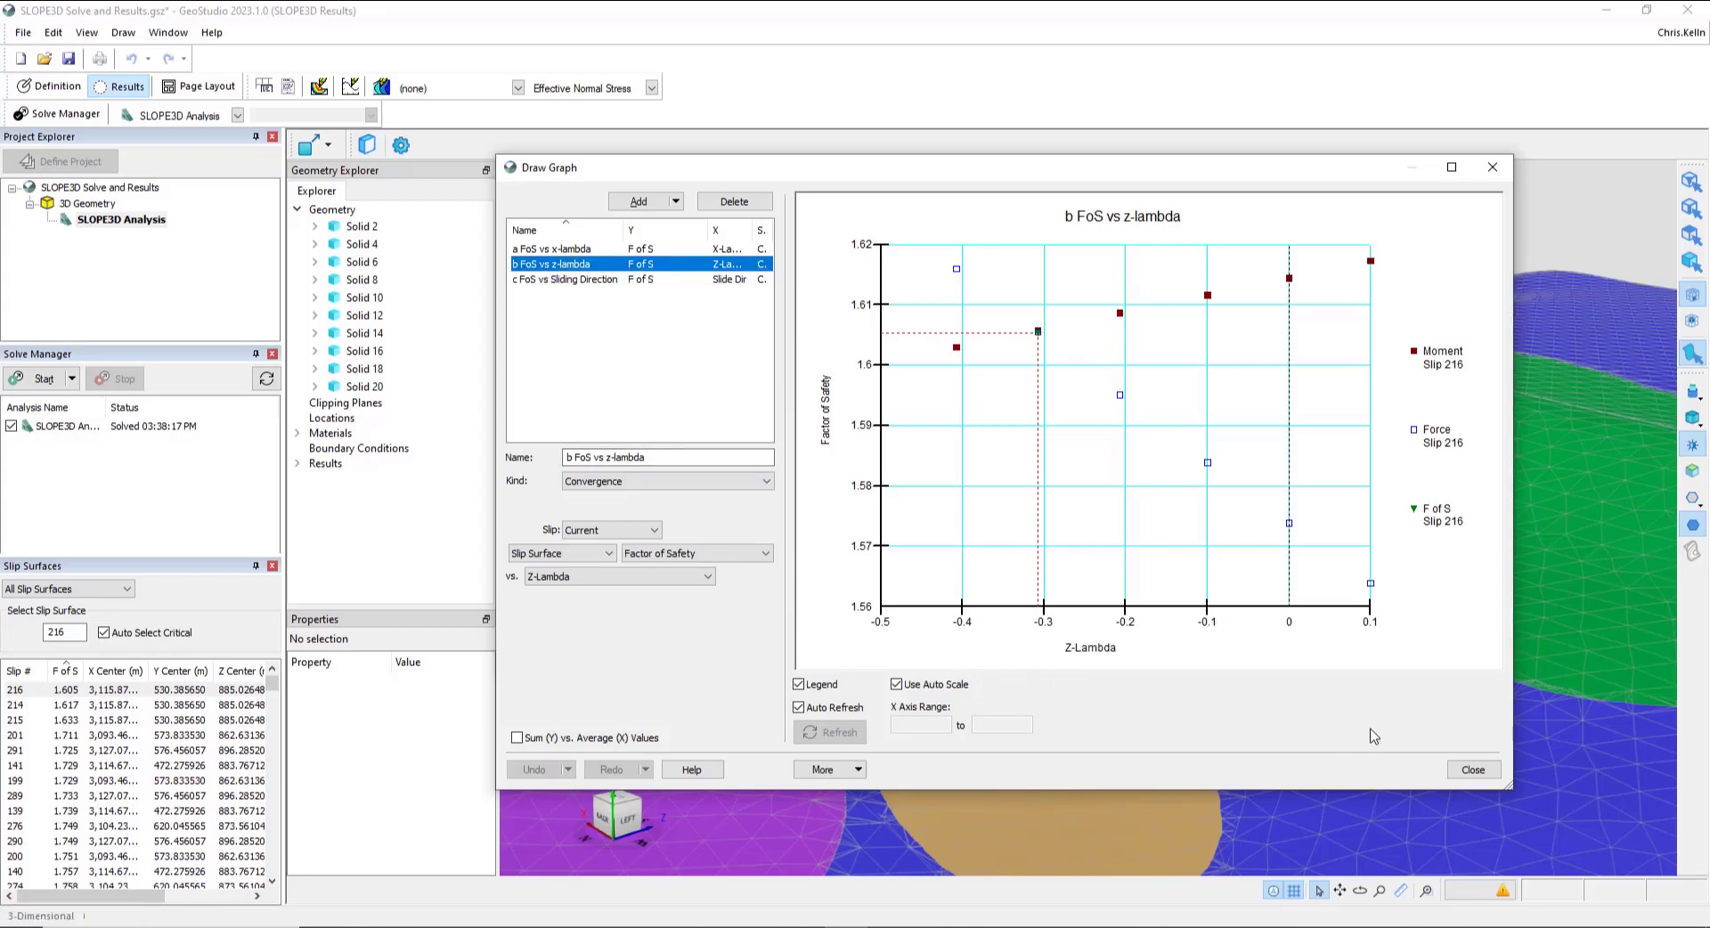
mouse_move(1411, 278)
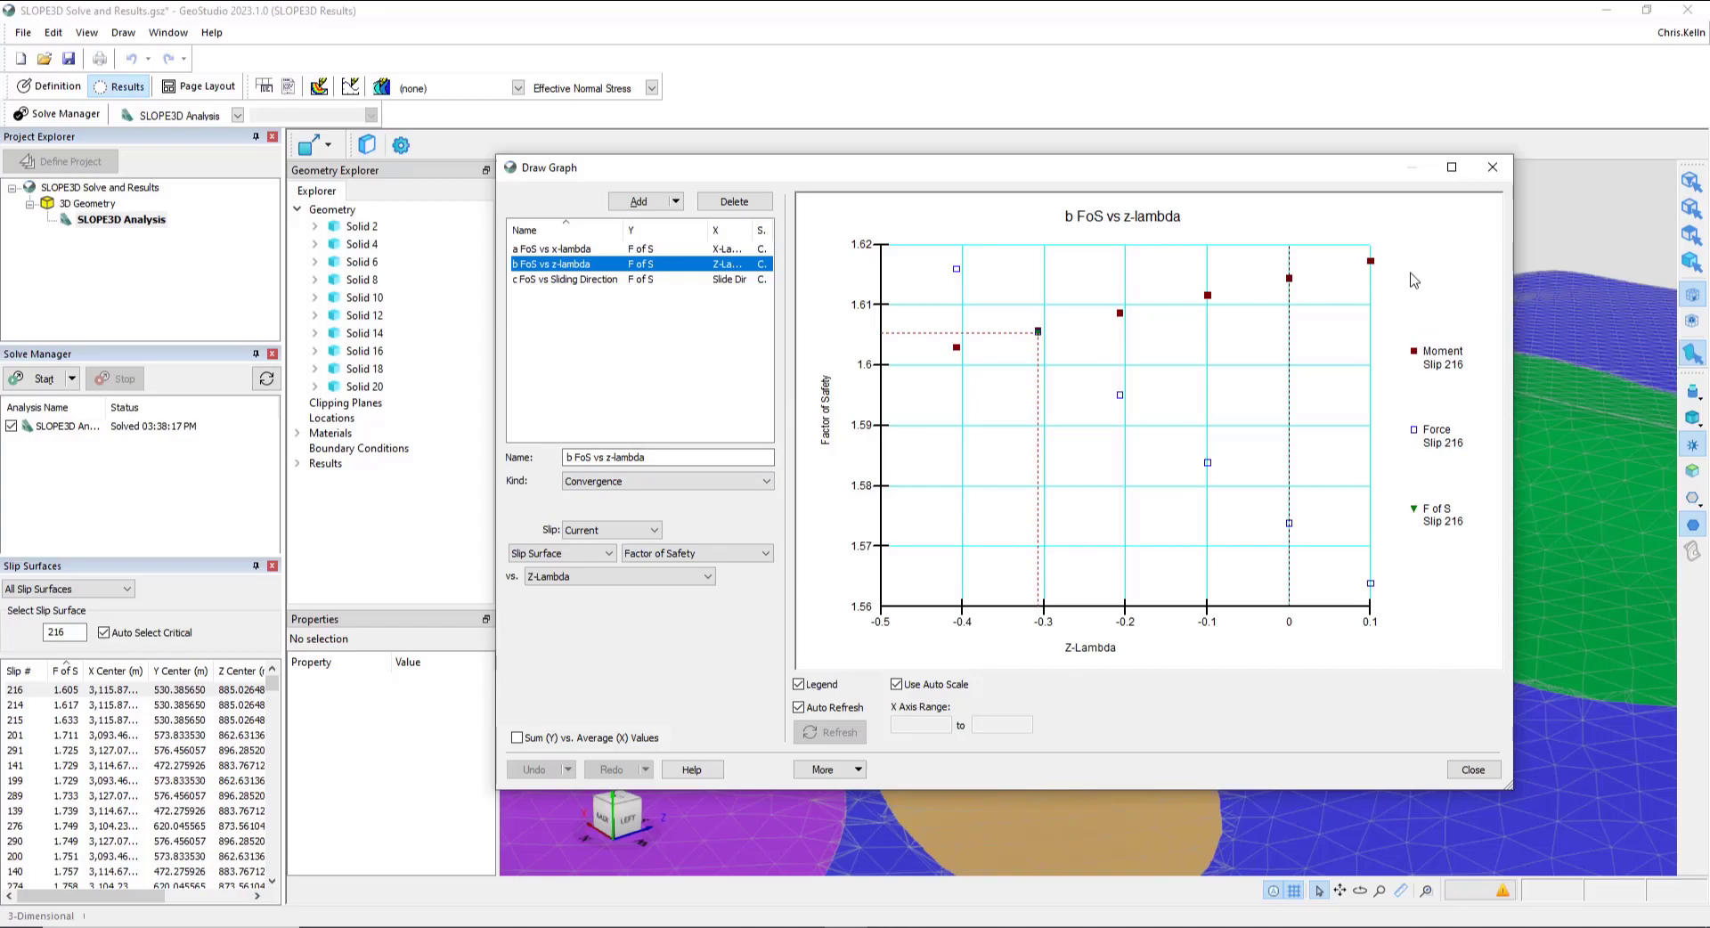
mouse_move(1203, 289)
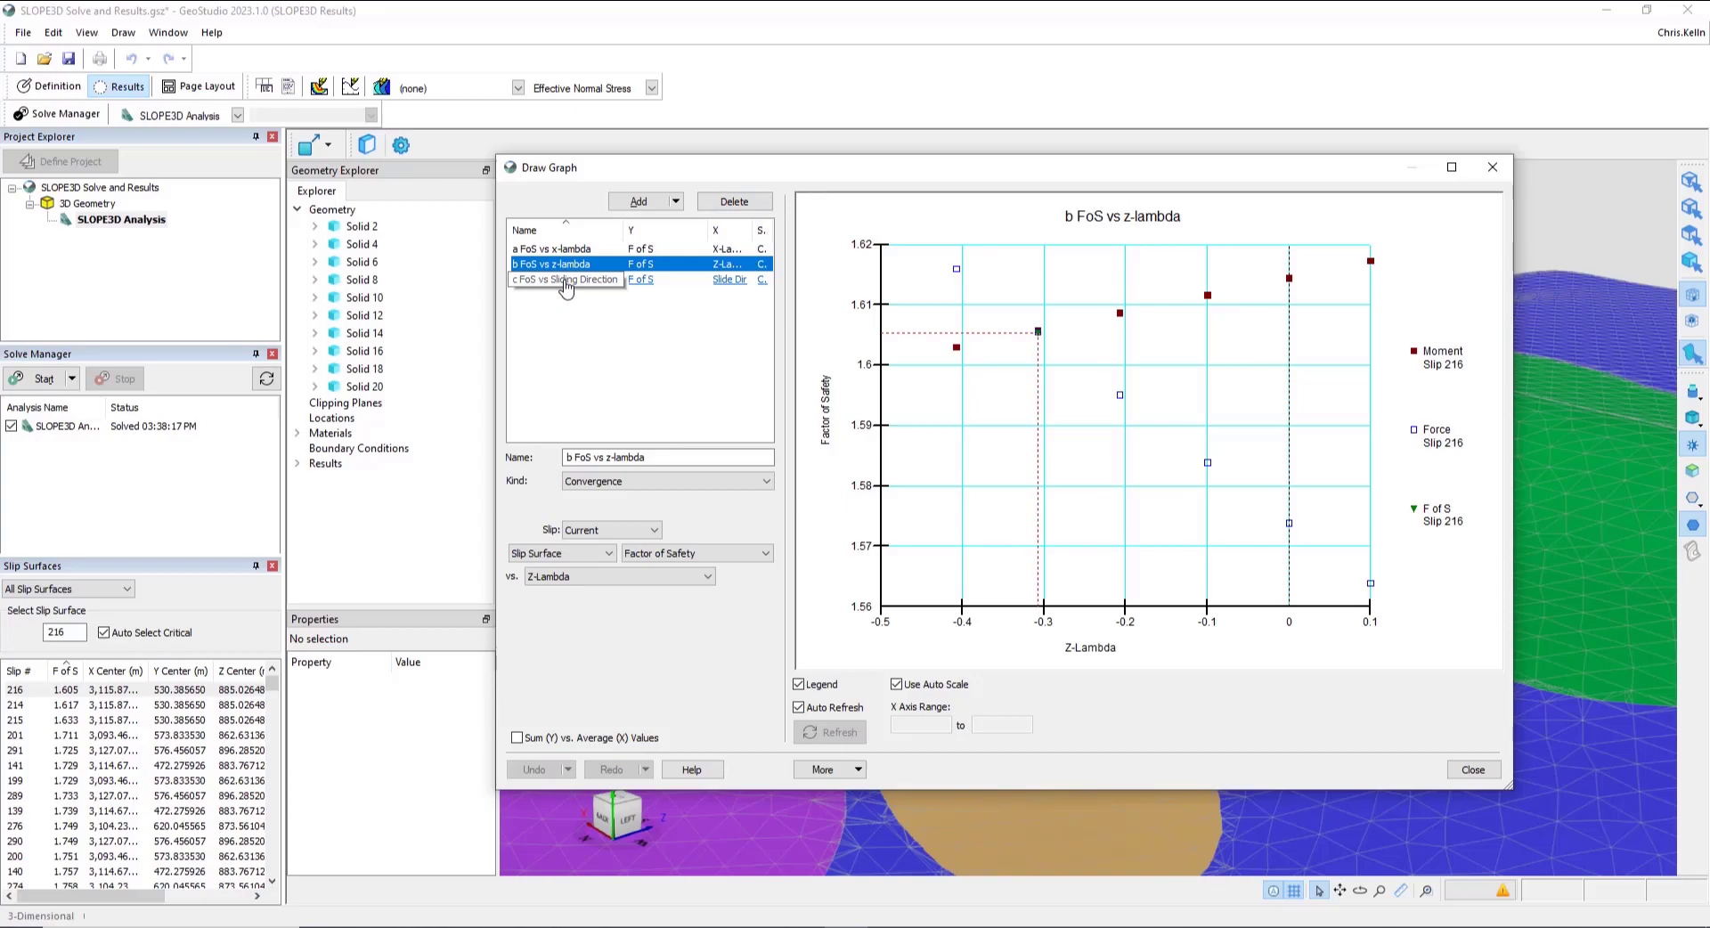
left_click(563, 281)
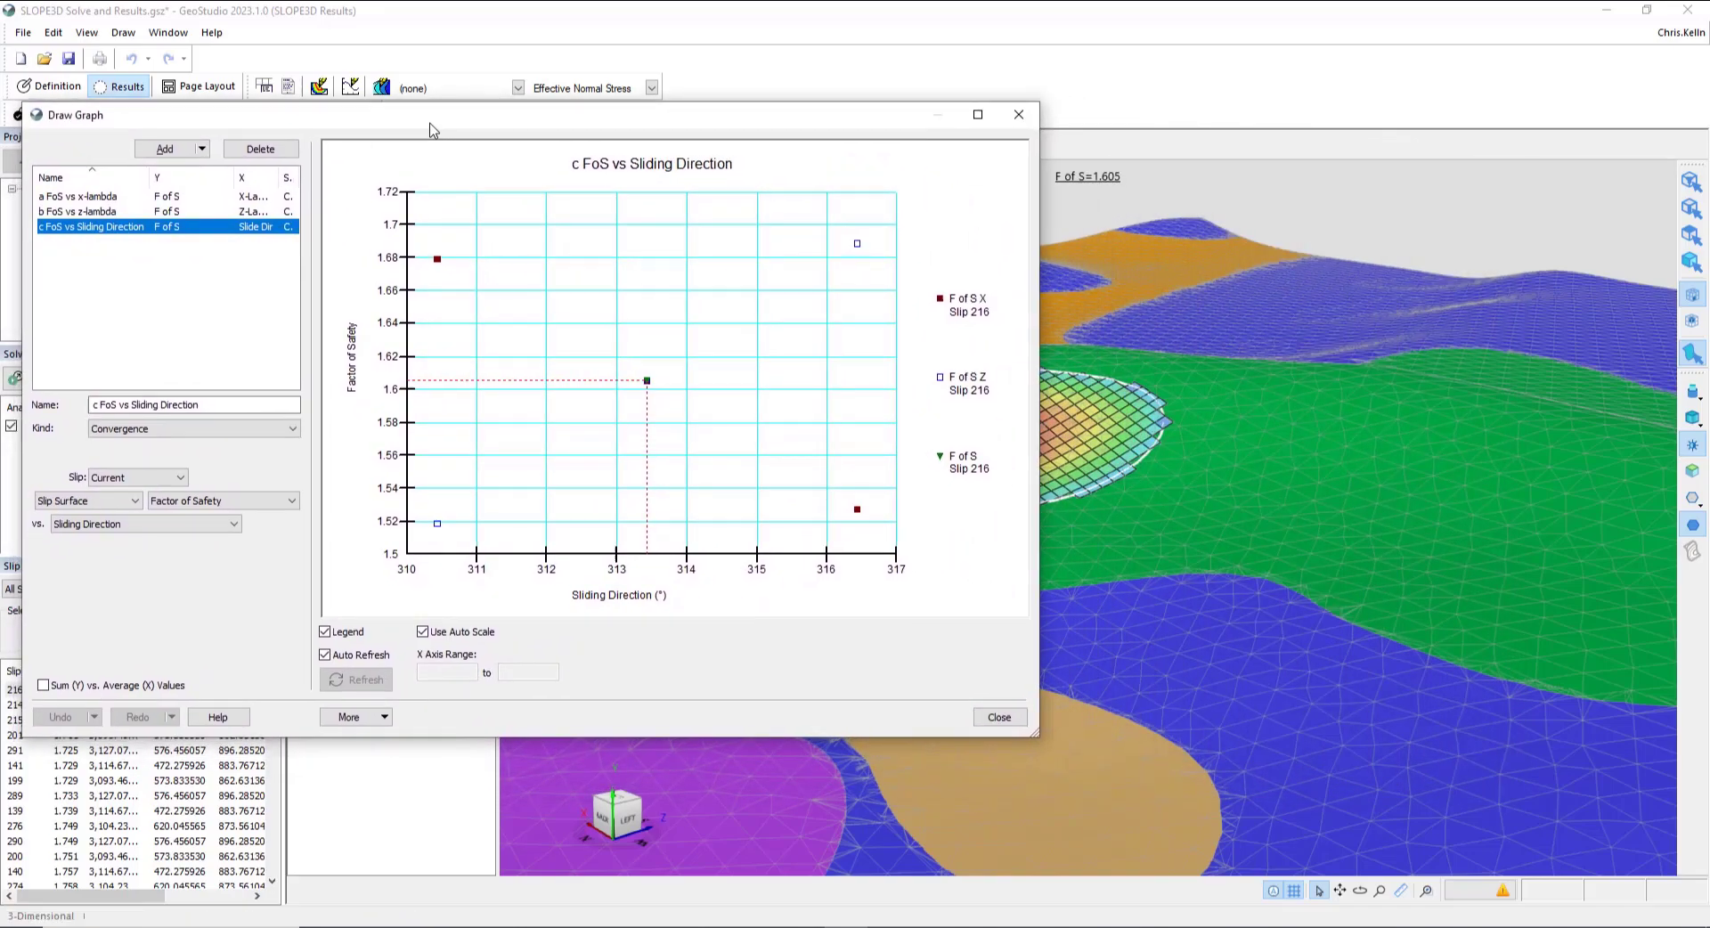
mouse_move(646, 380)
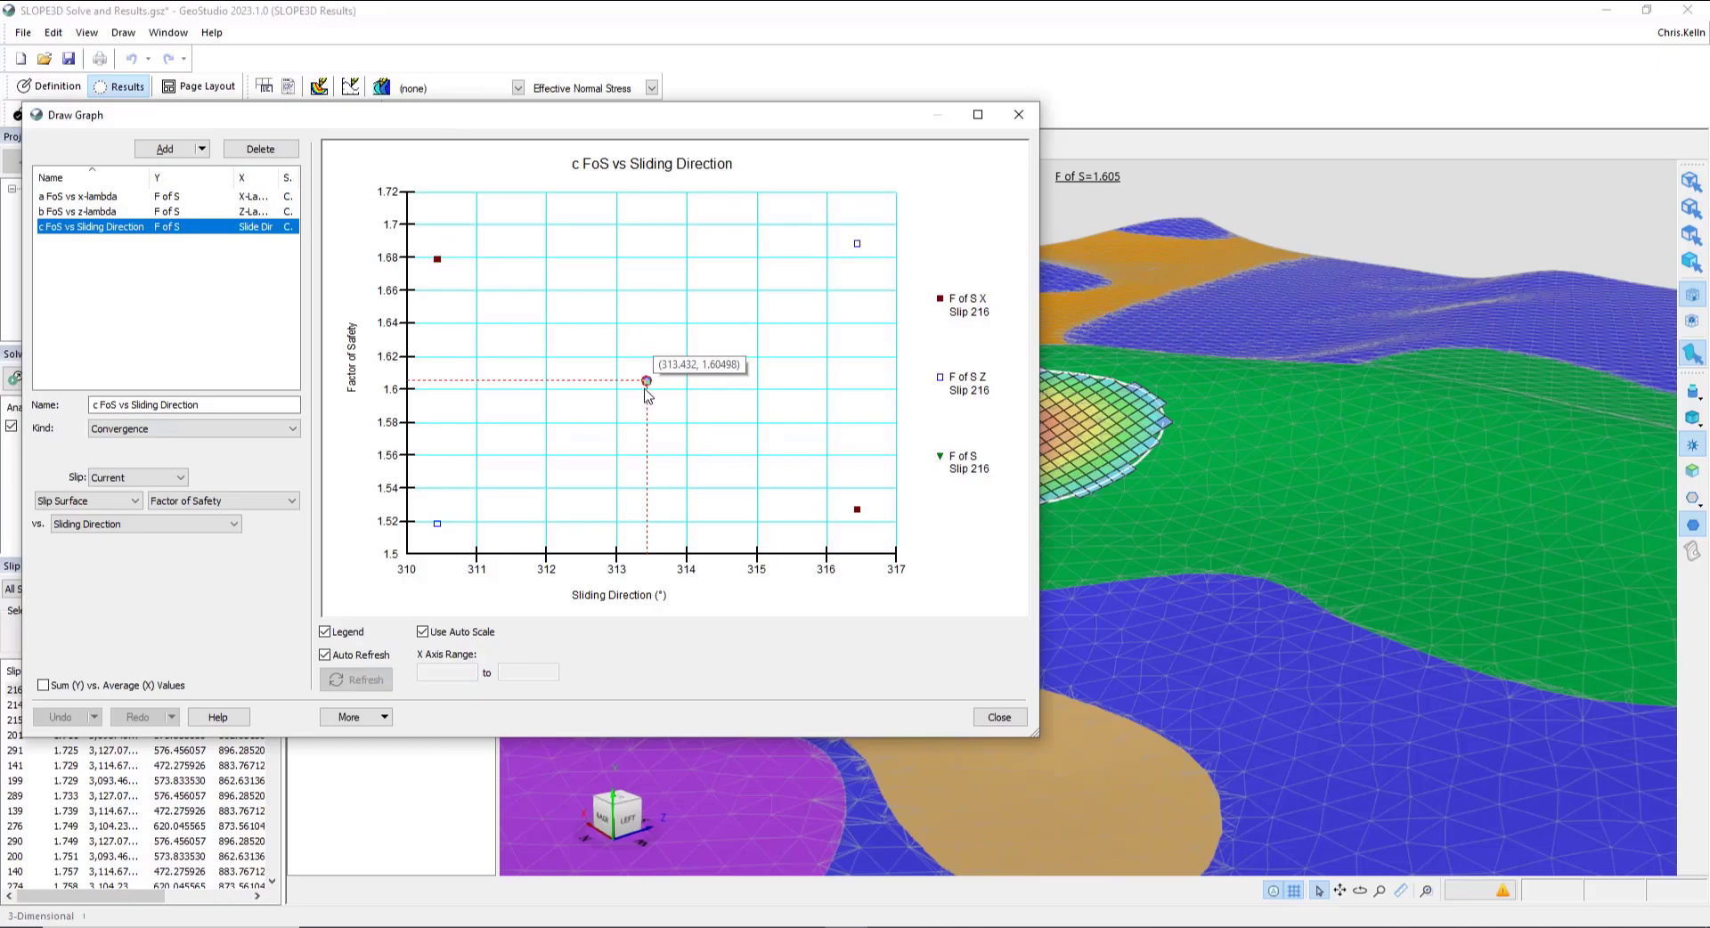
Step: Close the graphs and return to the contoured 3D slip surface
left_click(999, 717)
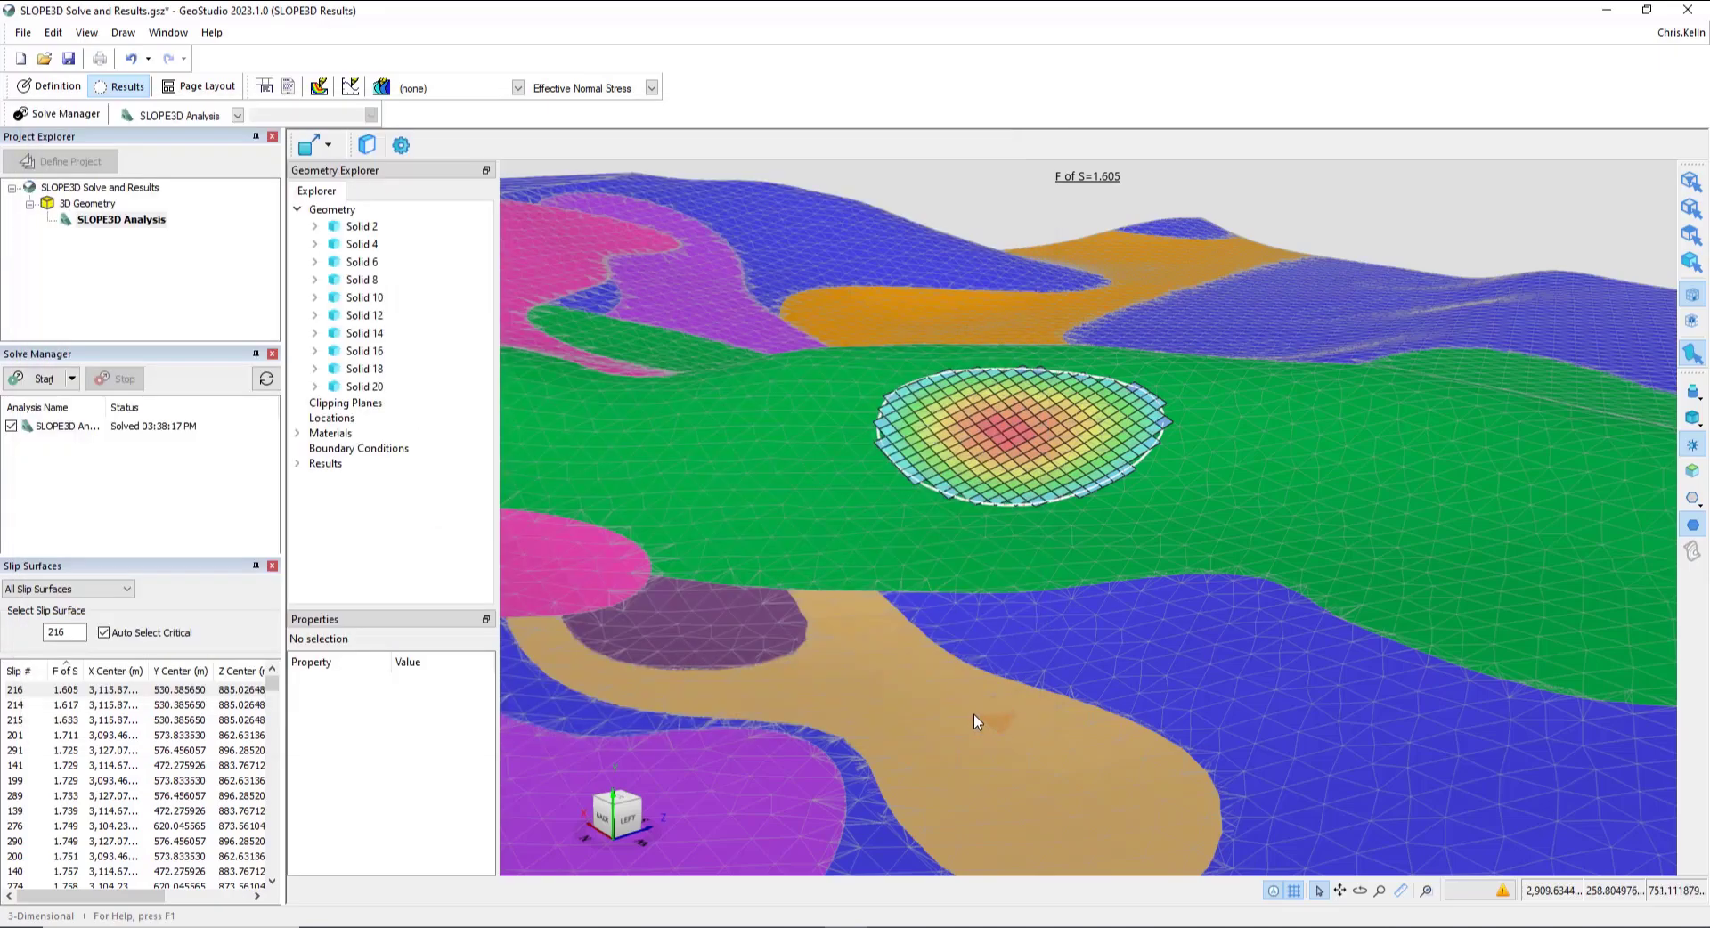
mouse_move(623, 827)
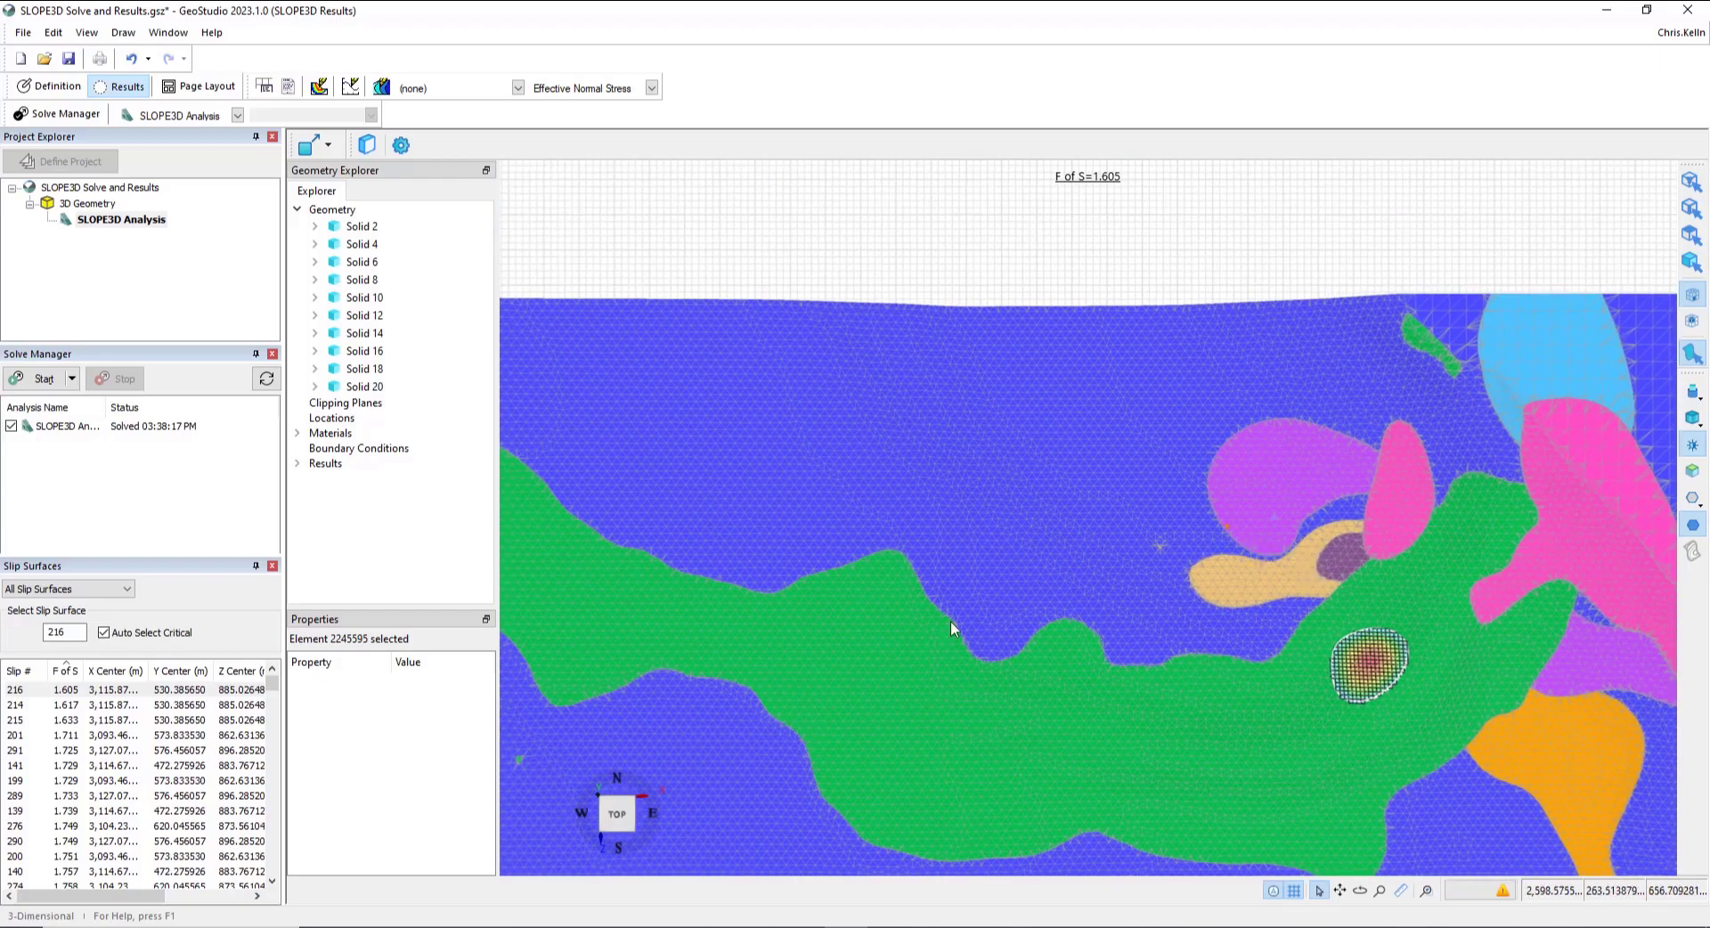
mouse_move(934, 810)
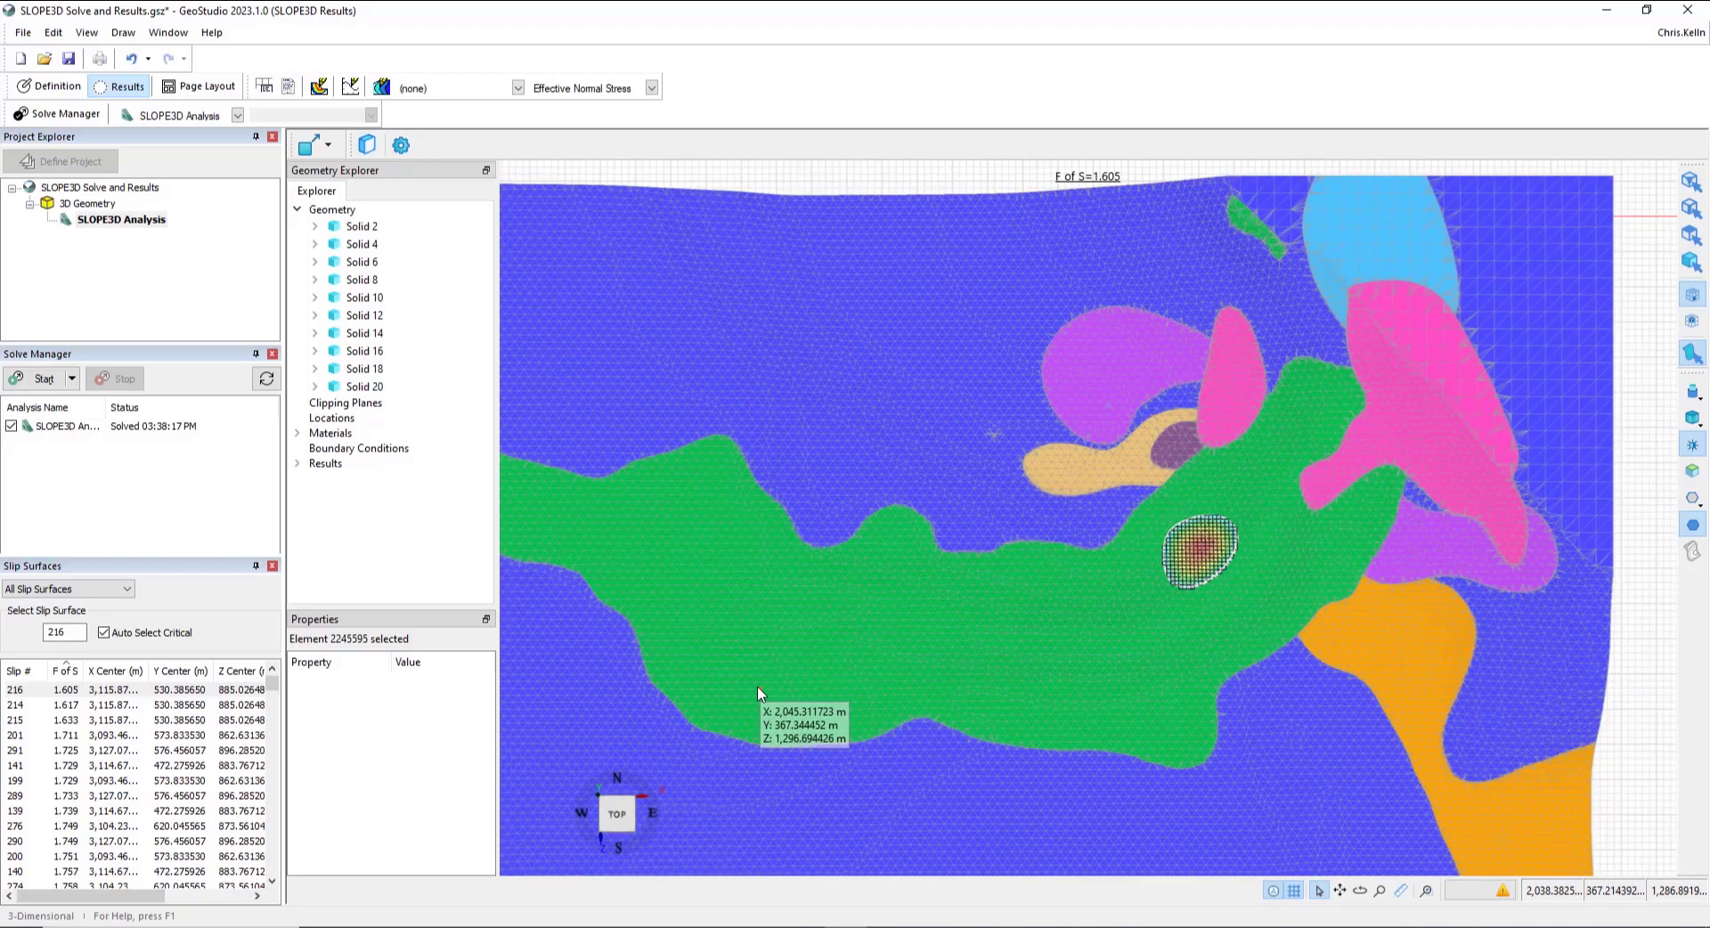
mouse_move(609, 812)
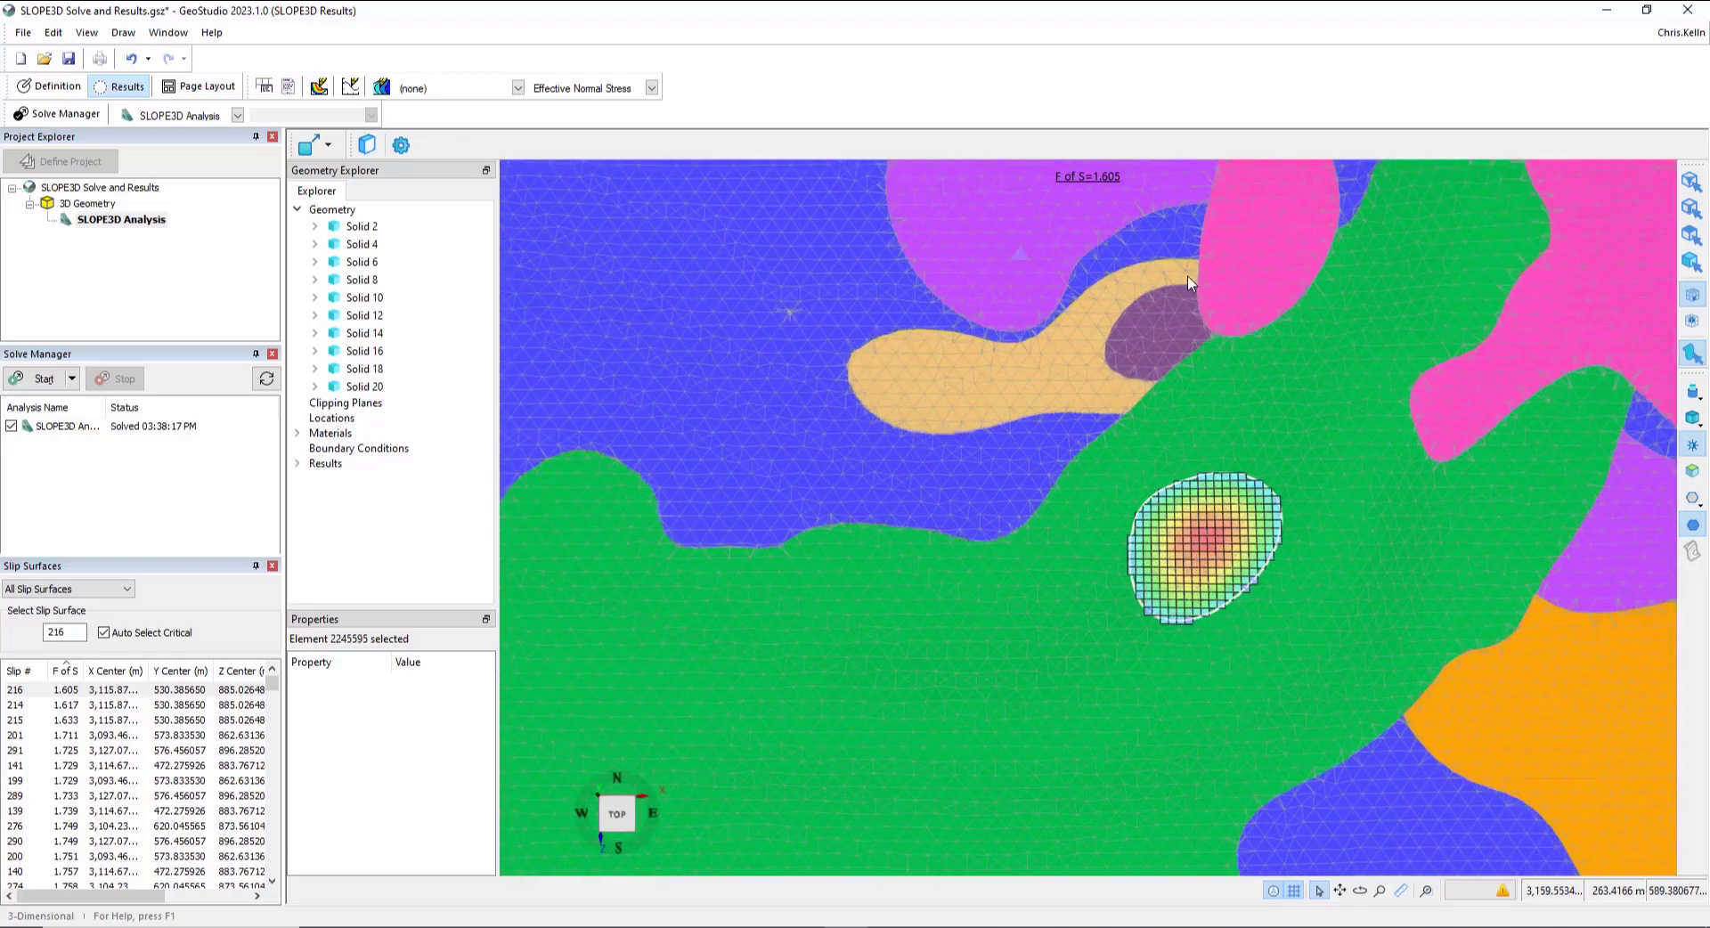
mouse_move(1202, 529)
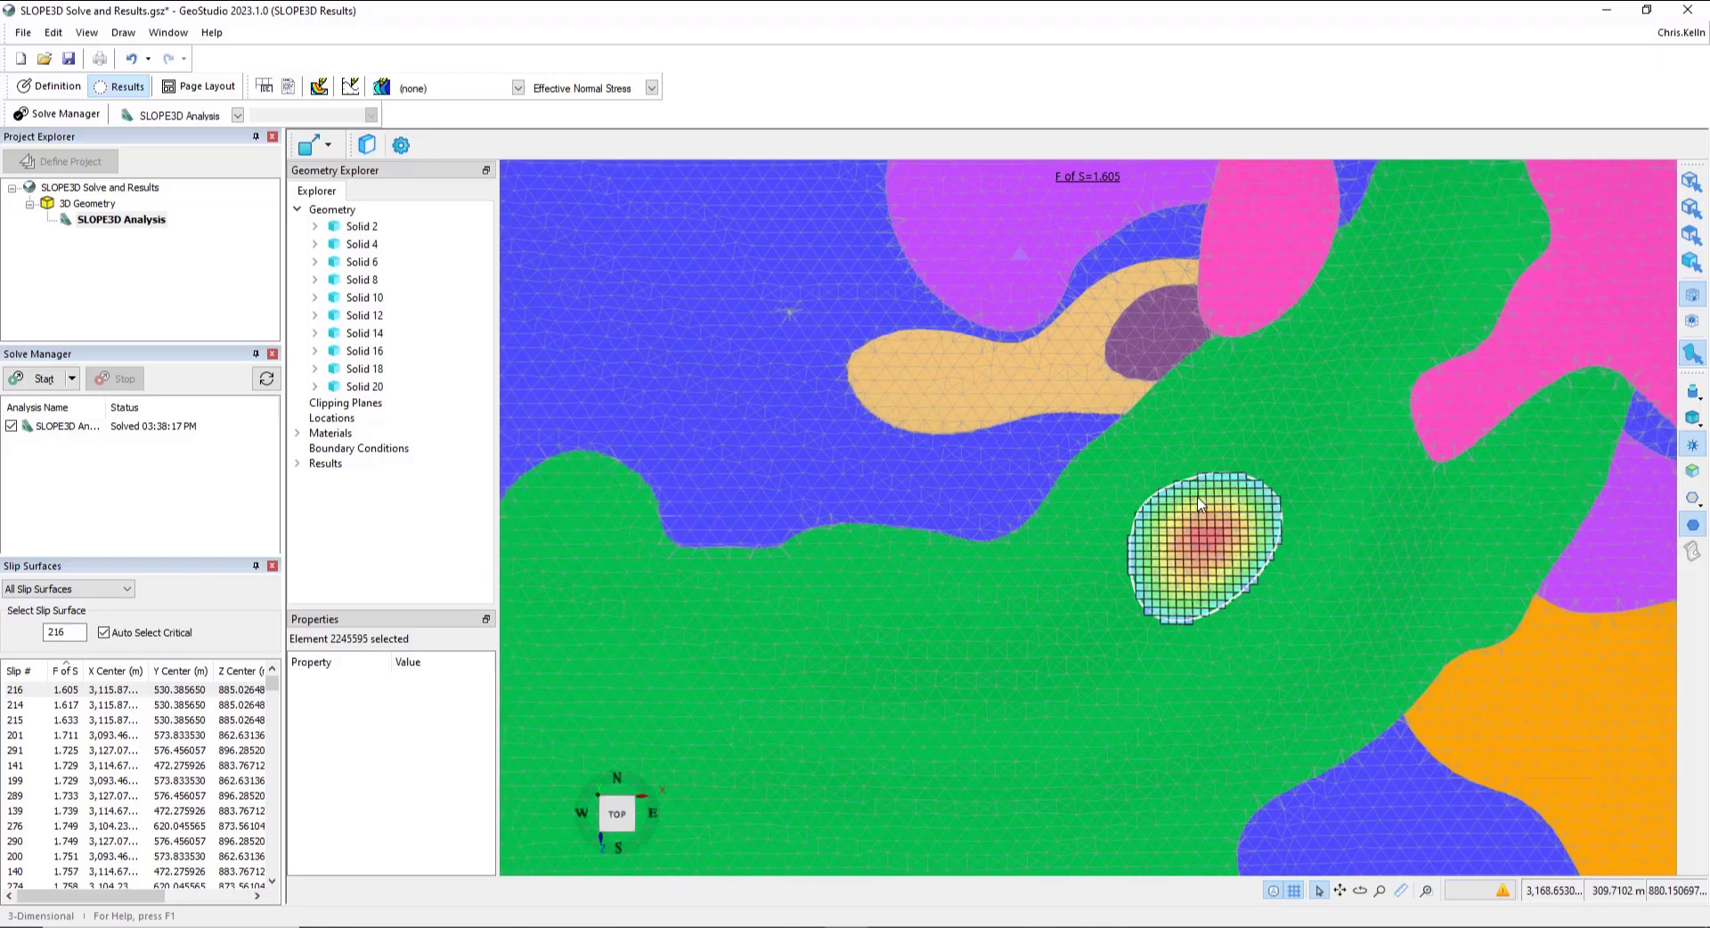
mouse_move(1359, 568)
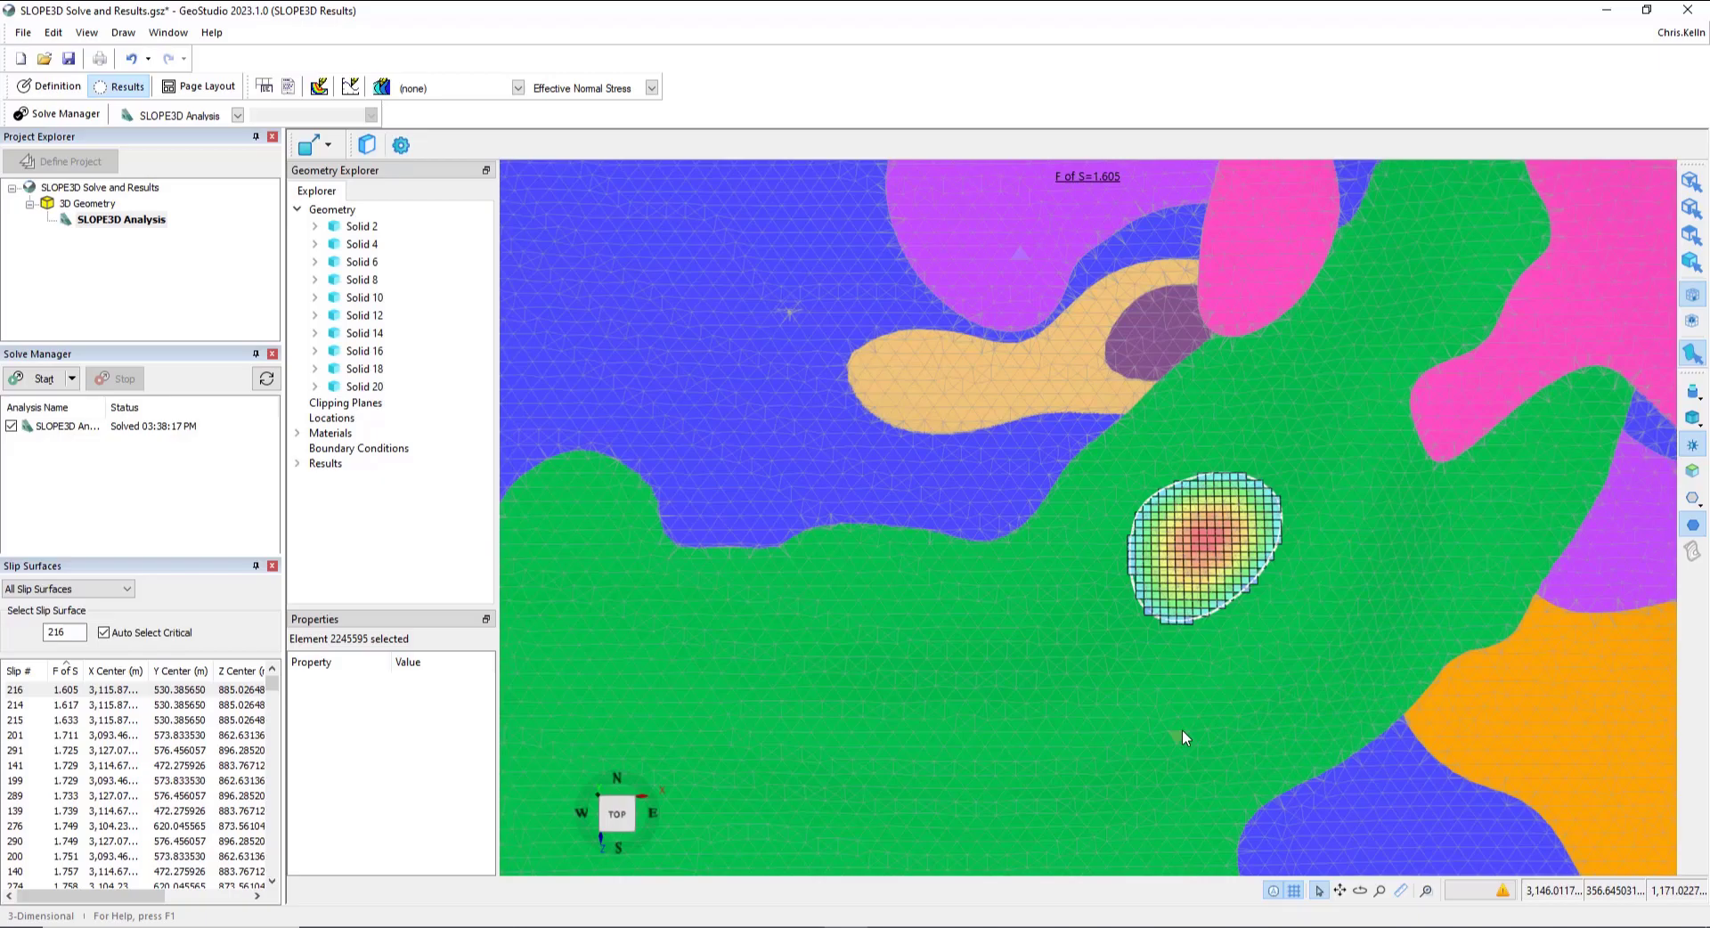
mouse_move(1006, 601)
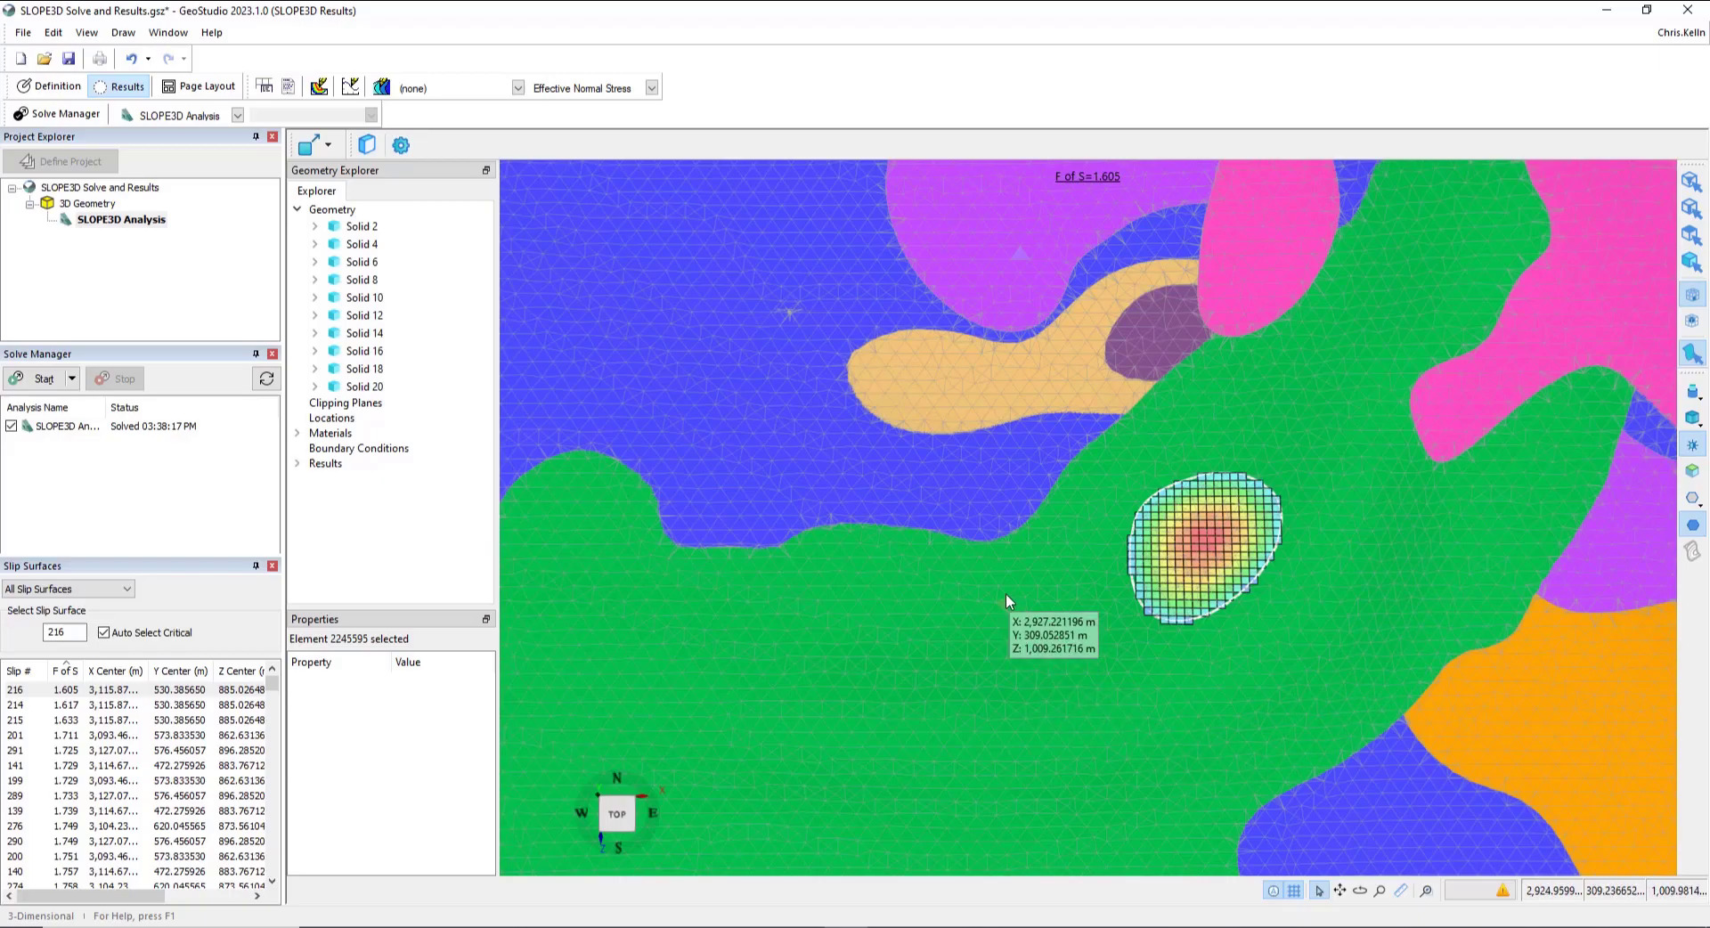
mouse_move(1005, 584)
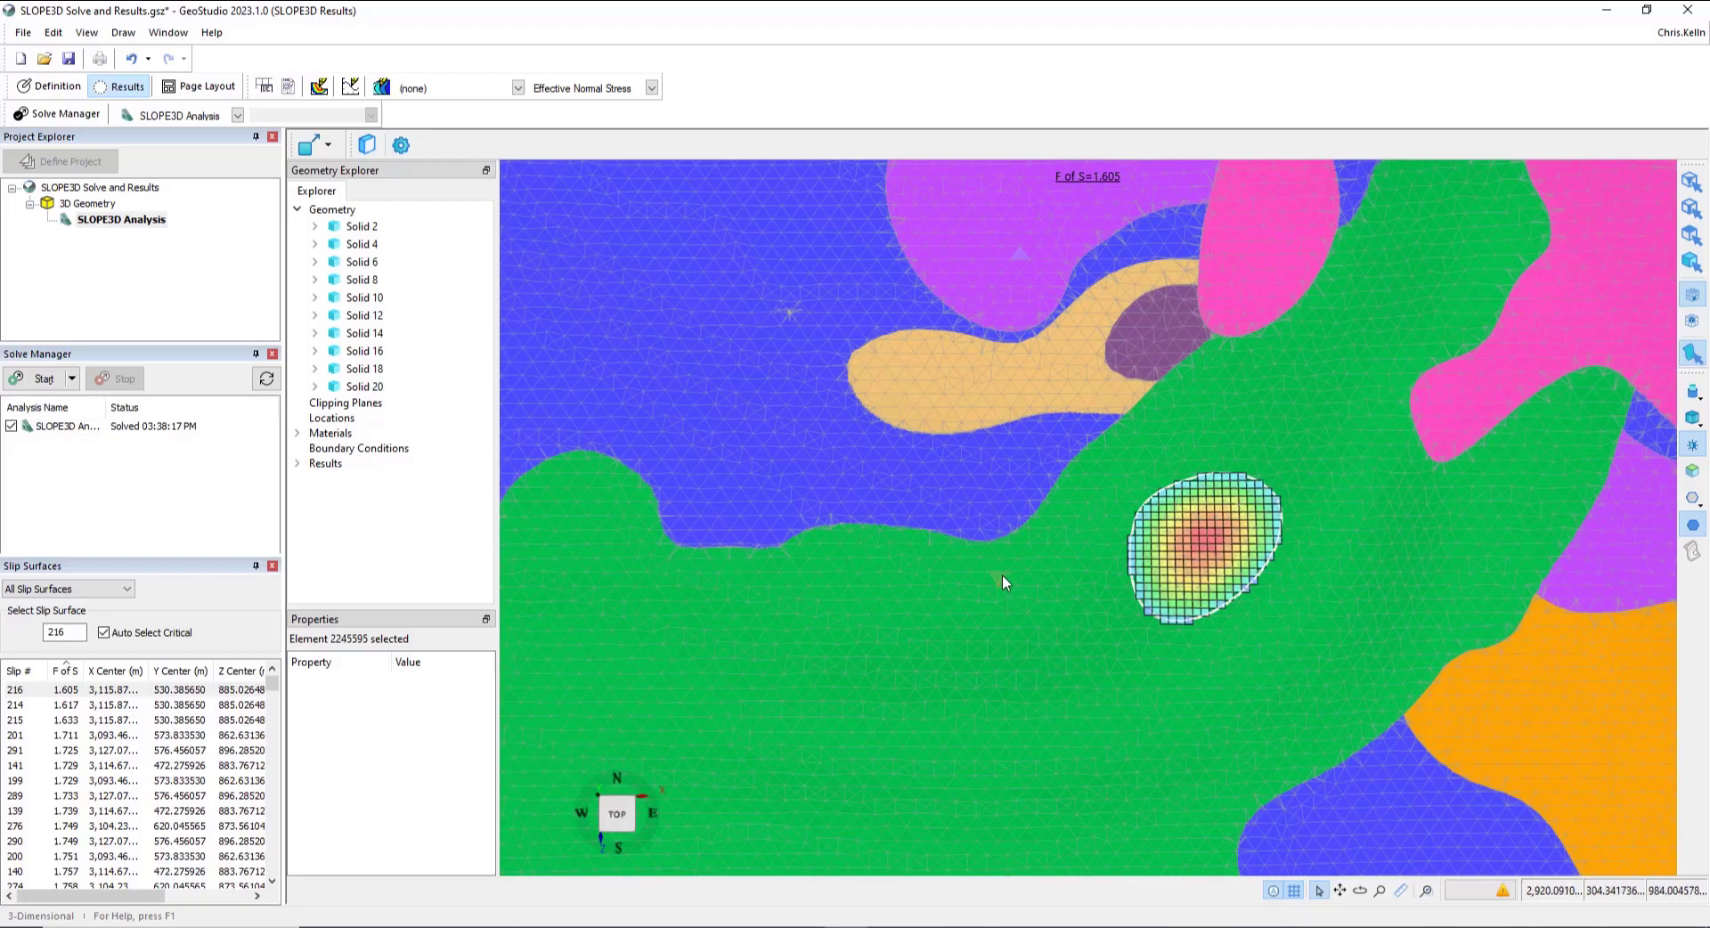
mouse_move(1187, 534)
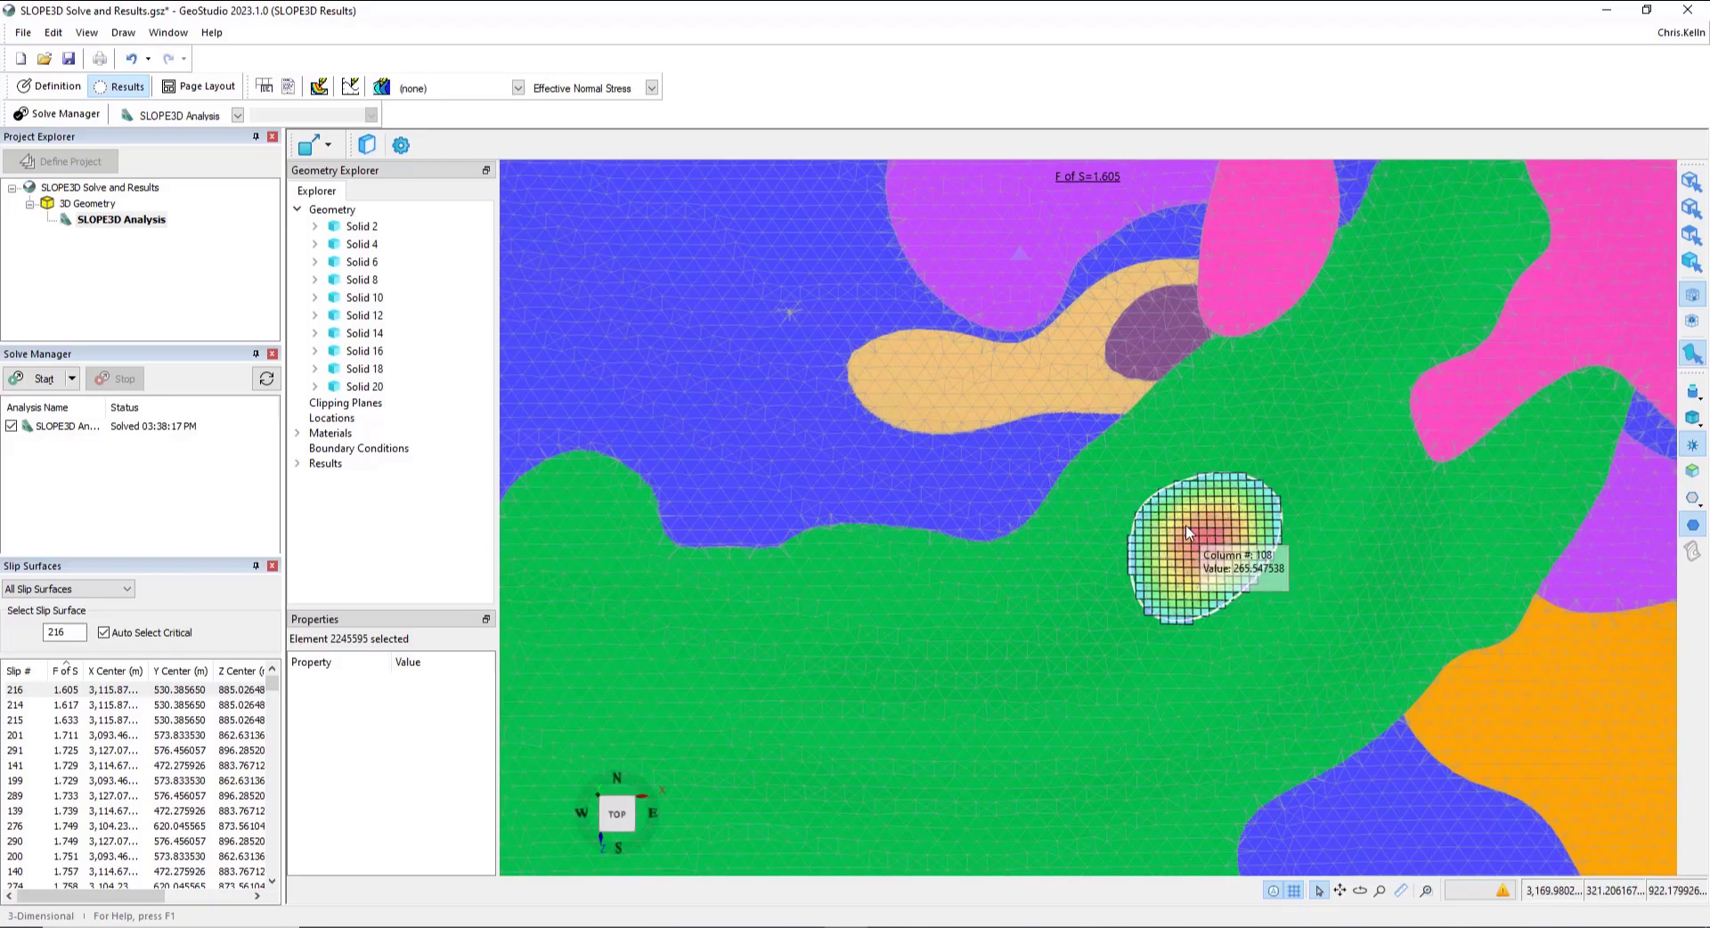
mouse_move(976, 709)
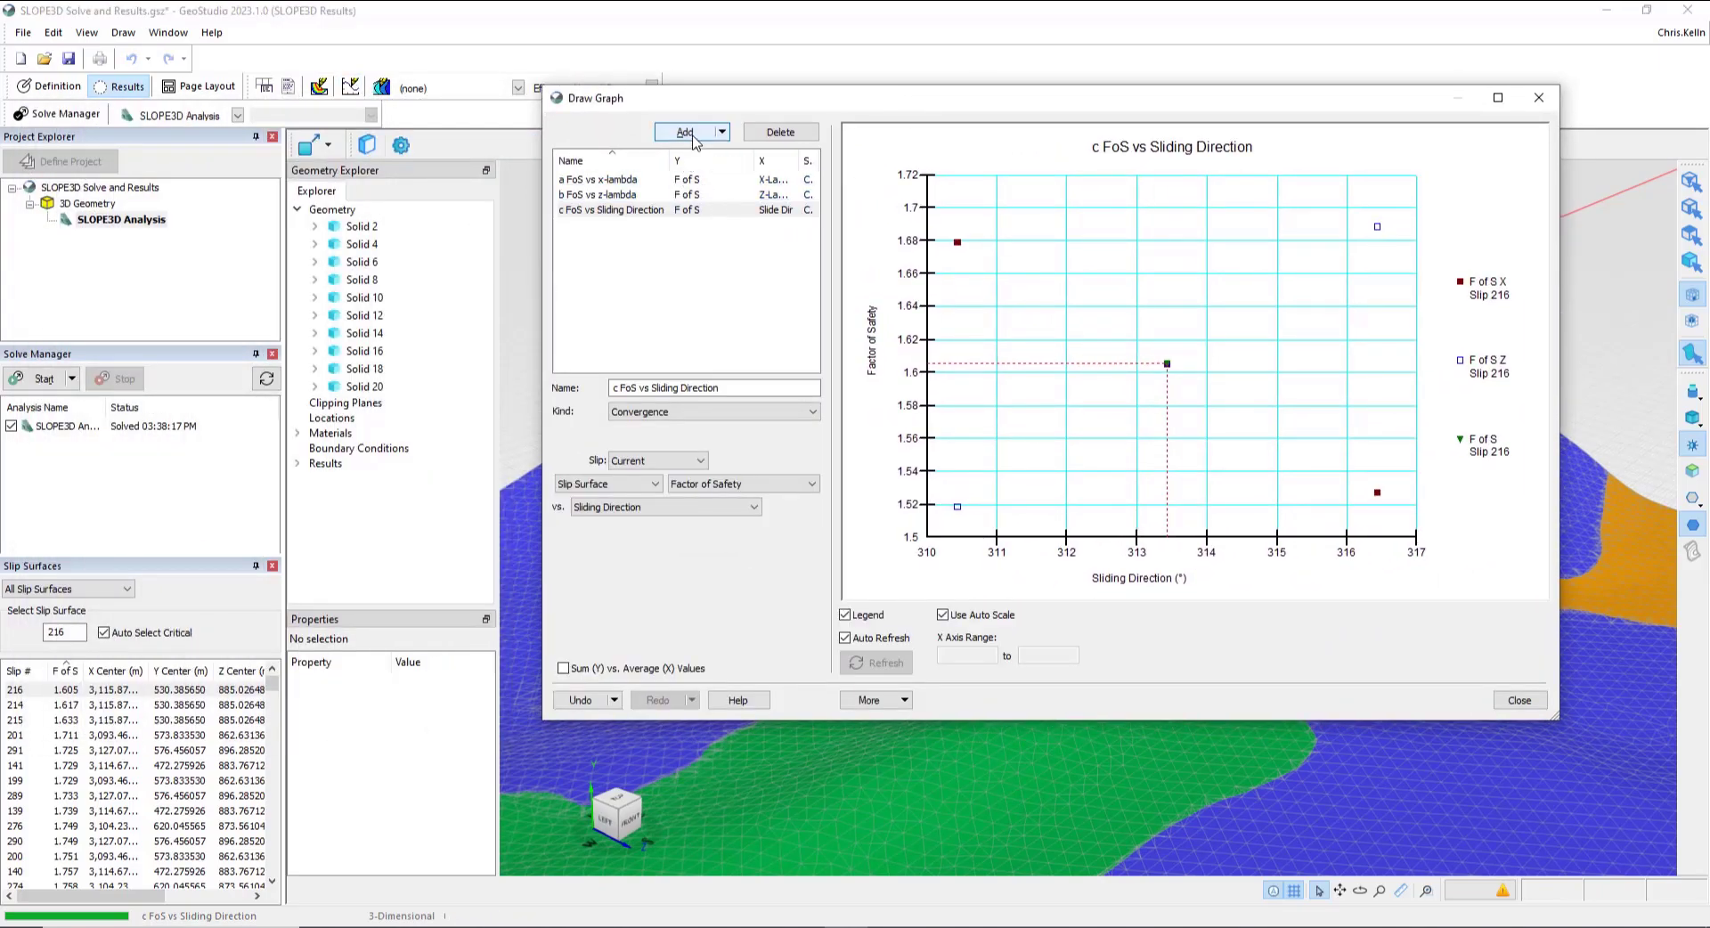
Step: Add graph 'd Effective Normal Stress' plotting base effective normal stress against Z
left_click(683, 132)
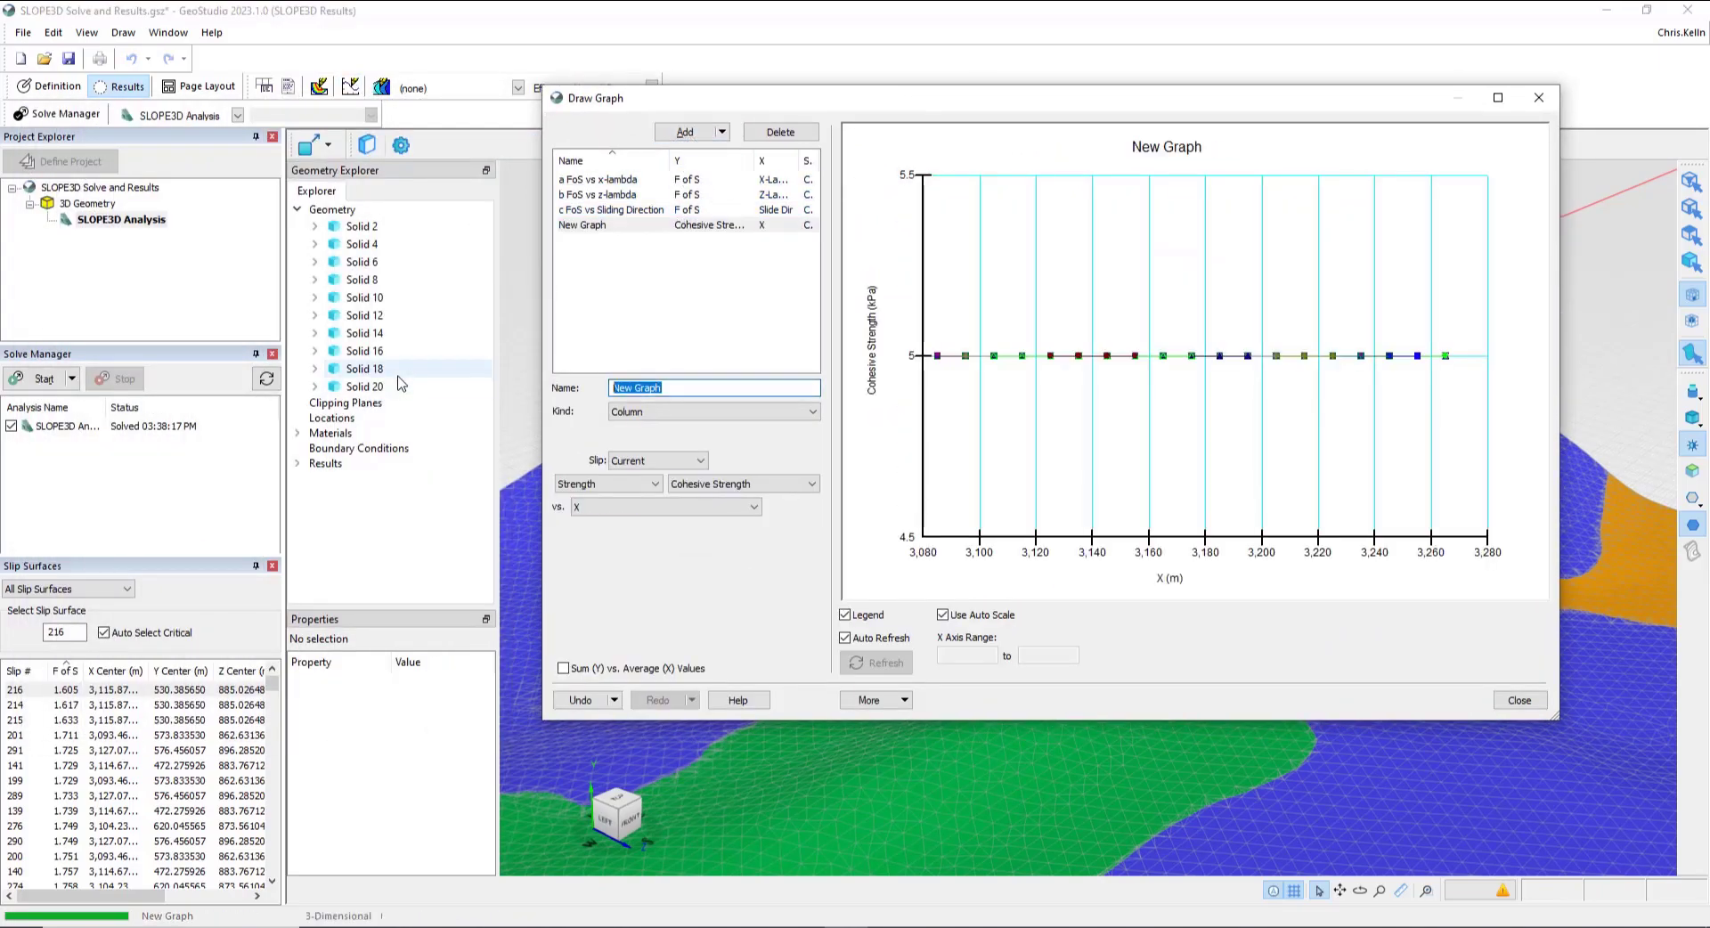
type("d")
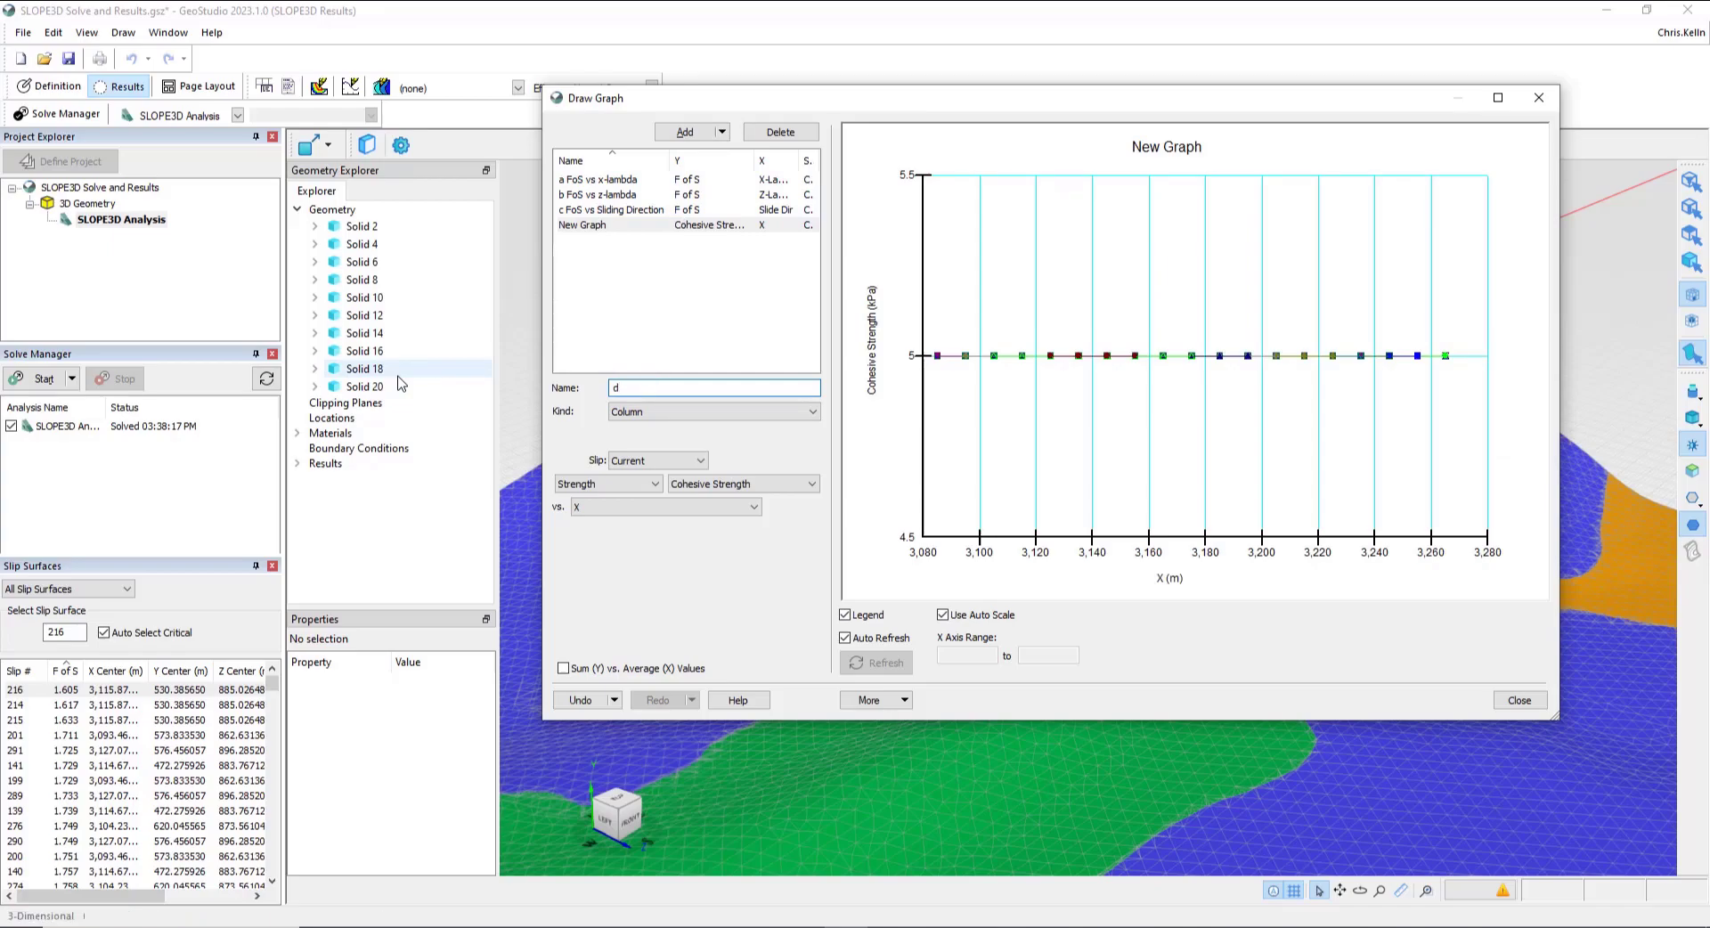
type("Effective")
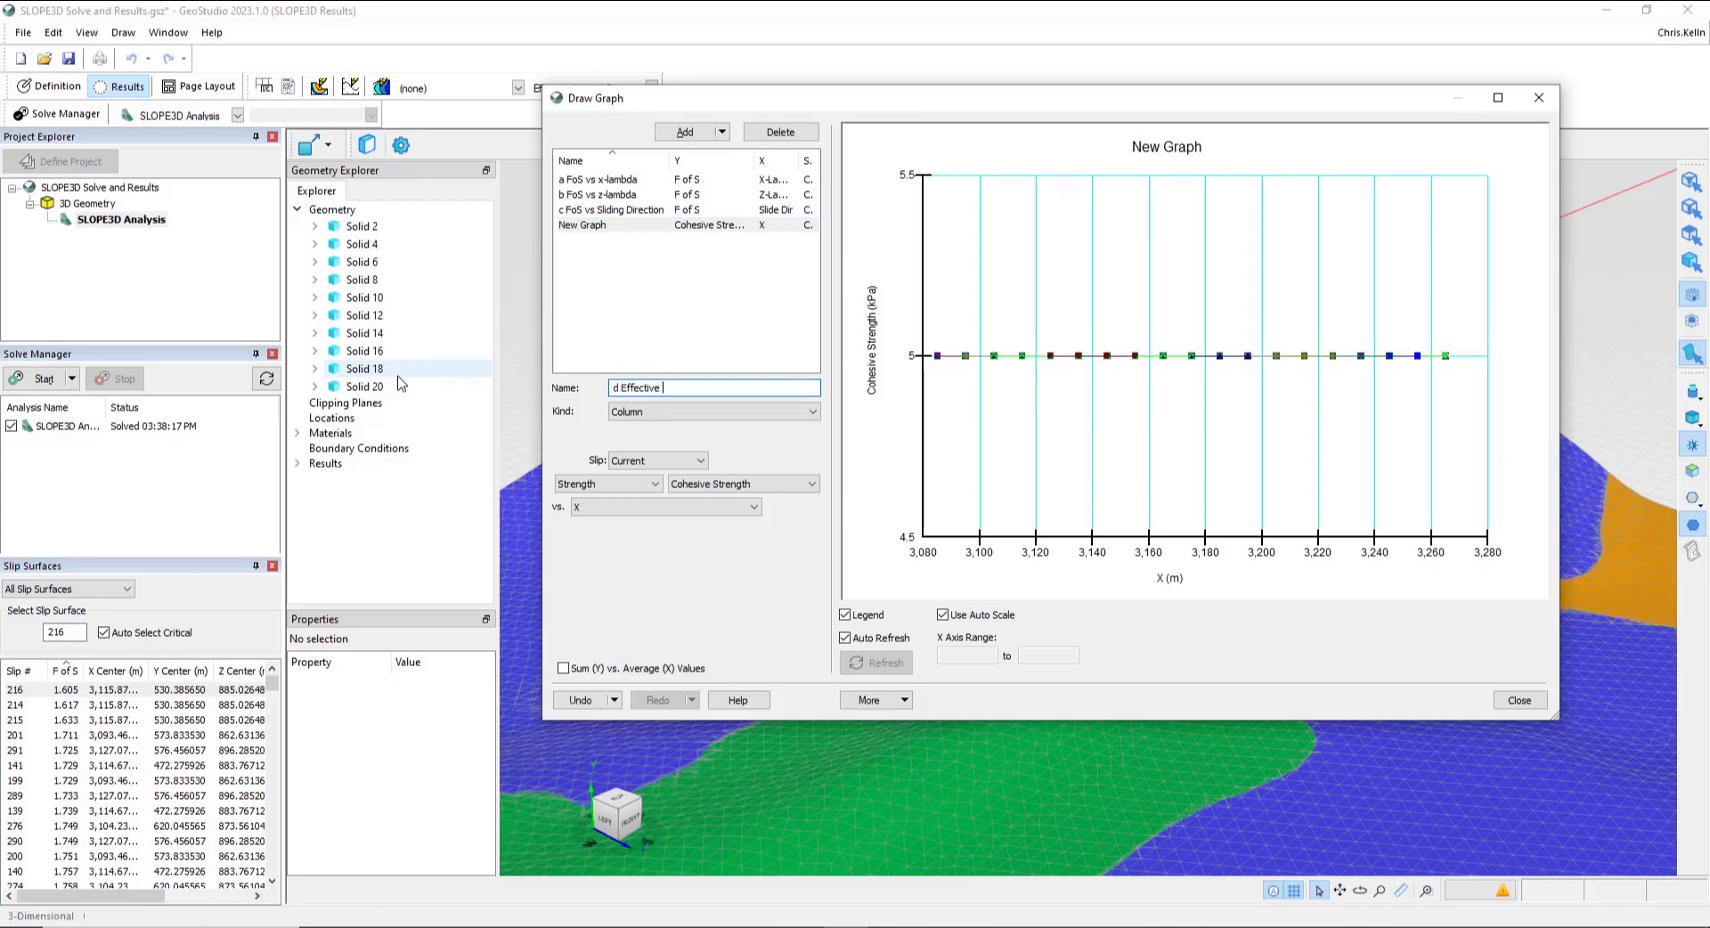
type("Normal Stress")
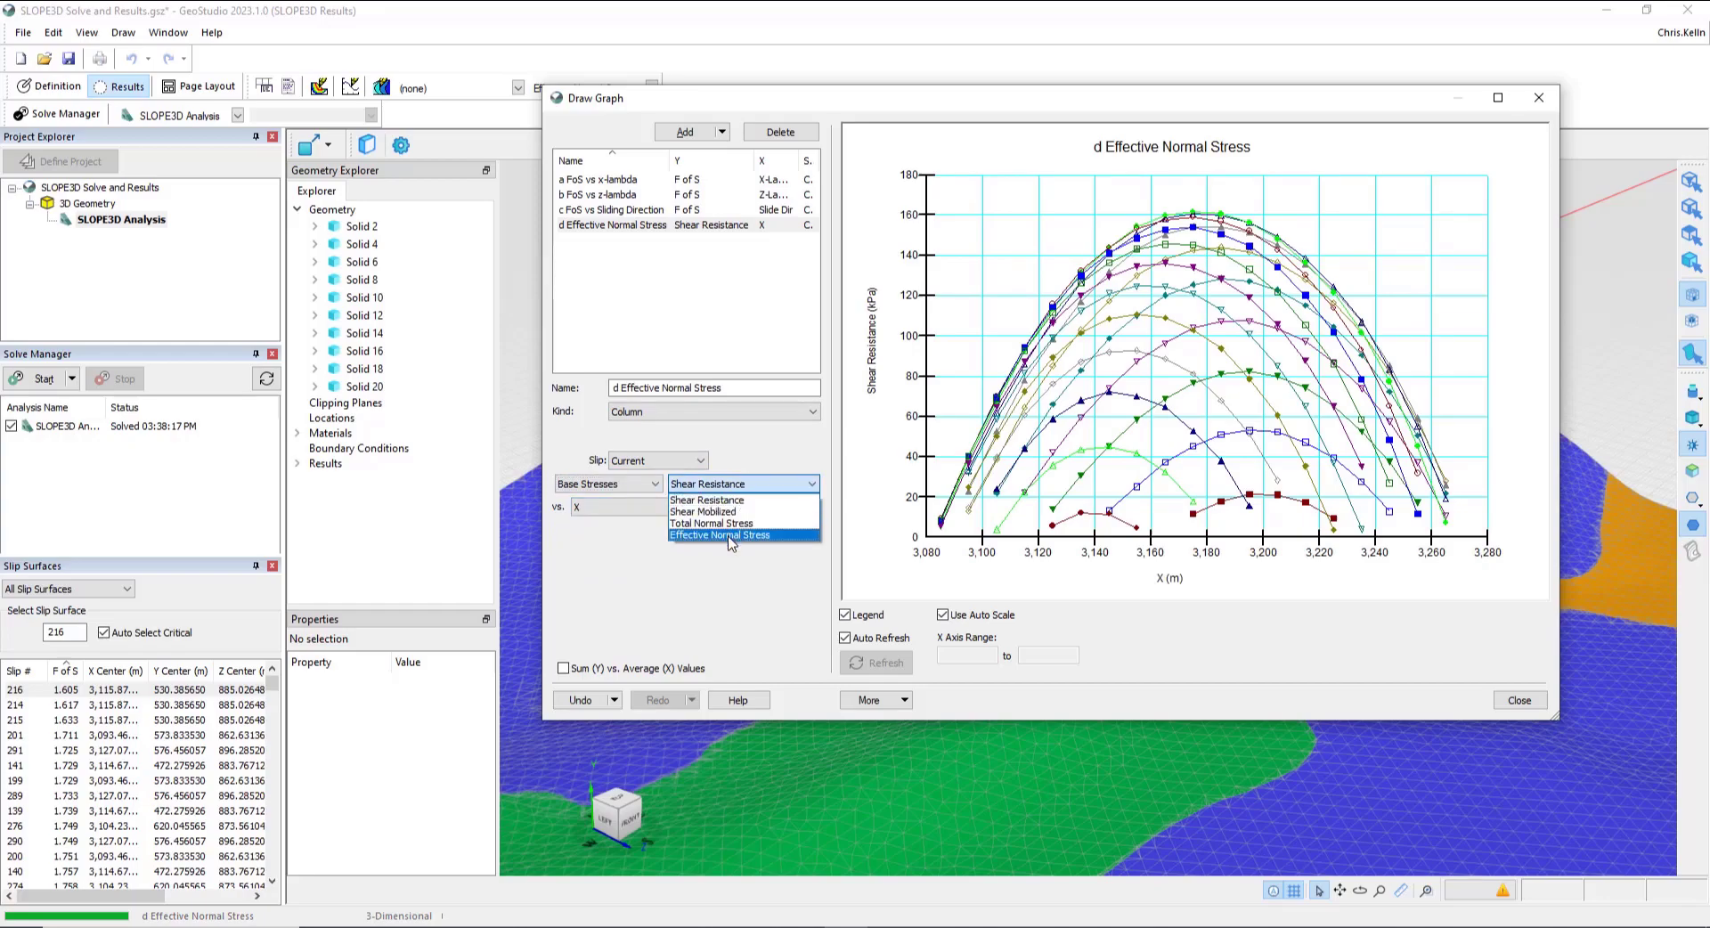
left_click(718, 534)
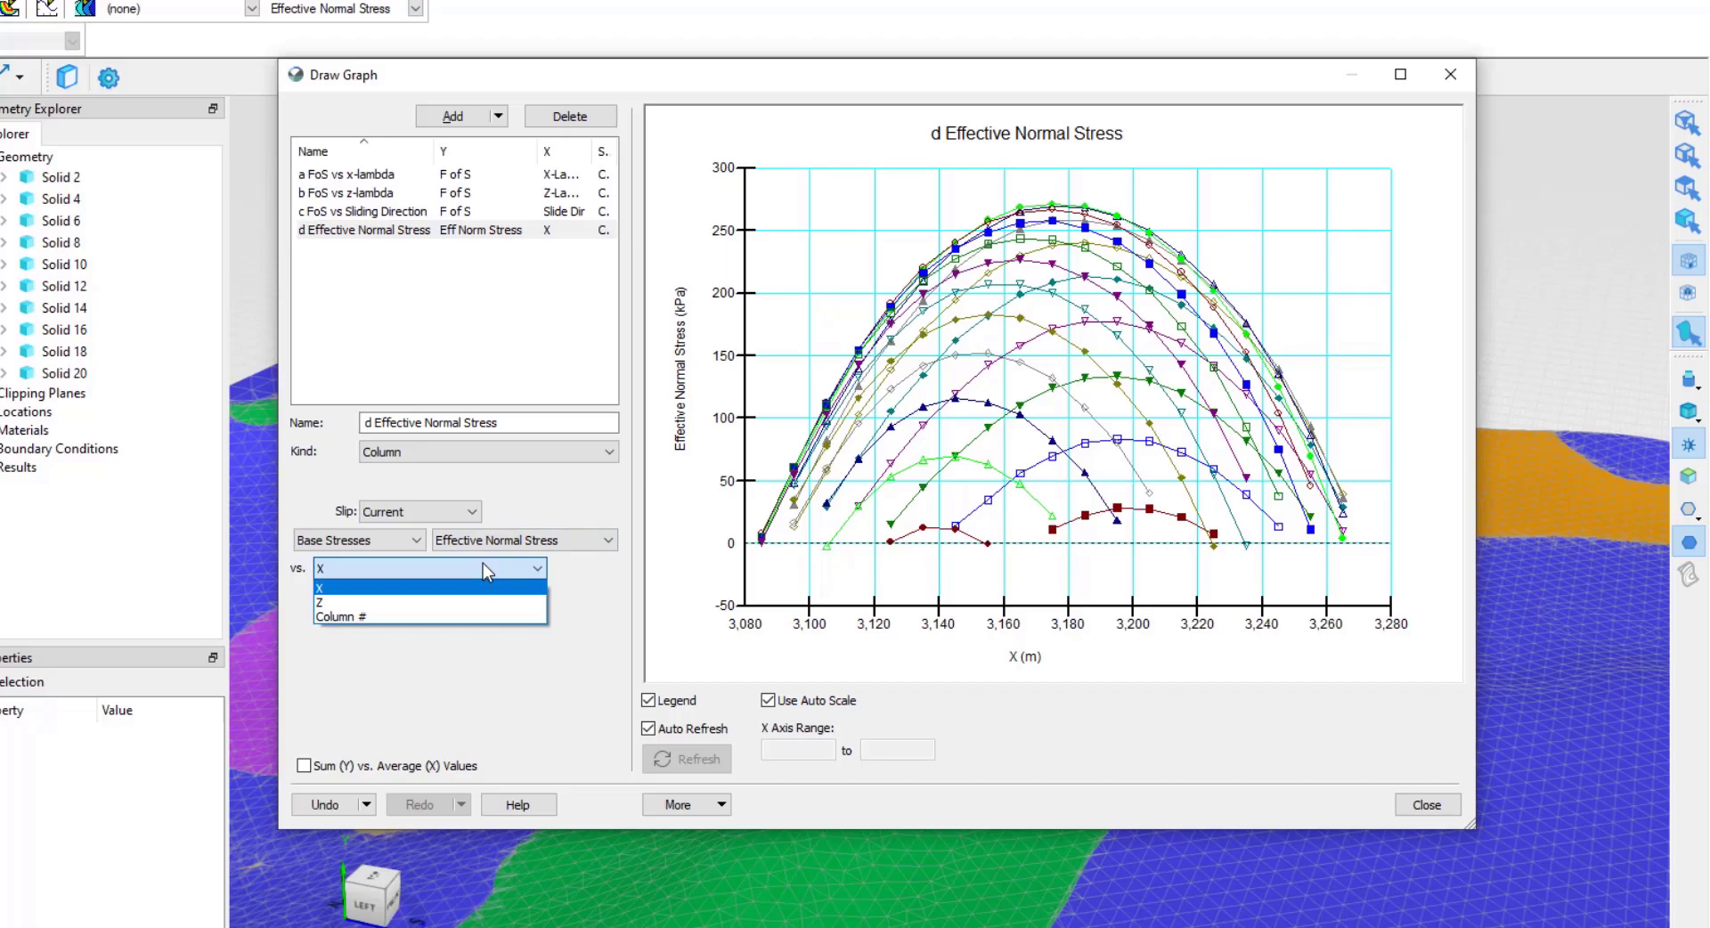
left_click(364, 601)
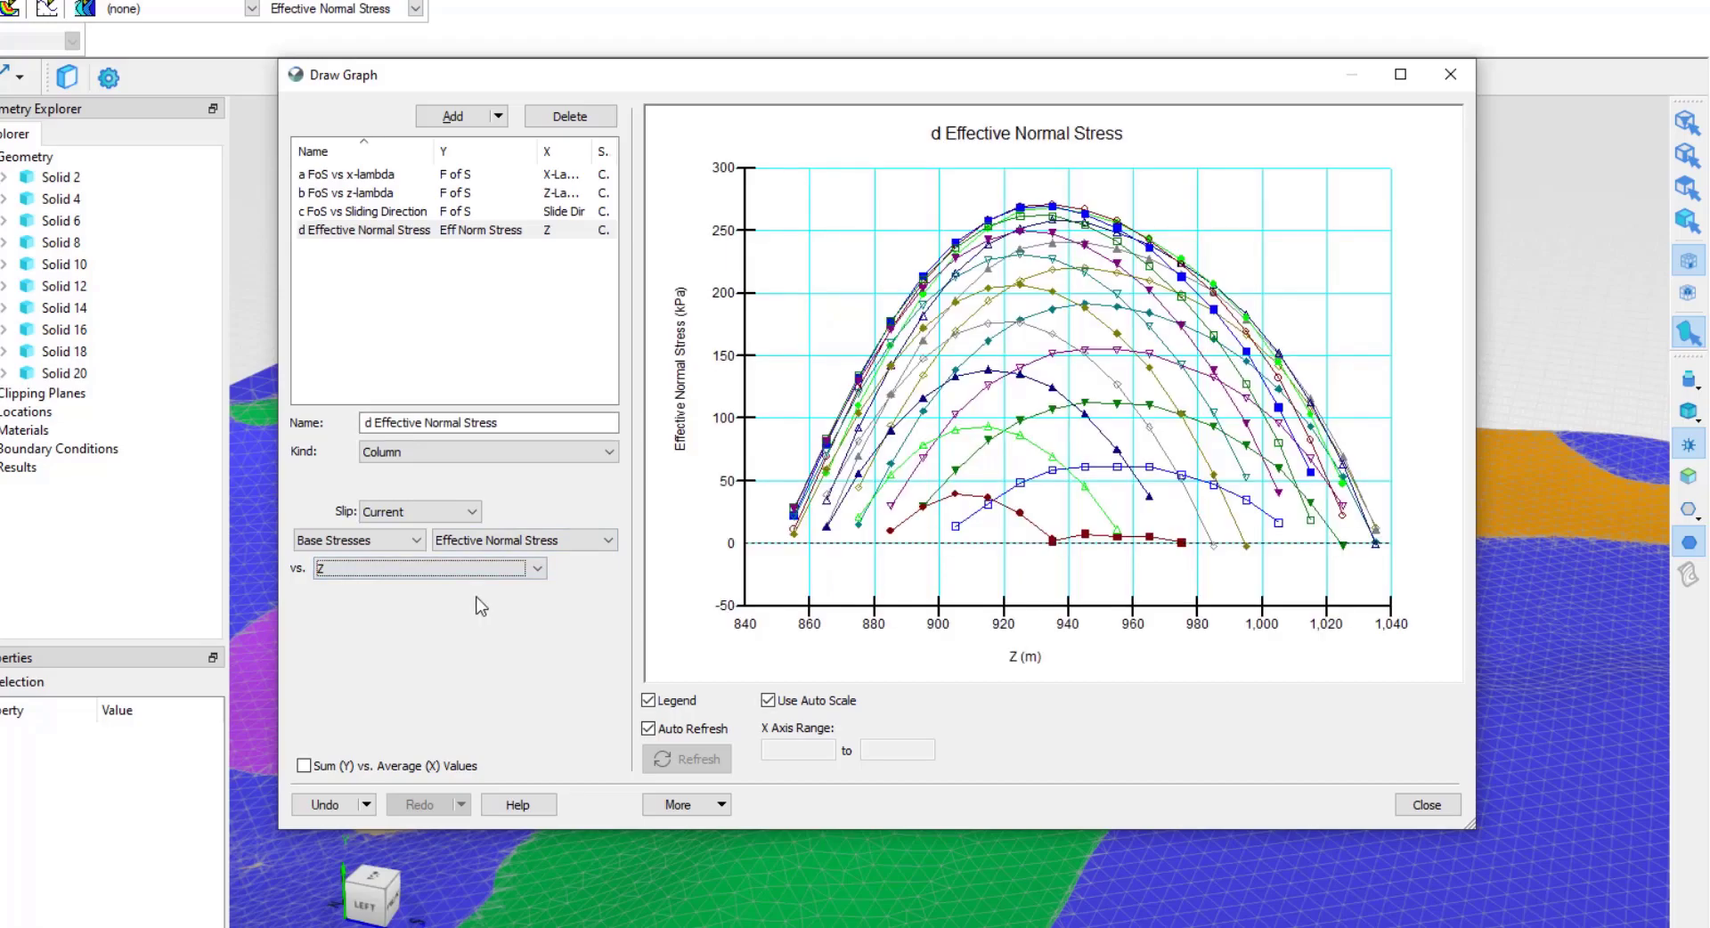
mouse_move(684, 646)
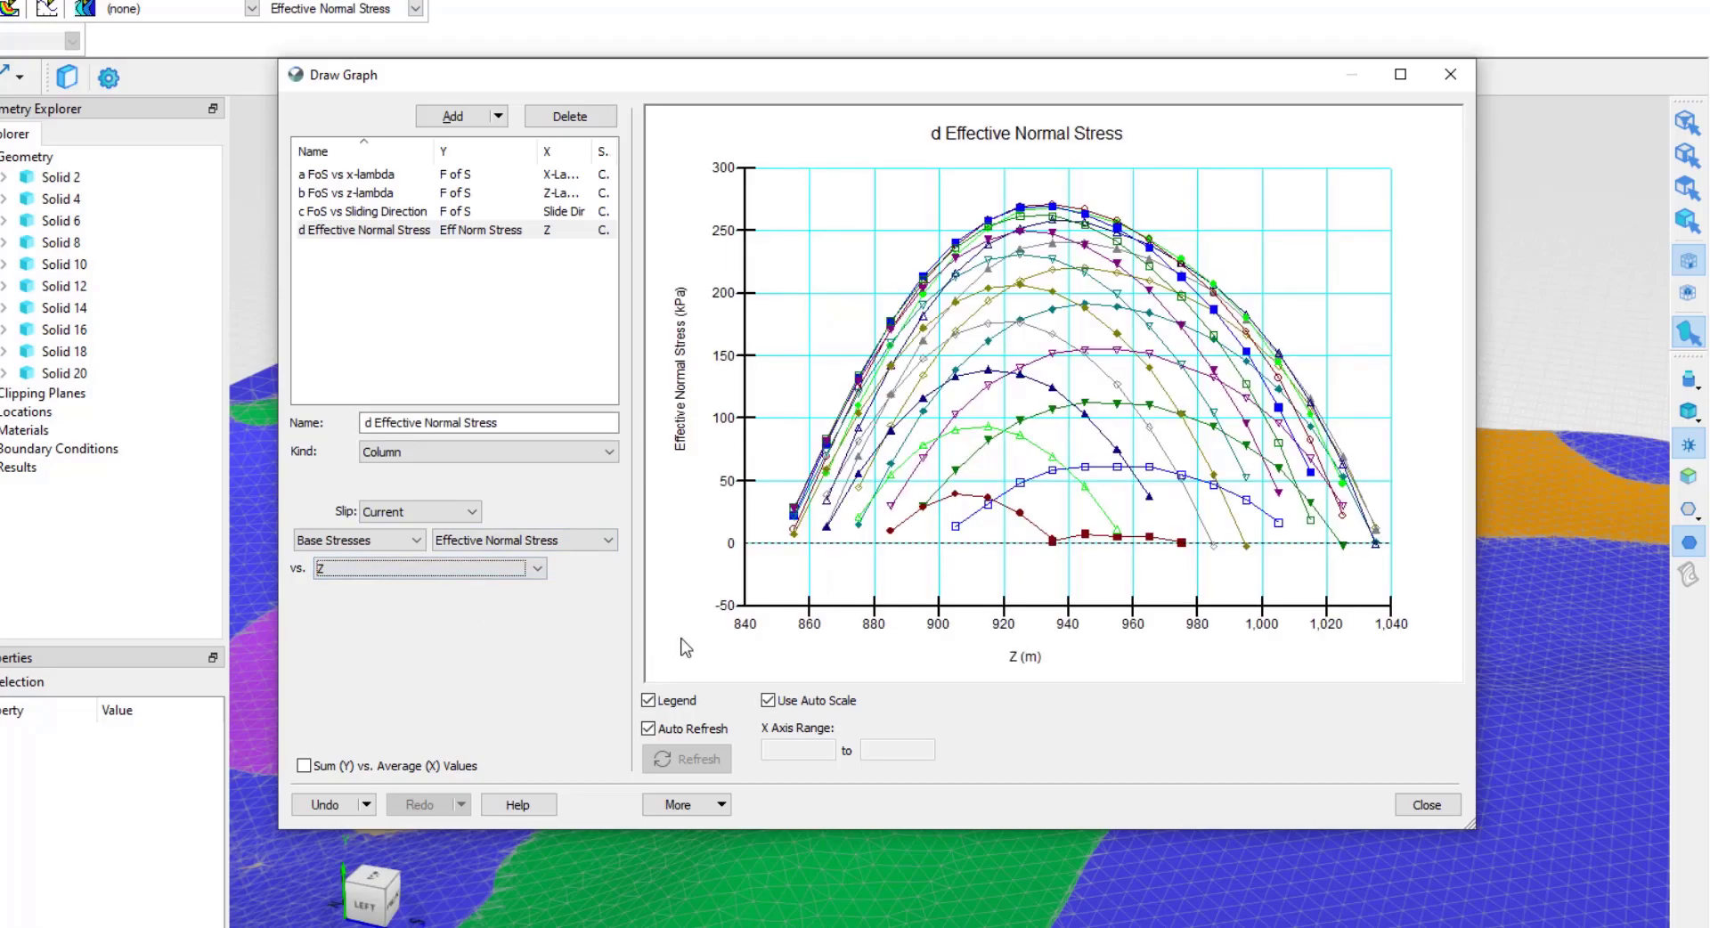
mouse_move(849, 430)
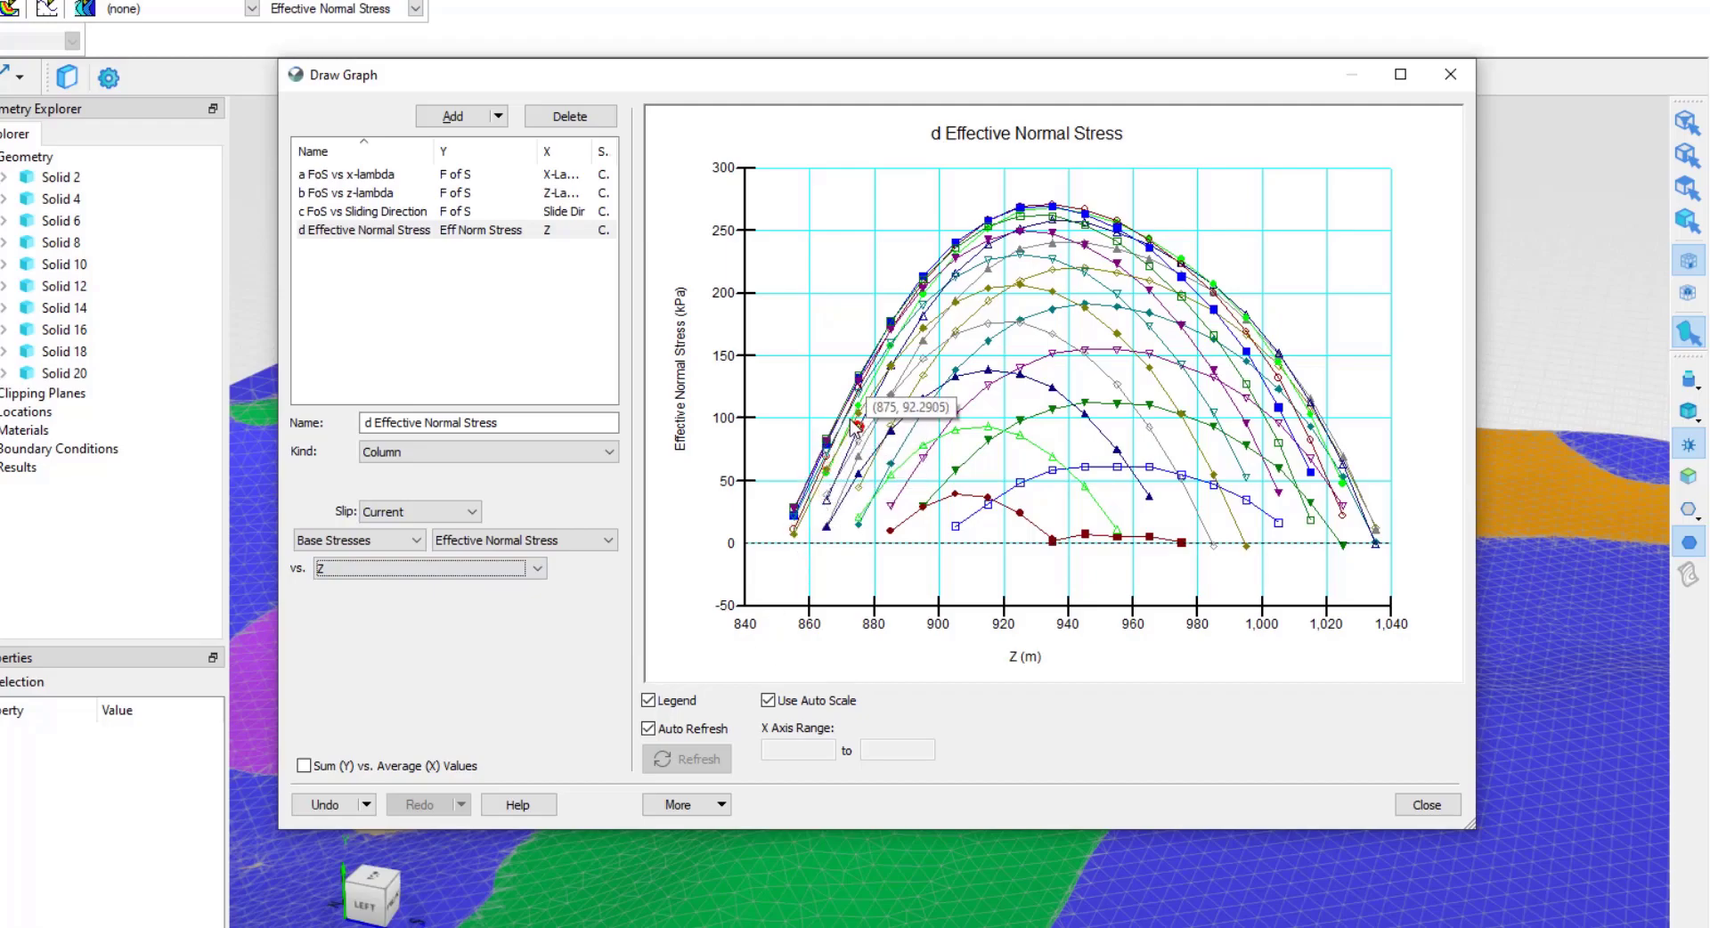
mouse_move(1337, 477)
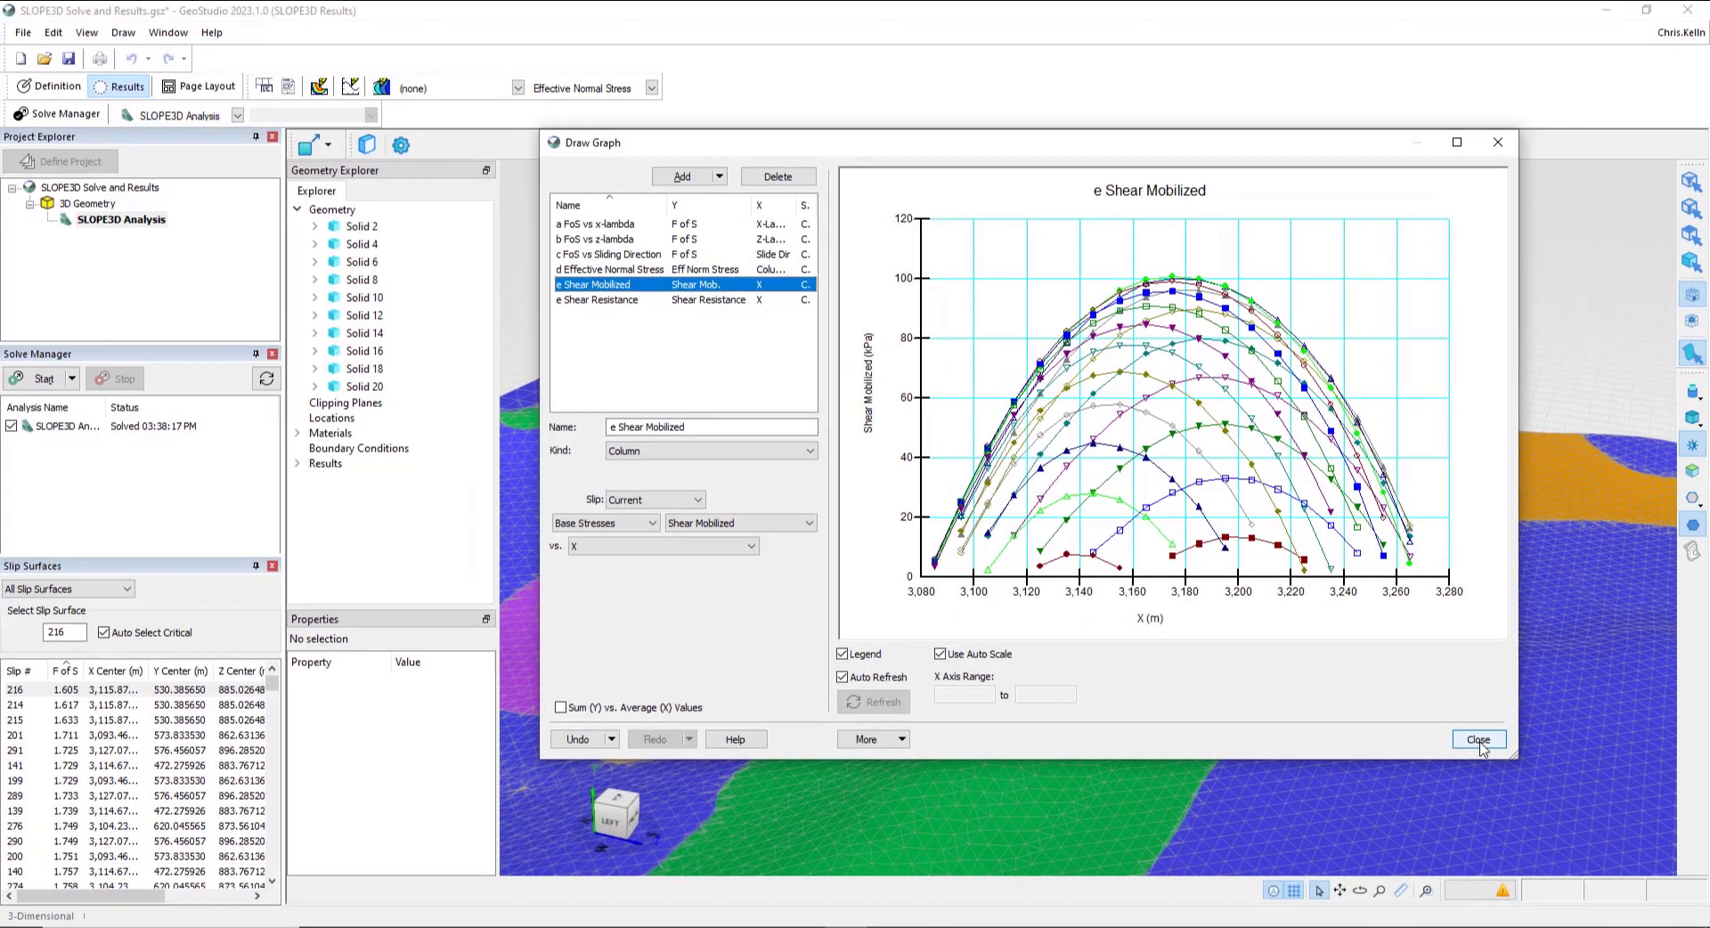
Step: Close the Draw Graph dialog and orbit for an oblique view of slip surface 216
left_click(1478, 739)
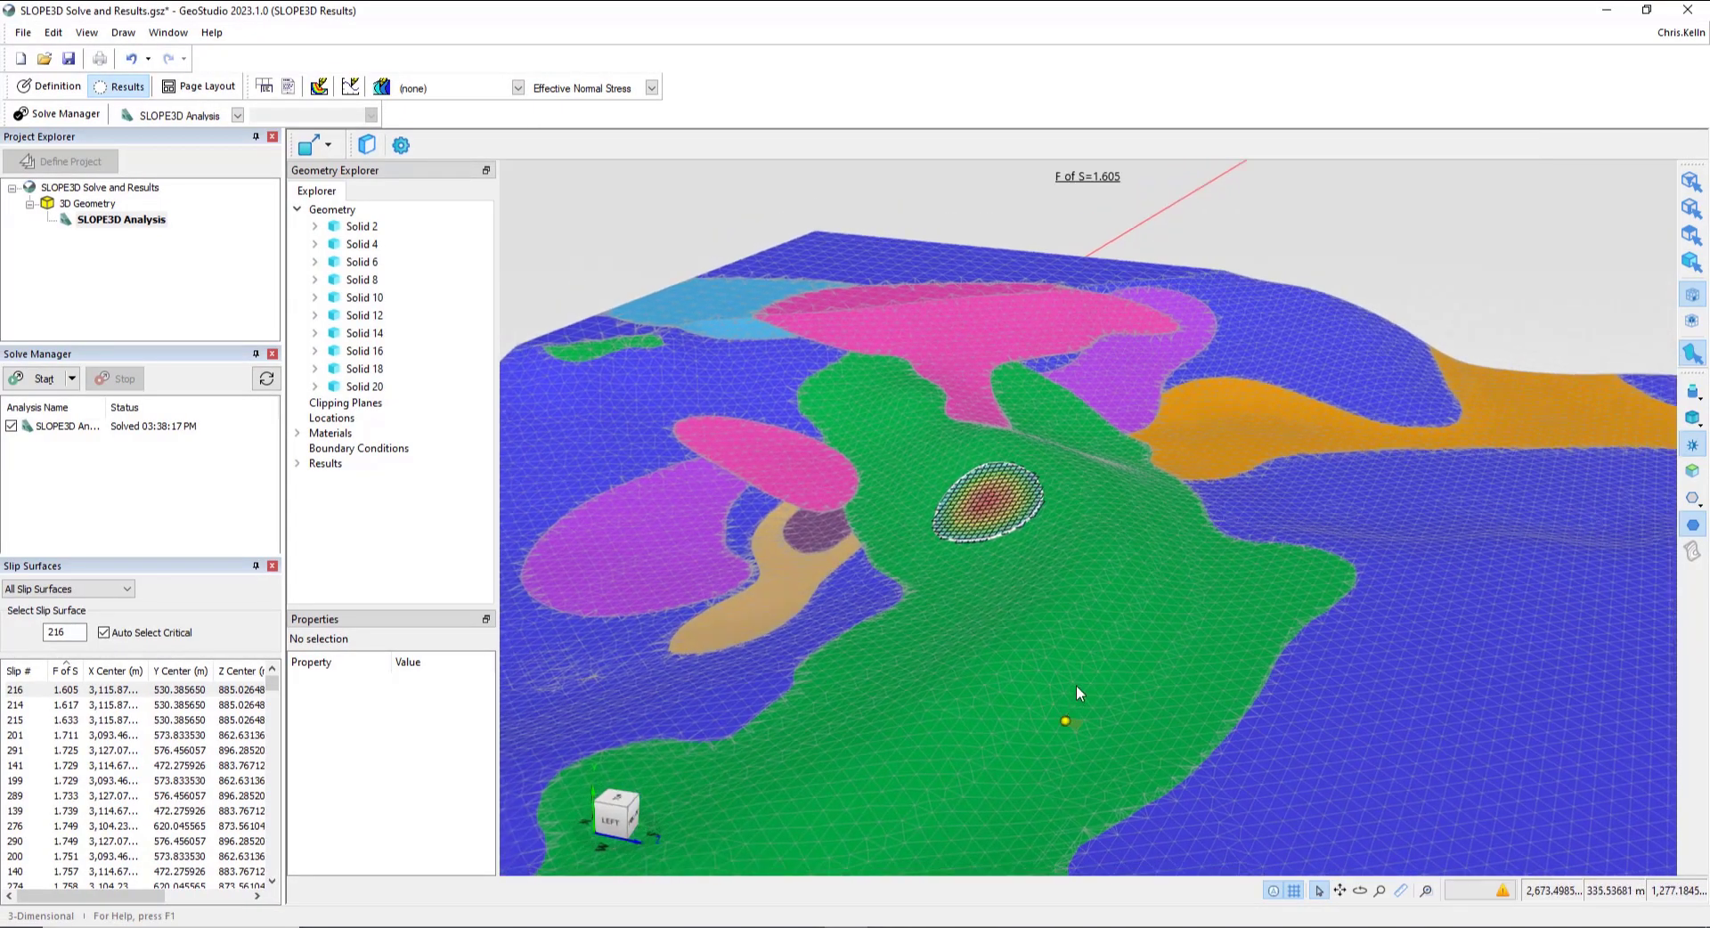
left_click_drag(1078, 695, 984, 650)
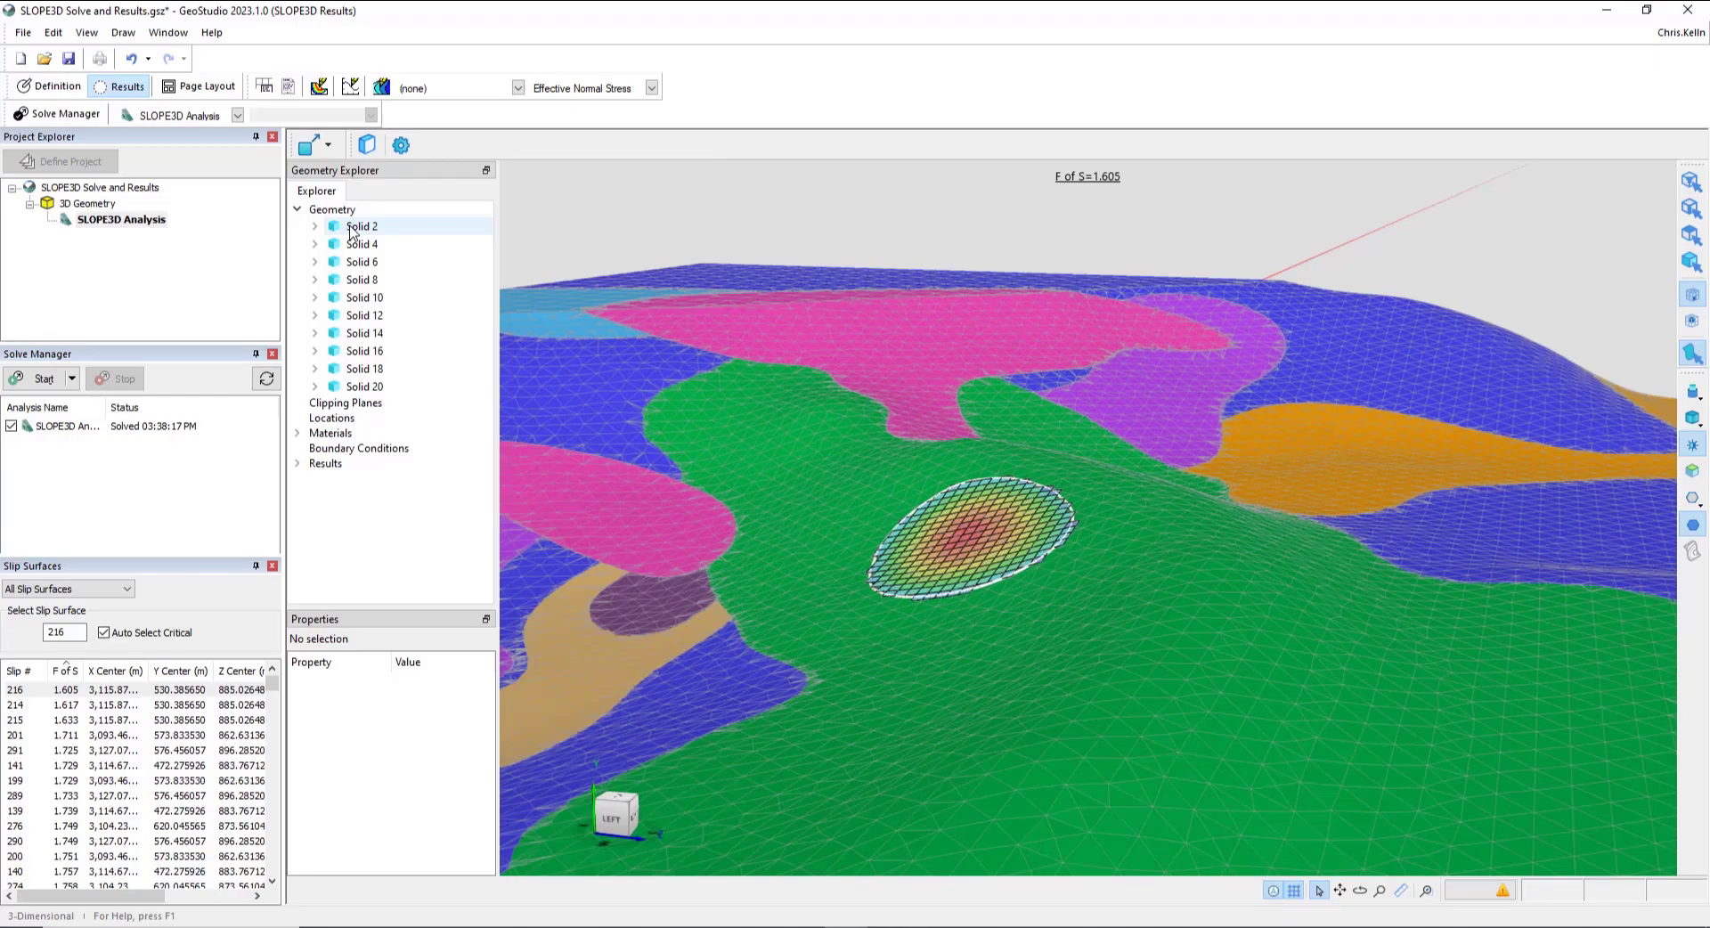
left_click(362, 226)
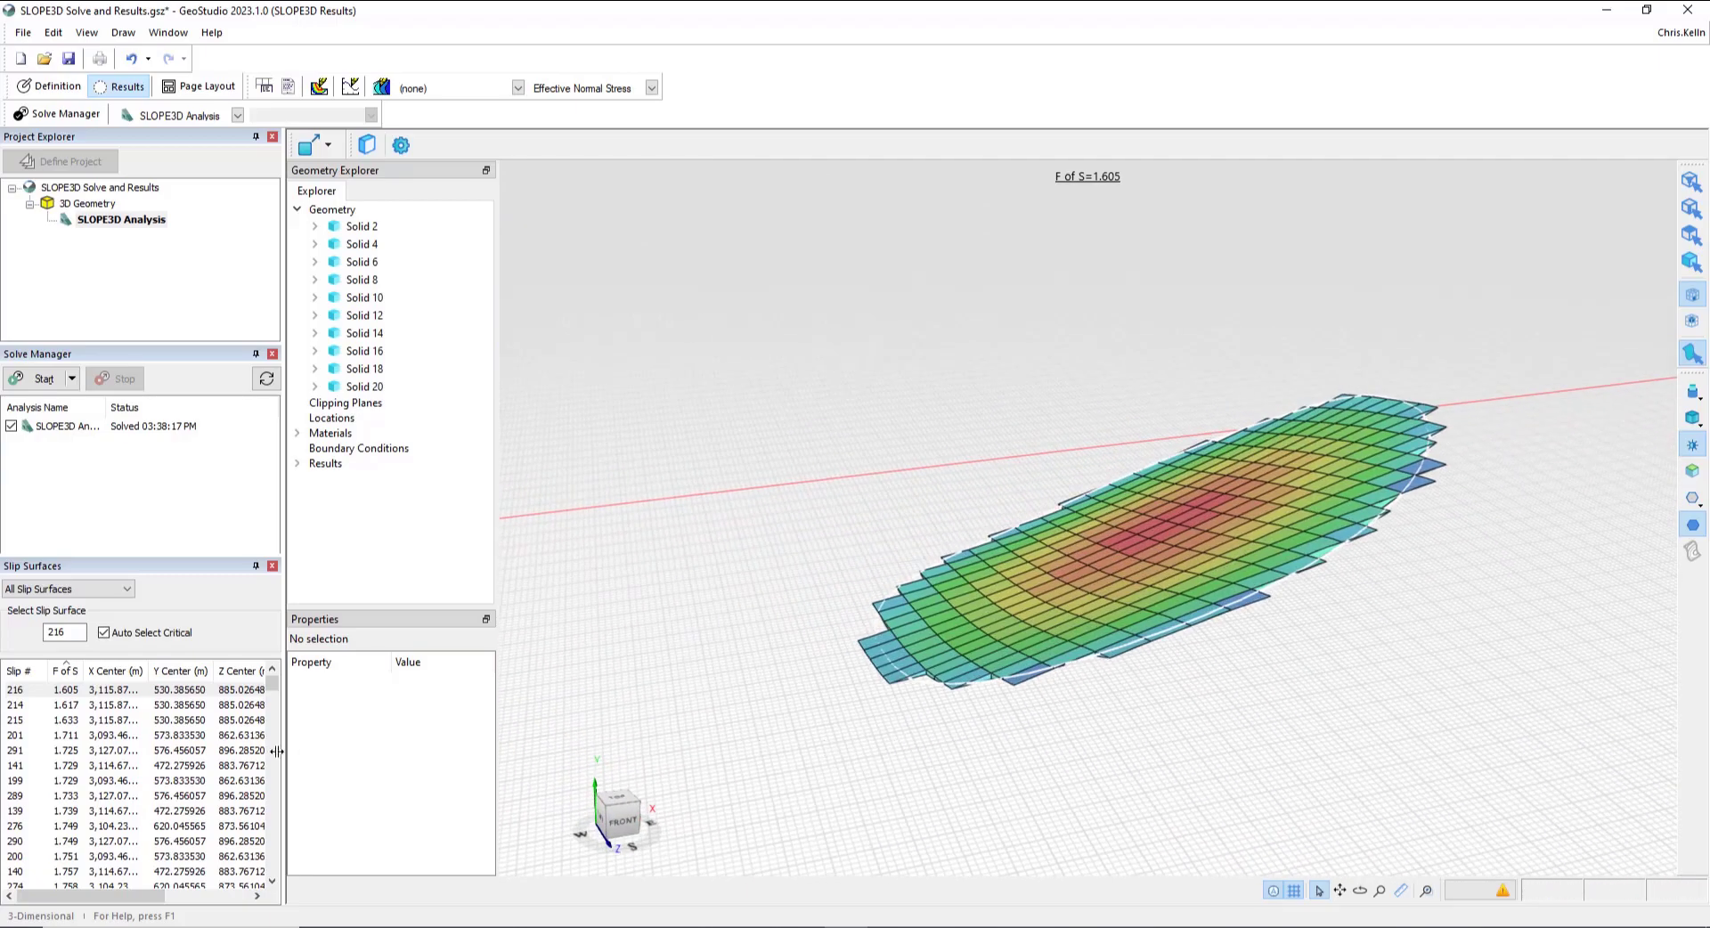
Step: Restore visibility of the soil solids around slip surface 216 in Geometry Explorer
left_click(53, 819)
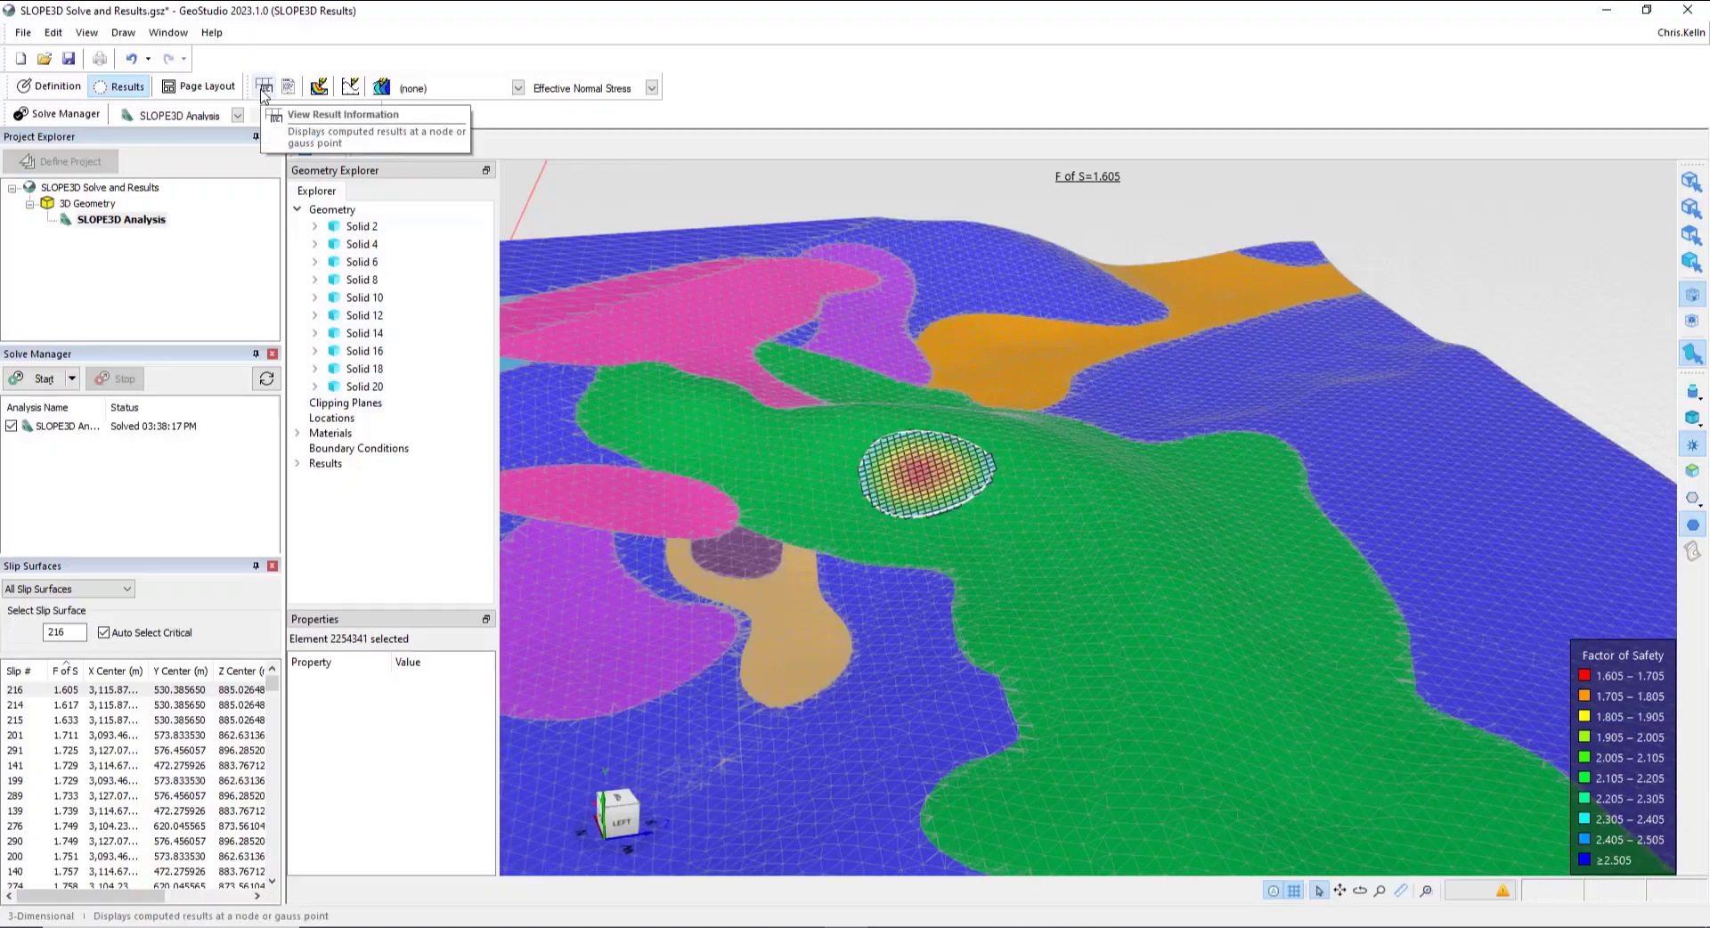
left_click(262, 87)
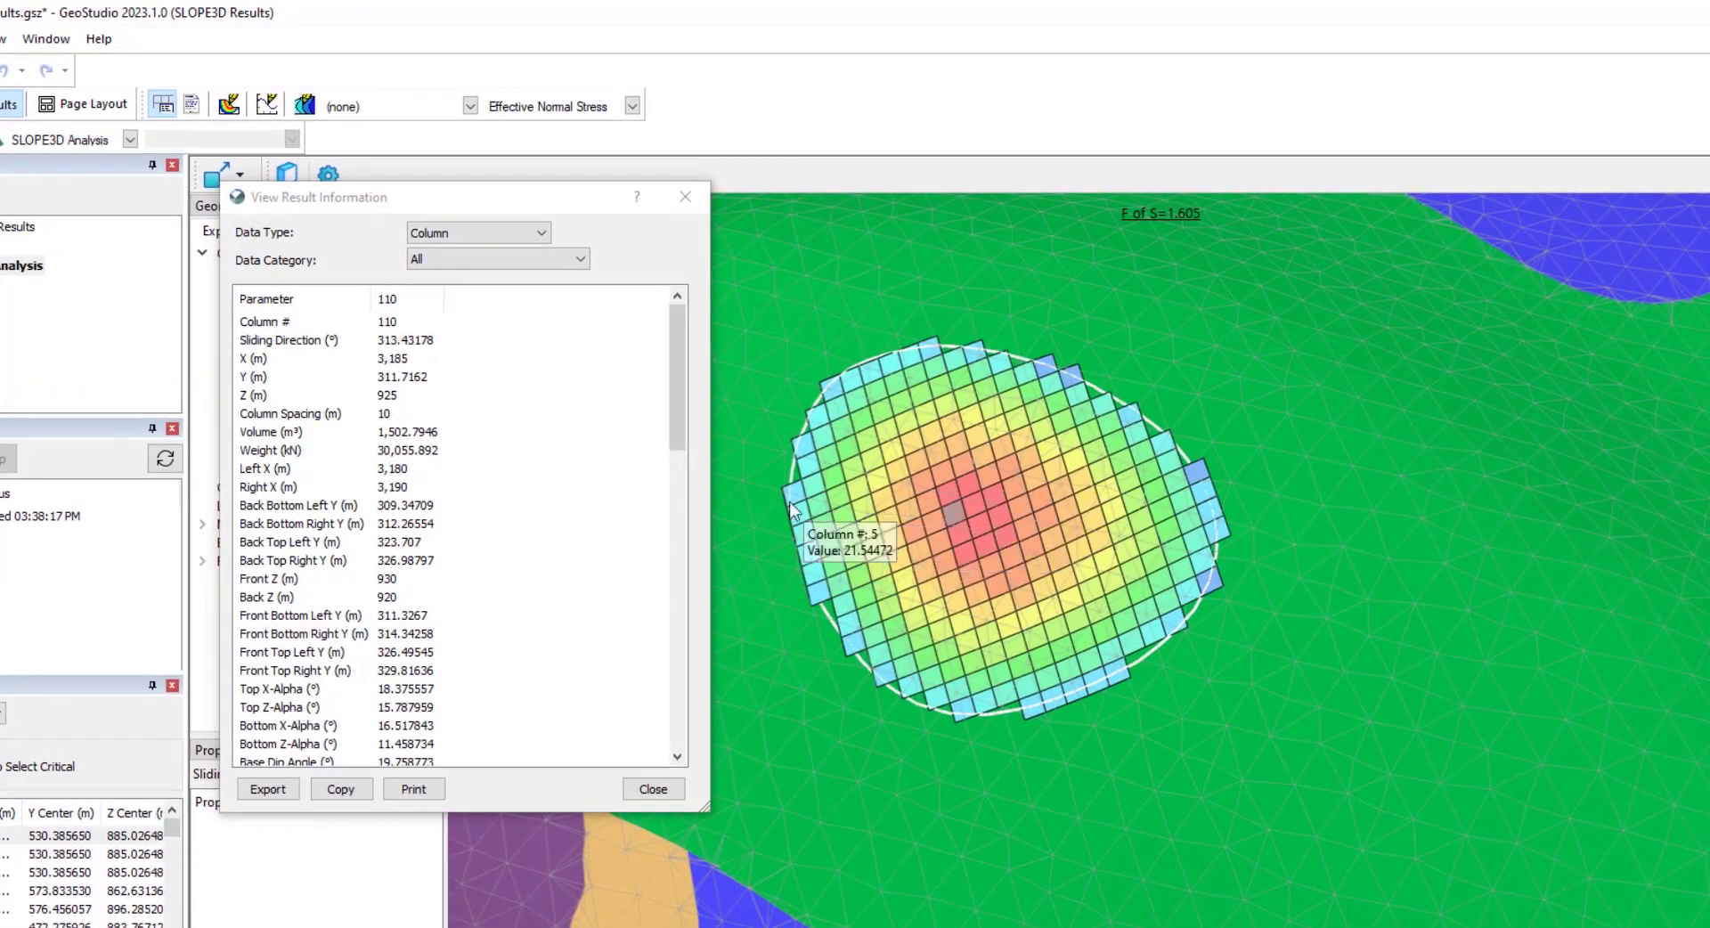
scroll("down", 3)
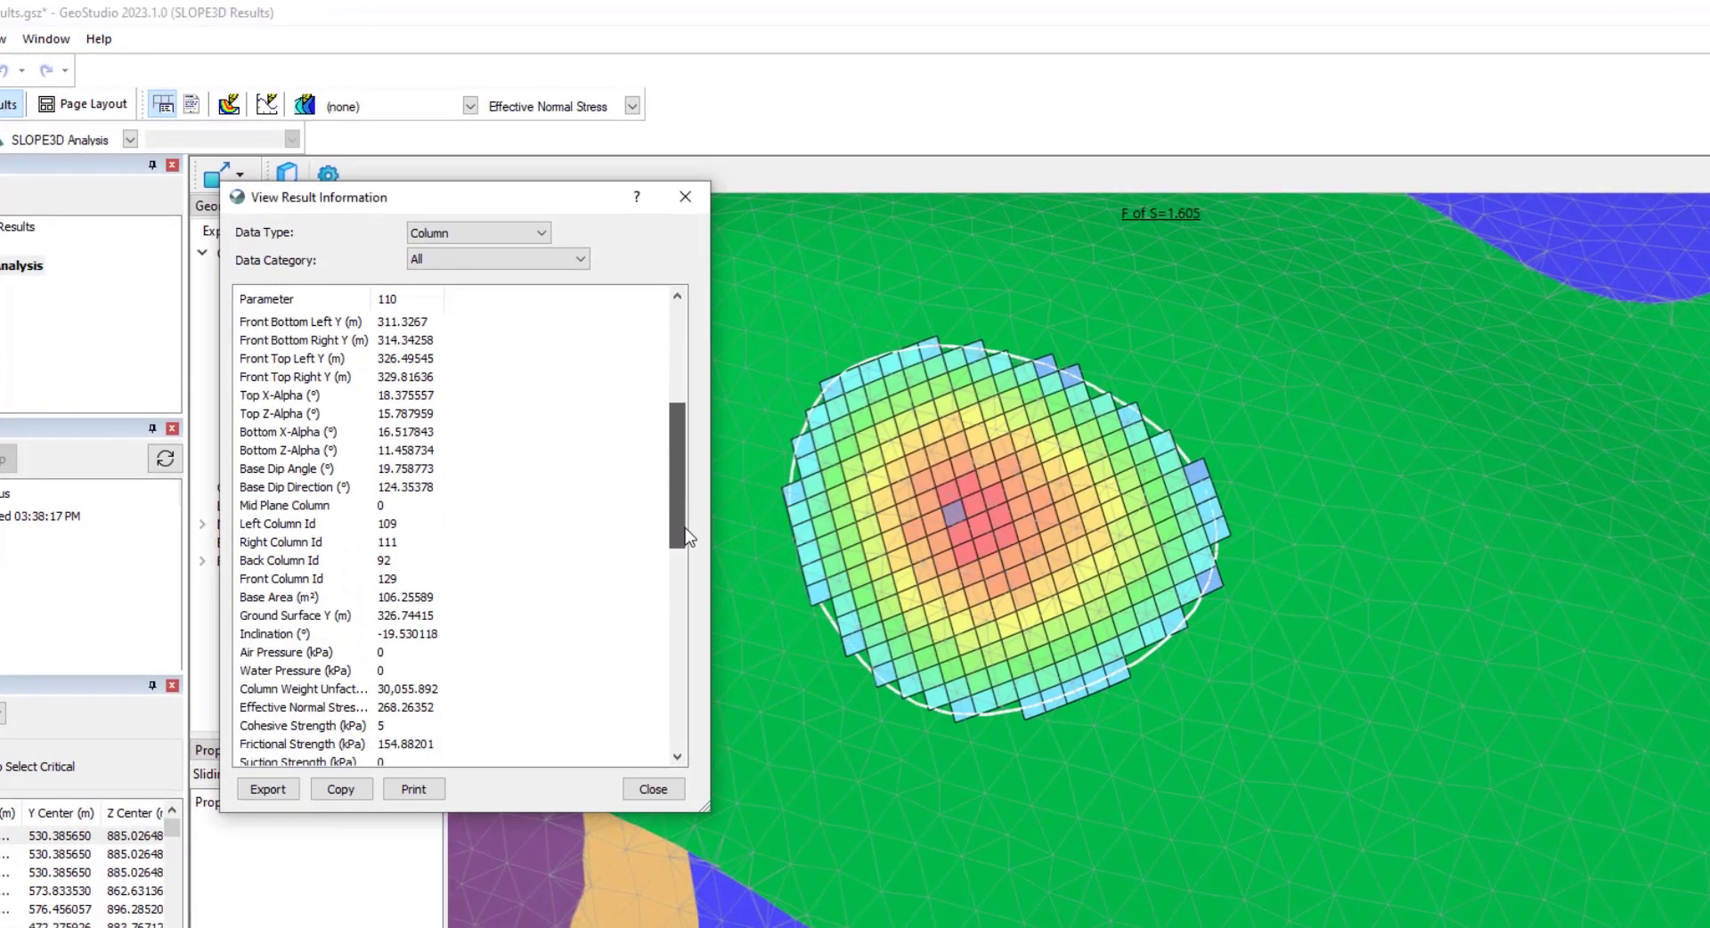
left_click_drag(678, 535, 676, 404)
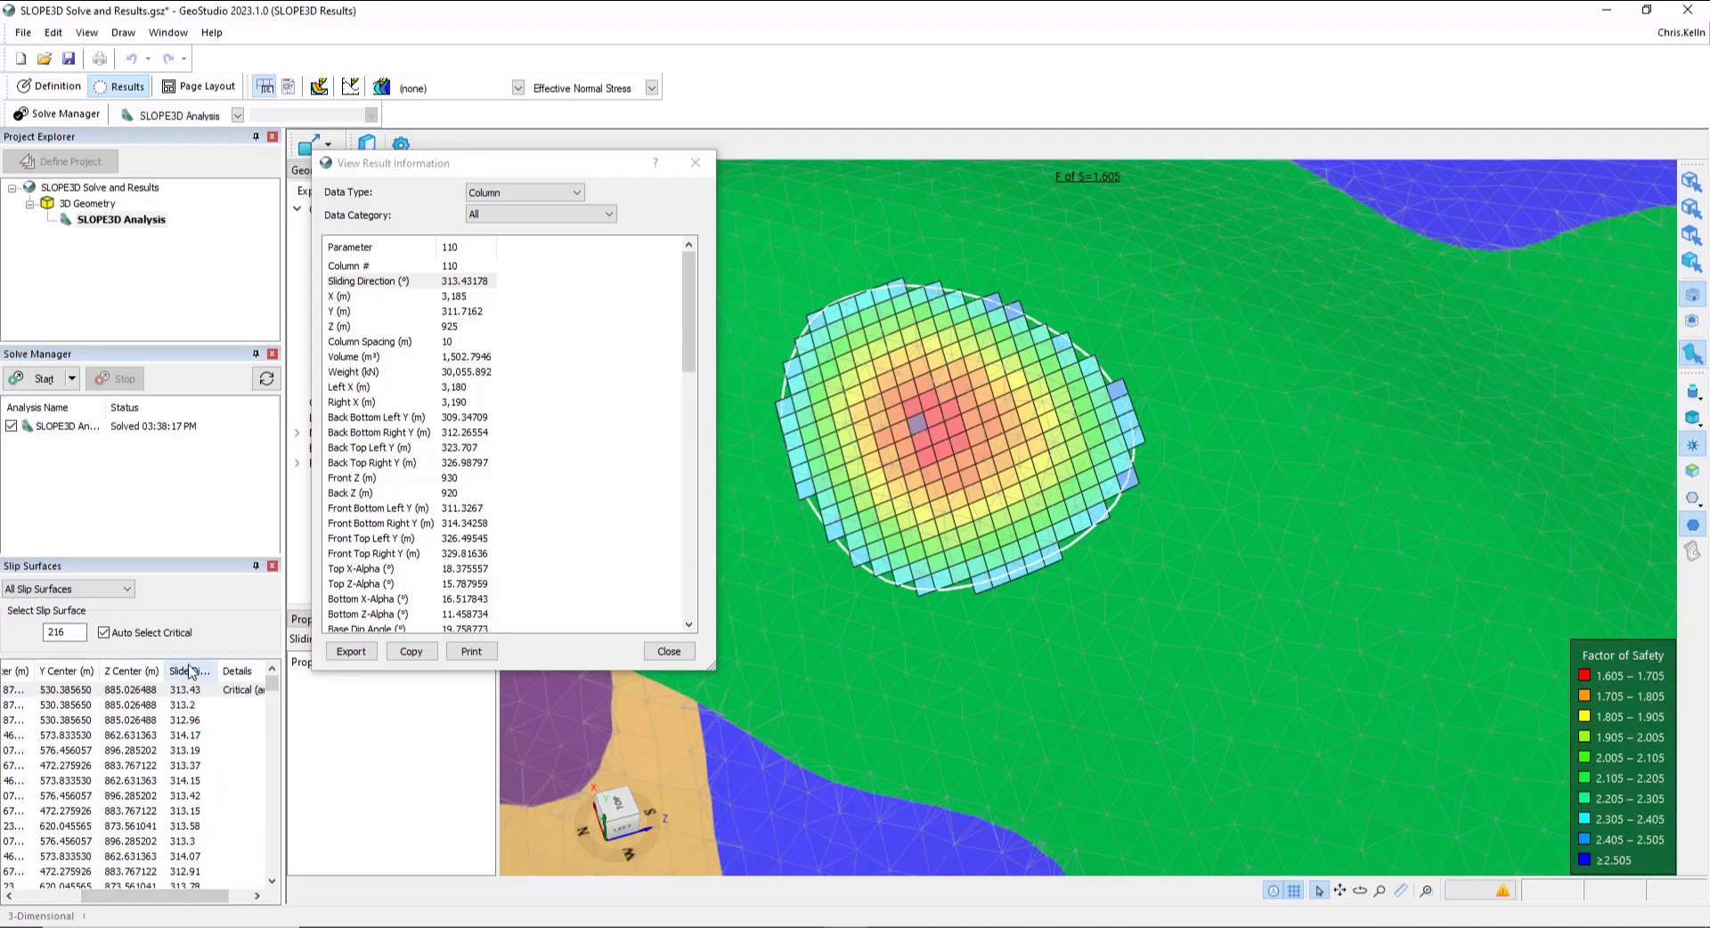
scroll("left", 3)
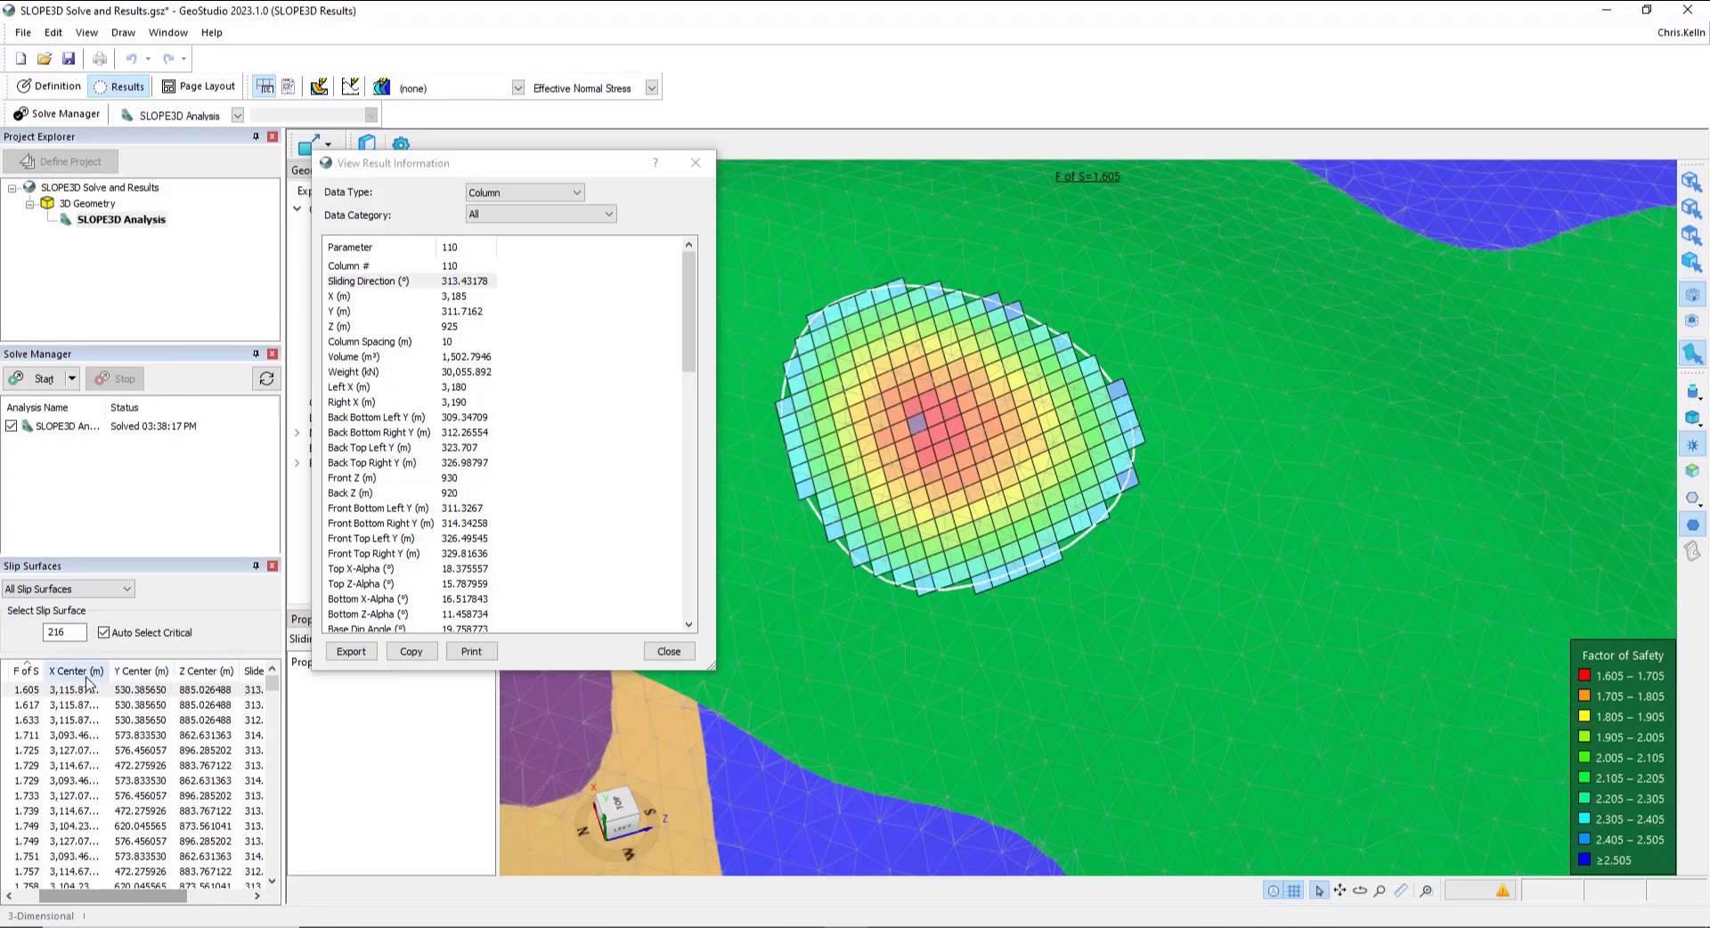
scroll("right", 3)
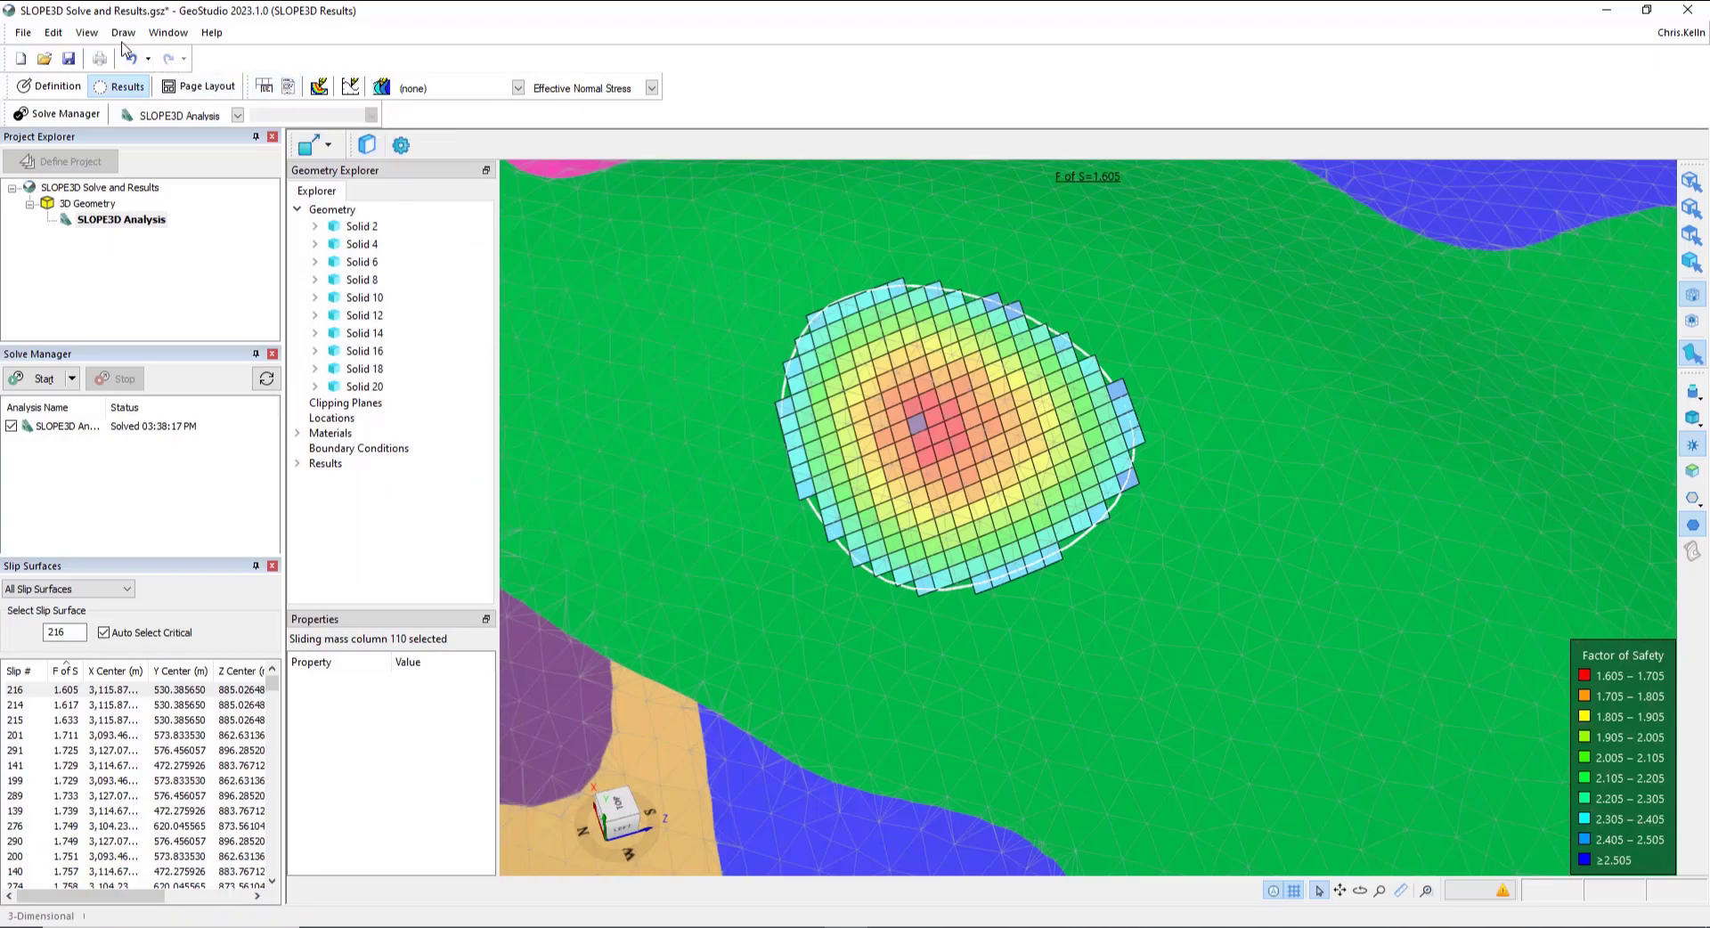
Step: Bring up the Draw Slip Surface Color Map settings for the critical surface
left_click(88, 32)
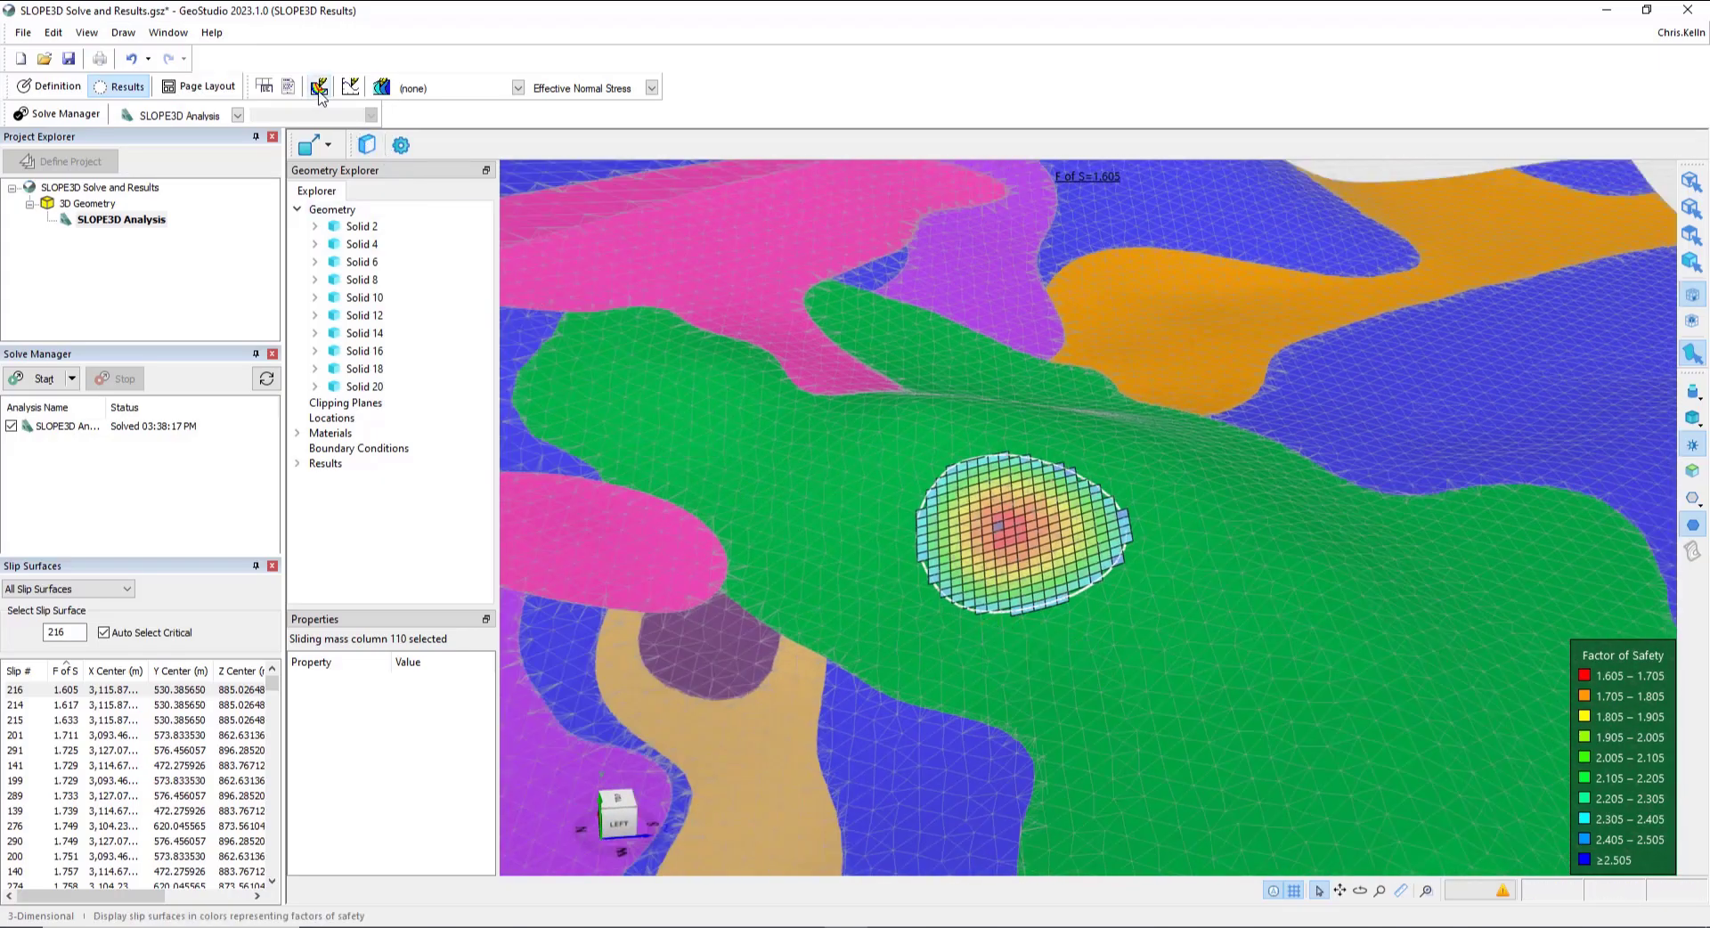
mouse_move(316, 87)
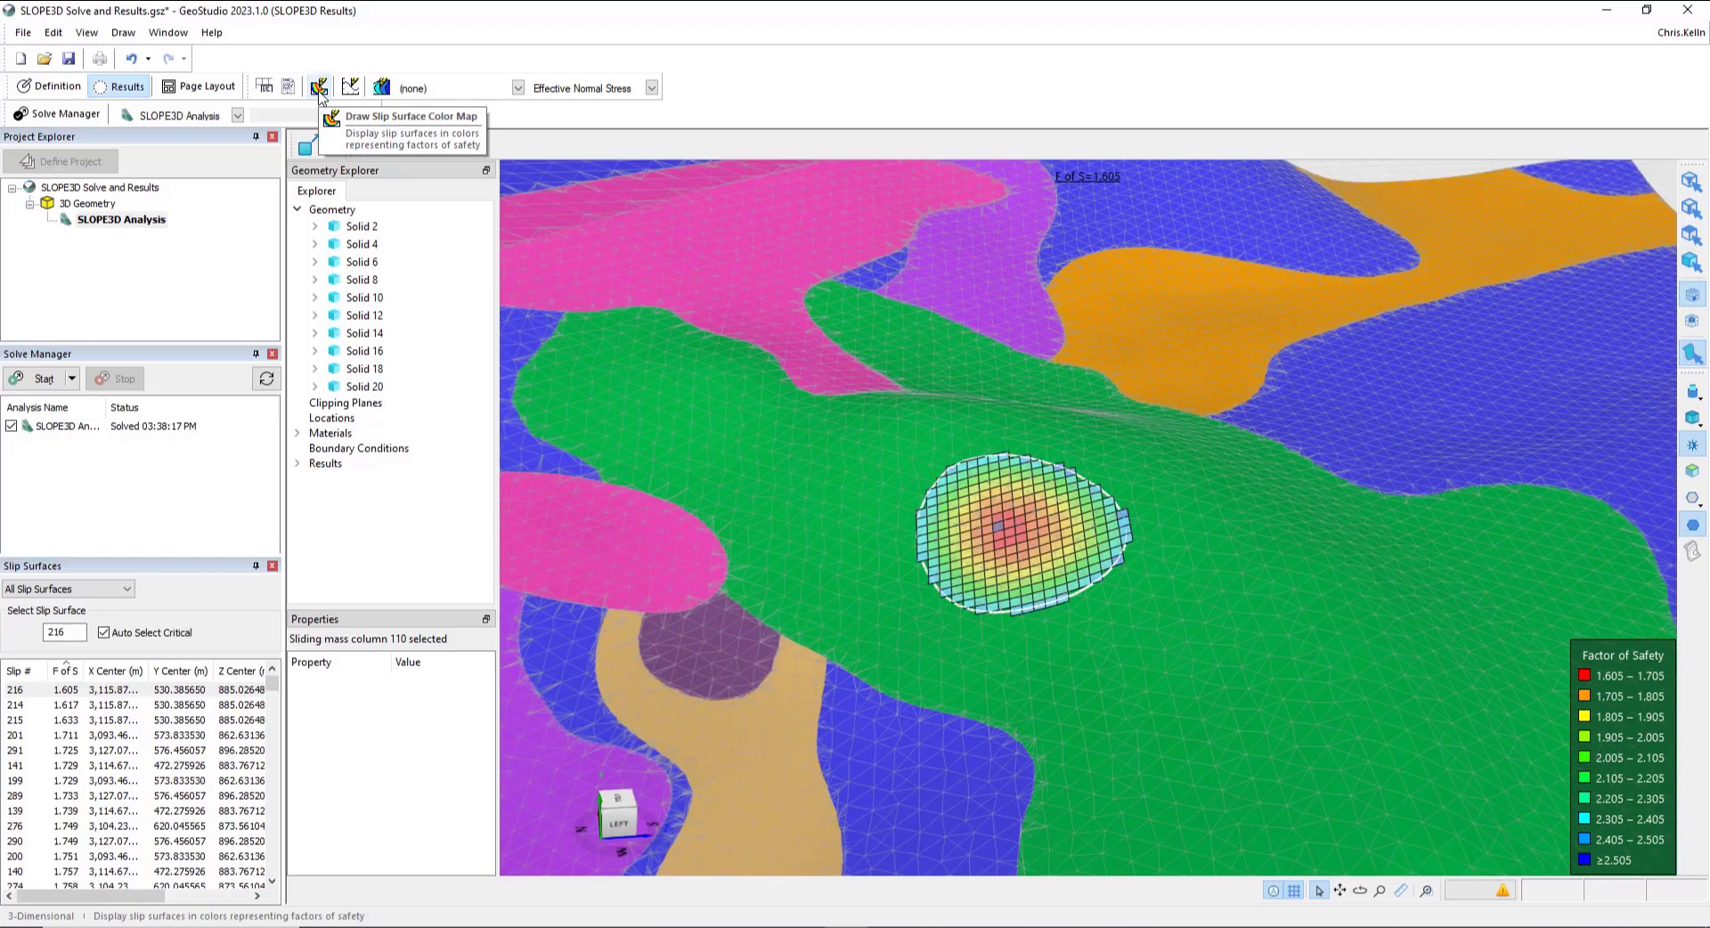
left_click(321, 87)
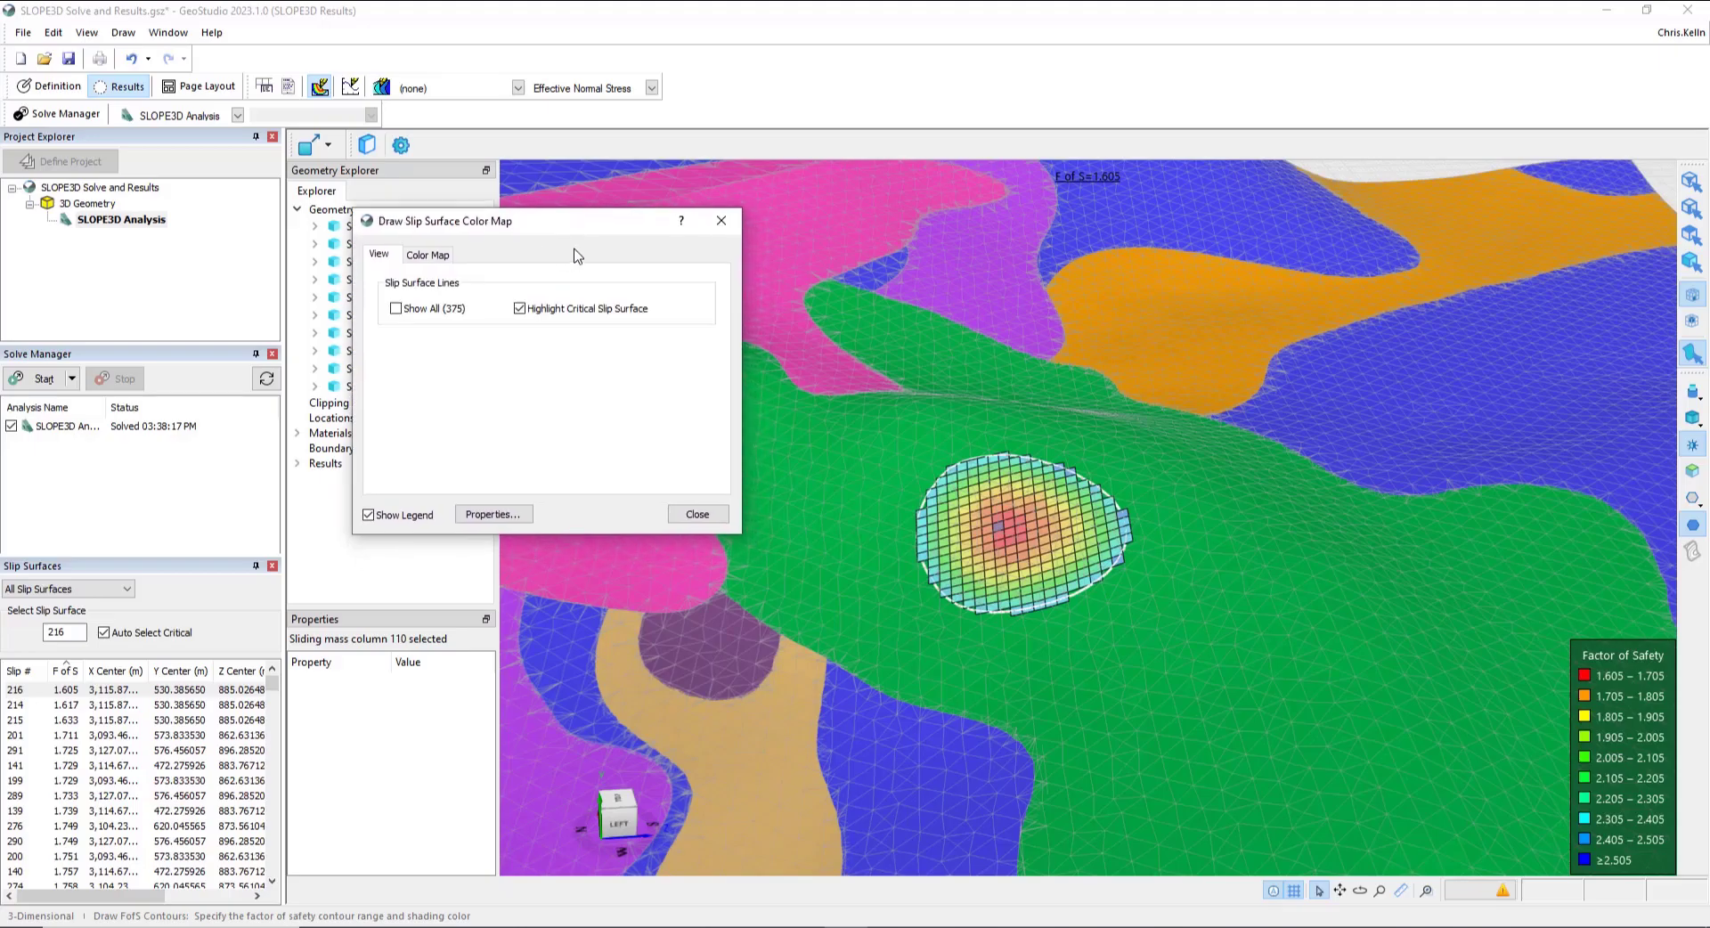
mouse_move(580, 337)
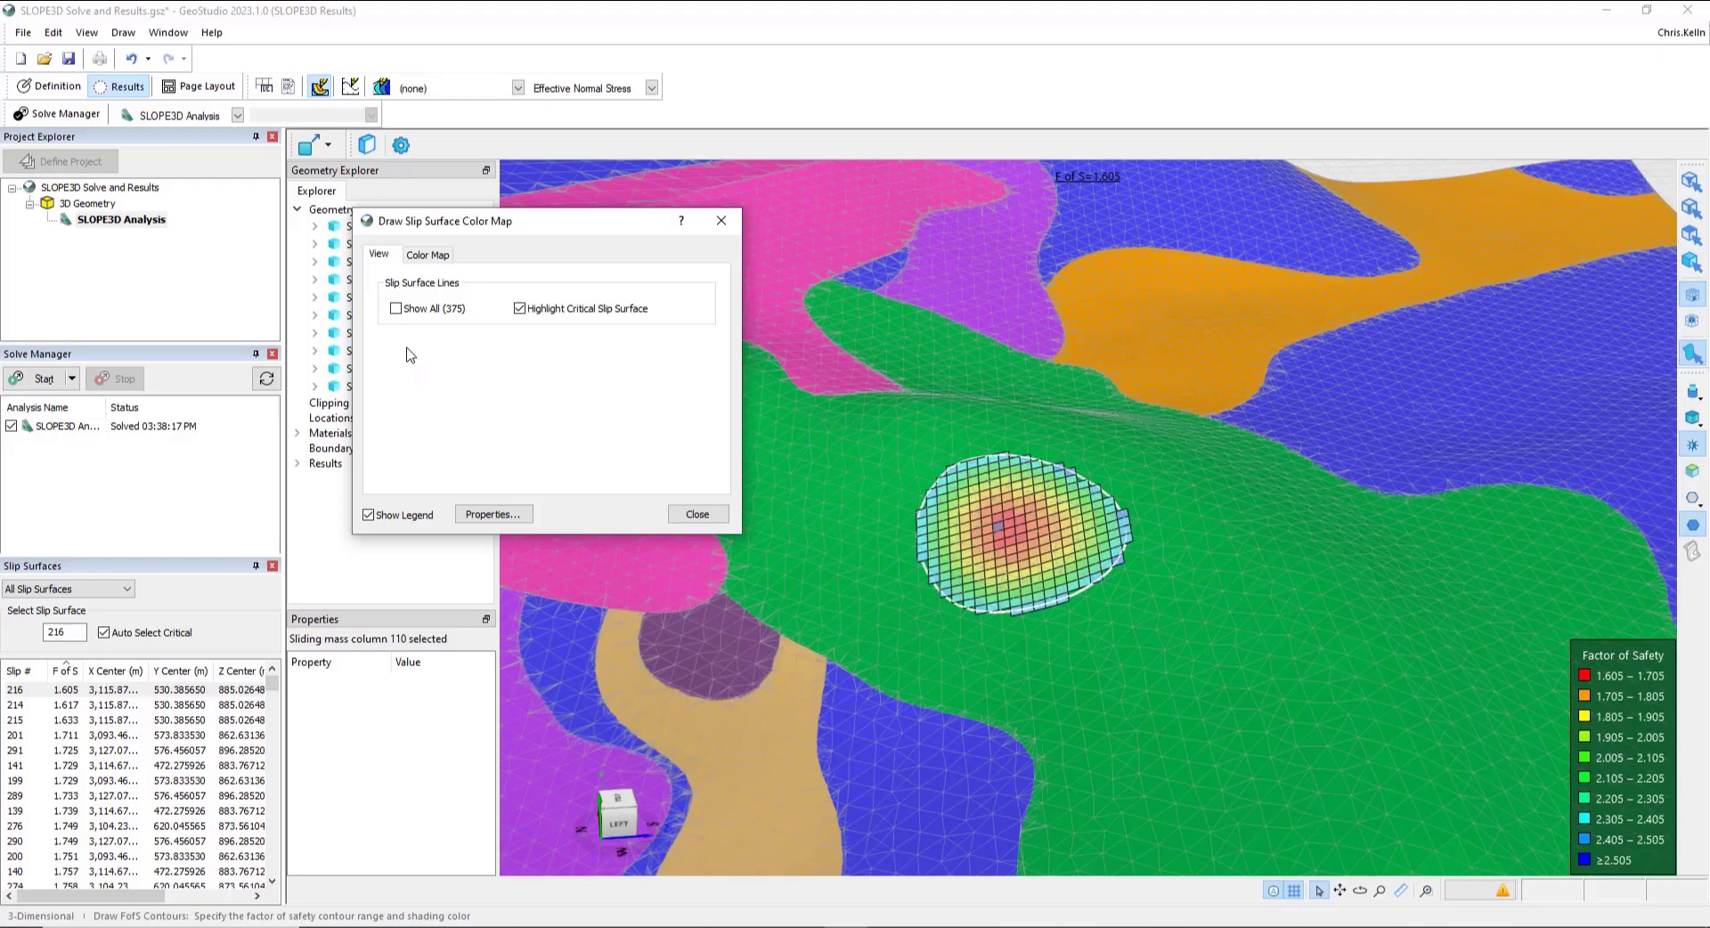
Step: Enable Show All (375) so the factor-of-safety legend spans 1.605–2.055
left_click(395, 308)
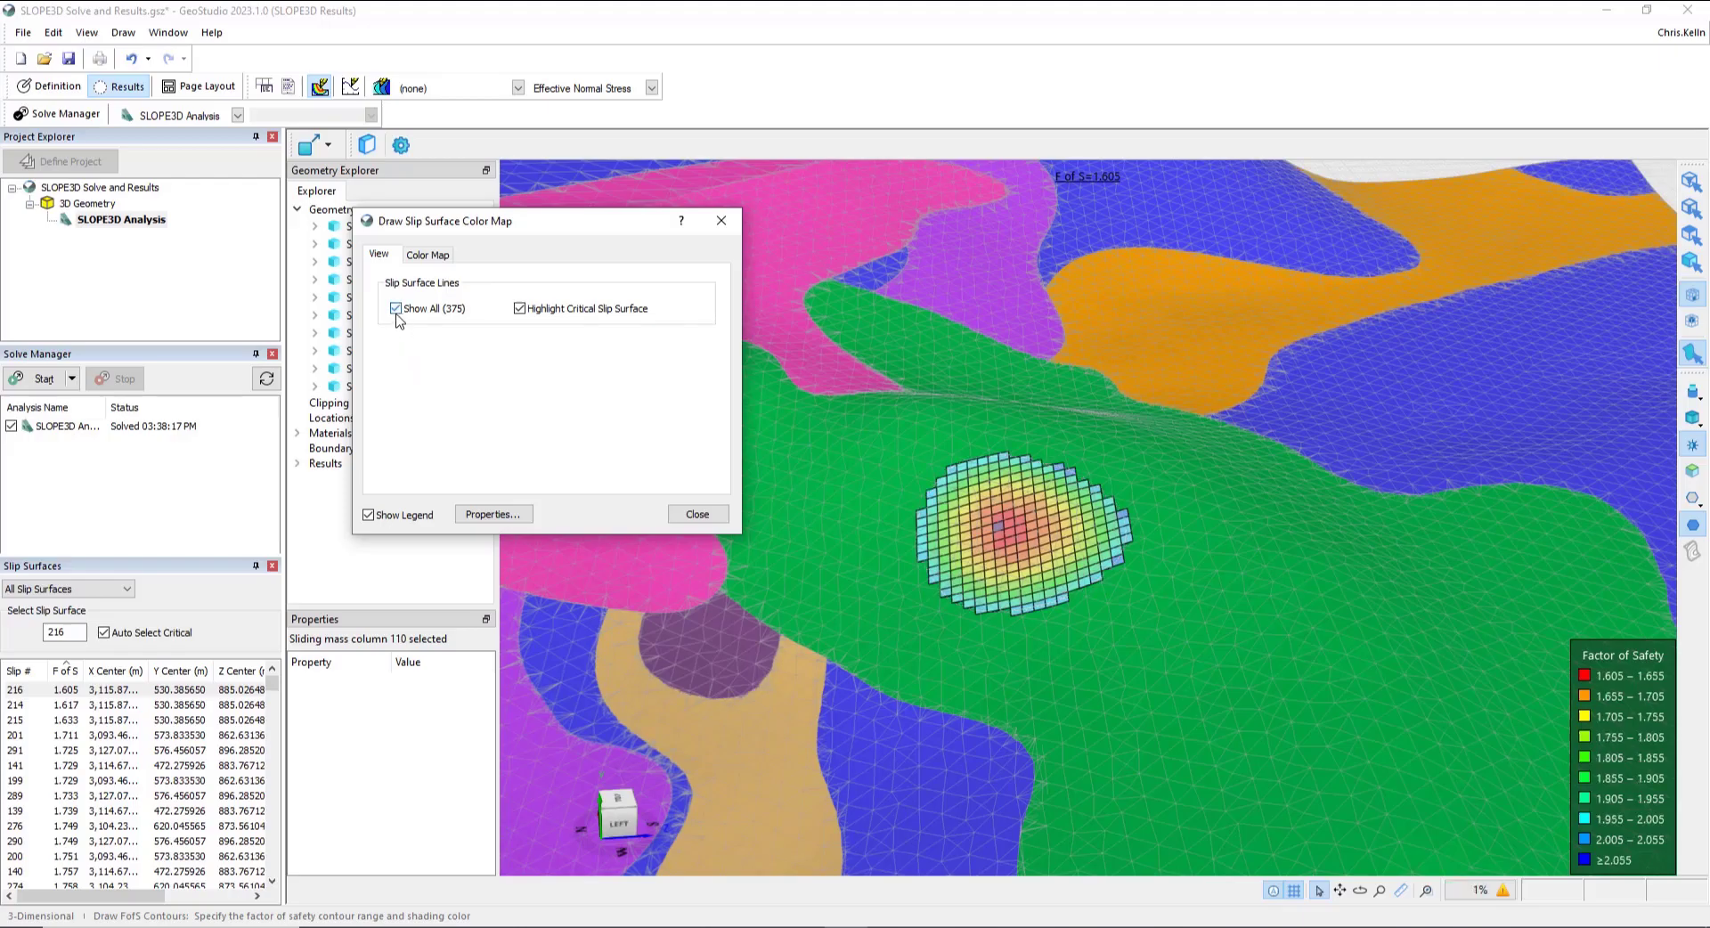